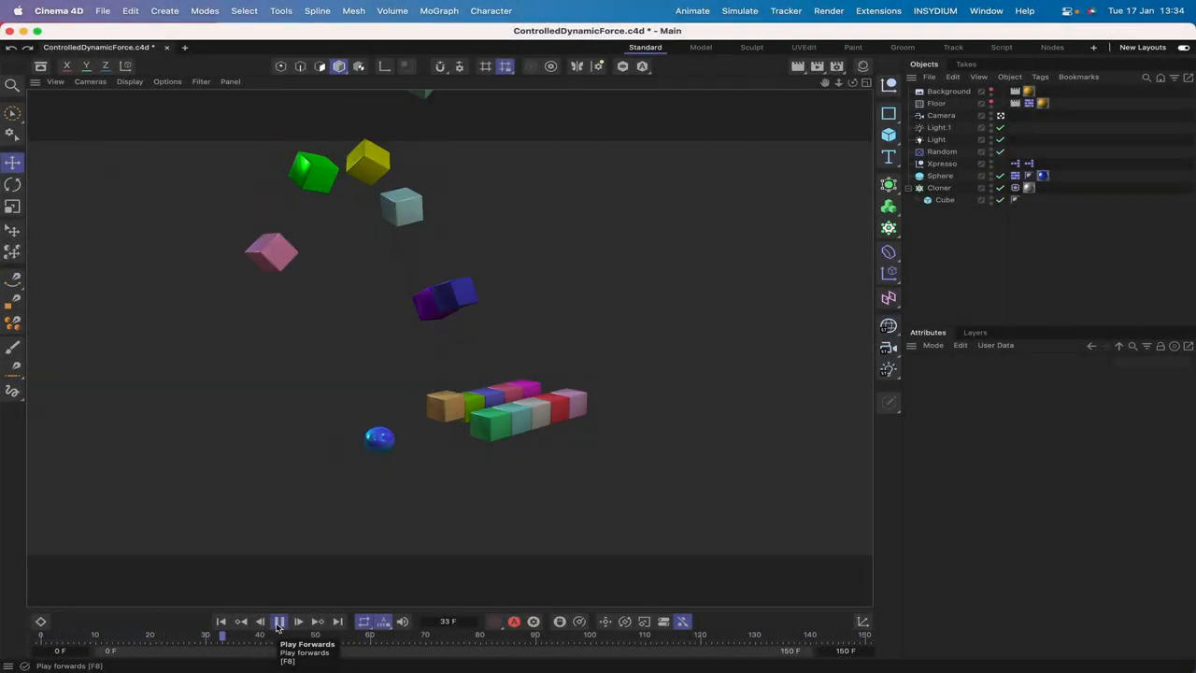
- Play the finished demo repeatedly to watch the sphere scatter the cloned cubes
{"action": "left_click", "coordinate": [280, 620]}
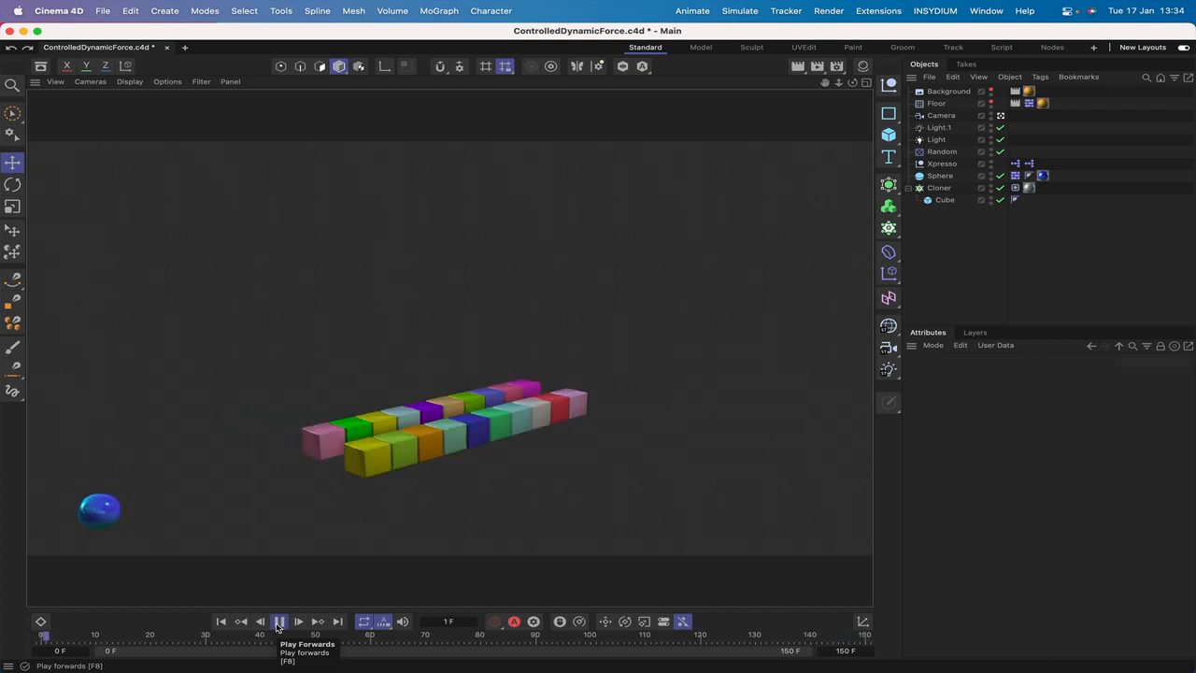
{"action": "left_click", "coordinate": [281, 621]}
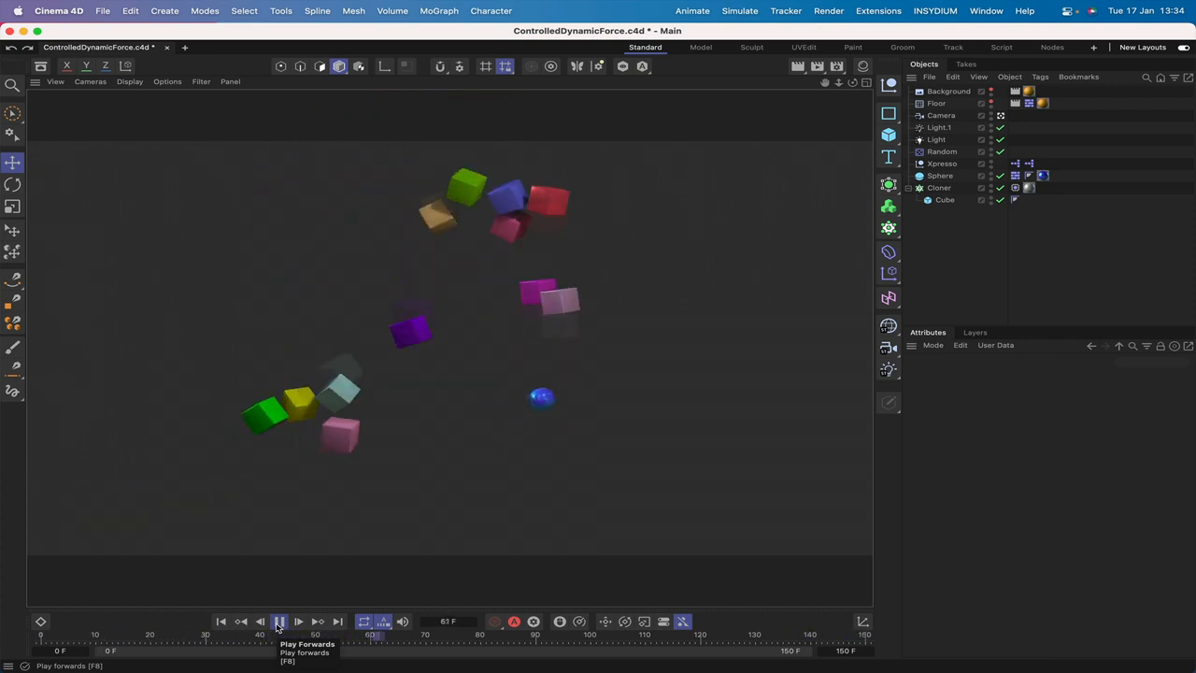
{"action": "left_click", "coordinate": [278, 621]}
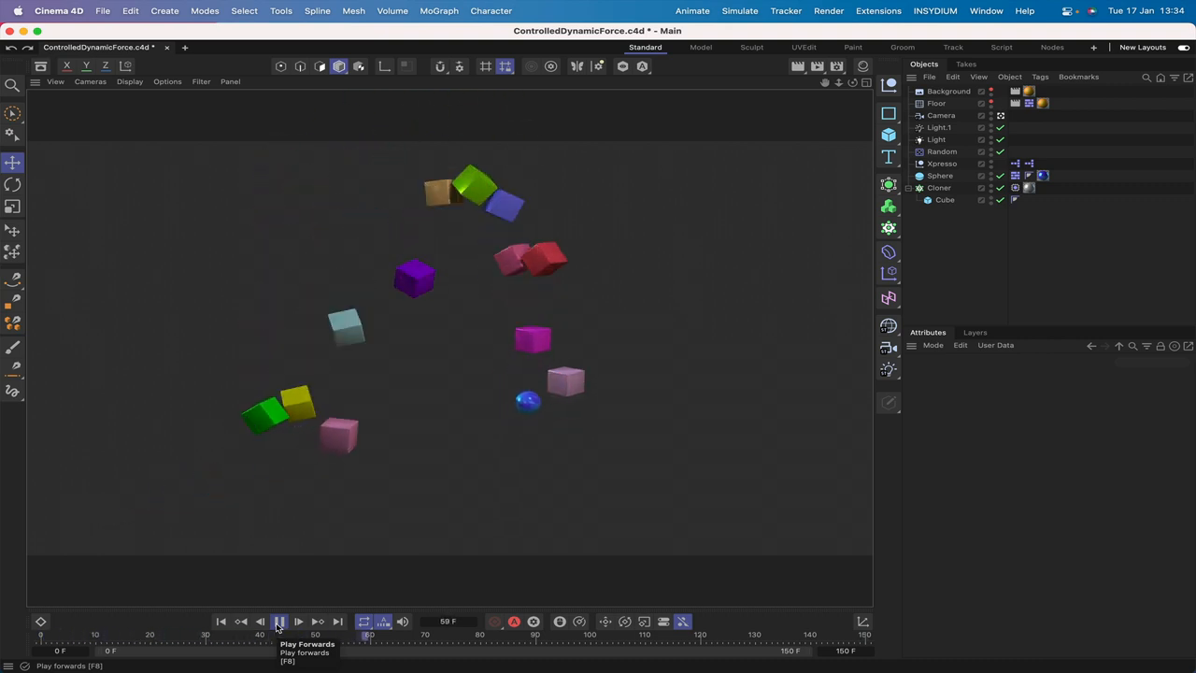
{"action": "left_click", "coordinate": [281, 620]}
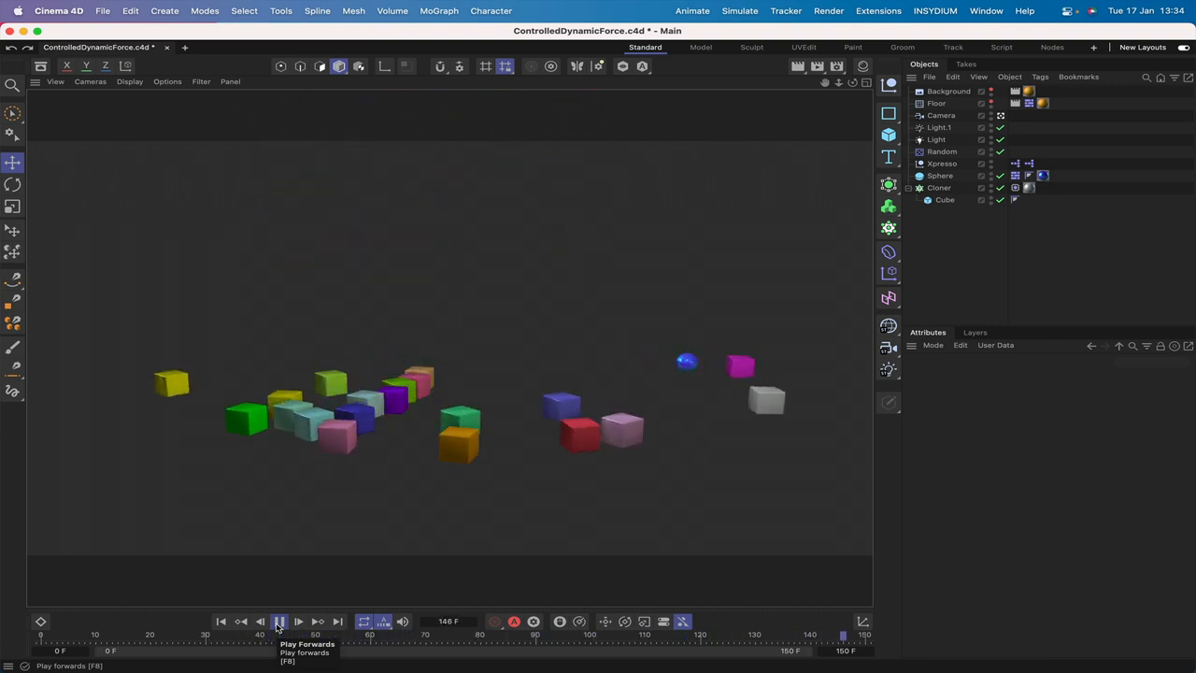
{"action": "left_click", "coordinate": [281, 621]}
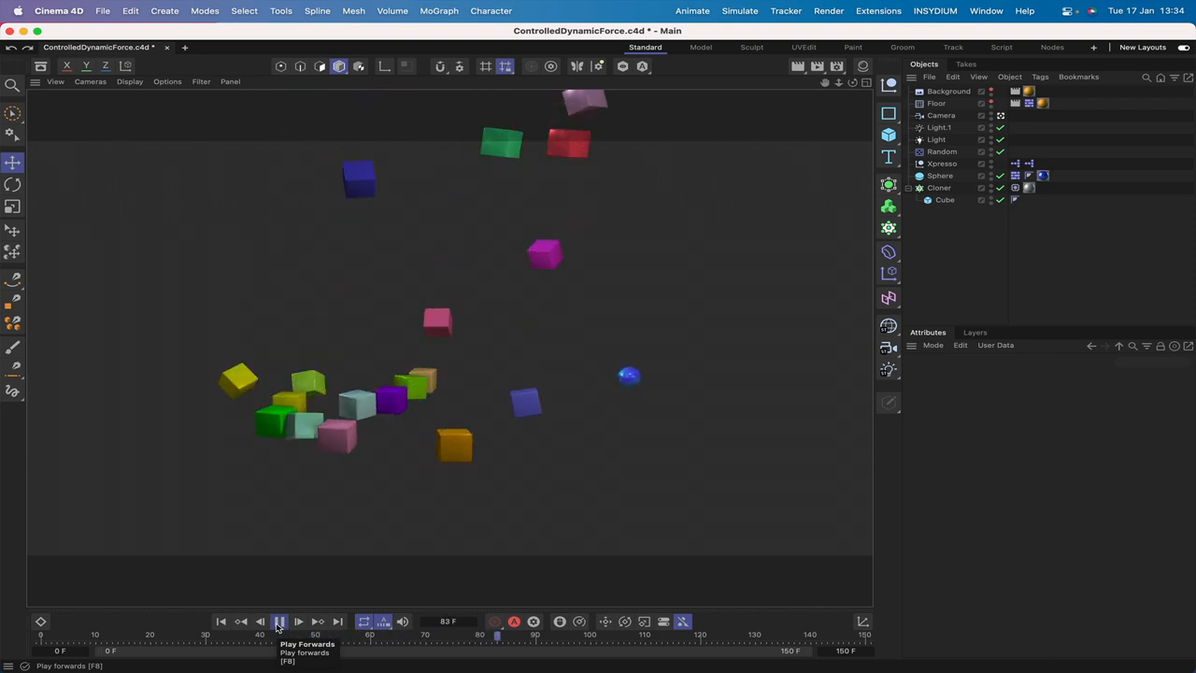
{"action": "left_click", "coordinate": [281, 621]}
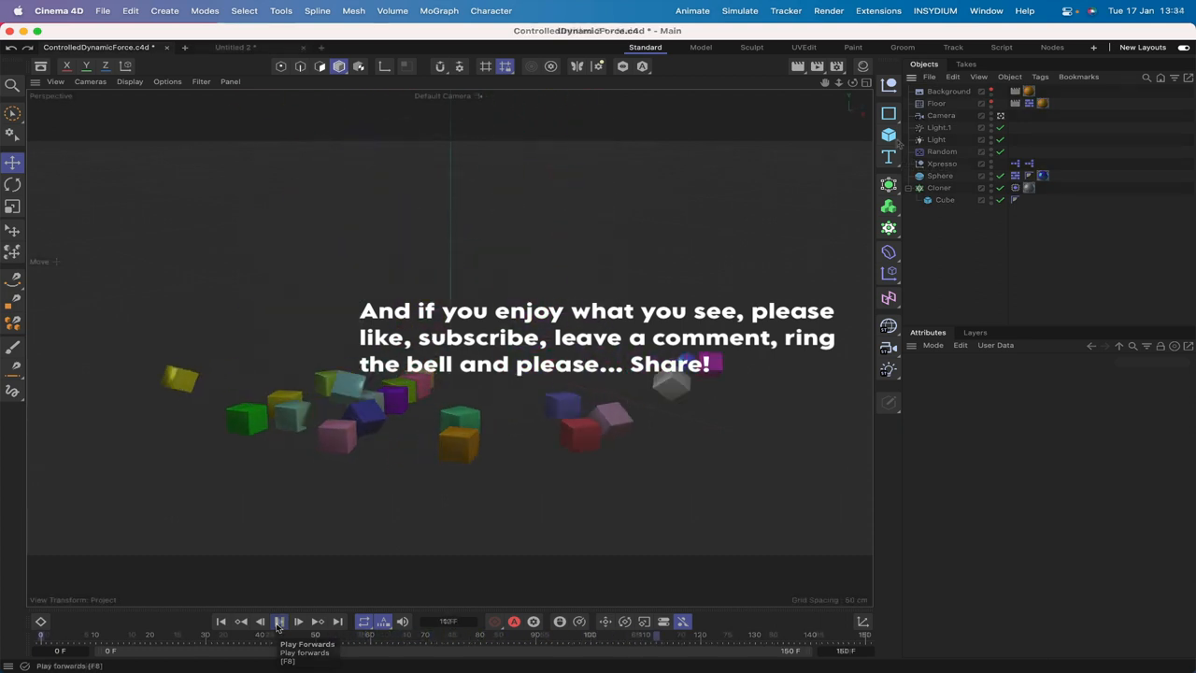
- In a new scene add a Cube sized 20 cm with 1 cm filleted edges
{"action": "left_click", "coordinate": [278, 621]}
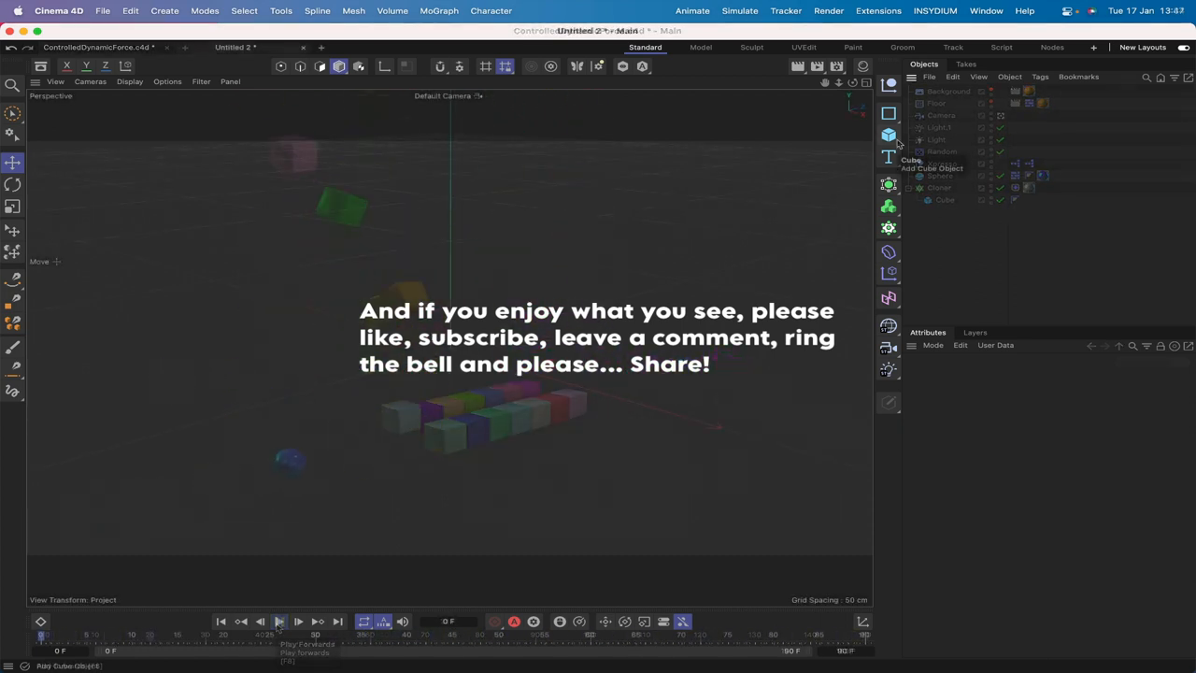
{"action": "left_click", "coordinate": [236, 46]}
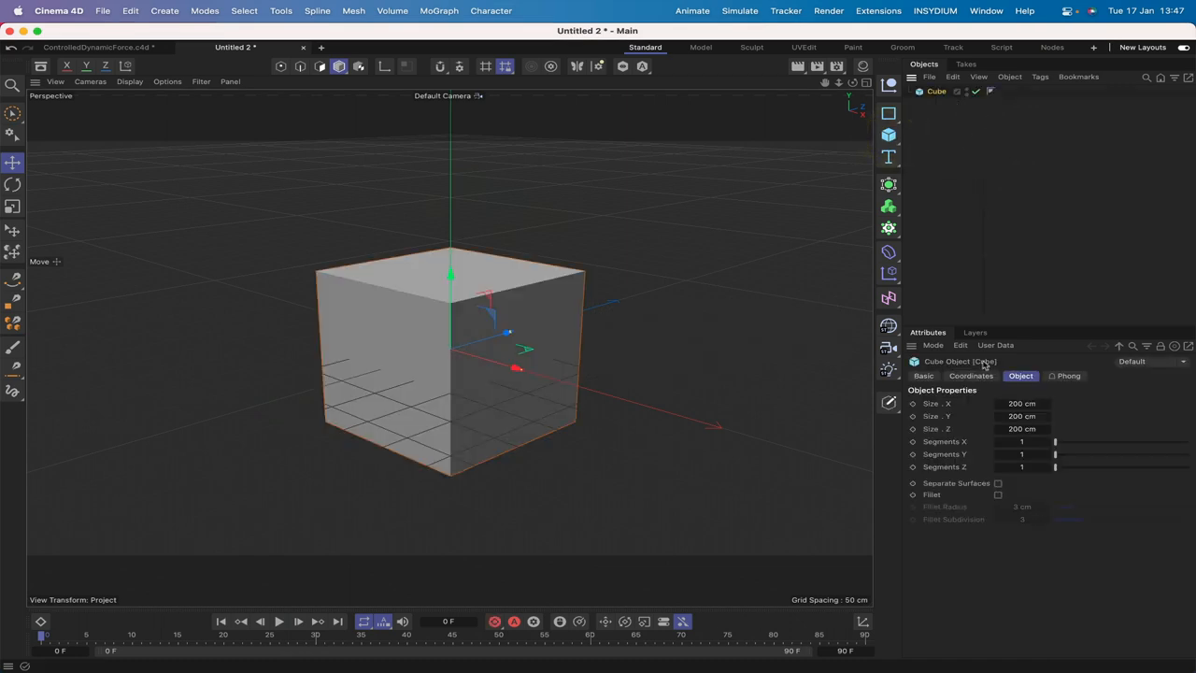
{"action": "left_click", "coordinate": [1020, 404]}
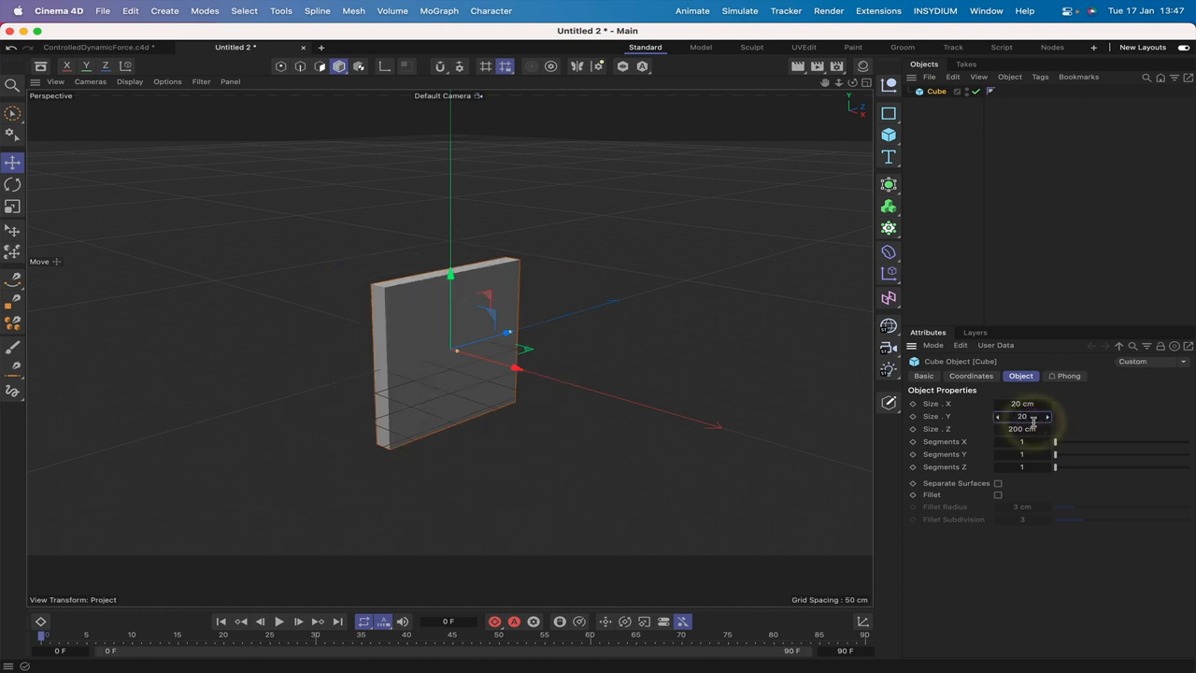
{"action": "type", "text": "20 cm"}
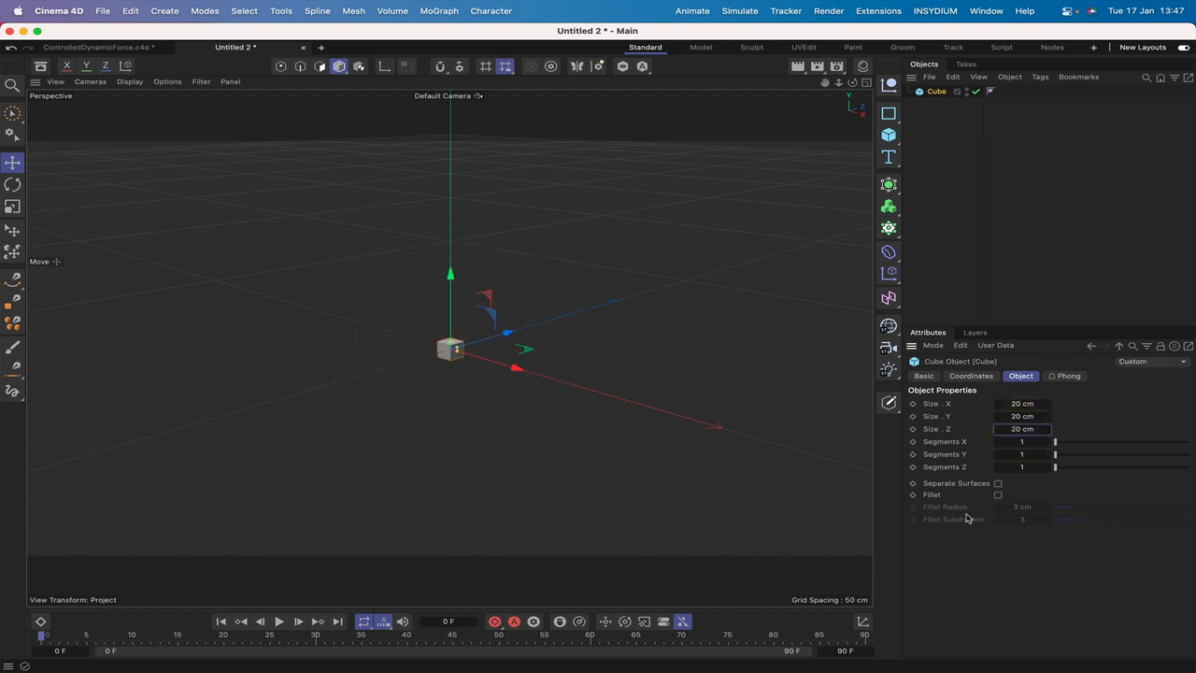
{"action": "left_click", "coordinate": [999, 494]}
{"action": "type", "text": "1"}
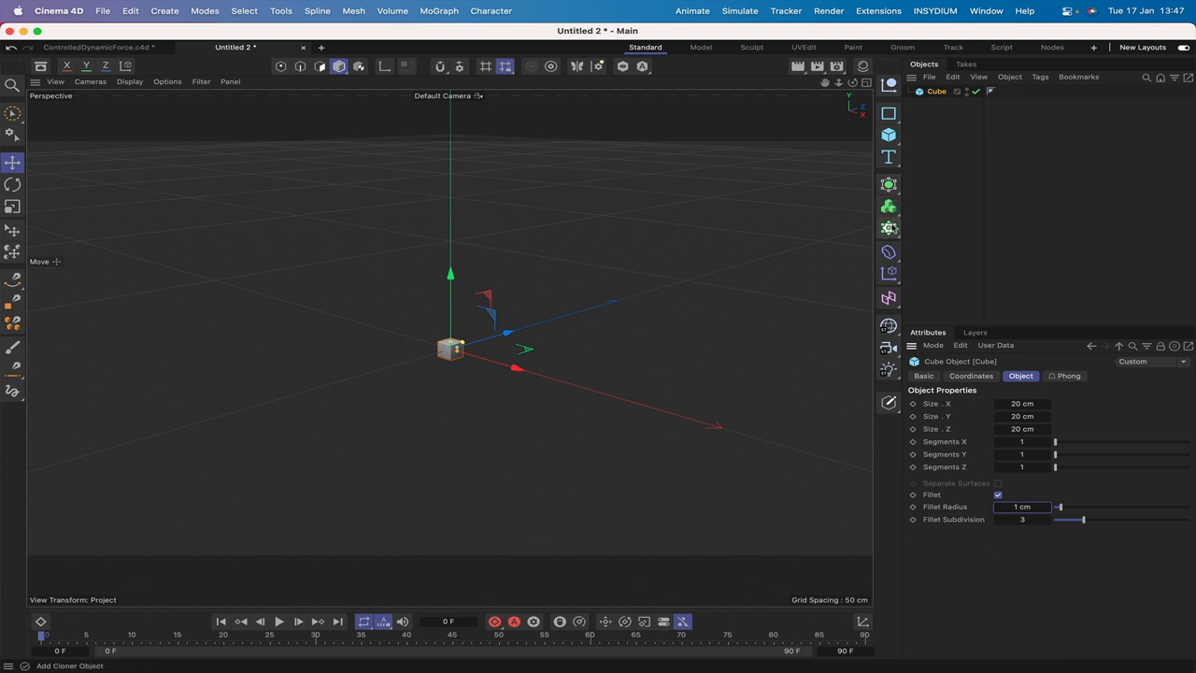
{"action": "mouse_move", "coordinate": [890, 228]}
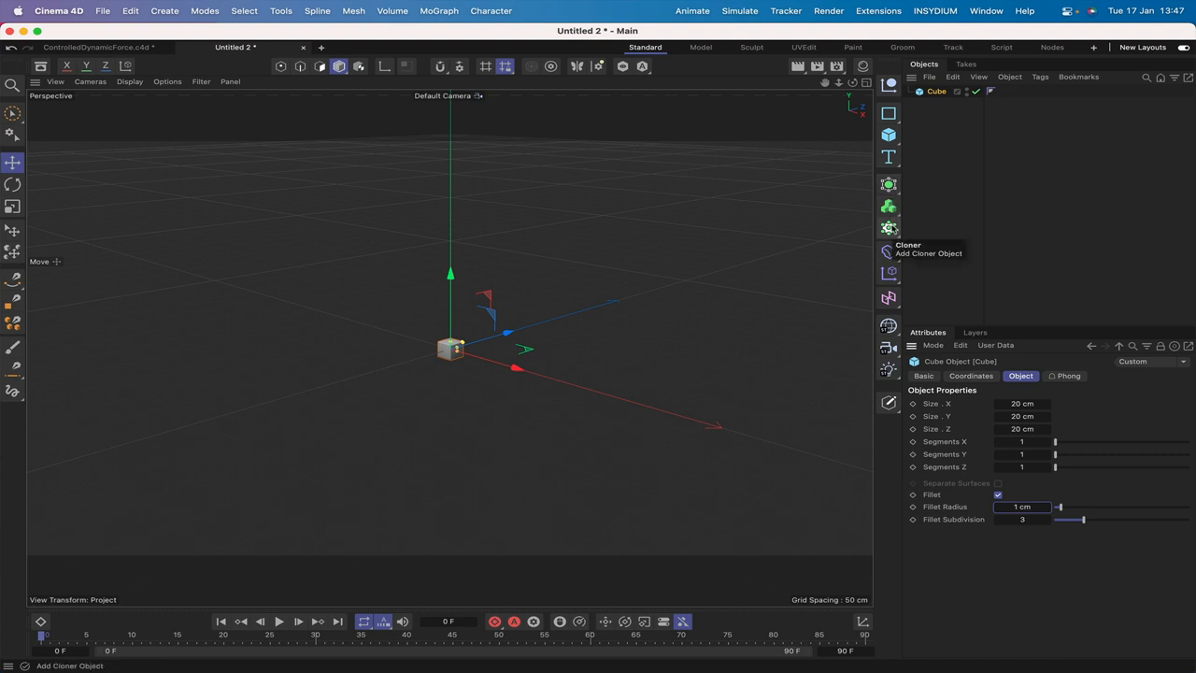
- Clone the cube in a 2 x 1 x 10 grid sized 40 cm, 0 cm, 21 cm
{"action": "left_click", "coordinate": [888, 228]}
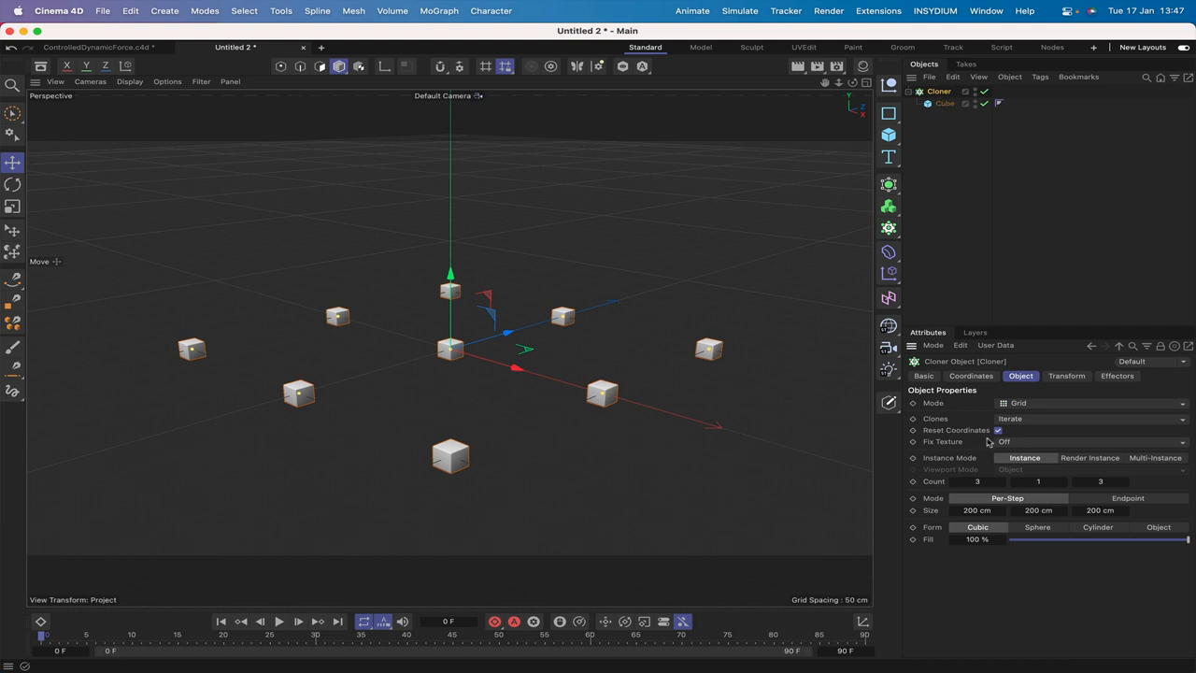
{"action": "left_click", "coordinate": [976, 480]}
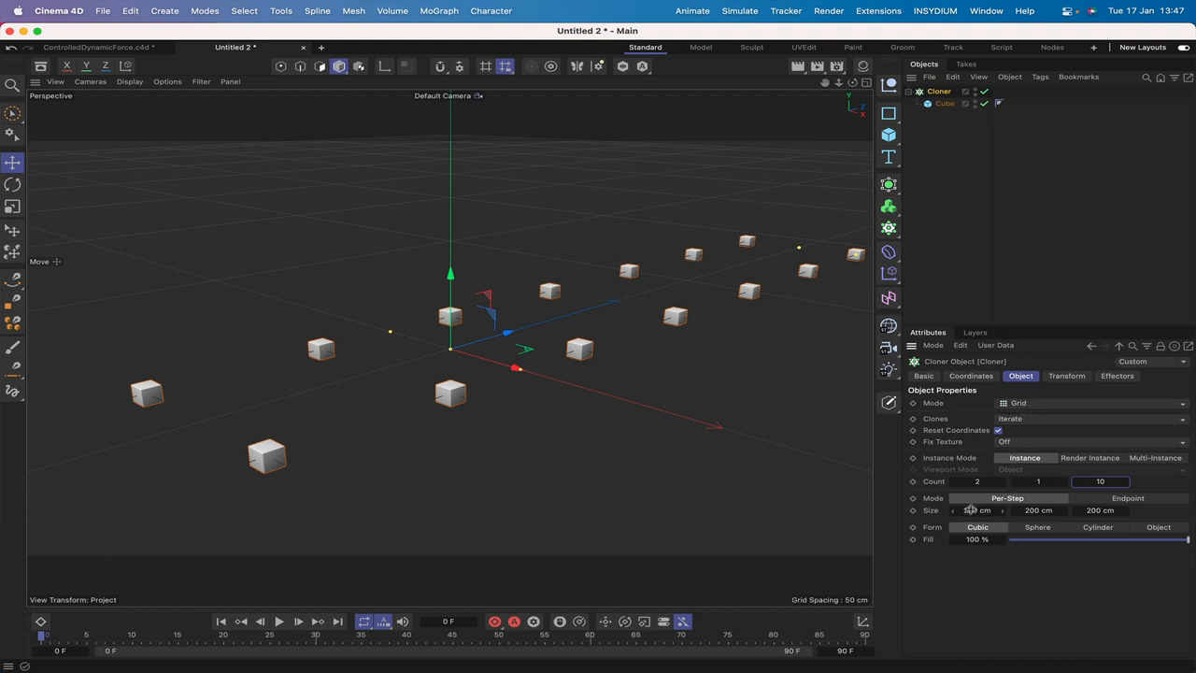
{"action": "left_click", "coordinate": [975, 510]}
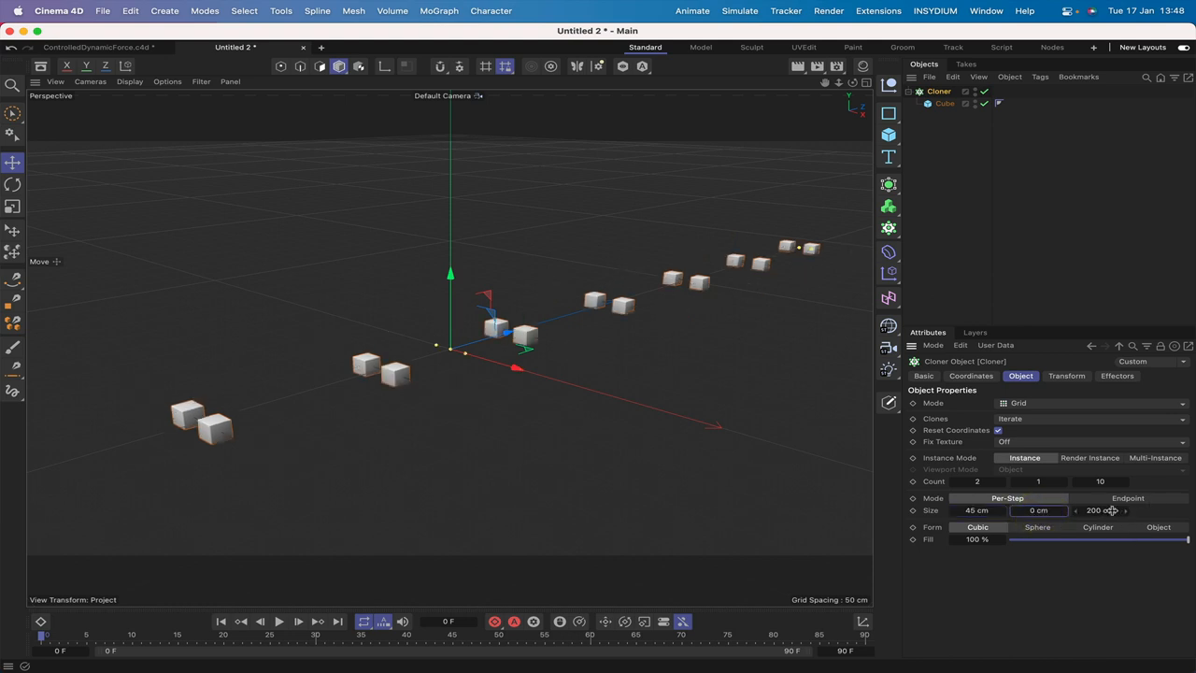
{"action": "left_click_drag", "start_coordinate": [1107, 510], "coordinate": [1084, 510]}
{"action": "type", "text": "21"}
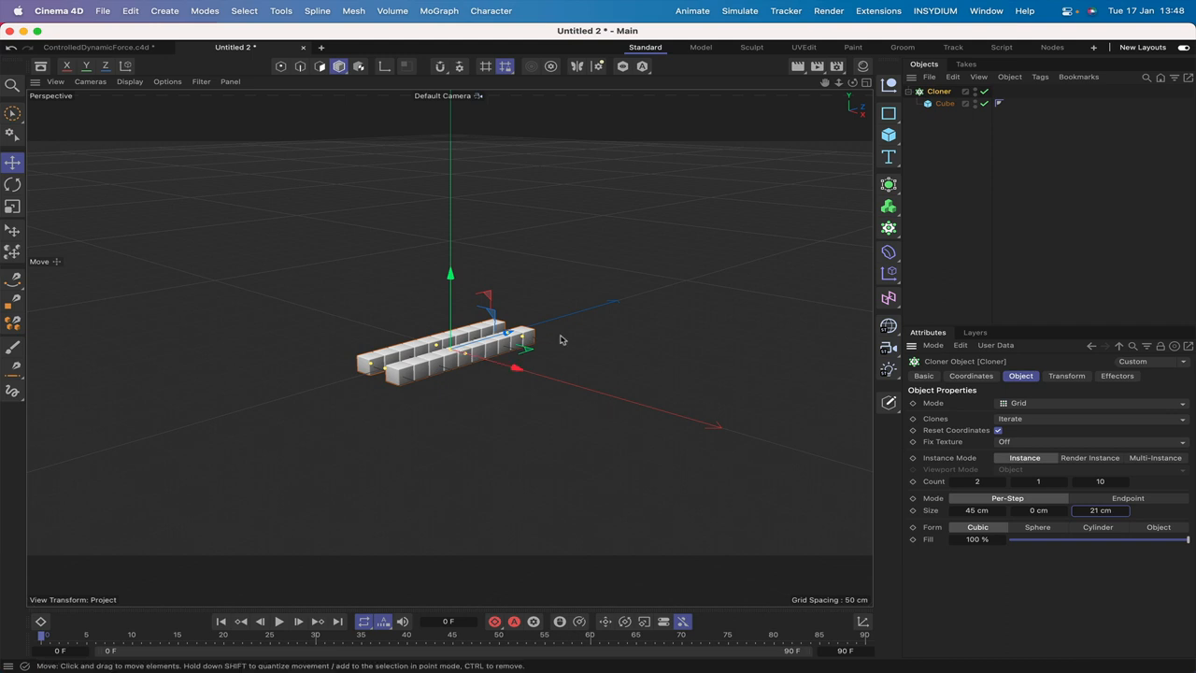
{"action": "mouse_move", "coordinate": [864, 236]}
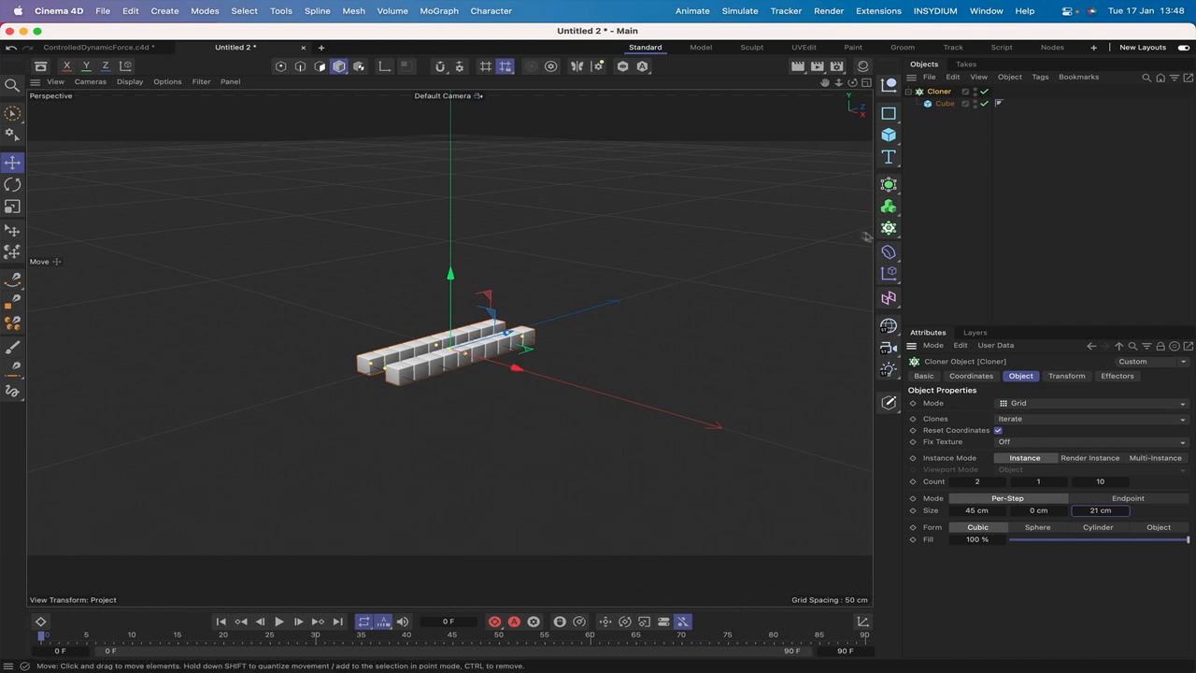
- Add a 10 cm radius Sphere placed in front of and left of the cube rows
{"action": "left_click", "coordinate": [888, 134]}
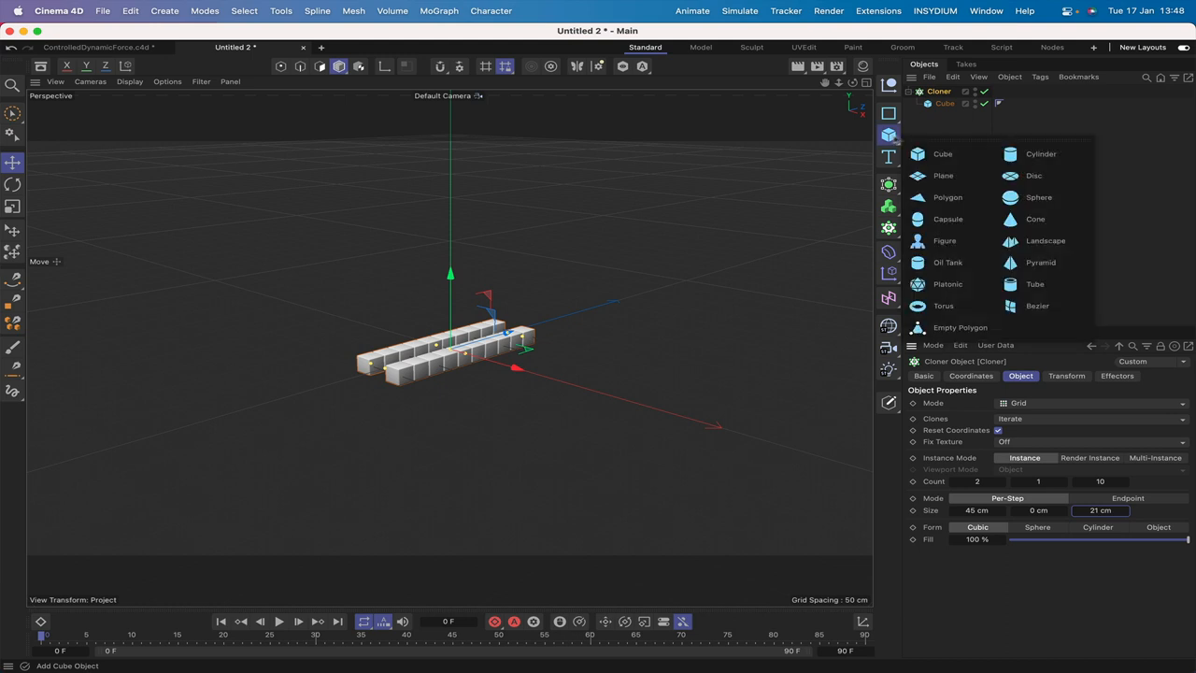
{"action": "left_click", "coordinate": [1040, 198]}
{"action": "type", "text": "60"}
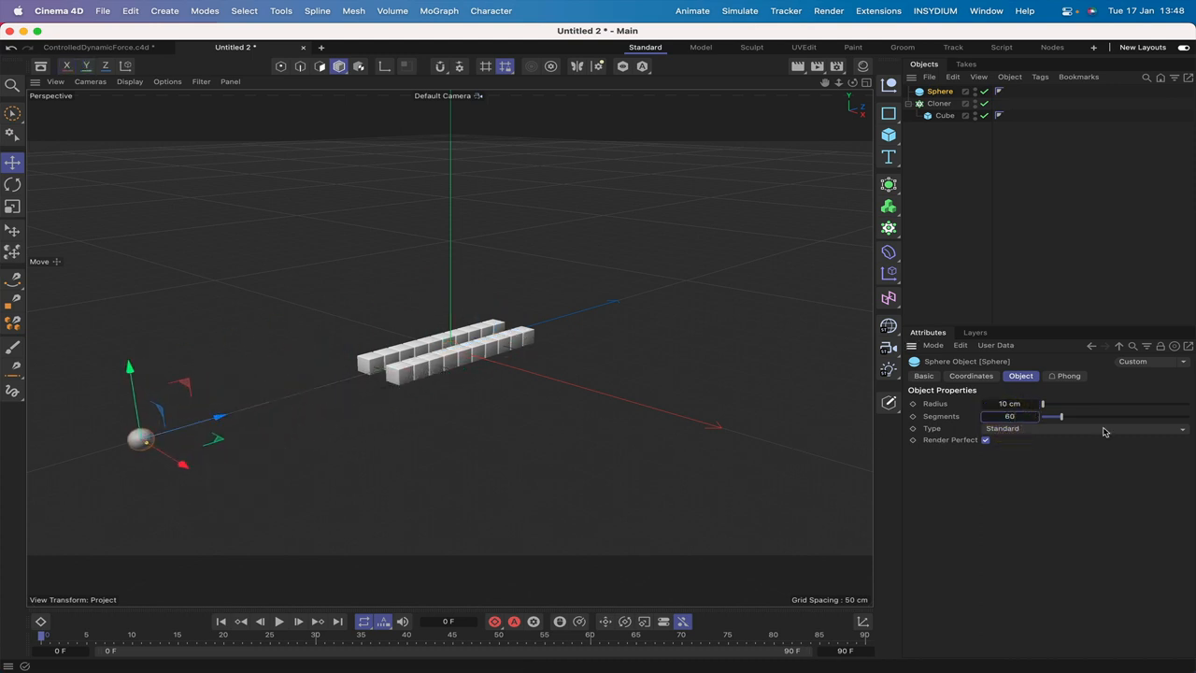
{"action": "left_click_drag", "start_coordinate": [1062, 415], "coordinate": [1125, 415]}
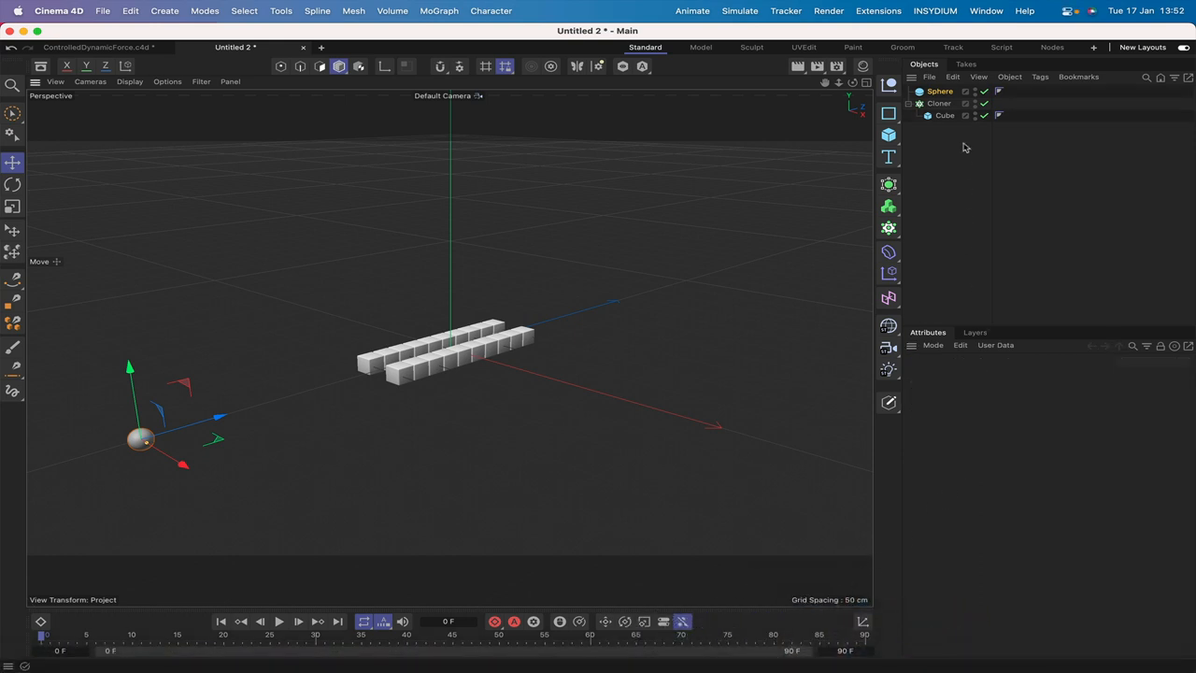
{"action": "mouse_move", "coordinate": [946, 116]}
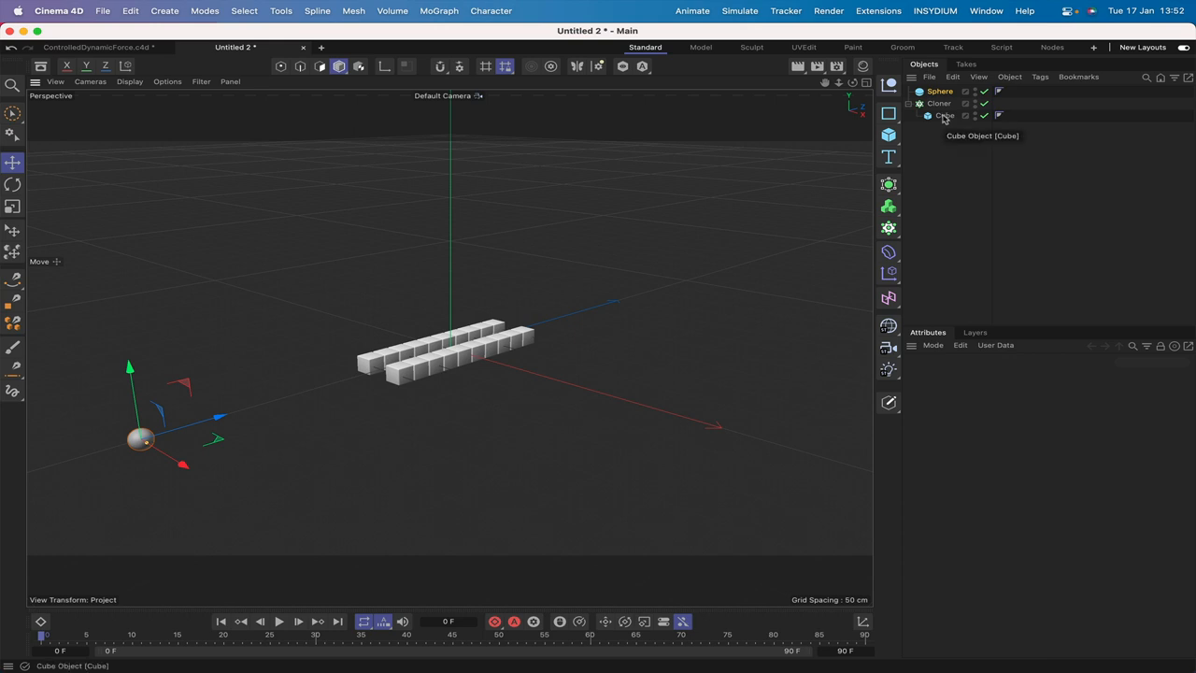
- Raise the Cloner and Sphere to P.Y 10 cm
{"action": "left_click", "coordinate": [939, 103]}
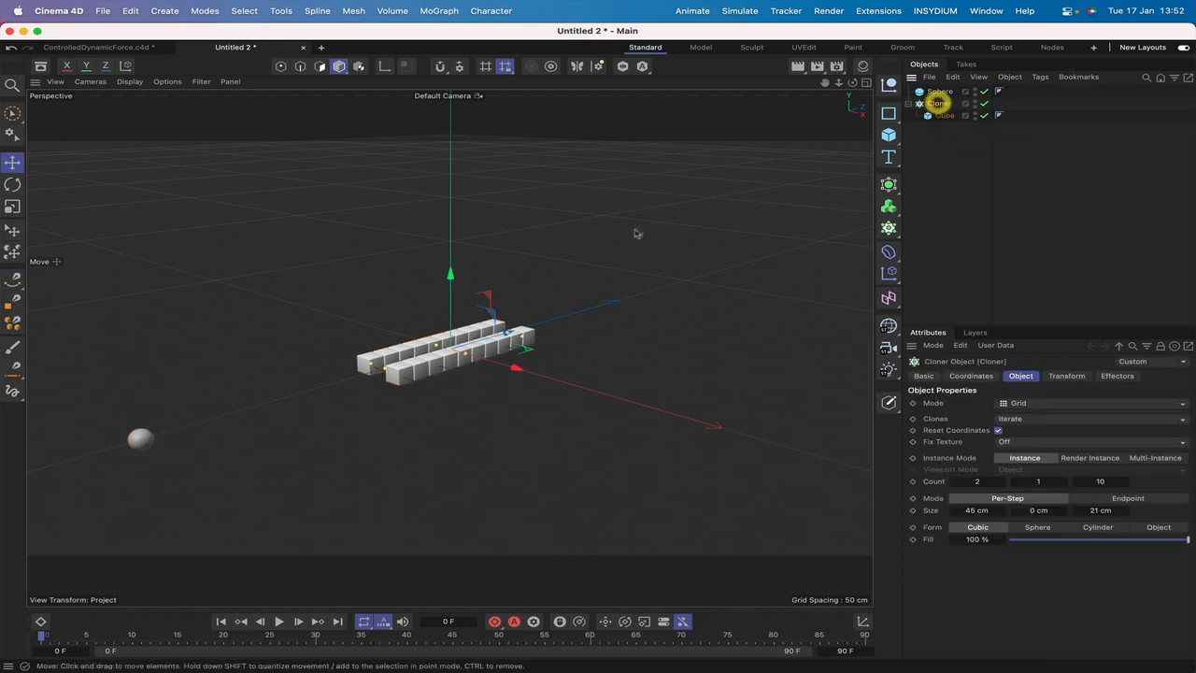
{"action": "left_click", "coordinate": [972, 376]}
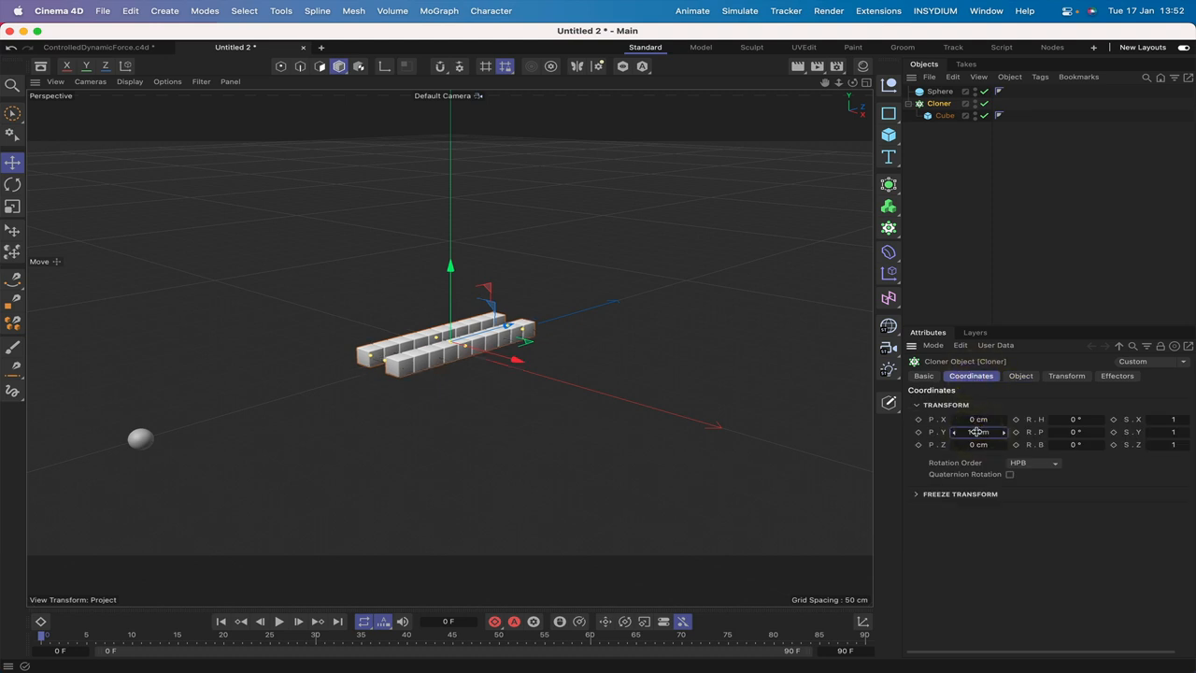
{"action": "type", "text": "10"}
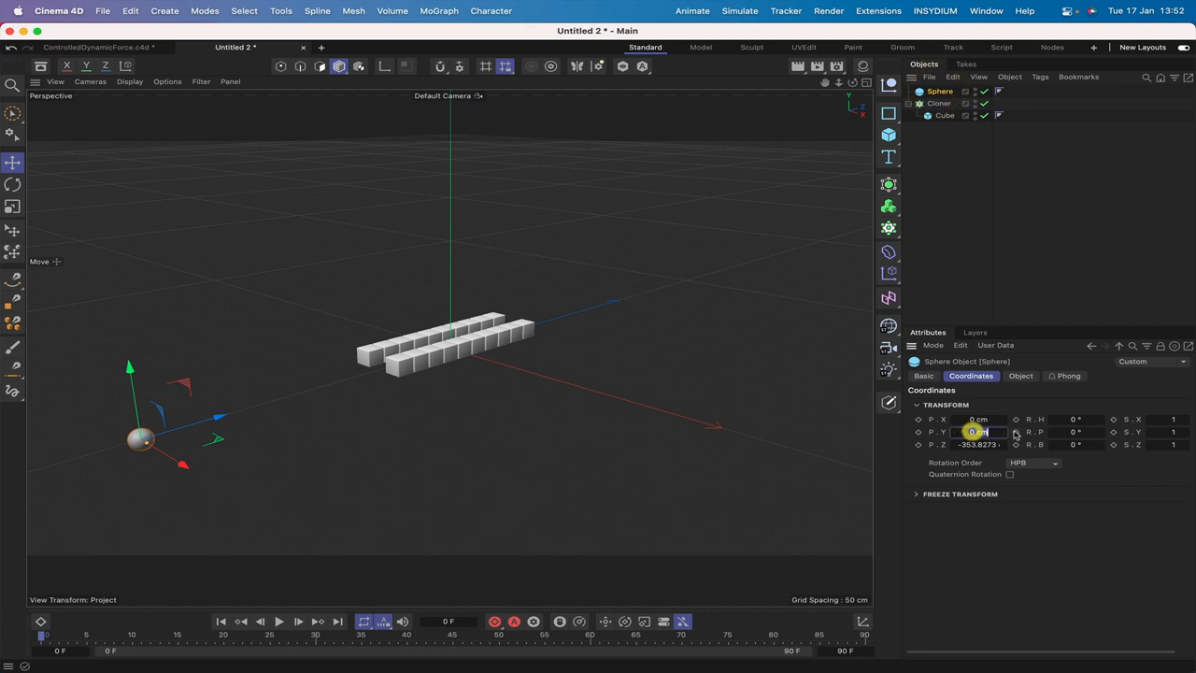
{"action": "type", "text": "10 cm"}
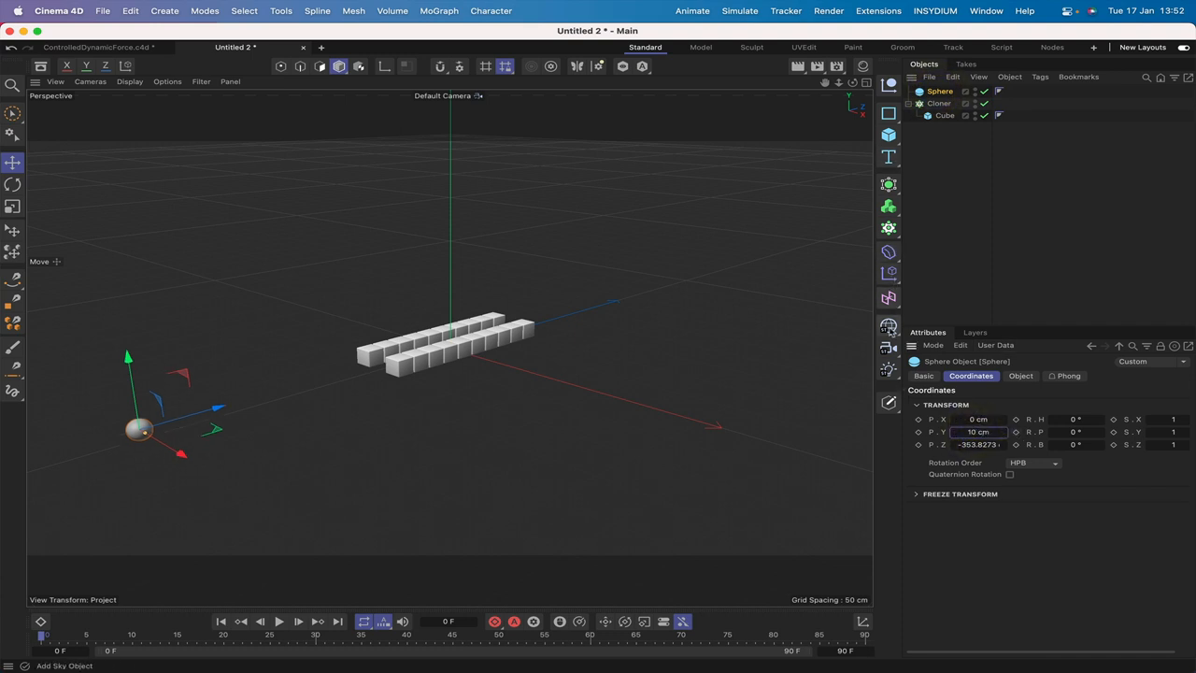
- Add a Floor object beneath the cubes and sphere
{"action": "left_click", "coordinate": [888, 325]}
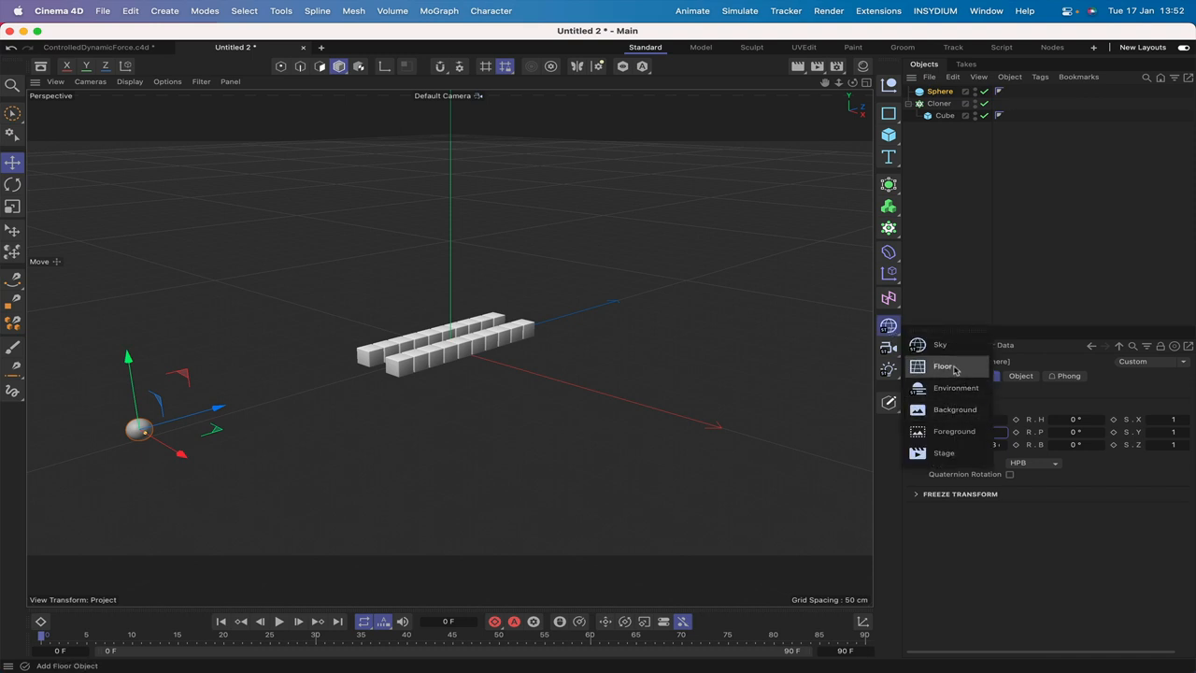
{"action": "left_click", "coordinate": [944, 364]}
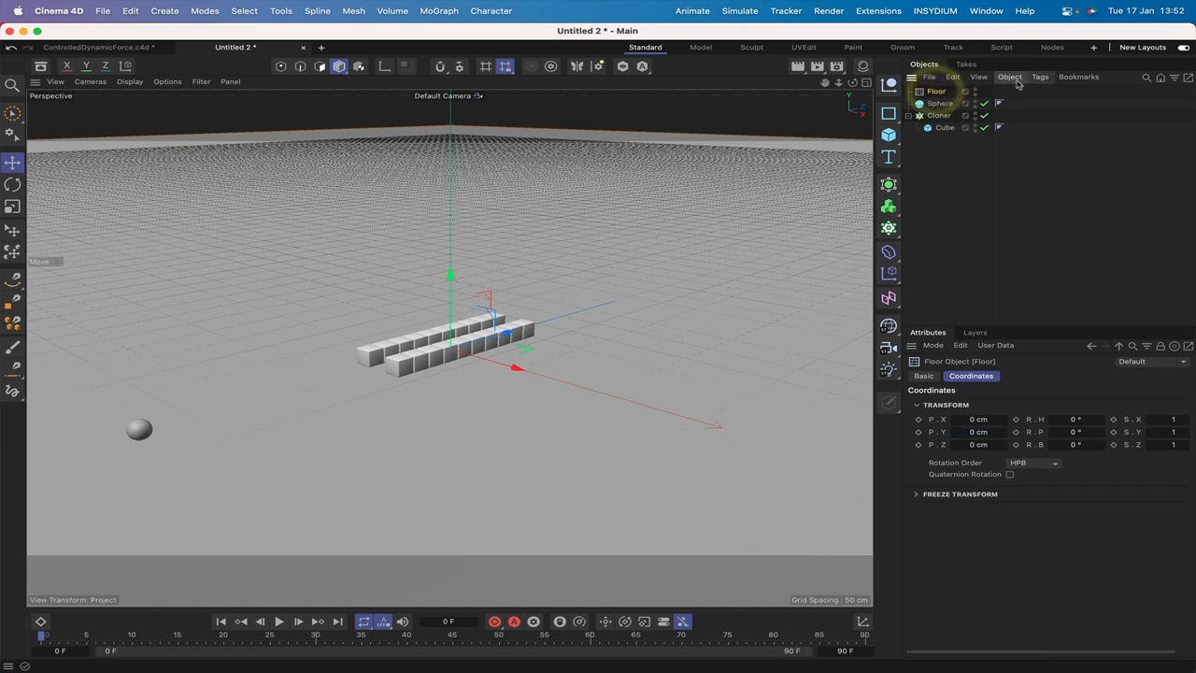
- Give the sphere a Rigid Body tag with its collision Shape set to Static Mesh
{"action": "left_click", "coordinate": [1040, 77]}
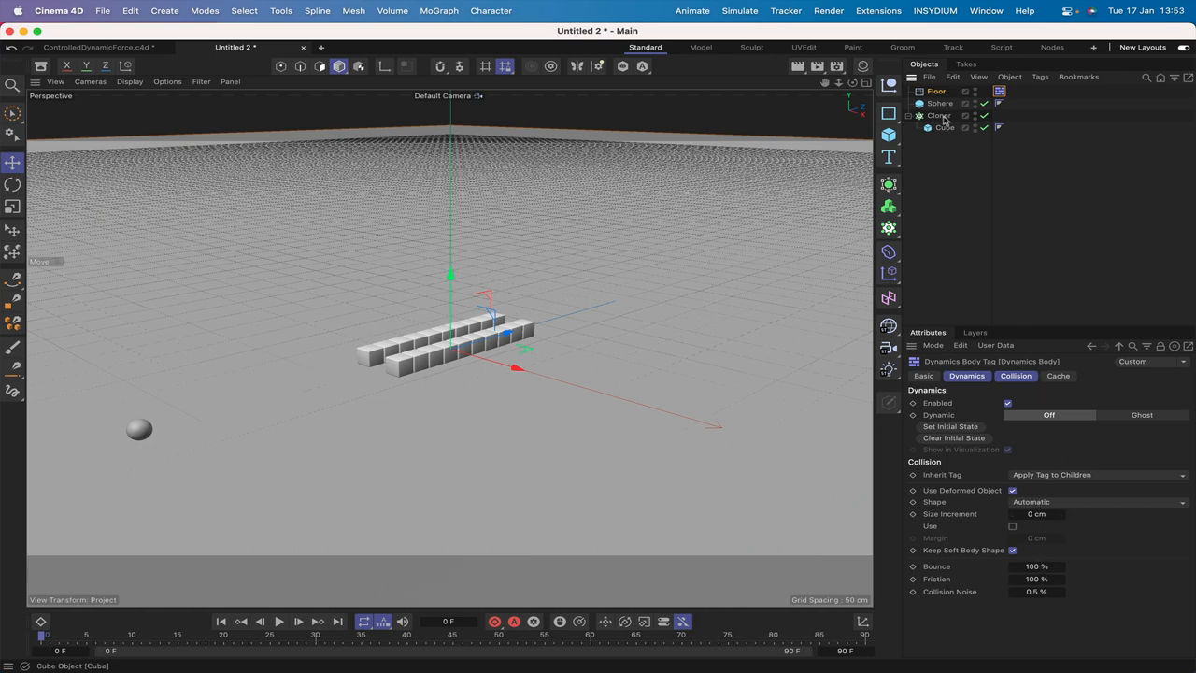
{"action": "left_click", "coordinate": [940, 103]}
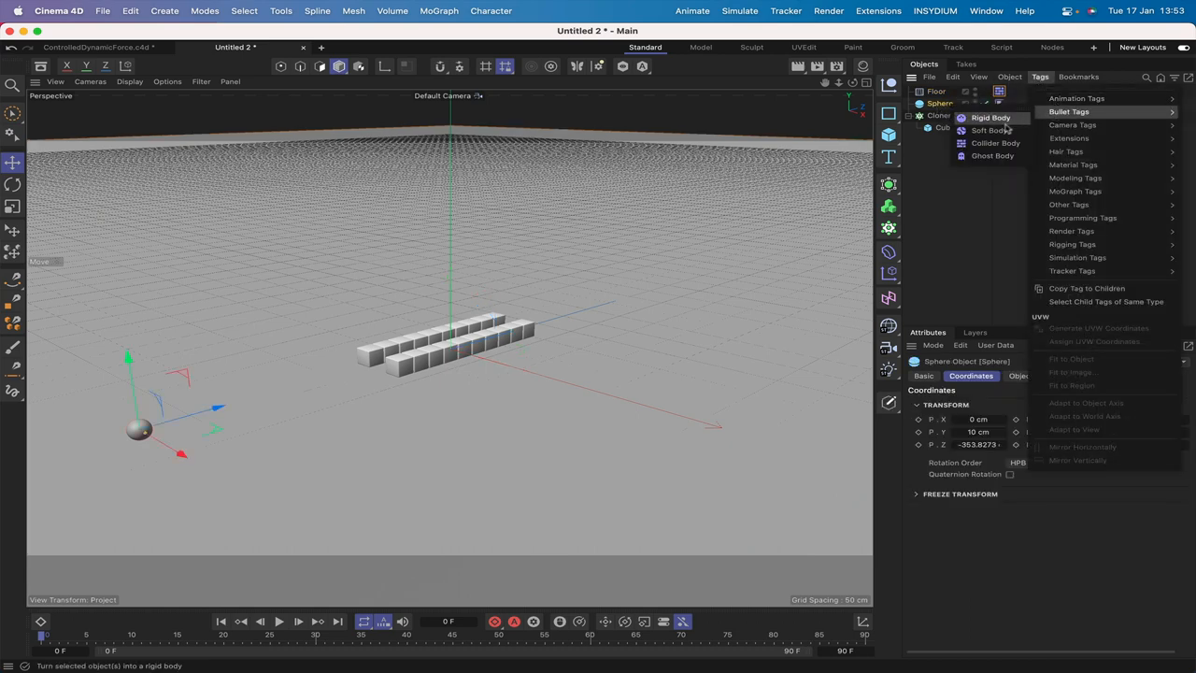
{"action": "left_click", "coordinate": [990, 115]}
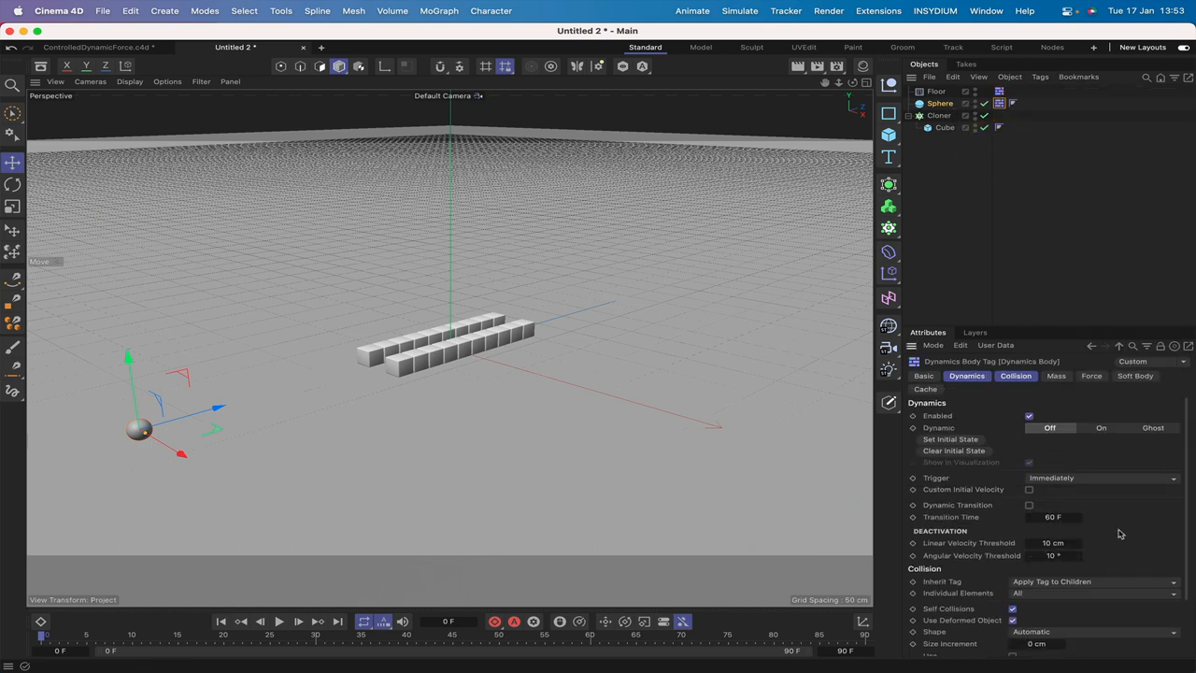
{"action": "scroll", "scroll_direction": "down", "scroll_amount": 3}
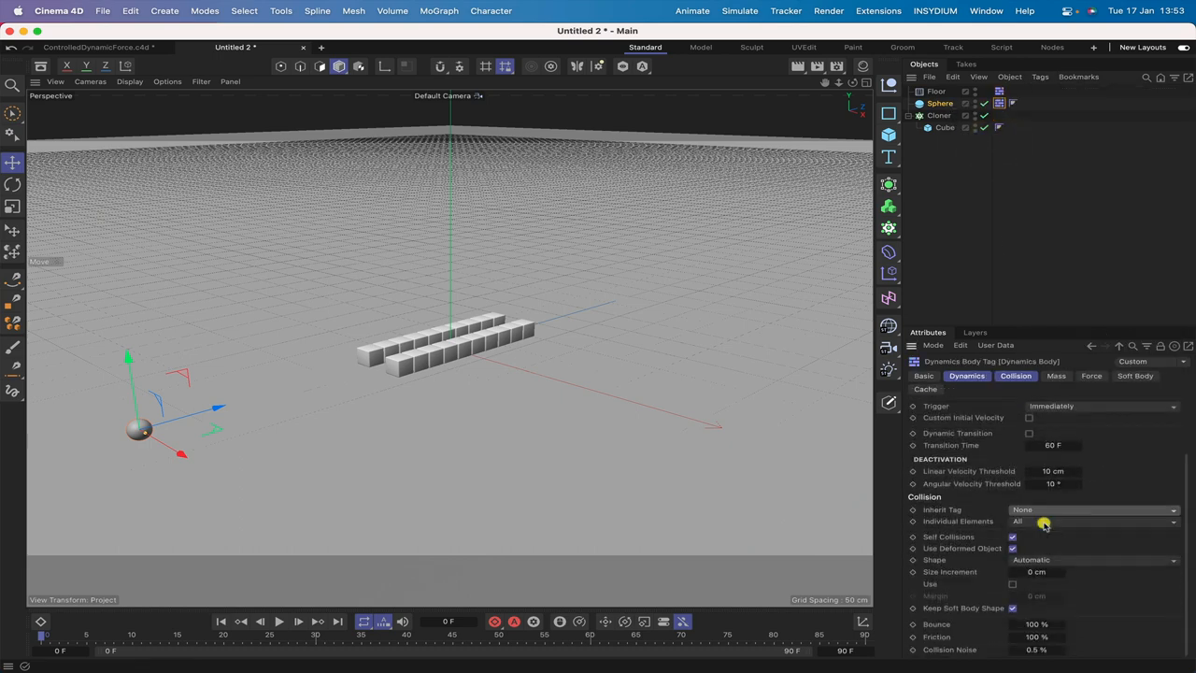
{"action": "left_click", "coordinate": [1092, 520]}
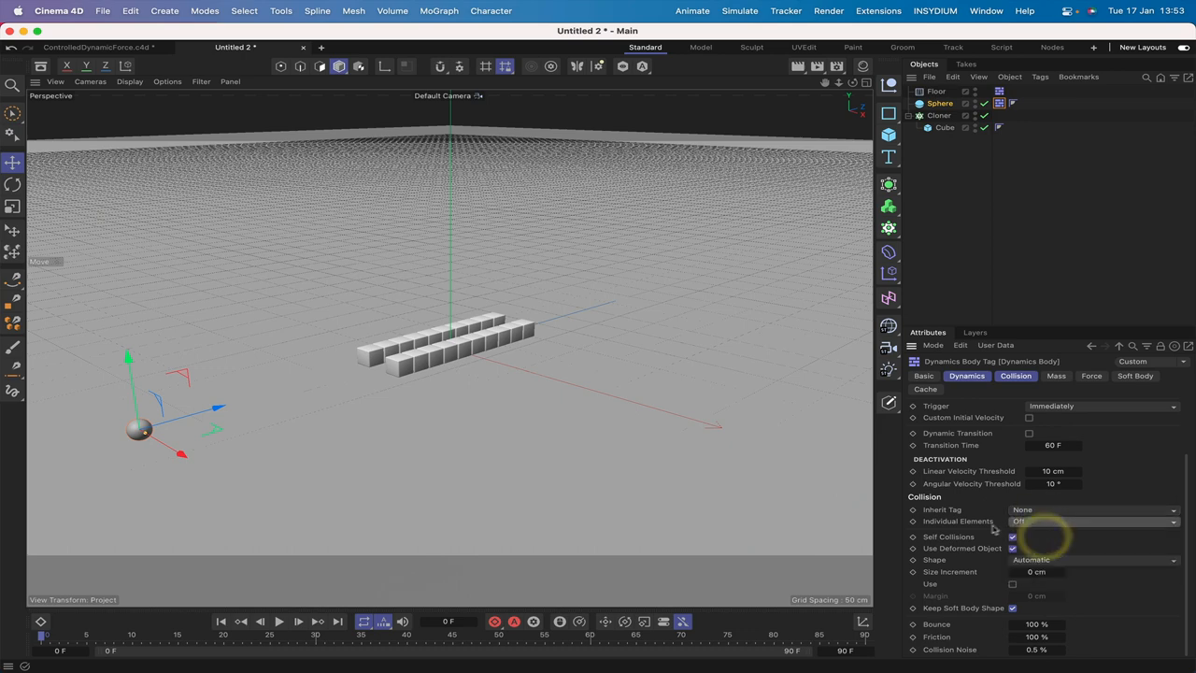
{"action": "left_click", "coordinate": [1013, 548]}
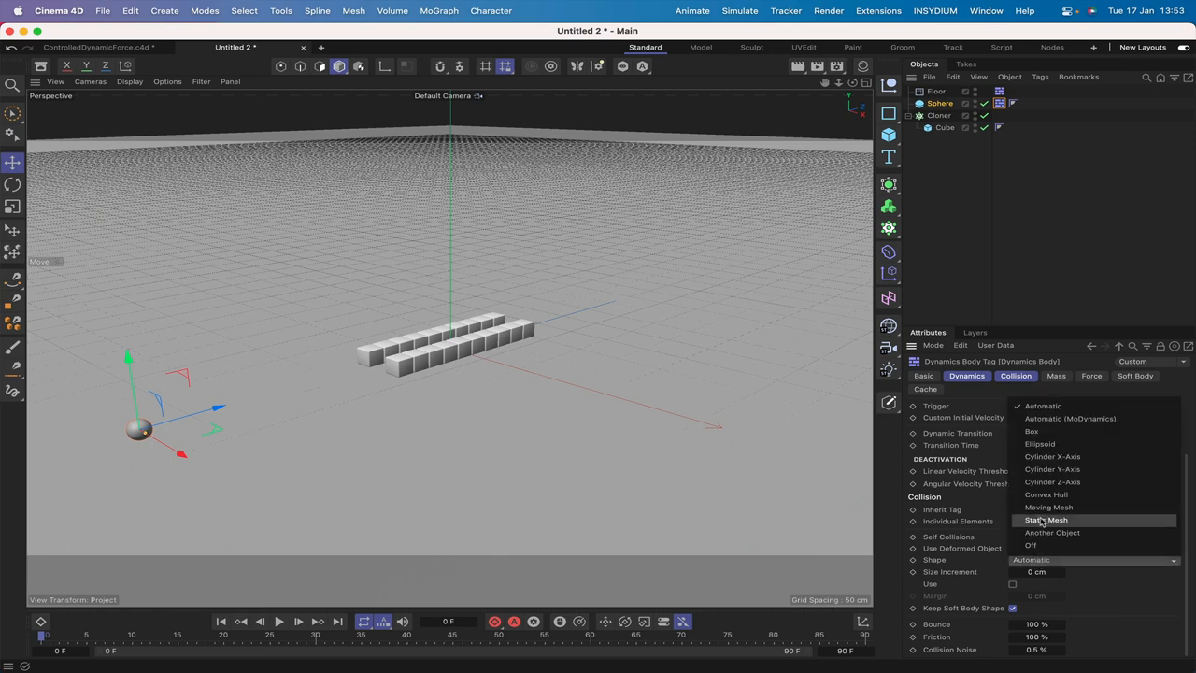
{"action": "left_click", "coordinate": [1047, 520]}
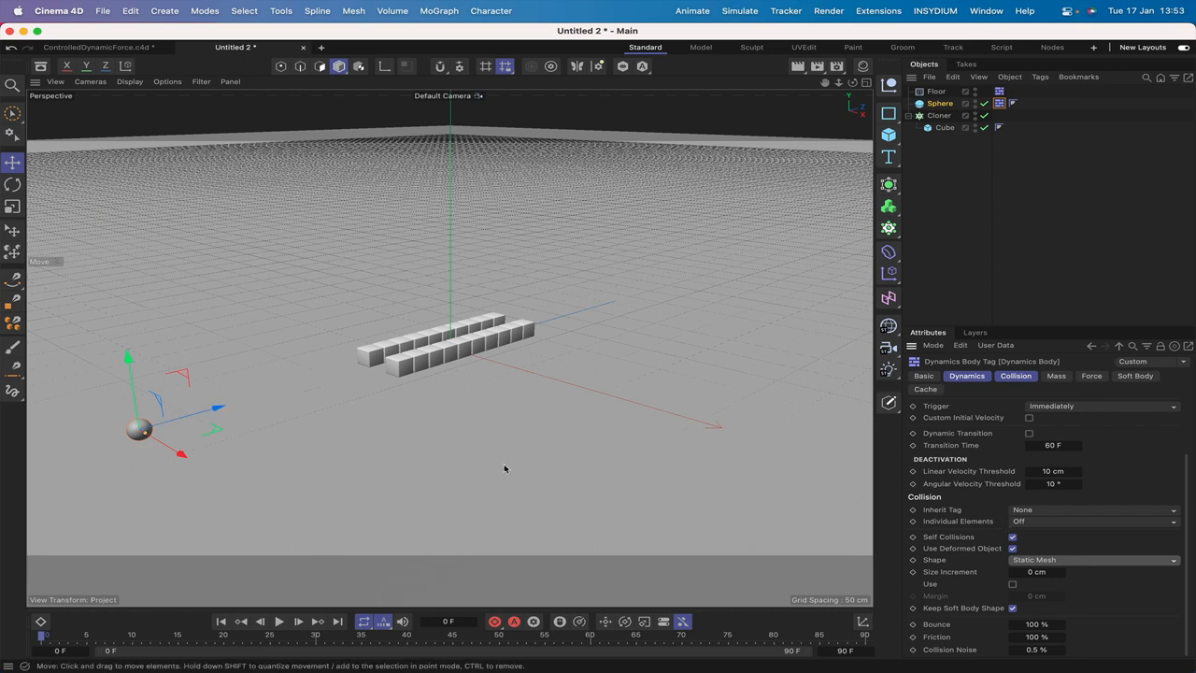
{"action": "left_click", "coordinate": [938, 103]}
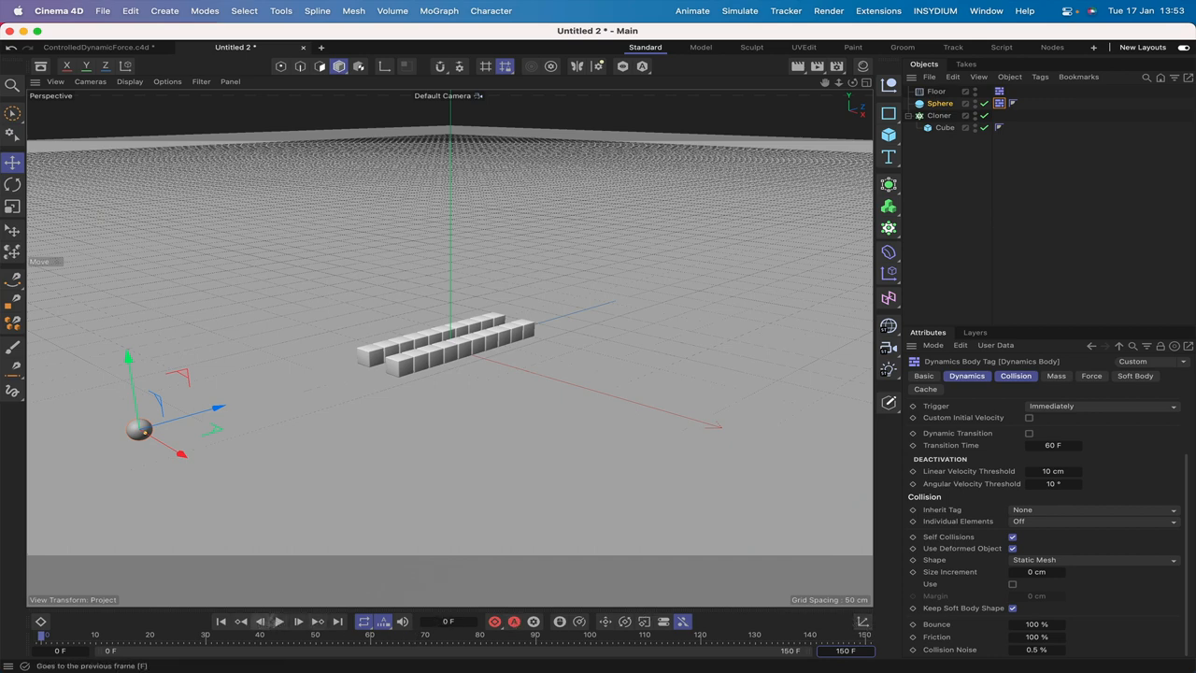
- Keyframe the sphere's Z position at frames 0 and 90 so it travels past the cubes, then play
{"action": "left_click", "coordinate": [938, 103]}
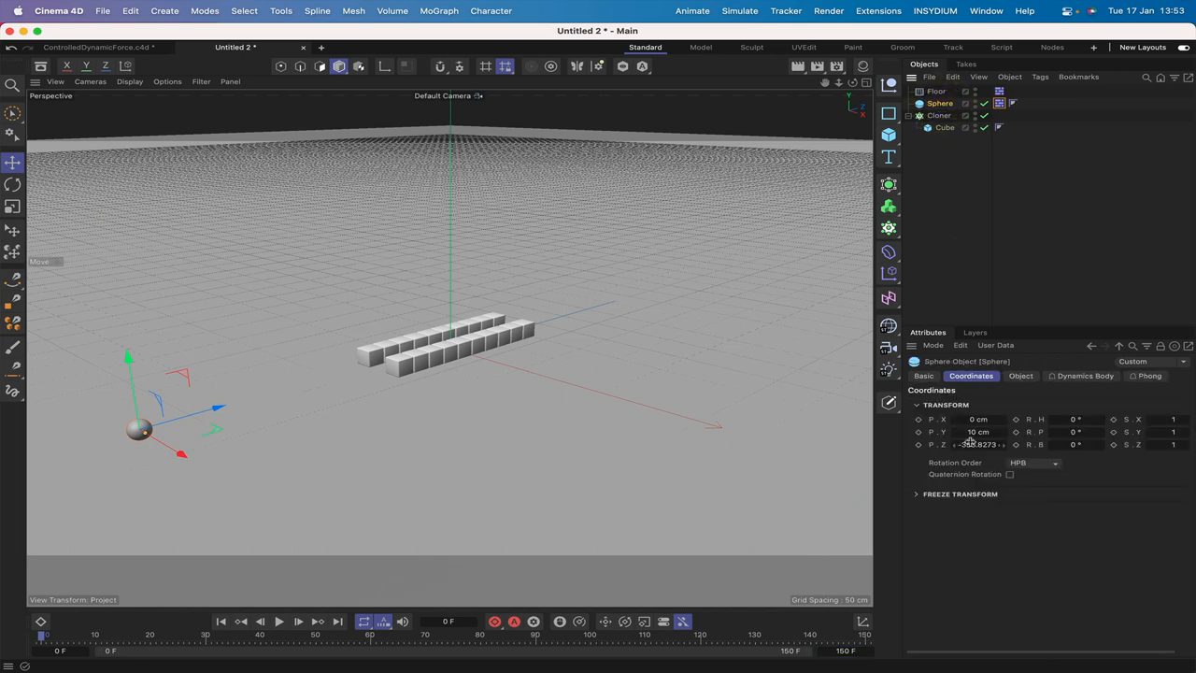
{"action": "left_click", "coordinate": [918, 445]}
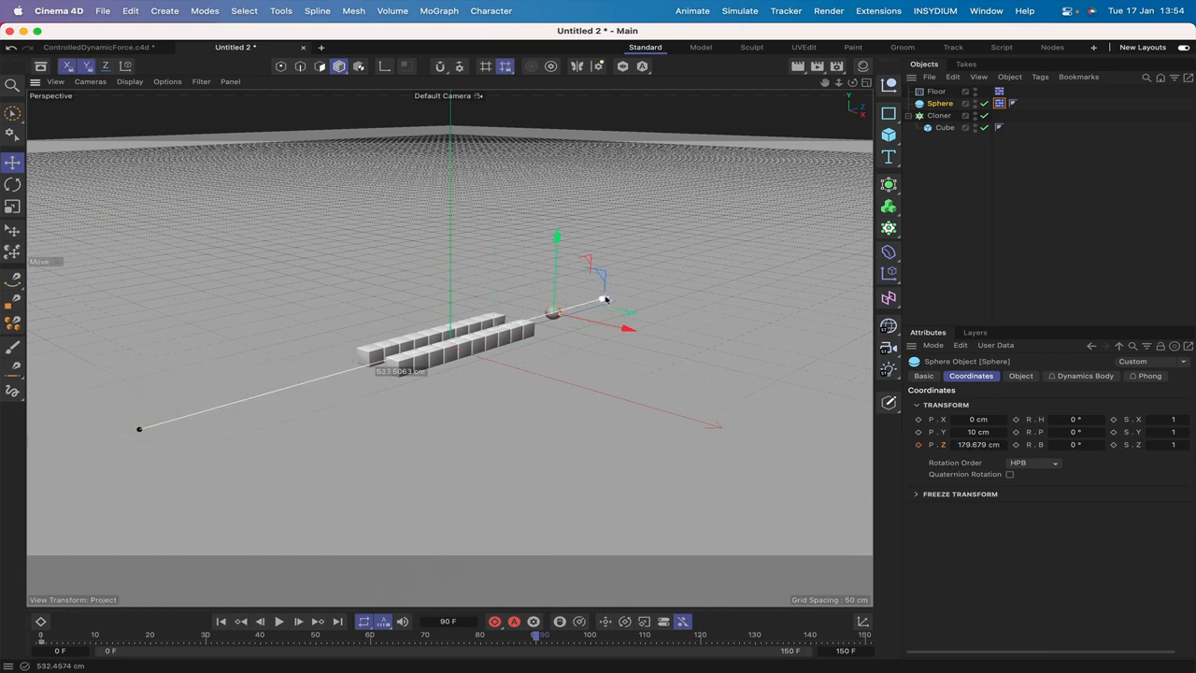
{"action": "left_click_drag", "start_coordinate": [606, 299], "coordinate": [639, 288]}
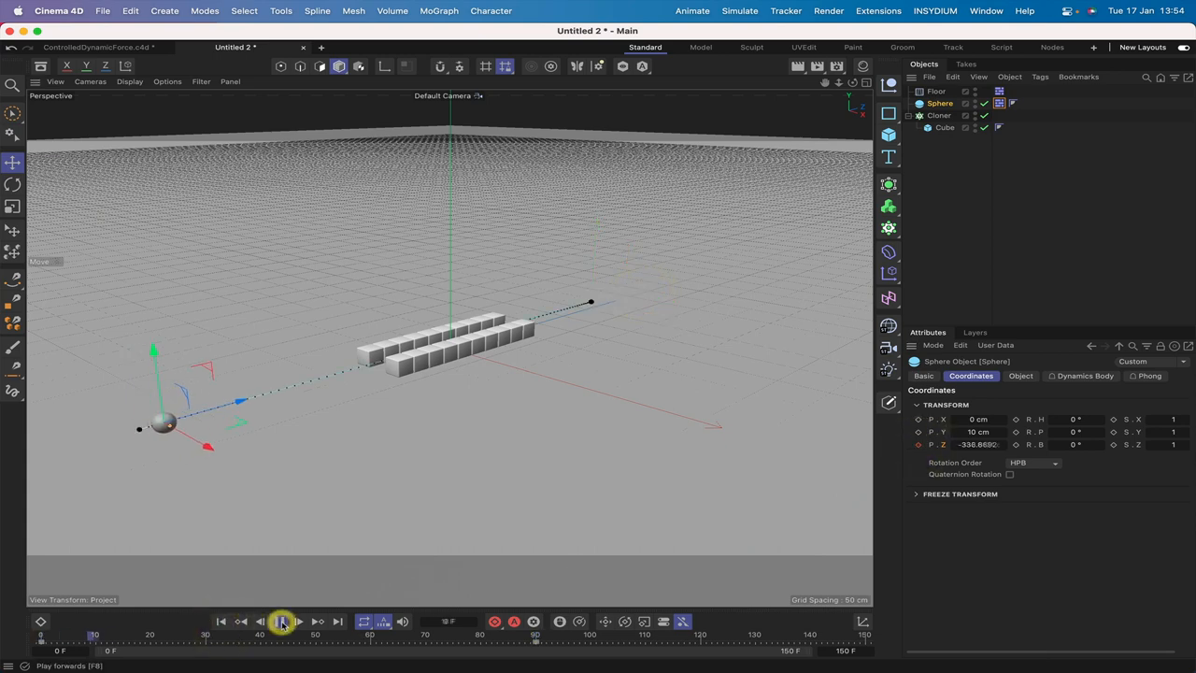
{"action": "left_click", "coordinate": [280, 620]}
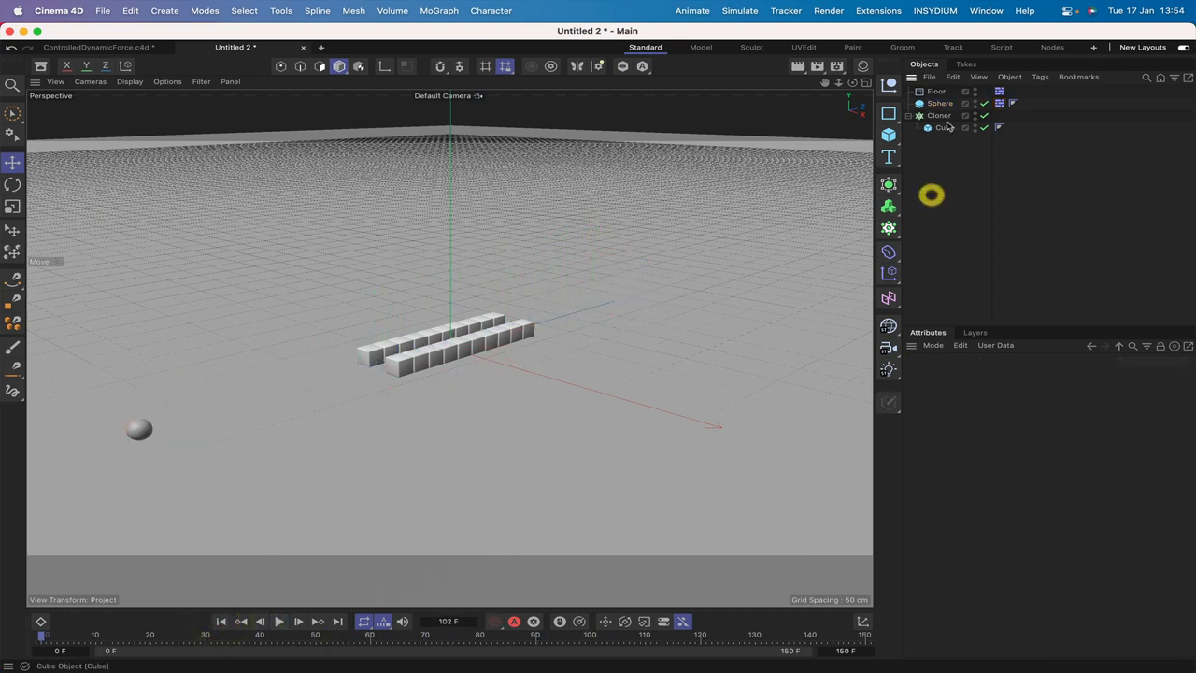
- Give the Cloner a Rigid Body tag and review its Dynamics and Collision settings
{"action": "left_click", "coordinate": [938, 116]}
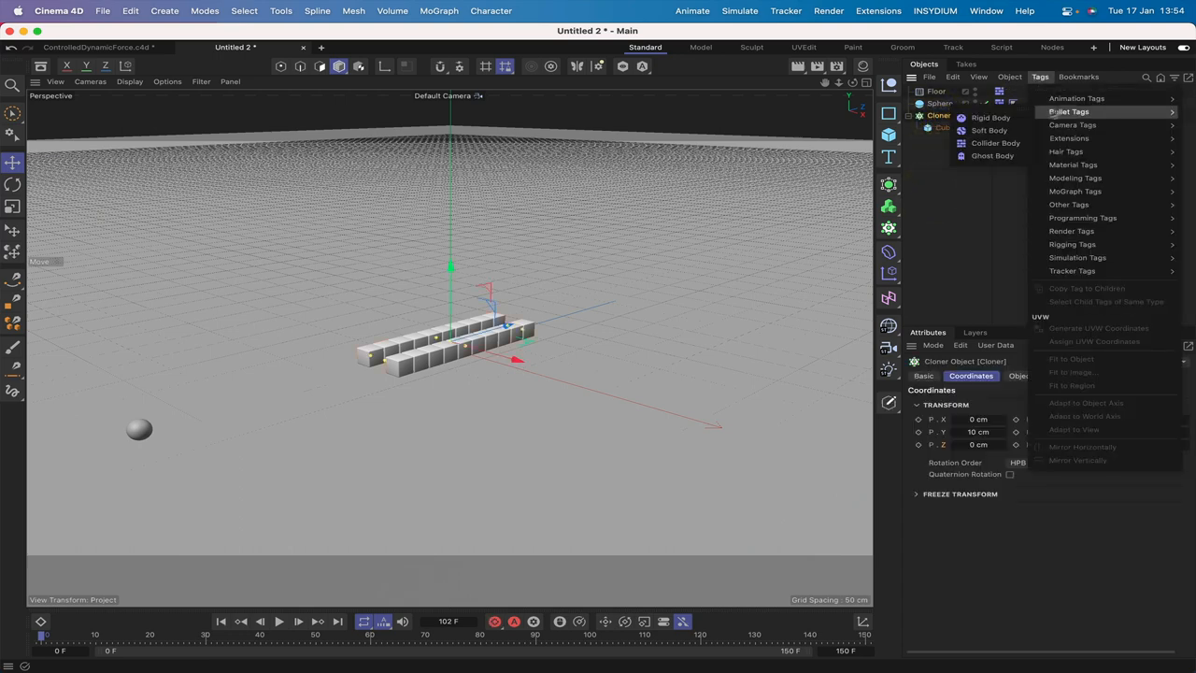
{"action": "left_click", "coordinate": [991, 116]}
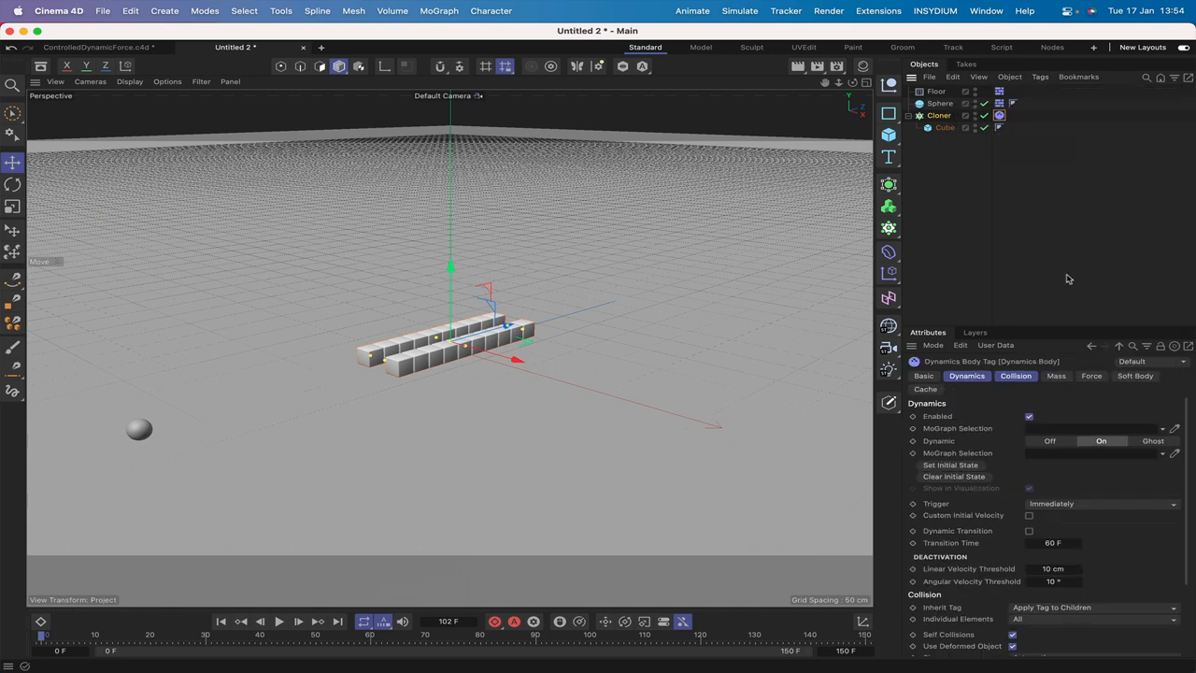
{"action": "scroll", "scroll_direction": "down", "scroll_amount": 3}
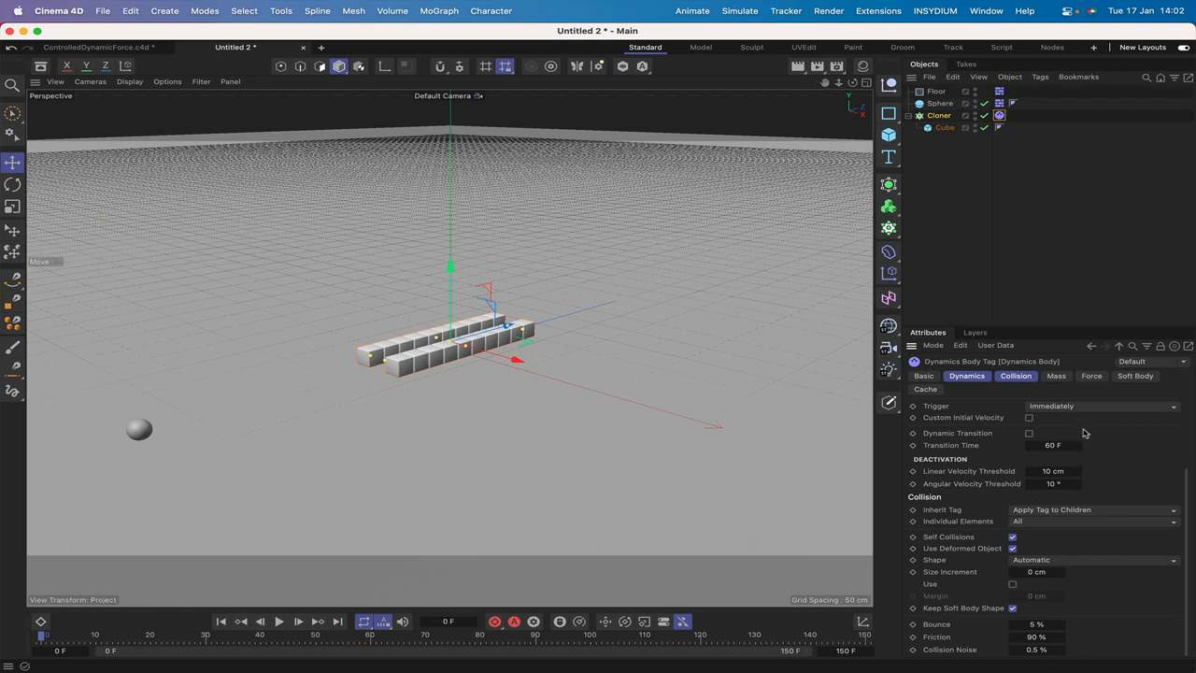
{"action": "mouse_move", "coordinate": [1051, 516]}
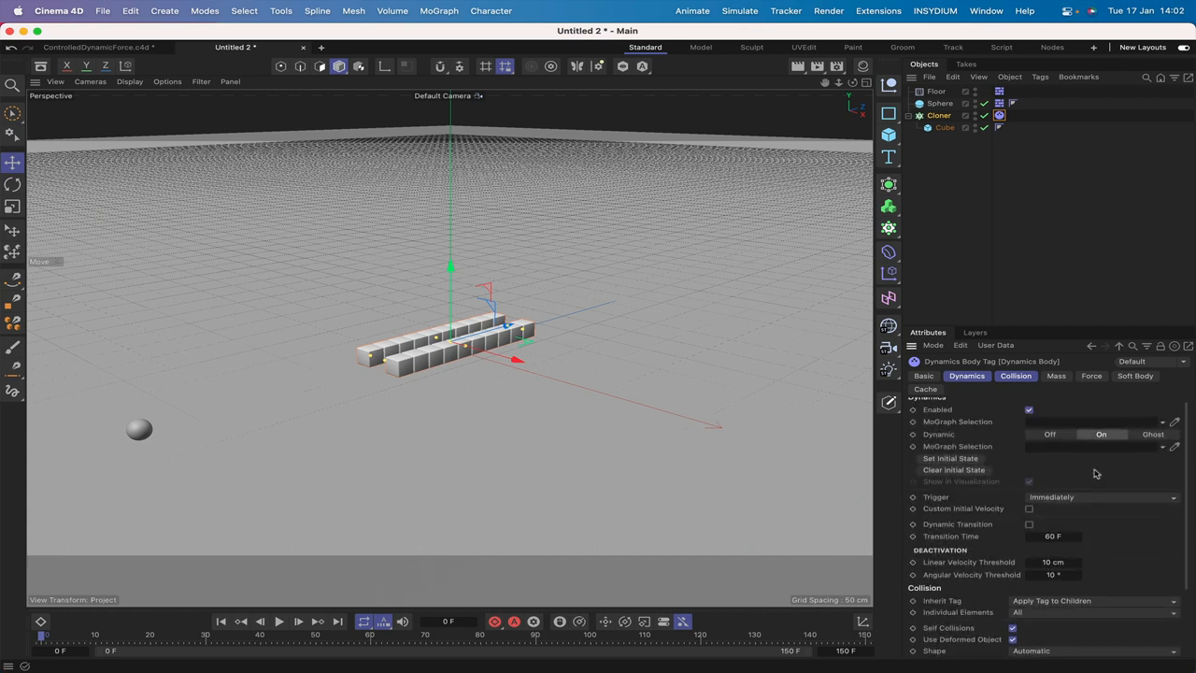
{"action": "left_click", "coordinate": [938, 116]}
{"action": "type", "text": "Xpresso"}
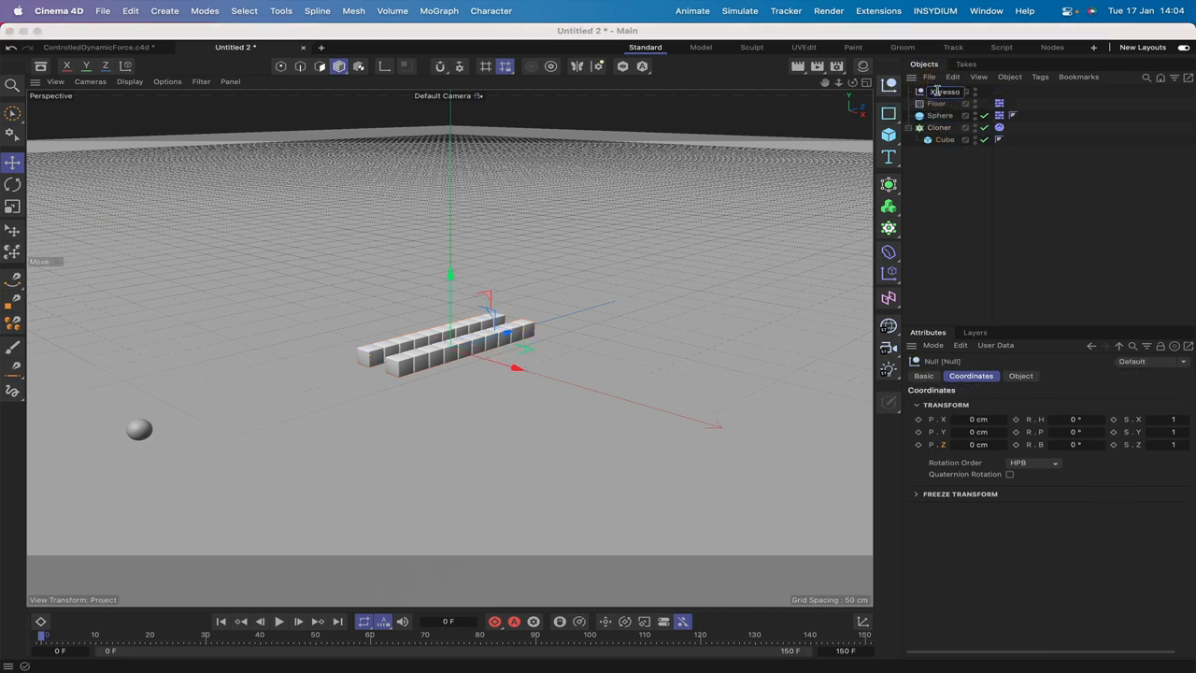
- Name the null Xpresso and add a Global Position output to the Sphere node
{"action": "left_click", "coordinate": [1039, 77]}
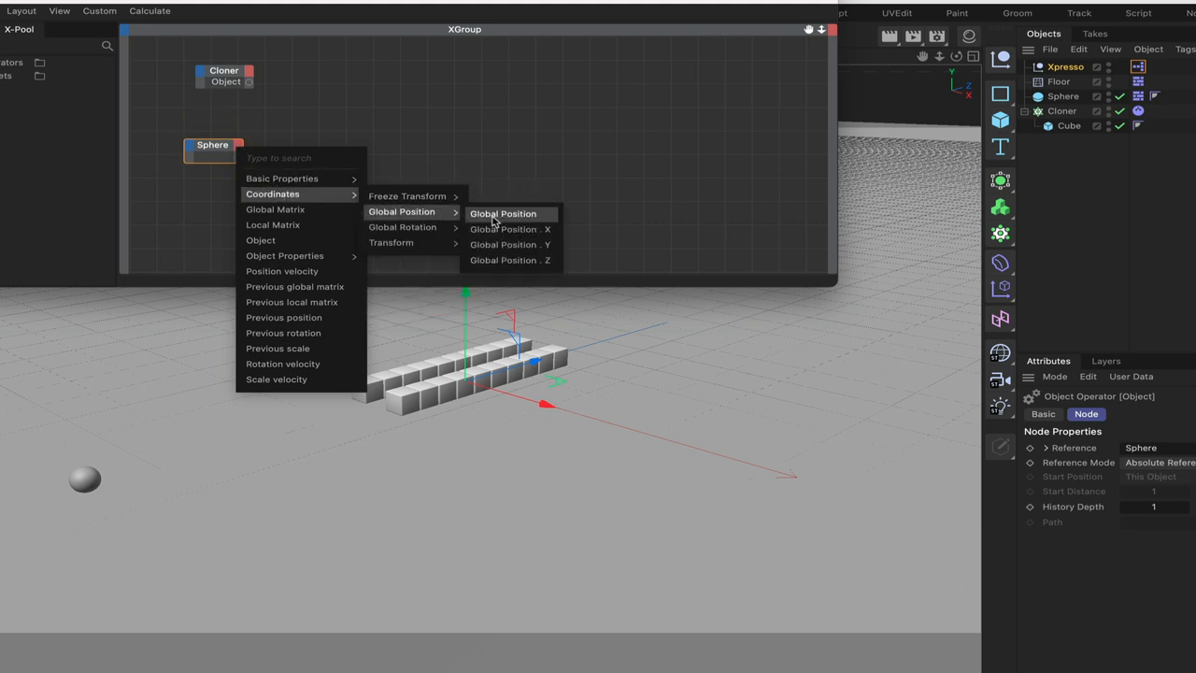
{"action": "left_click", "coordinate": [503, 213]}
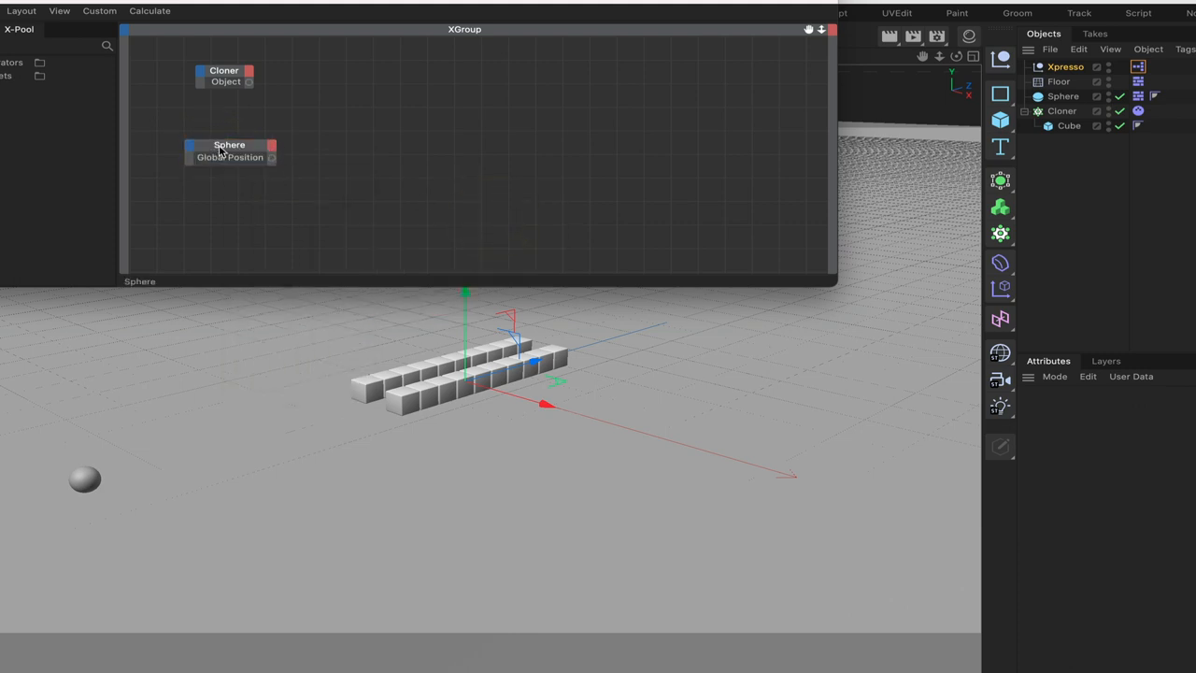
- Nudge the Sphere node lower and bring up the New Node menu for dynamics nodes
{"action": "left_click_drag", "start_coordinate": [228, 150], "coordinate": [209, 159]}
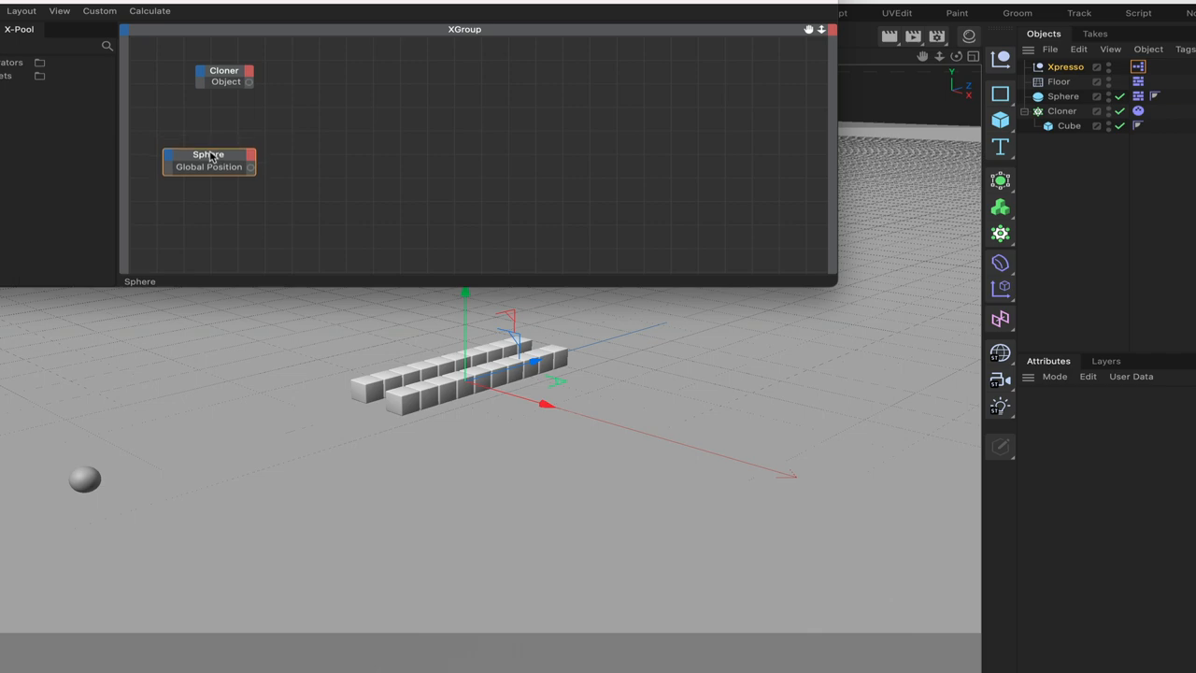
{"action": "left_click", "coordinate": [206, 161]}
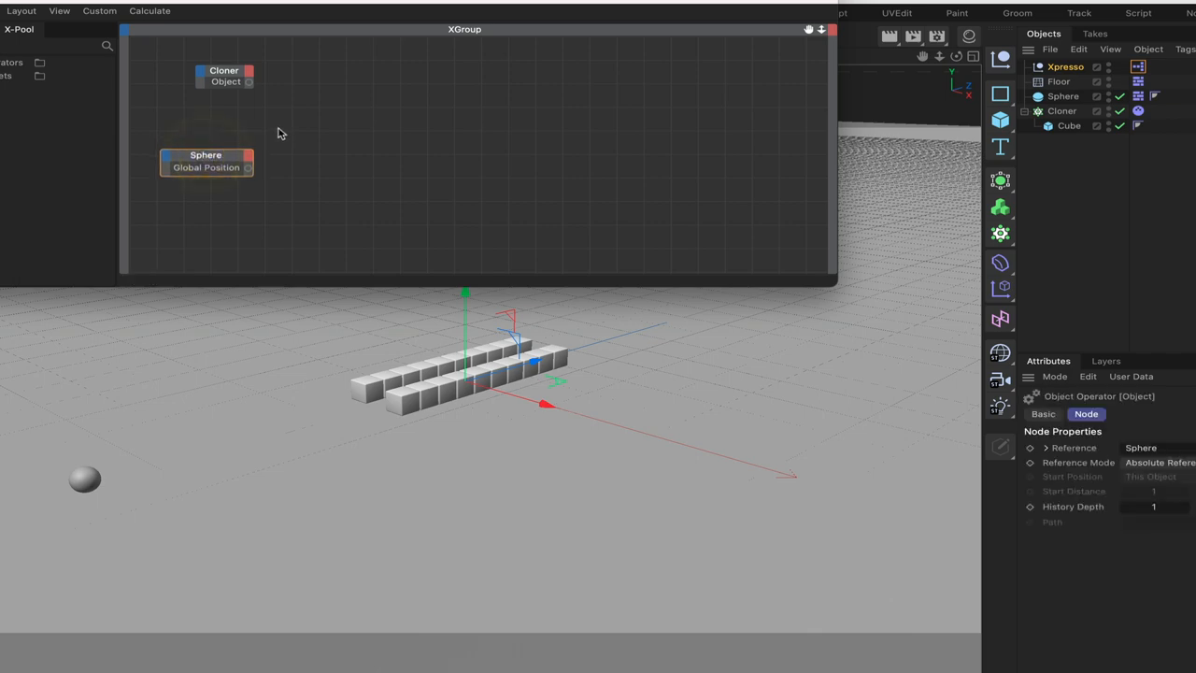
{"action": "mouse_move", "coordinate": [291, 119]}
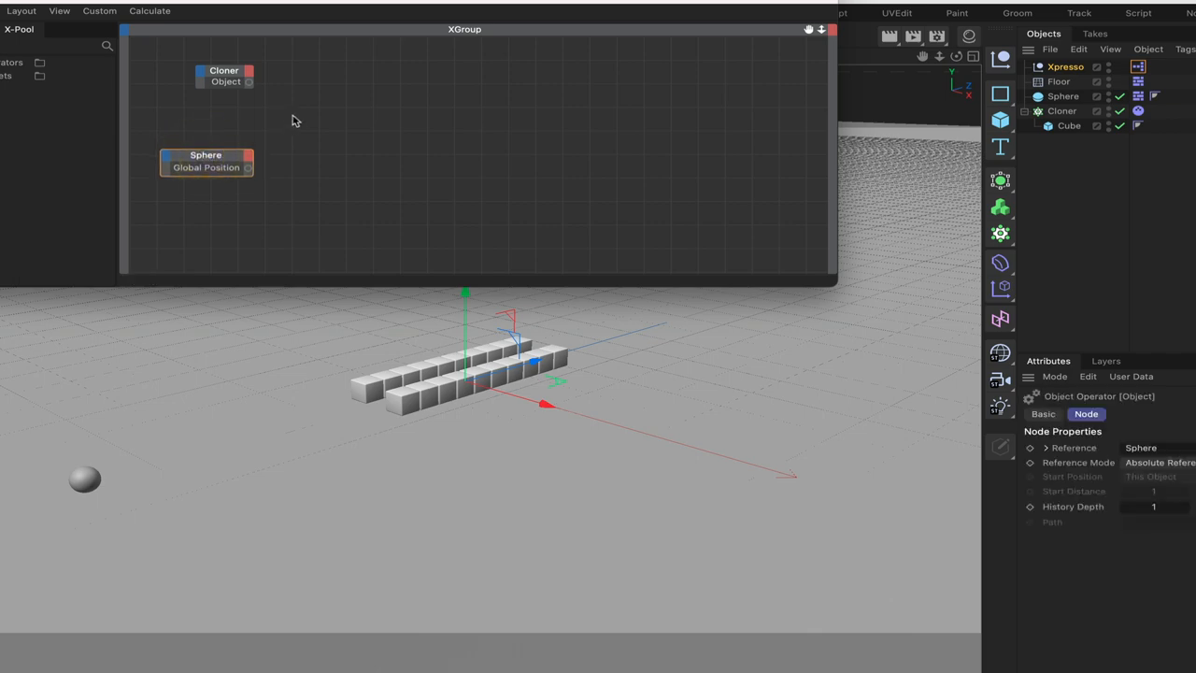
{"action": "right_click", "coordinate": [291, 121]}
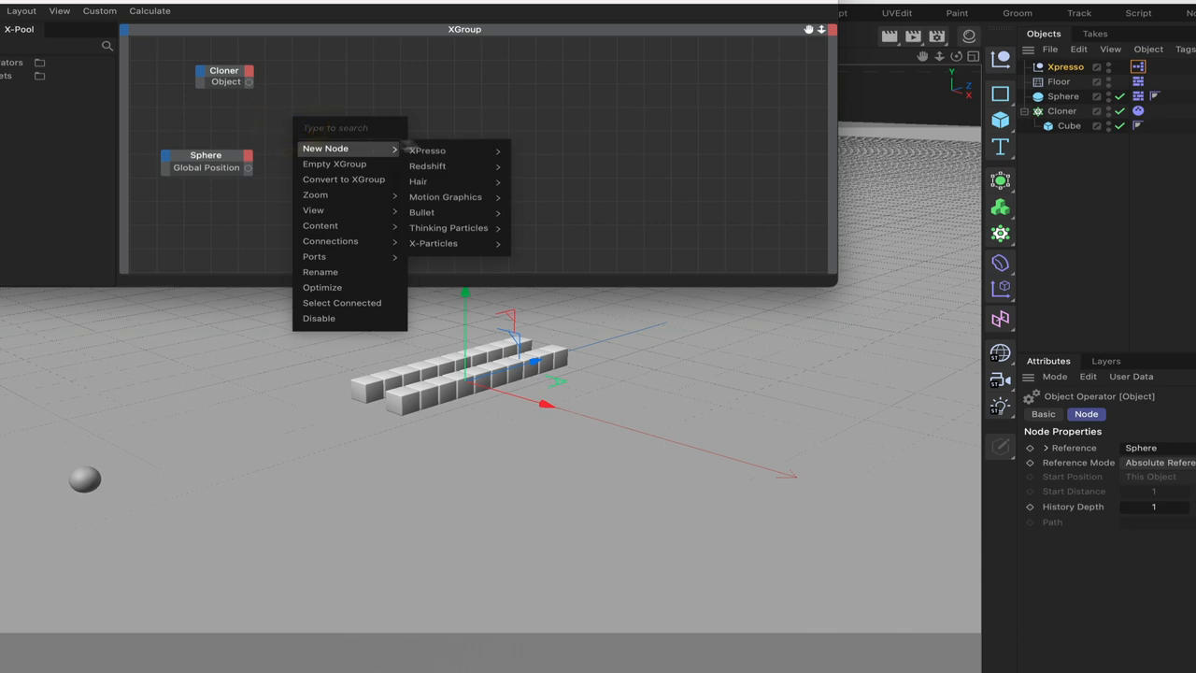
{"action": "mouse_move", "coordinate": [419, 182]}
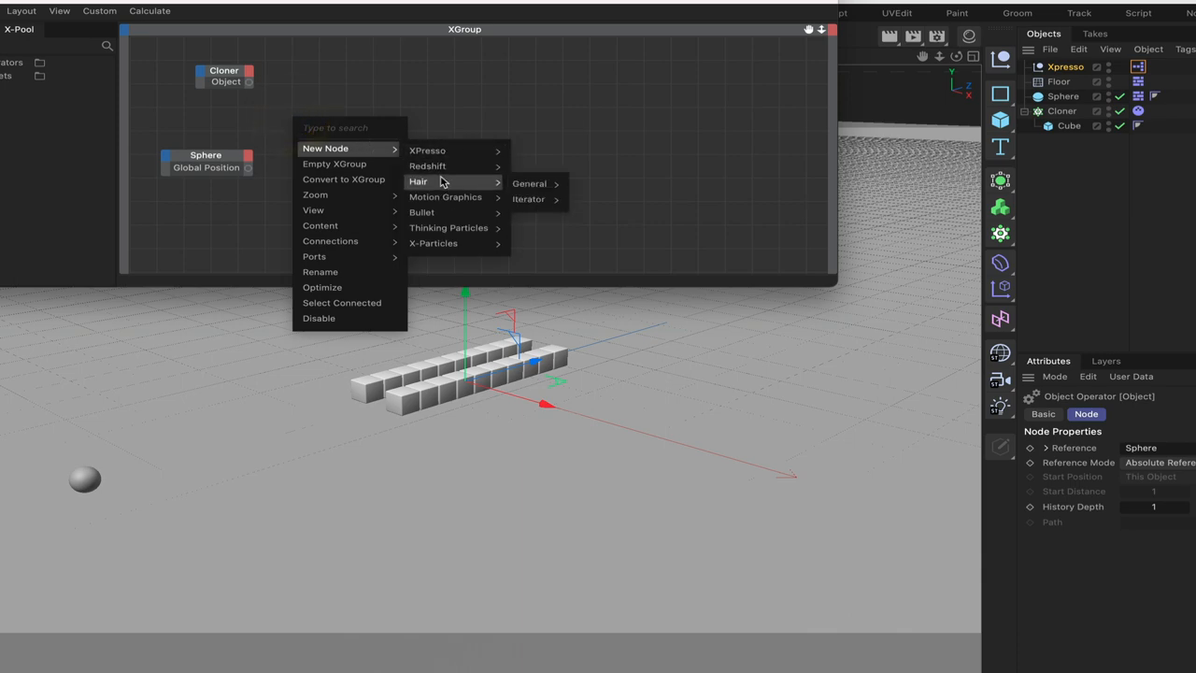
{"action": "mouse_move", "coordinate": [422, 214]}
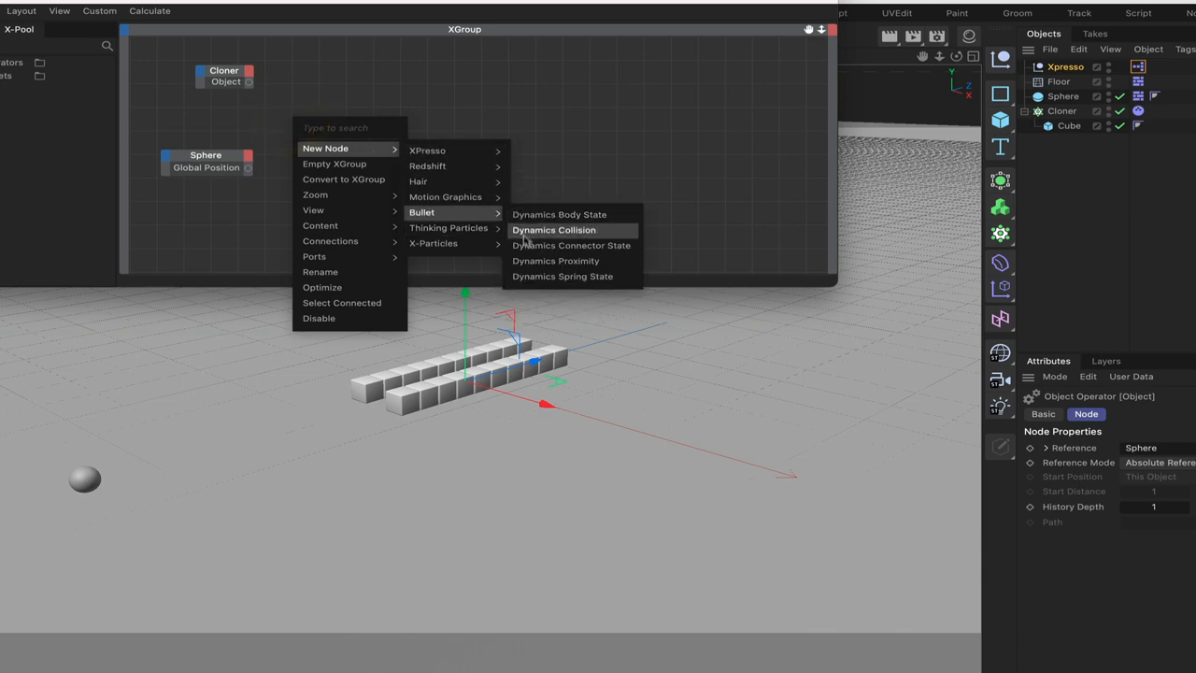
- Add a Dynamics Proximity node with a Point input fed by the Sphere's Global Position
{"action": "left_click", "coordinate": [555, 262]}
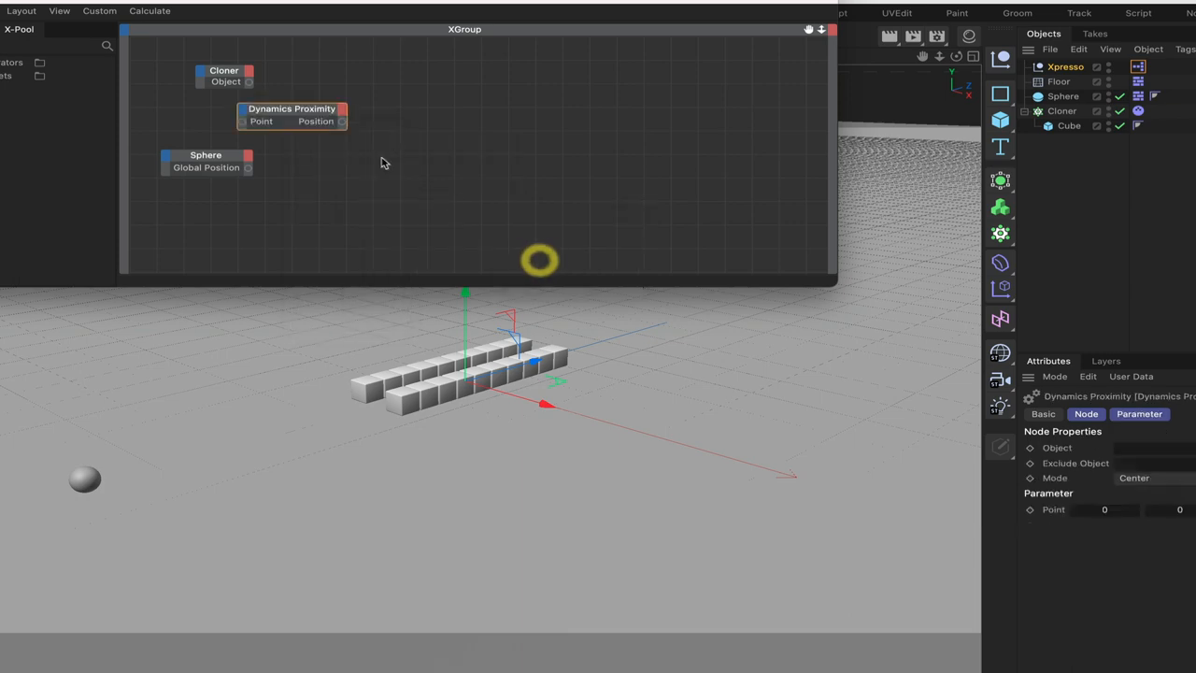
{"action": "left_click_drag", "start_coordinate": [292, 114], "coordinate": [367, 116]}
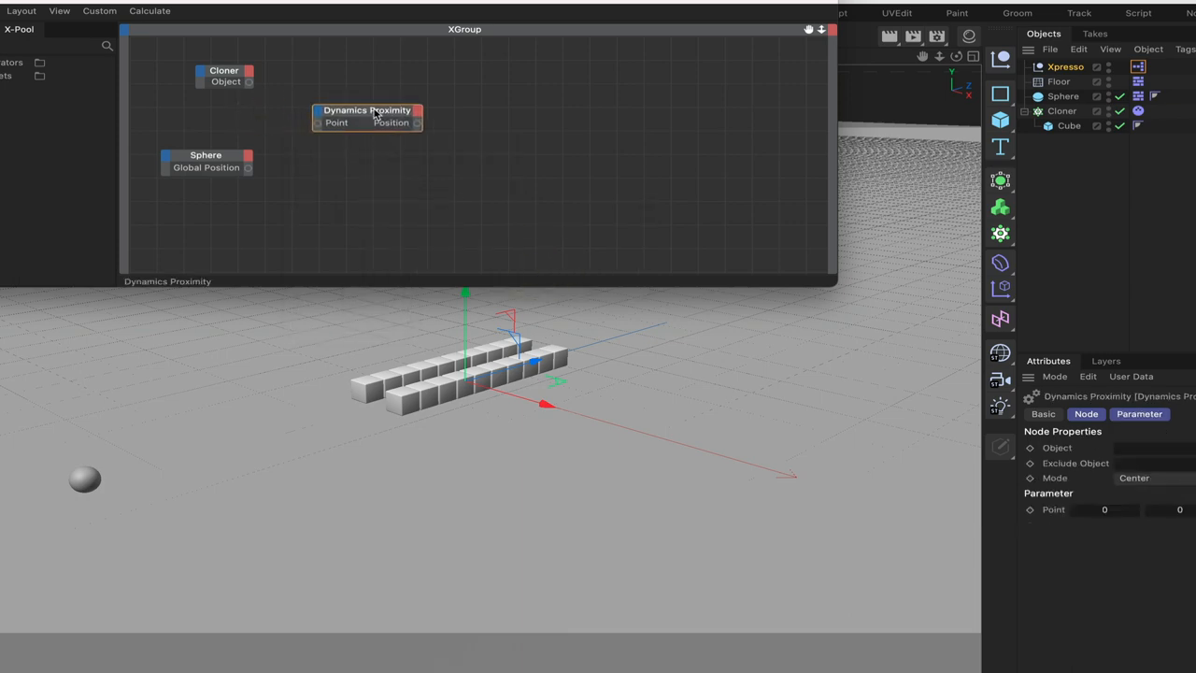
{"action": "left_click", "coordinate": [337, 124]}
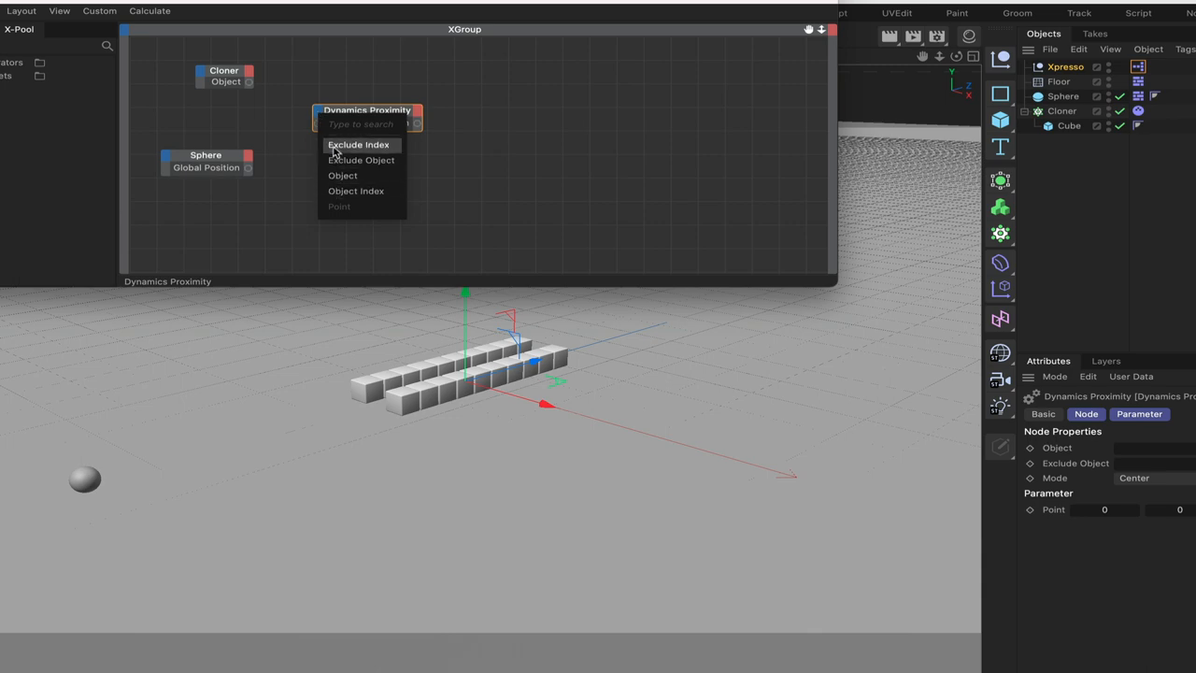
{"action": "left_click", "coordinate": [340, 206]}
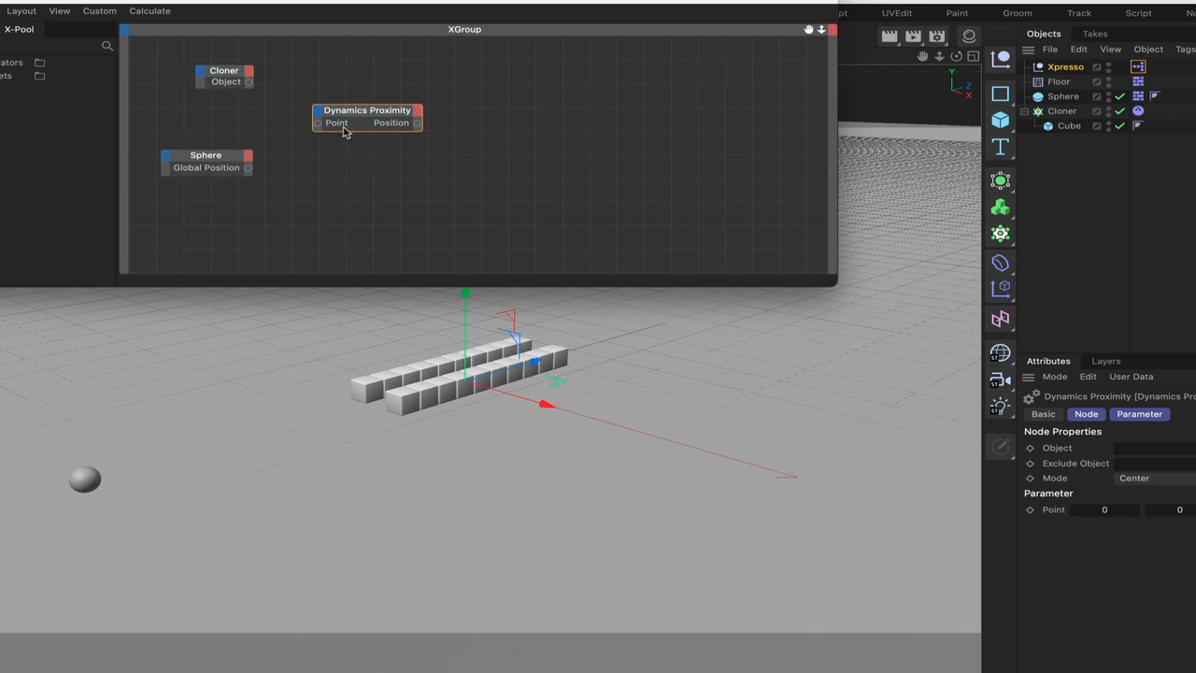
{"action": "mouse_move", "coordinate": [250, 174]}
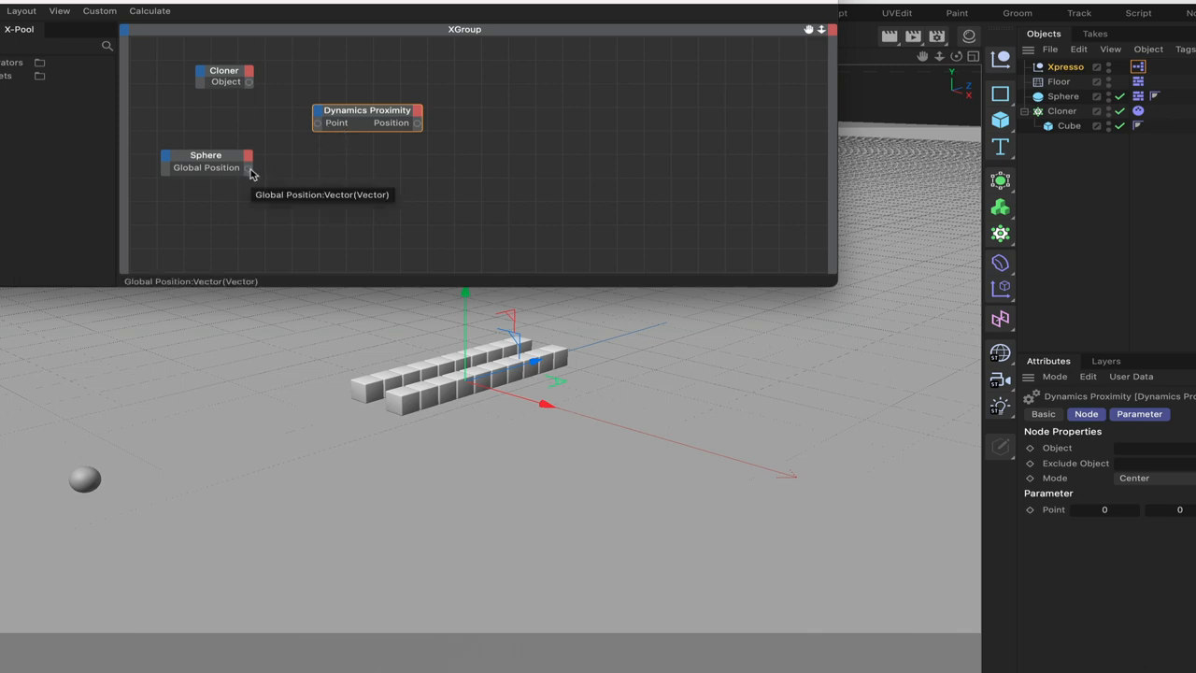
{"action": "left_click_drag", "start_coordinate": [249, 168], "coordinate": [318, 124]}
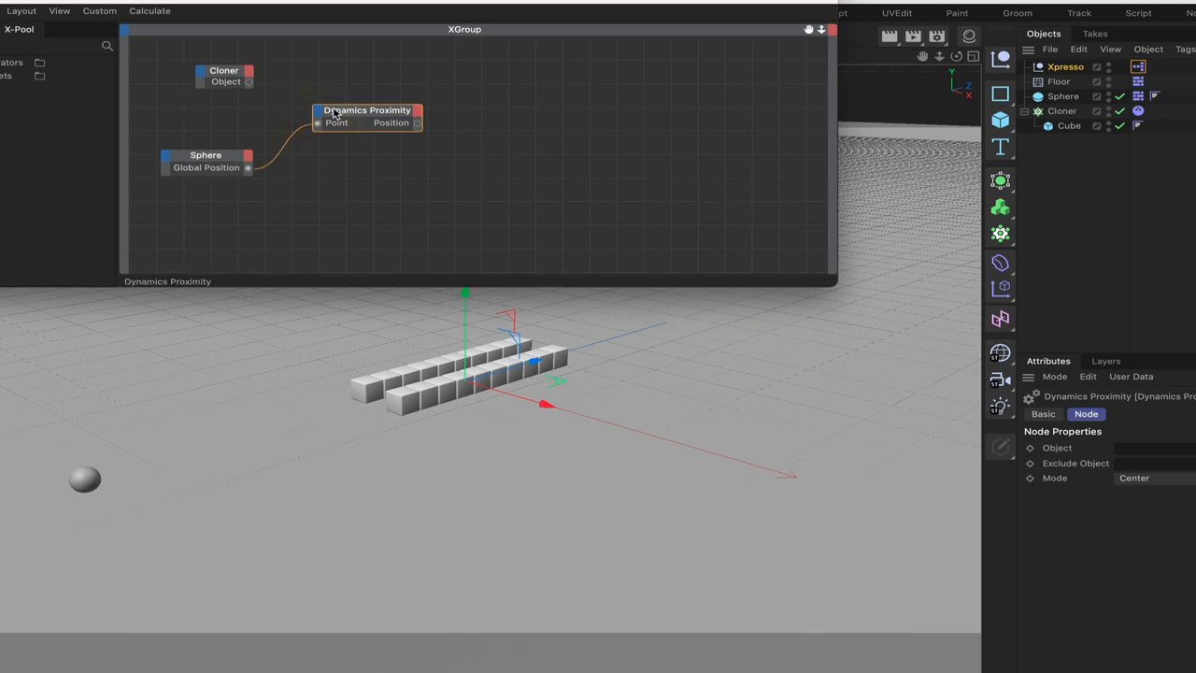
- Add an Object input to Dynamics Proximity and feed the Cloner object into it
{"action": "left_click", "coordinate": [335, 124]}
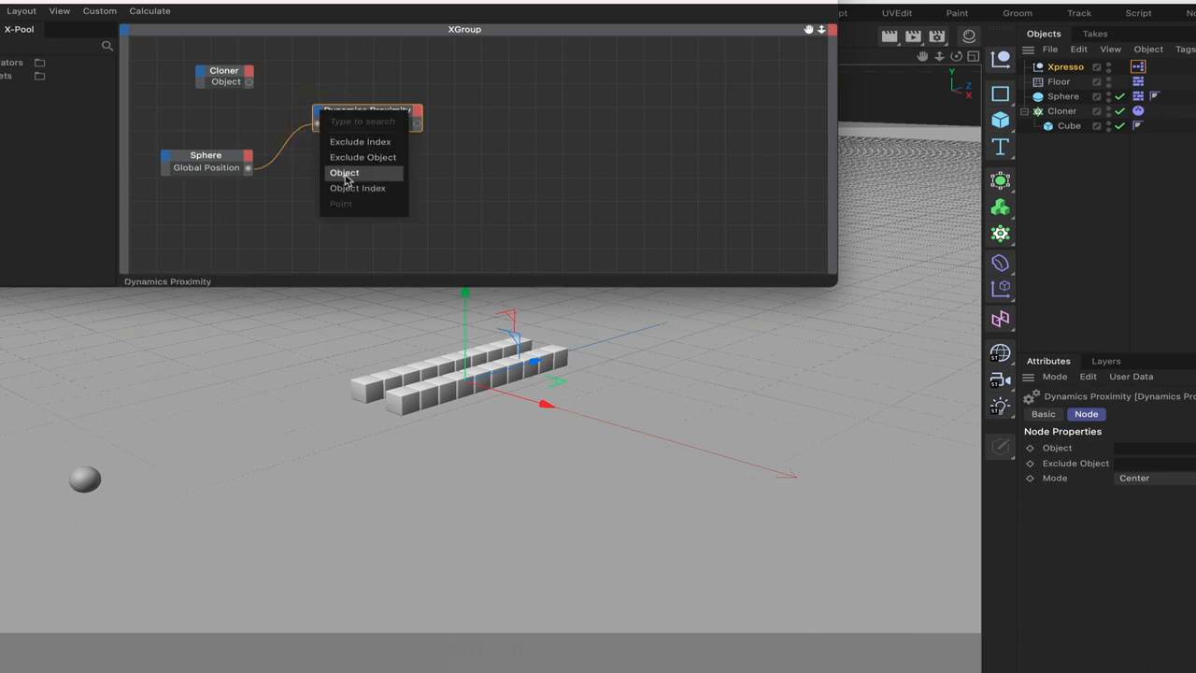
{"action": "left_click", "coordinate": [344, 172]}
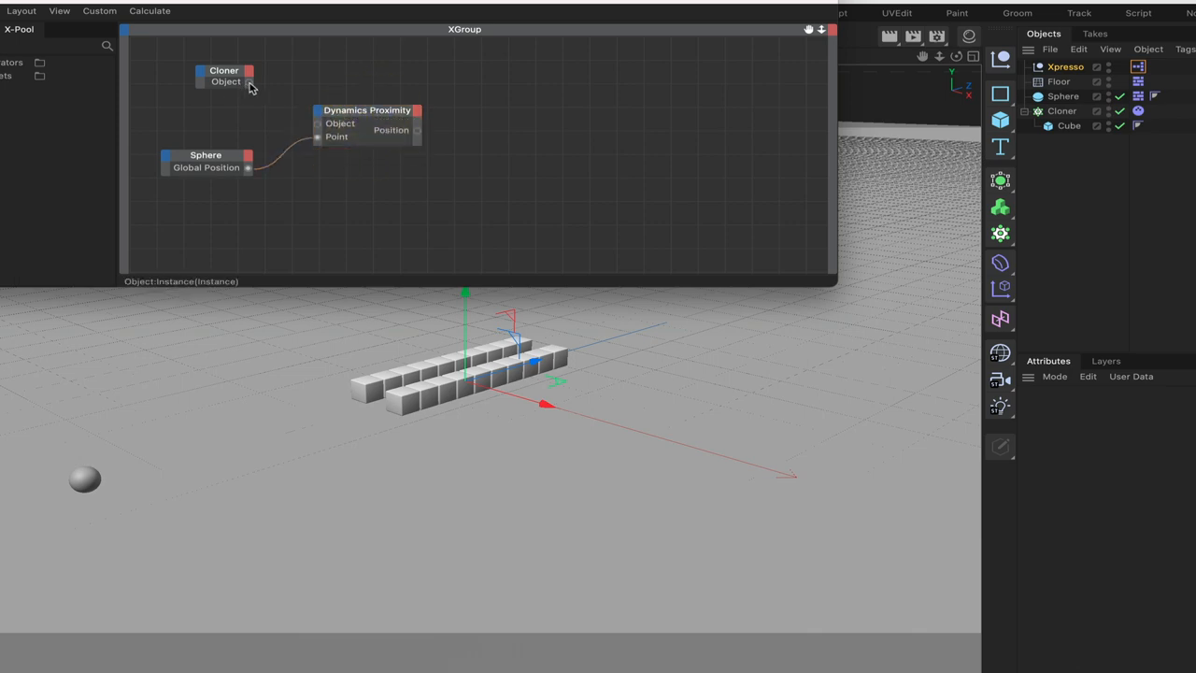
{"action": "left_click_drag", "start_coordinate": [250, 82], "coordinate": [318, 123]}
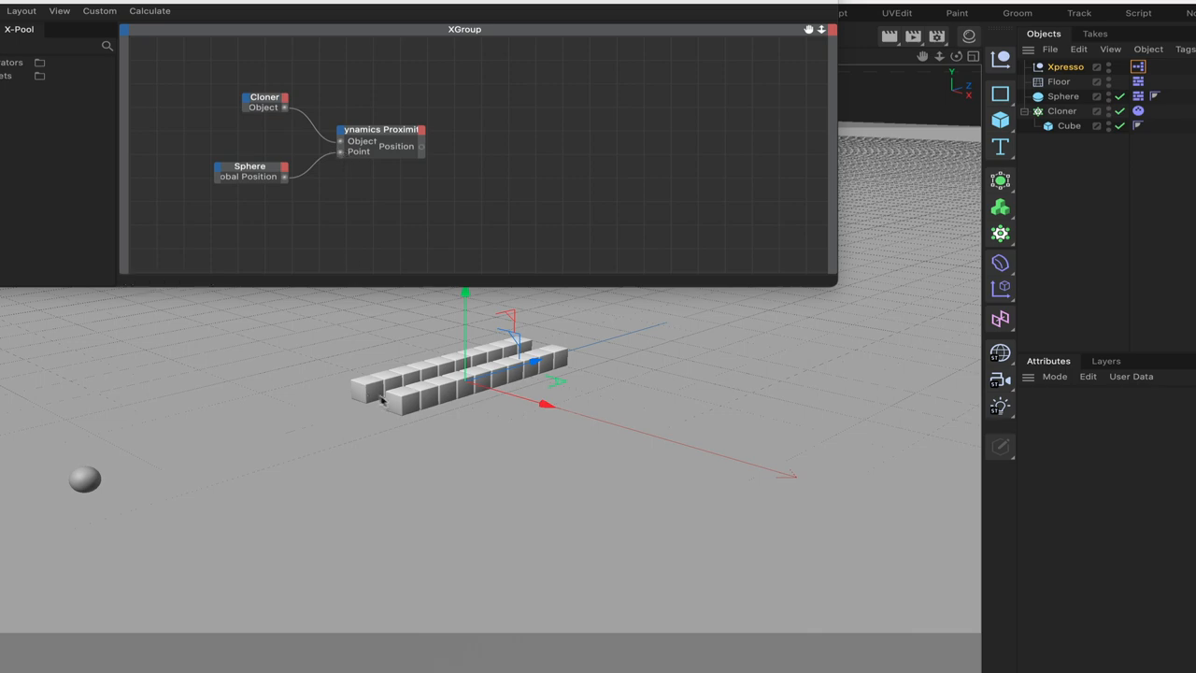
{"action": "mouse_move", "coordinate": [383, 393]}
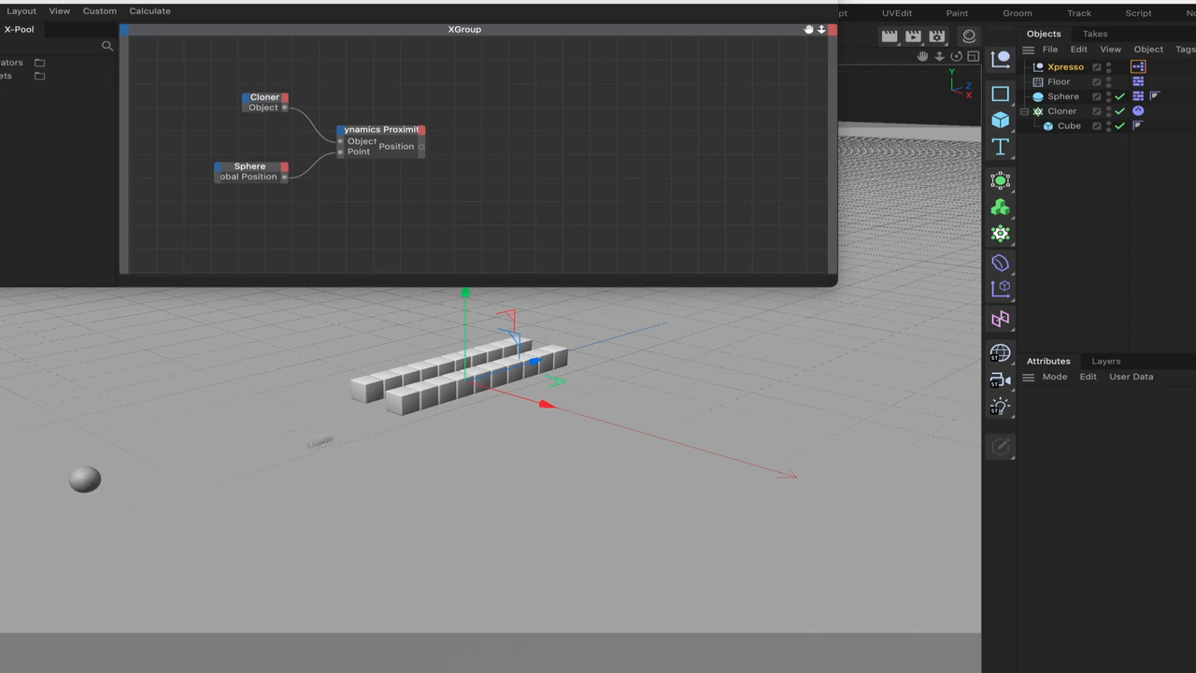
{"action": "mouse_move", "coordinate": [408, 202]}
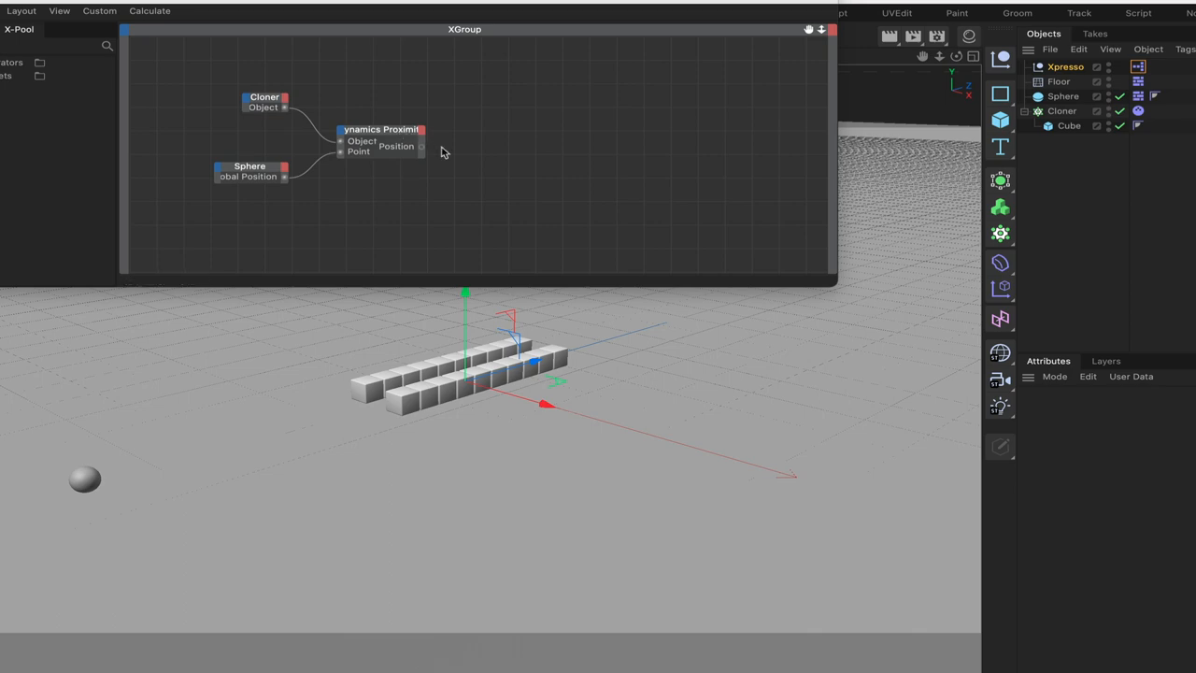
{"action": "mouse_move", "coordinate": [394, 133]}
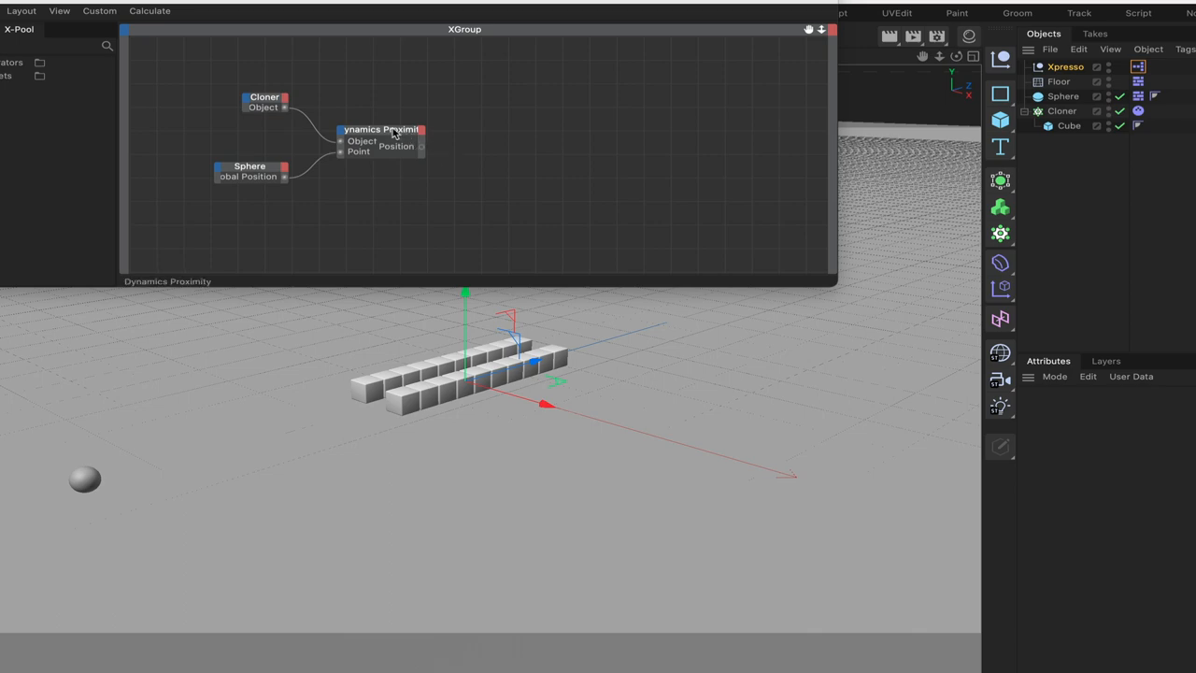
{"action": "mouse_move", "coordinate": [415, 141]}
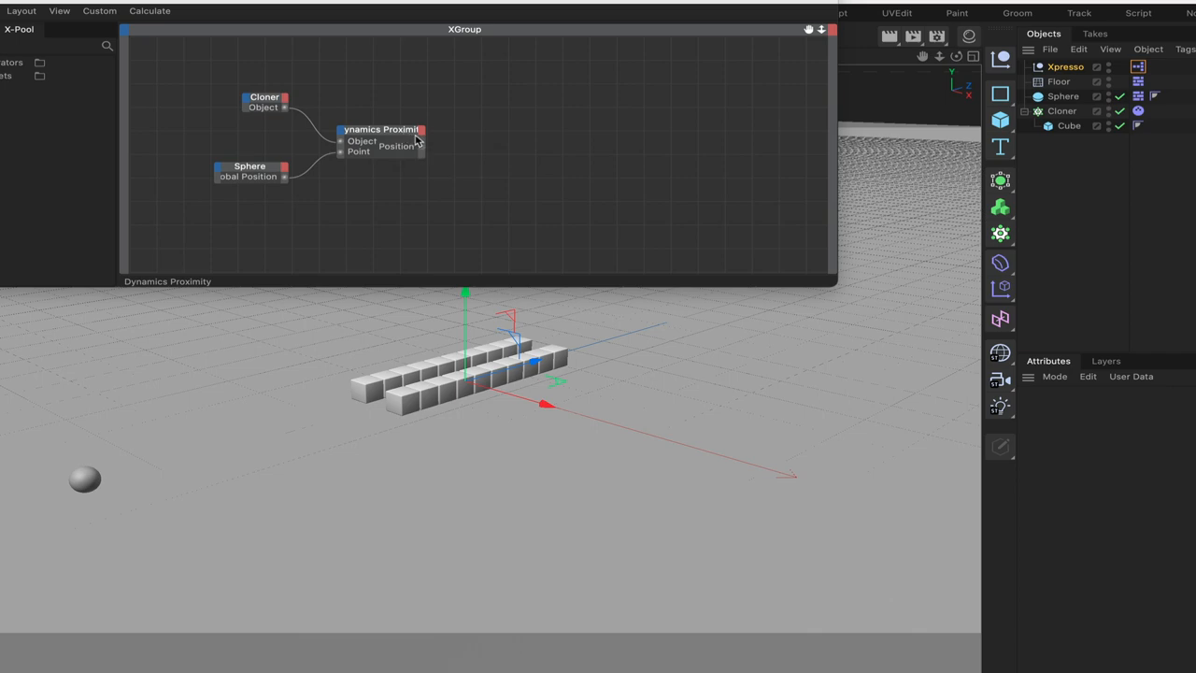
{"action": "mouse_move", "coordinate": [421, 150]}
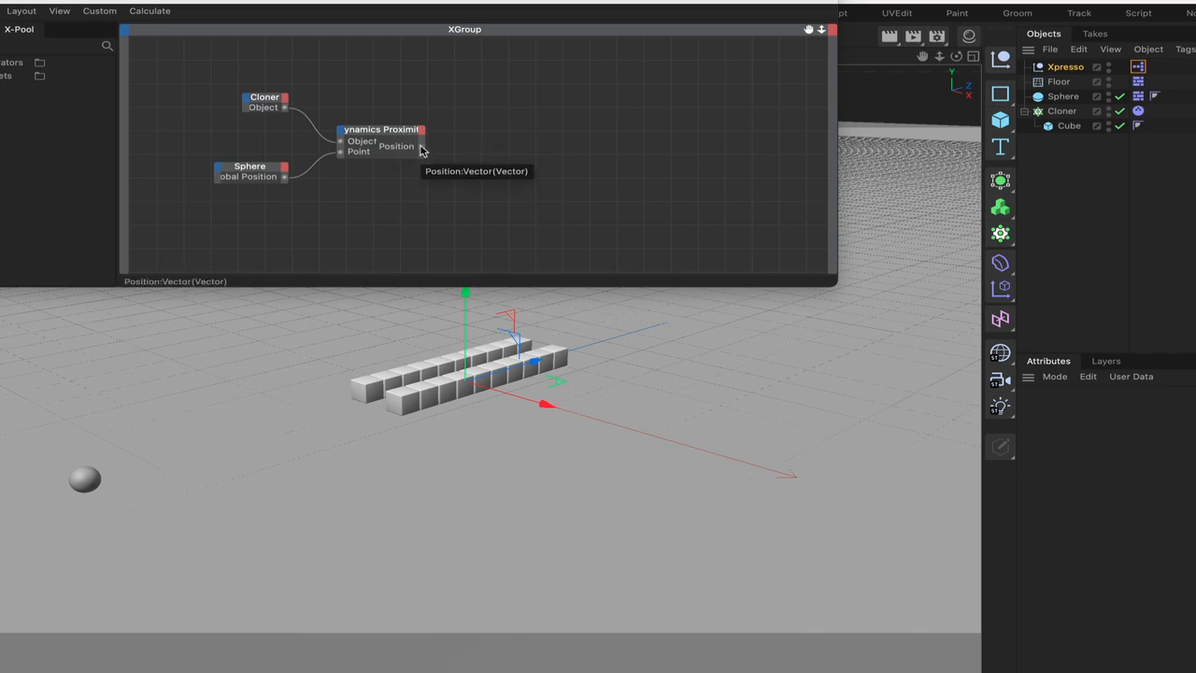
- Frame all nodes in view and give Dynamics Proximity an Object Index output
{"action": "left_click", "coordinate": [60, 11]}
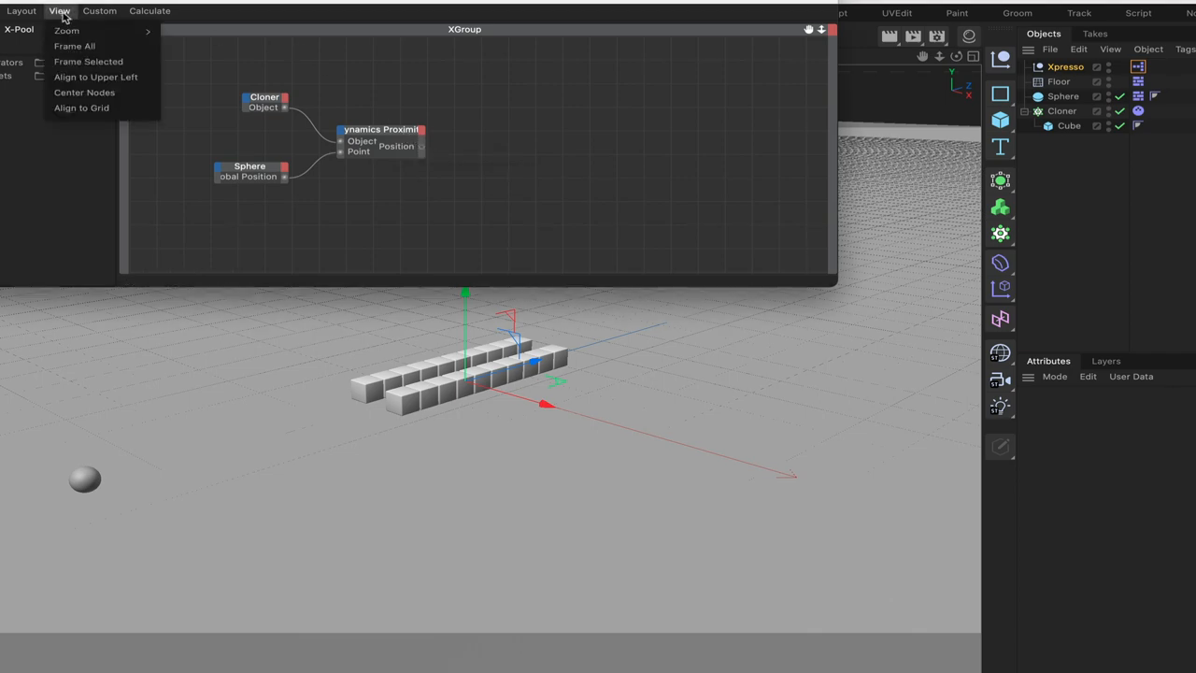
{"action": "left_click", "coordinate": [75, 45]}
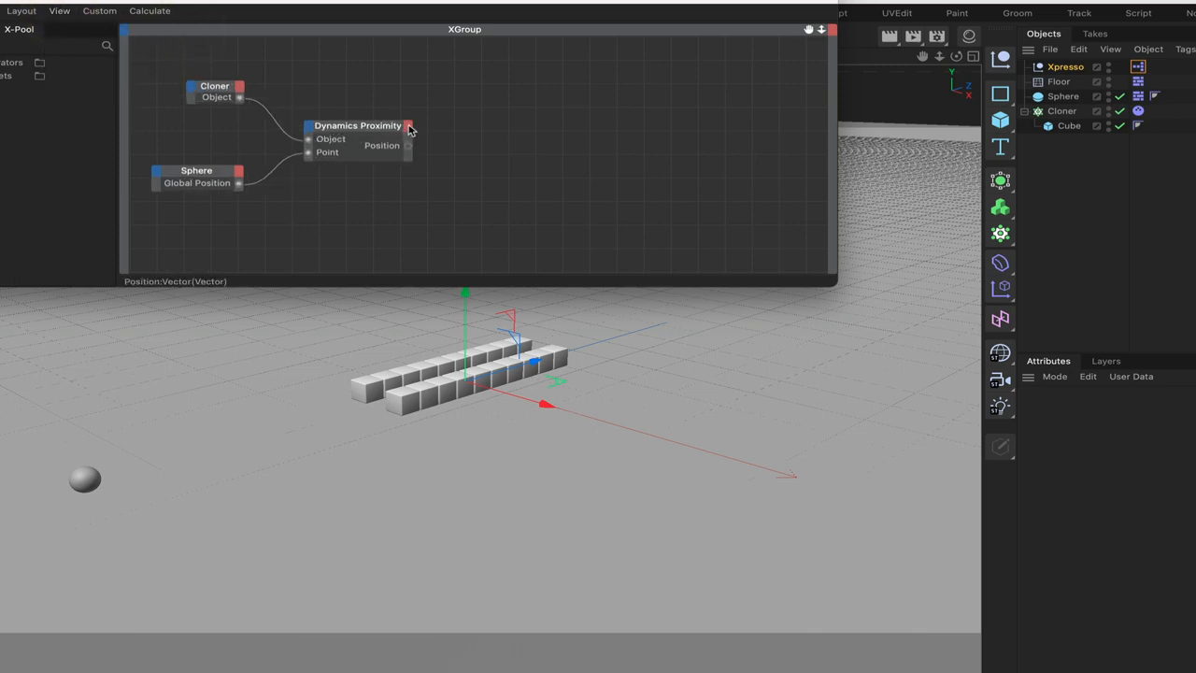
{"action": "left_click", "coordinate": [409, 125]}
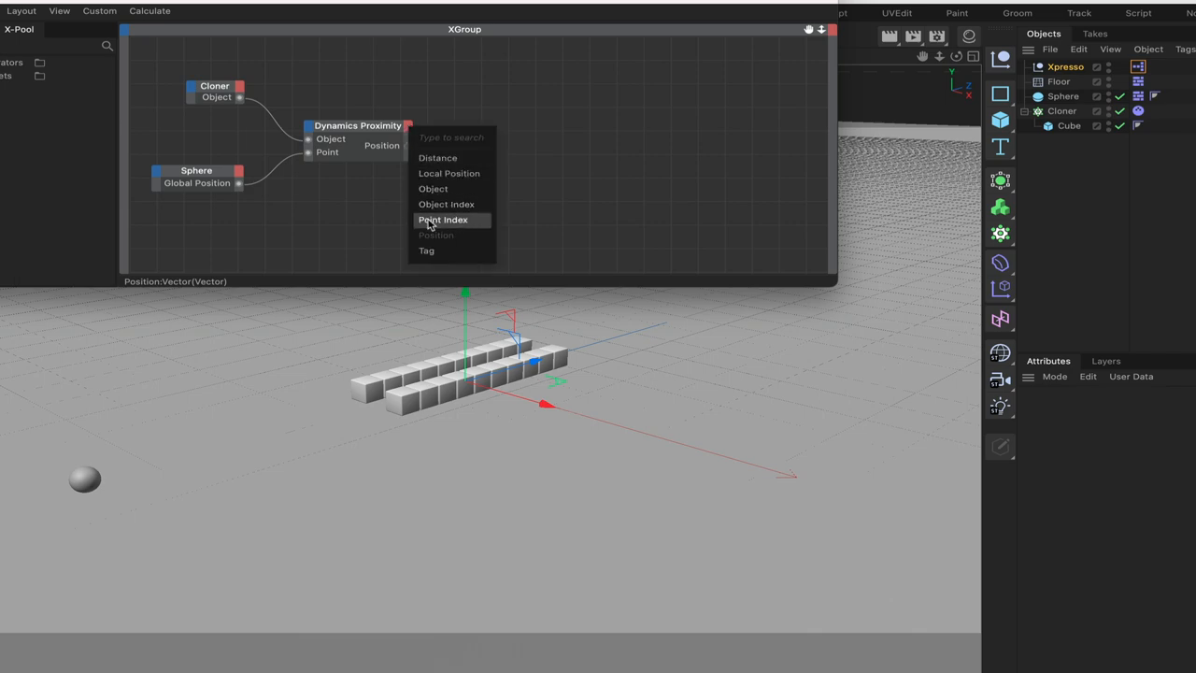
{"action": "left_click", "coordinate": [445, 204]}
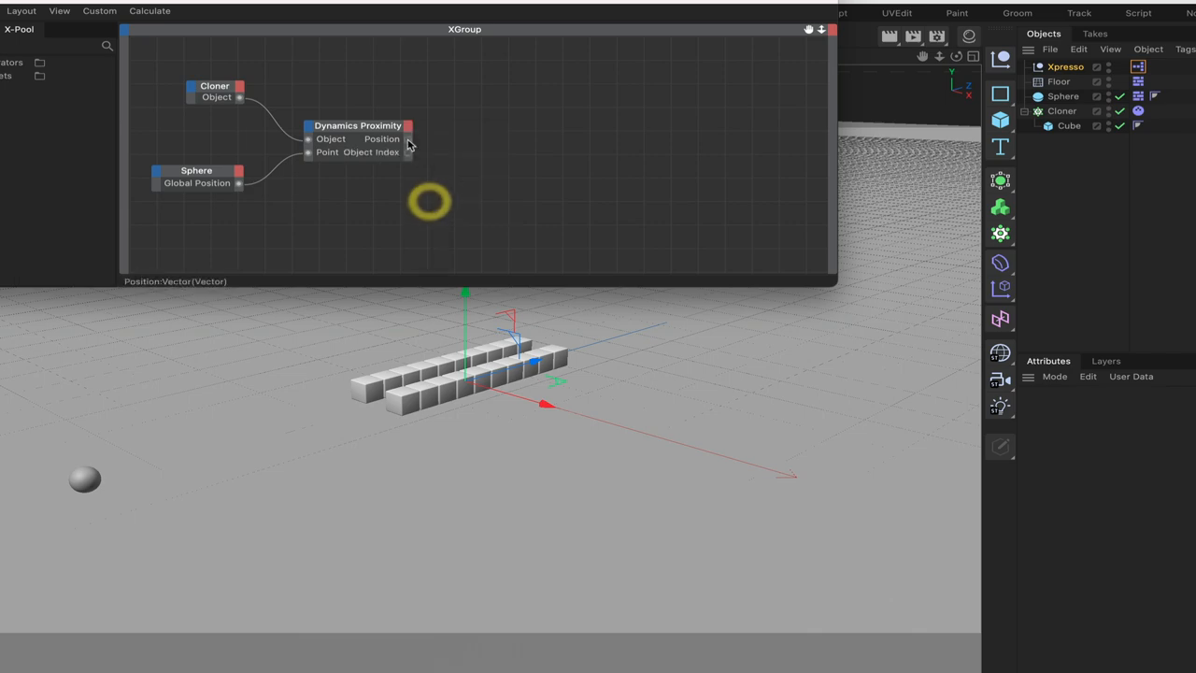
{"action": "left_click", "coordinate": [364, 125]}
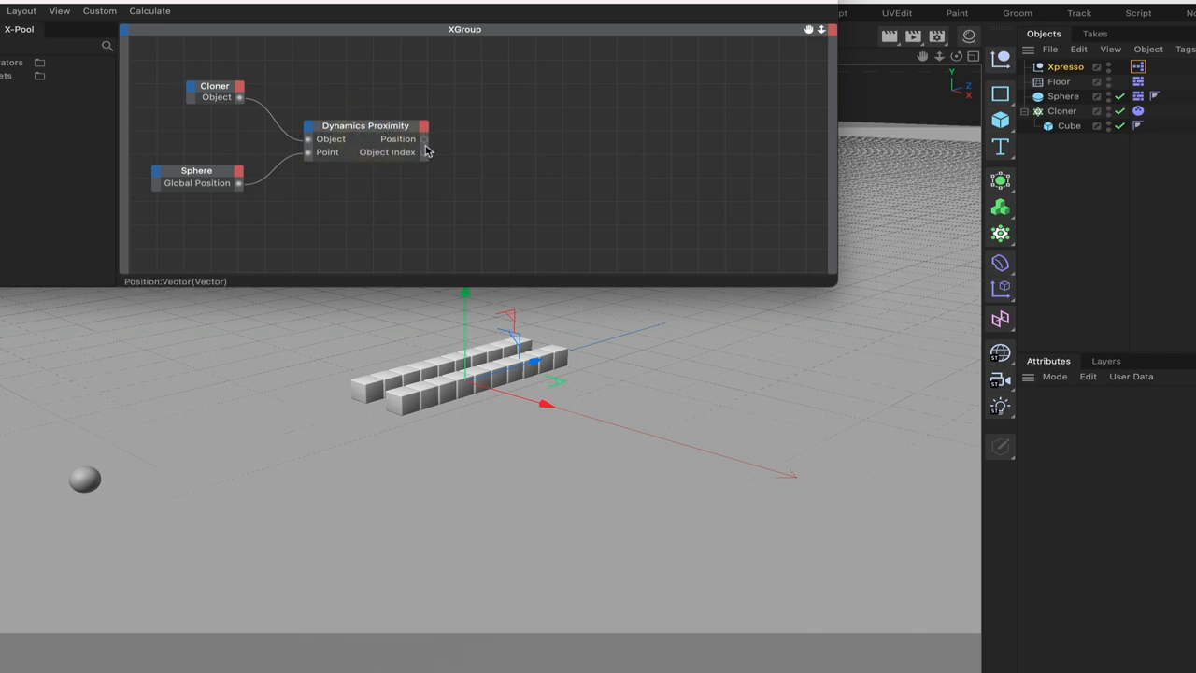
{"action": "mouse_move", "coordinate": [430, 157]}
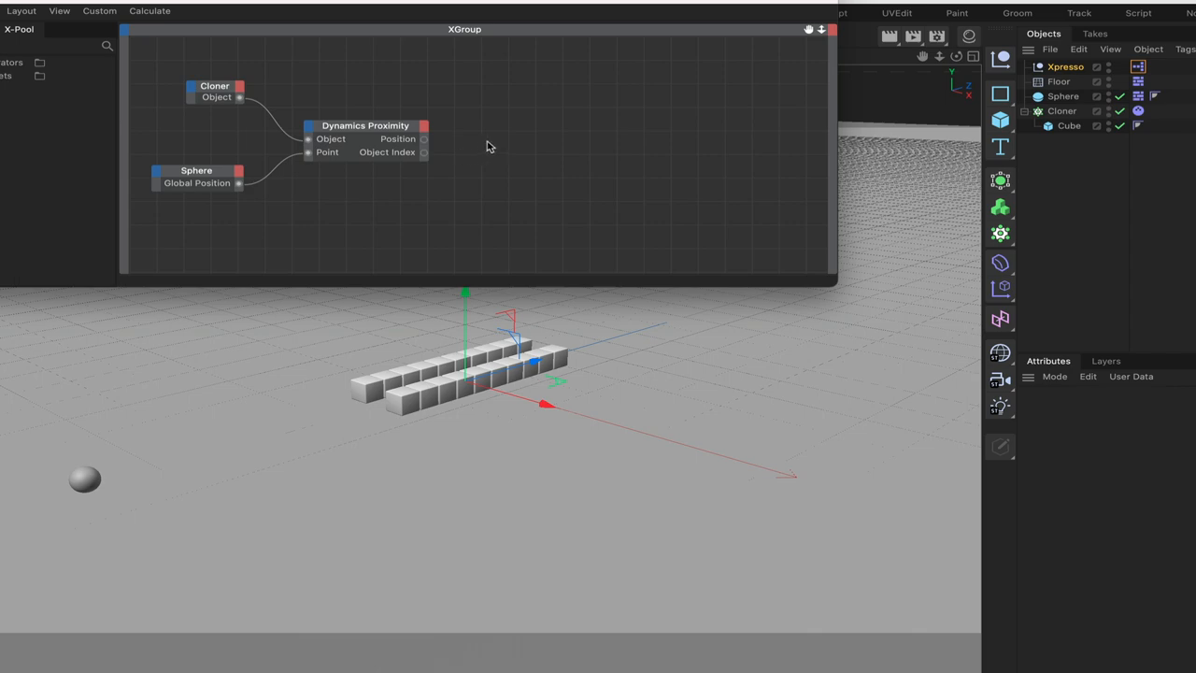
- Add a Math node set to Modulo with Input [2] = 2, fed by Proximity's Object Index
{"action": "right_click", "coordinate": [486, 145]}
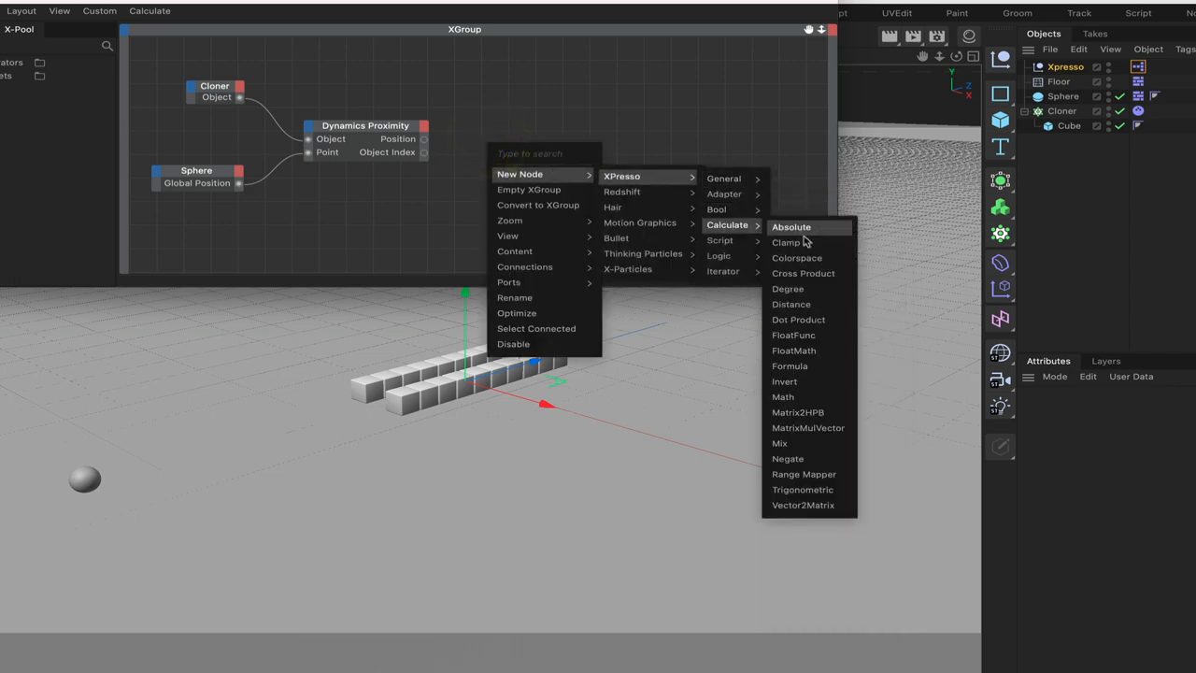
{"action": "mouse_move", "coordinate": [783, 396]}
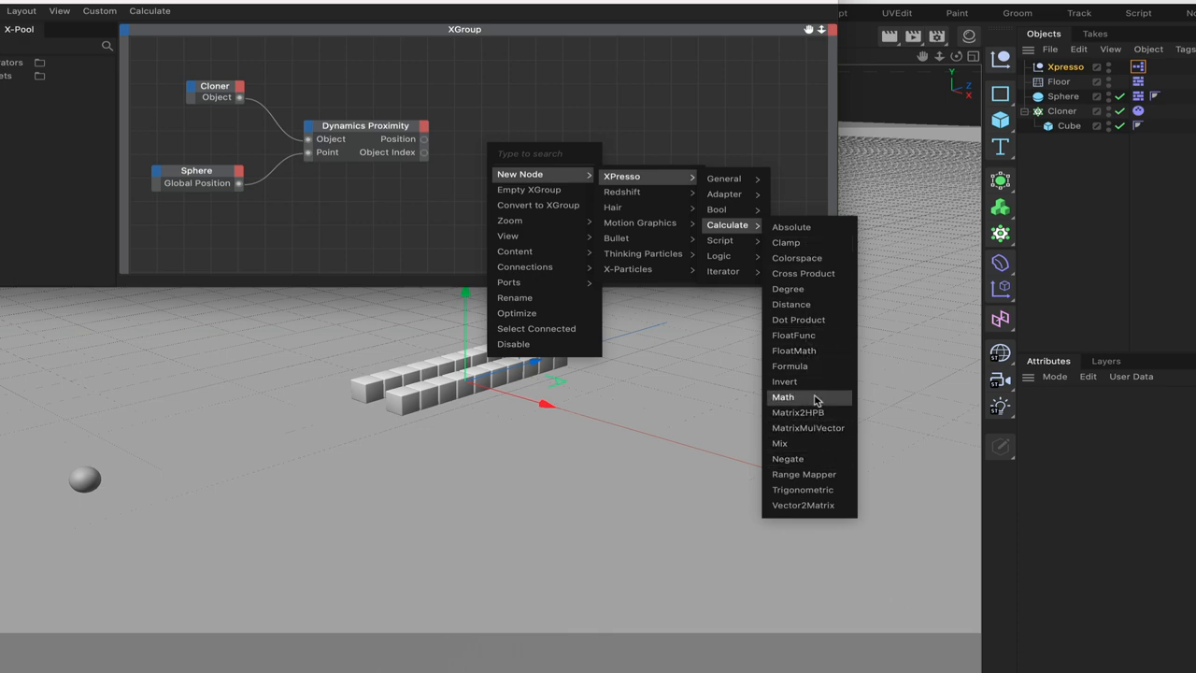
{"action": "left_click", "coordinate": [783, 396]}
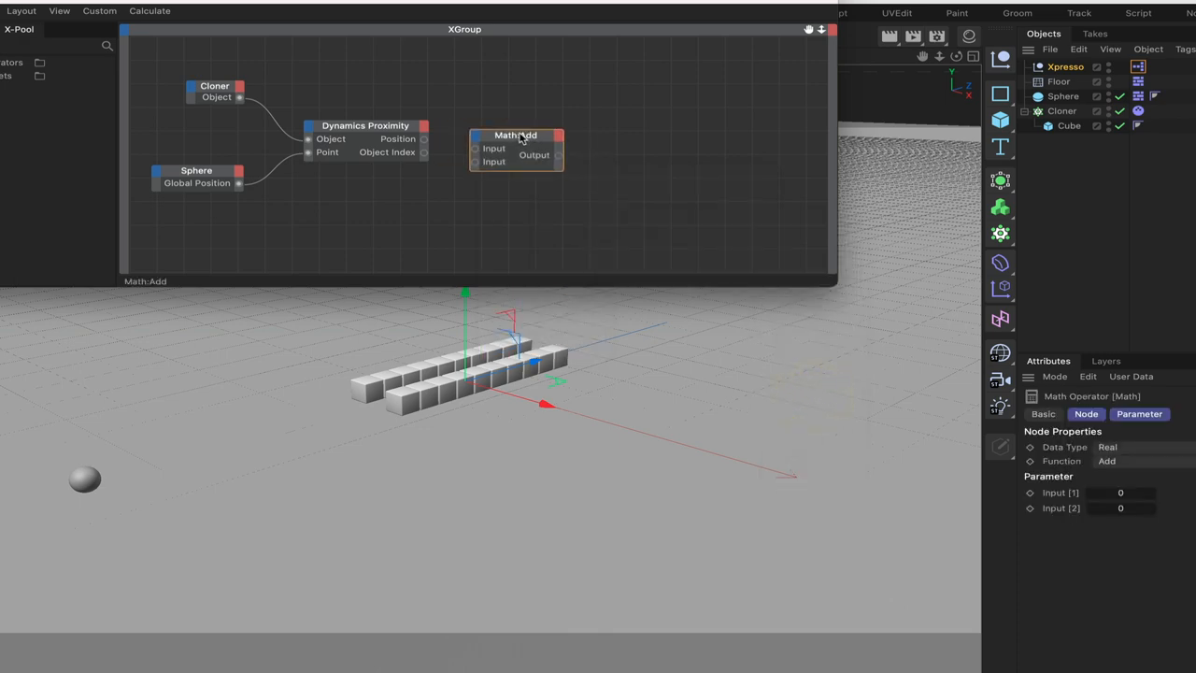
{"action": "left_click", "coordinate": [1106, 460]}
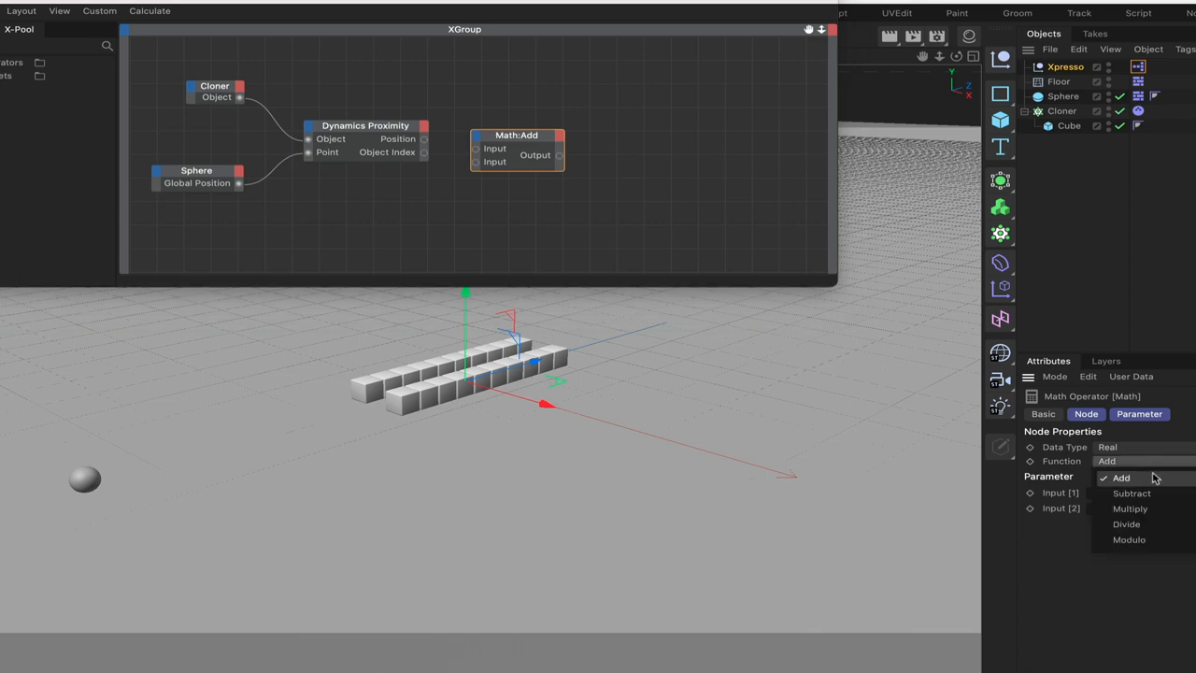
{"action": "left_click", "coordinate": [1129, 538]}
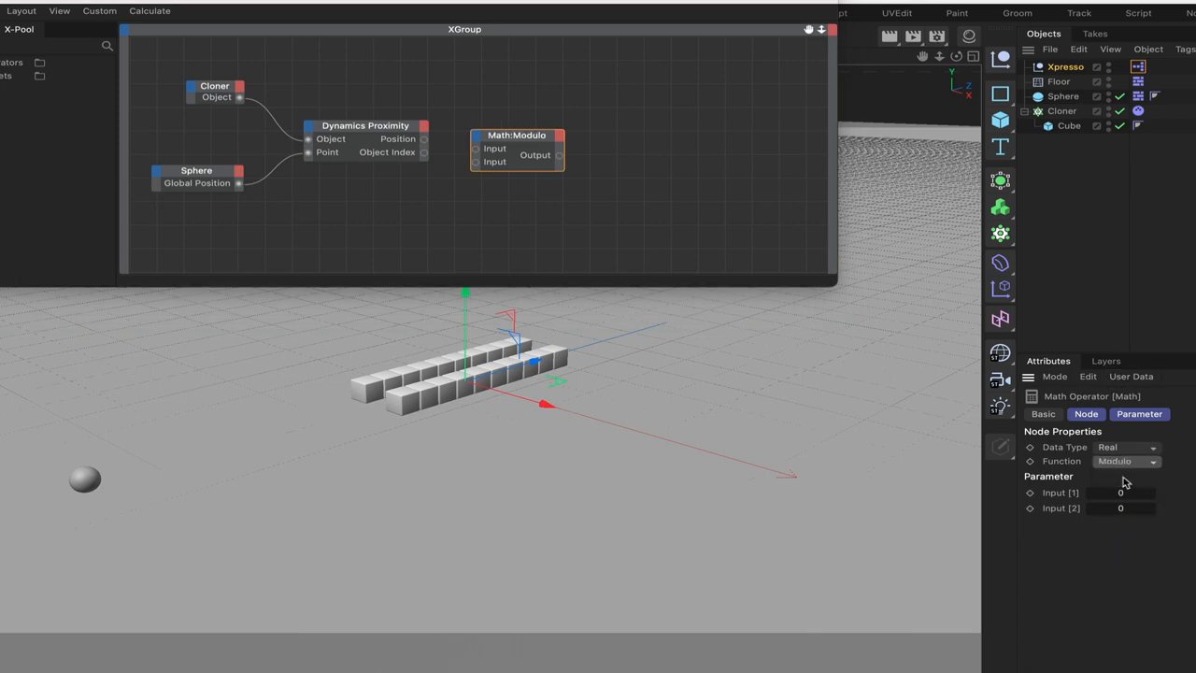
{"action": "left_click", "coordinate": [1121, 508]}
{"action": "type", "text": "2"}
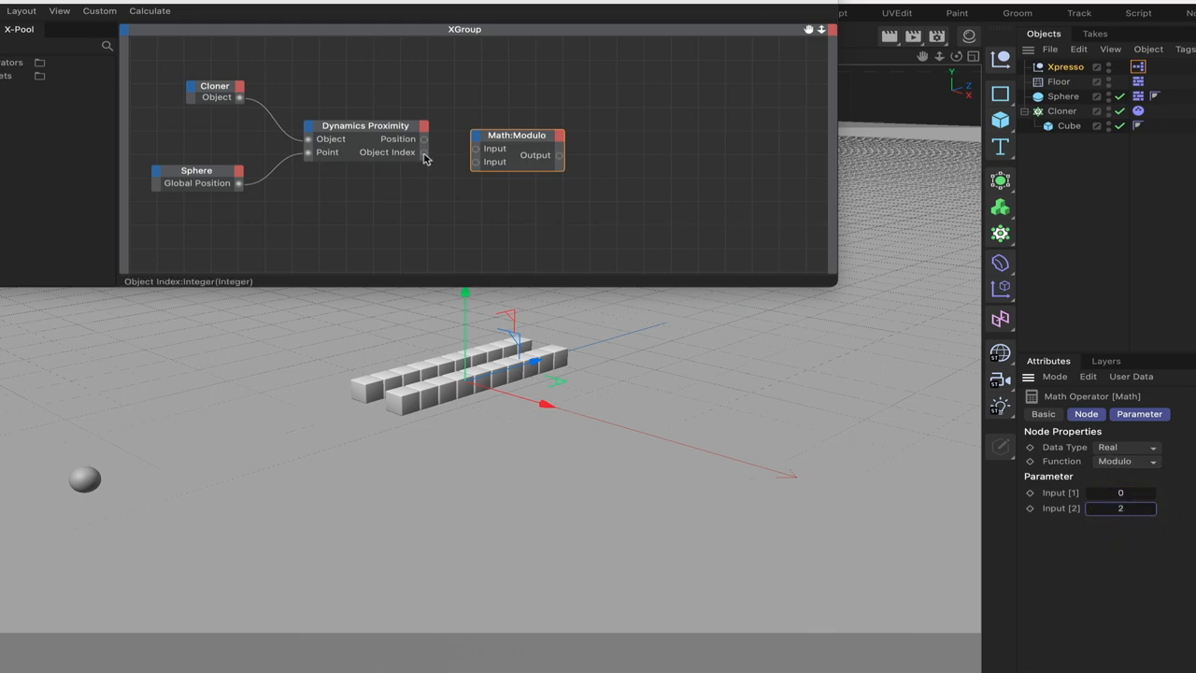
{"action": "left_click_drag", "start_coordinate": [422, 151], "coordinate": [477, 149]}
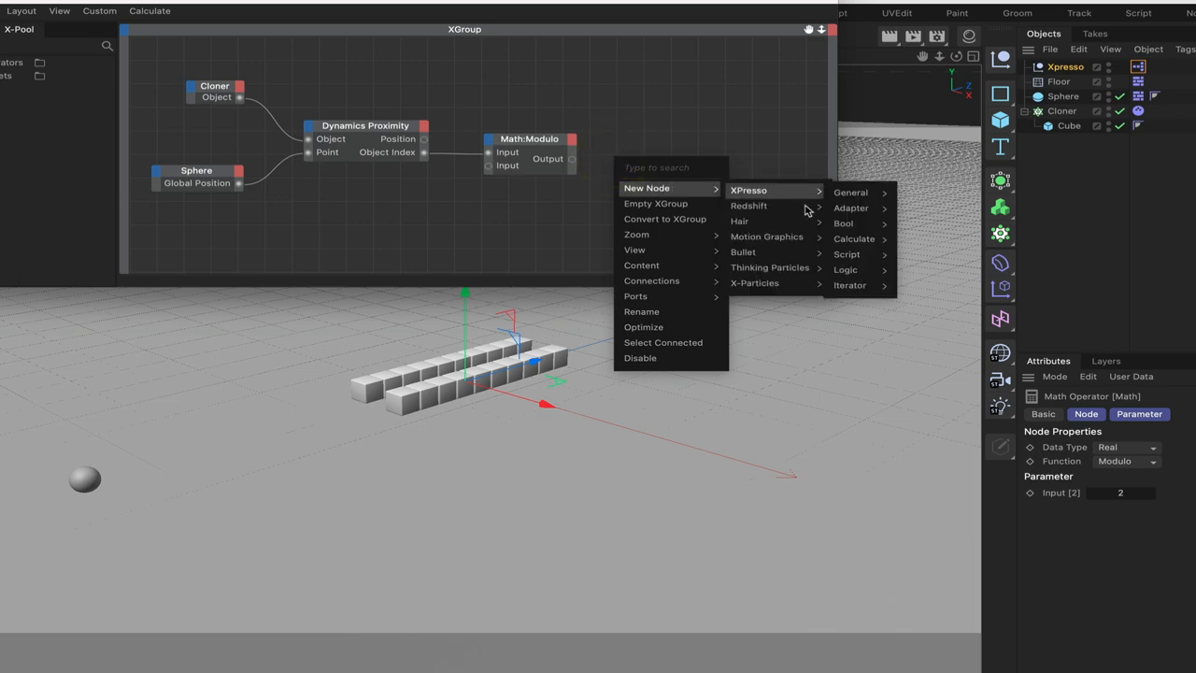
{"action": "mouse_move", "coordinate": [845, 270]}
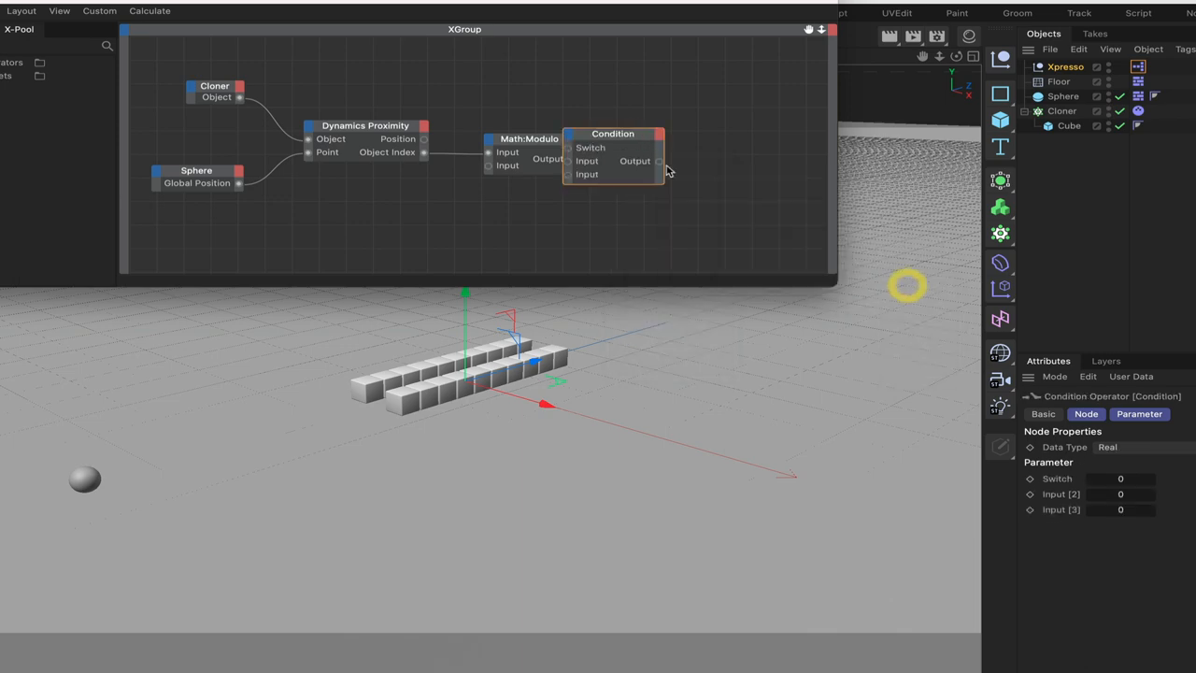
- Wire the Modulo output into the Condition node's Switch input
{"action": "left_click_drag", "start_coordinate": [613, 134], "coordinate": [666, 153]}
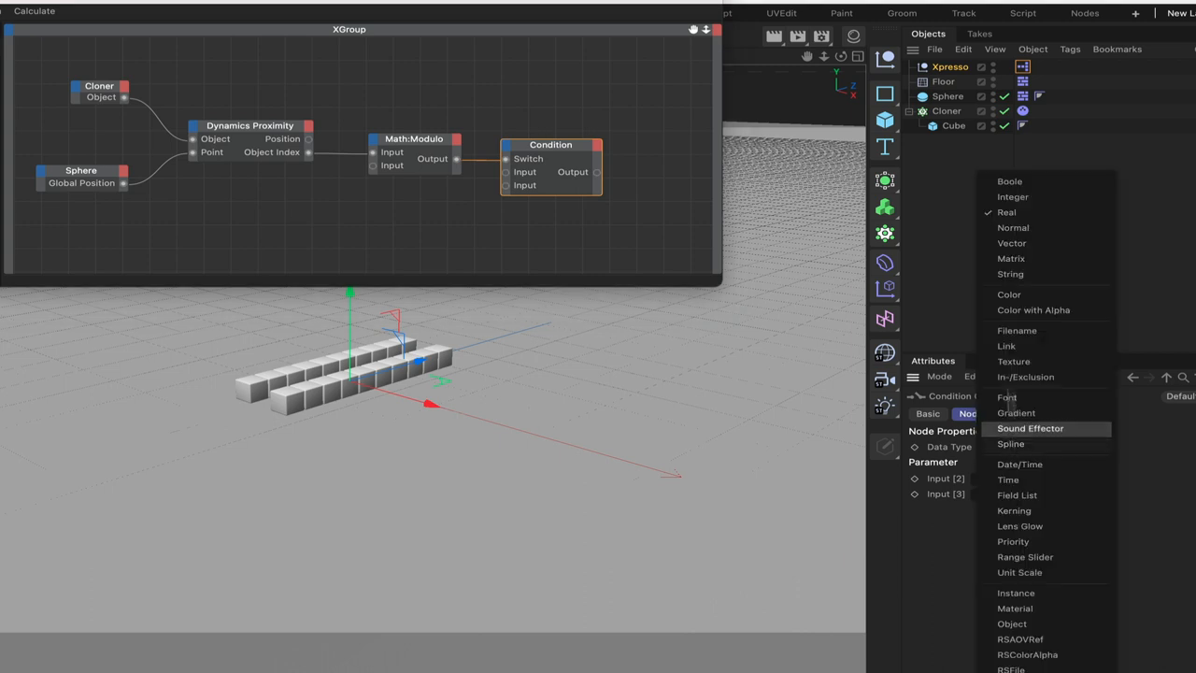
- Switch the Condition node to Vector data and set Input [2] to 10, 70, 0
{"action": "left_click", "coordinate": [1011, 243]}
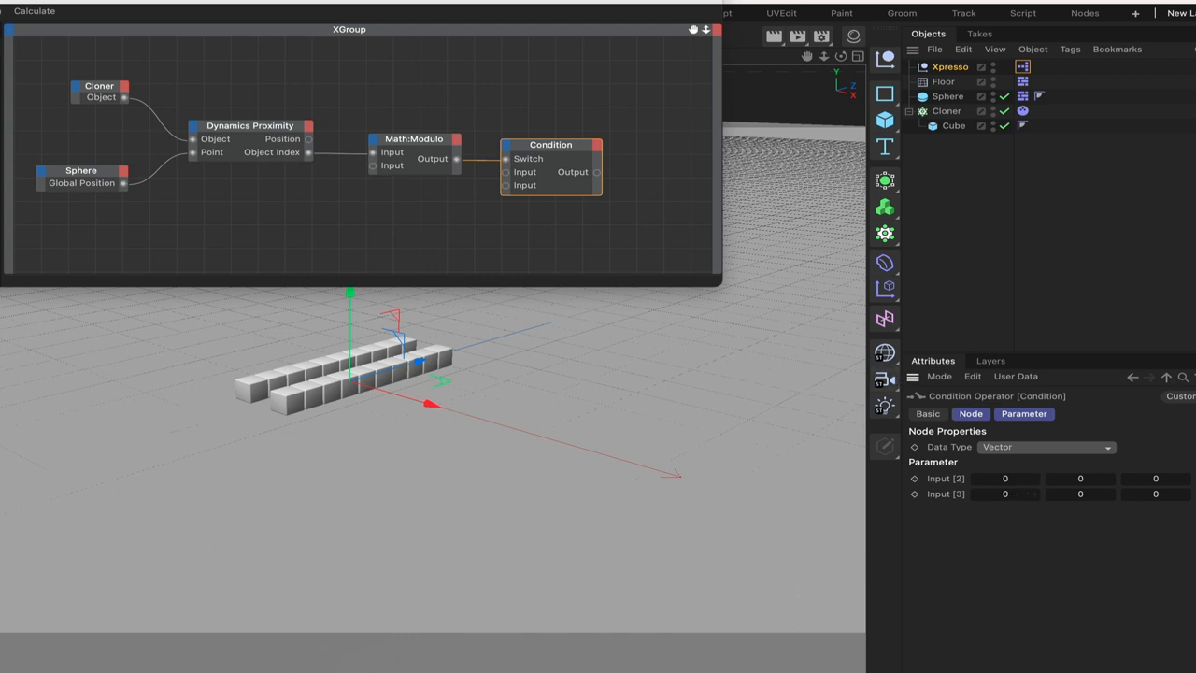
{"action": "mouse_move", "coordinate": [247, 377]}
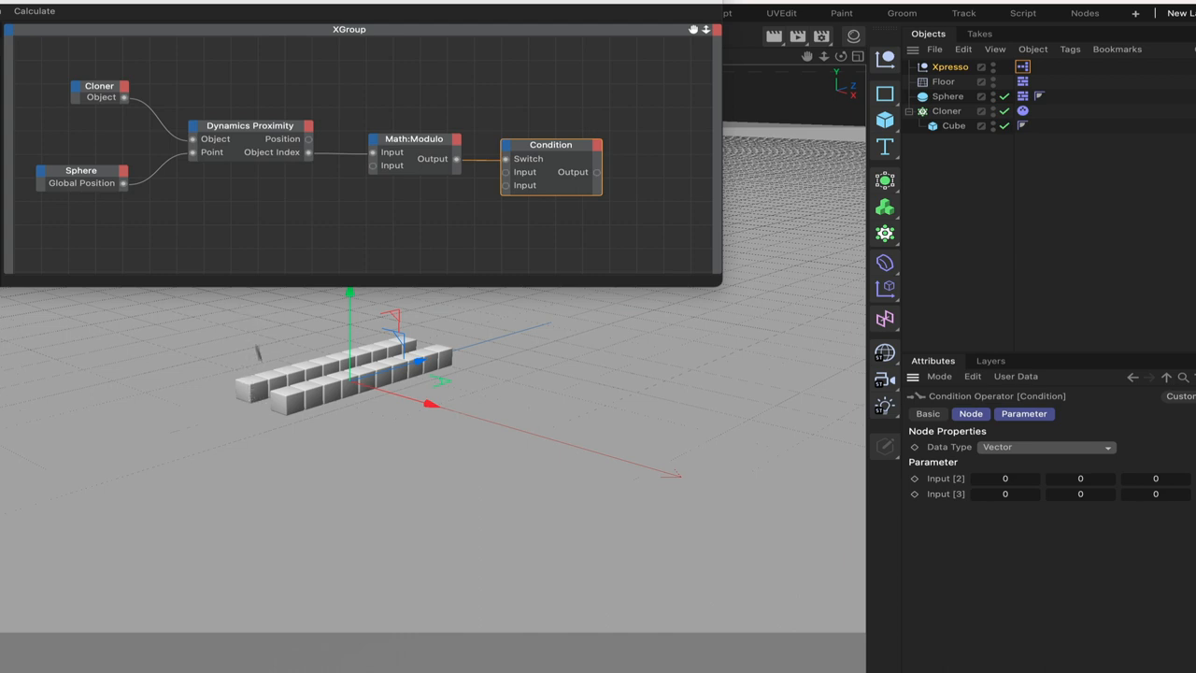
{"action": "mouse_move", "coordinate": [258, 325]}
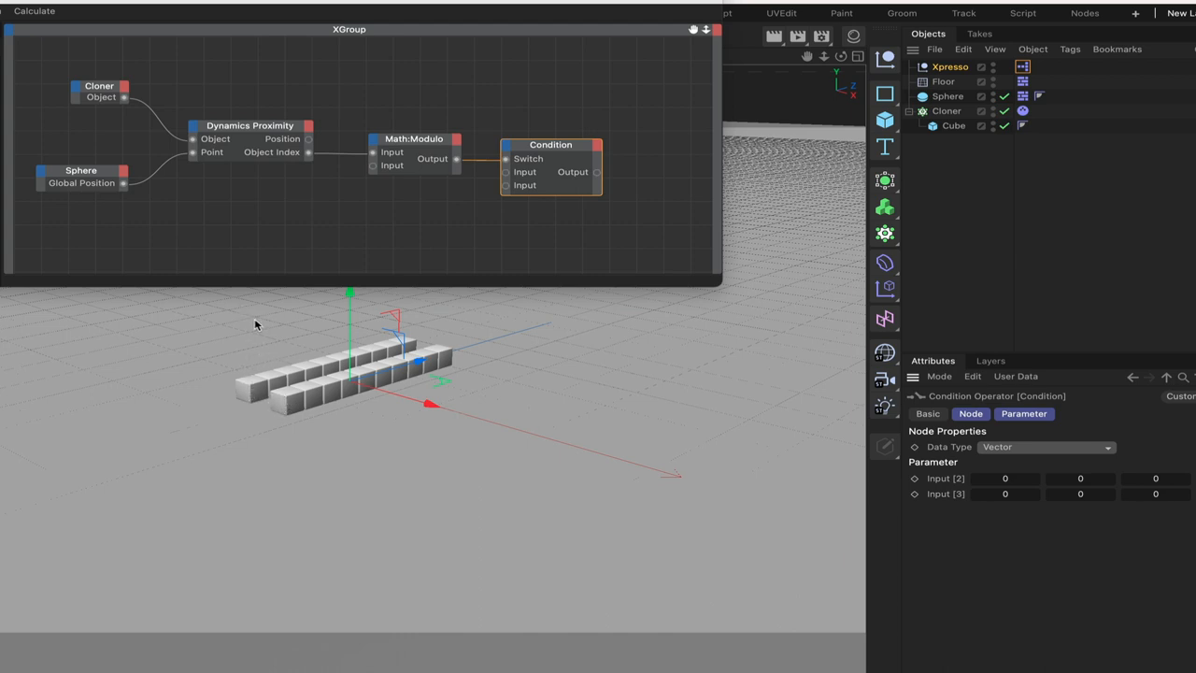
{"action": "mouse_move", "coordinate": [322, 243]}
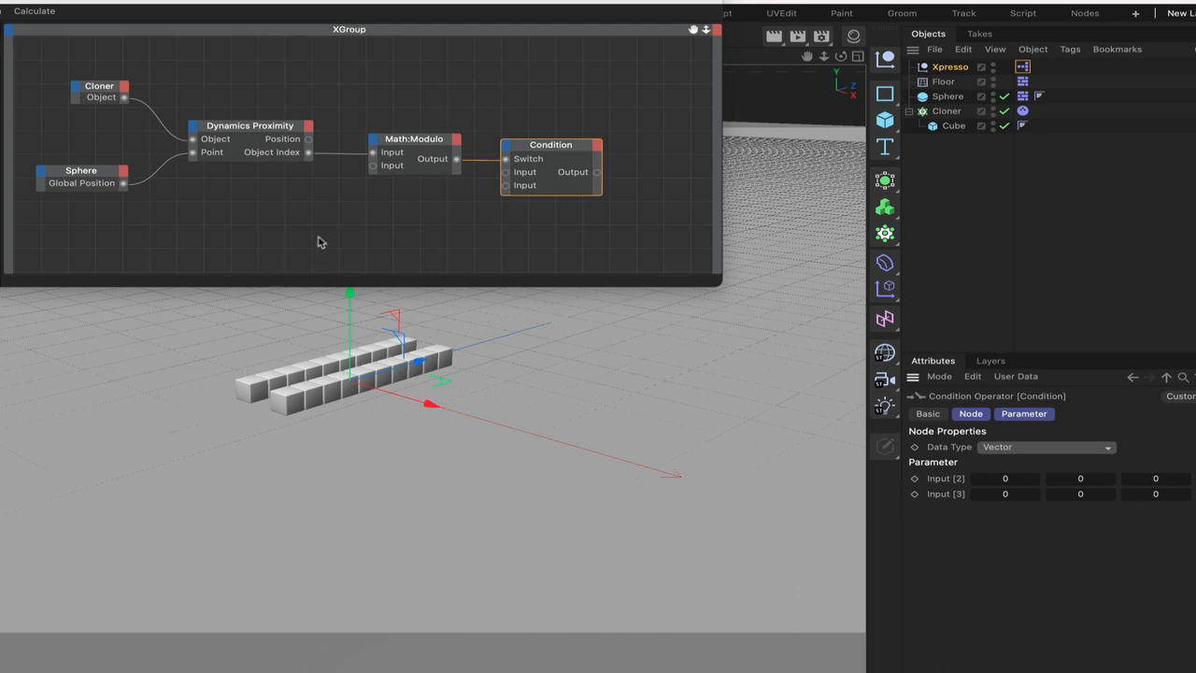
{"action": "mouse_move", "coordinate": [234, 370]}
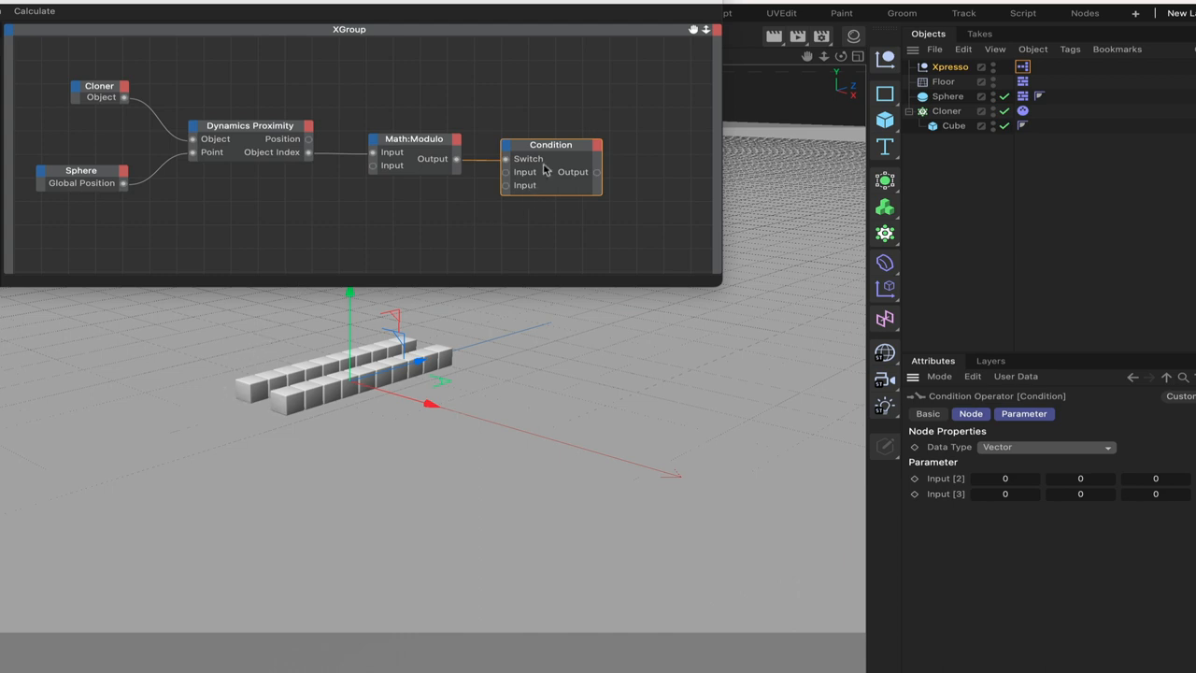
{"action": "mouse_move", "coordinate": [1006, 479]}
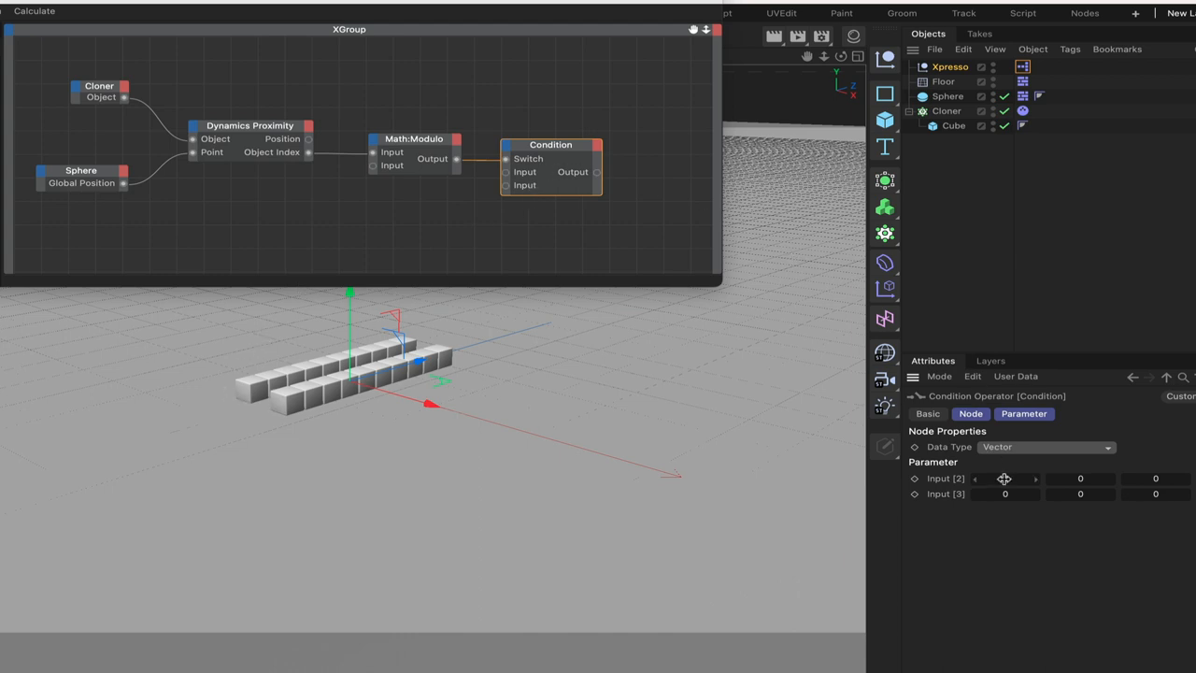
{"action": "left_click", "coordinate": [1005, 479]}
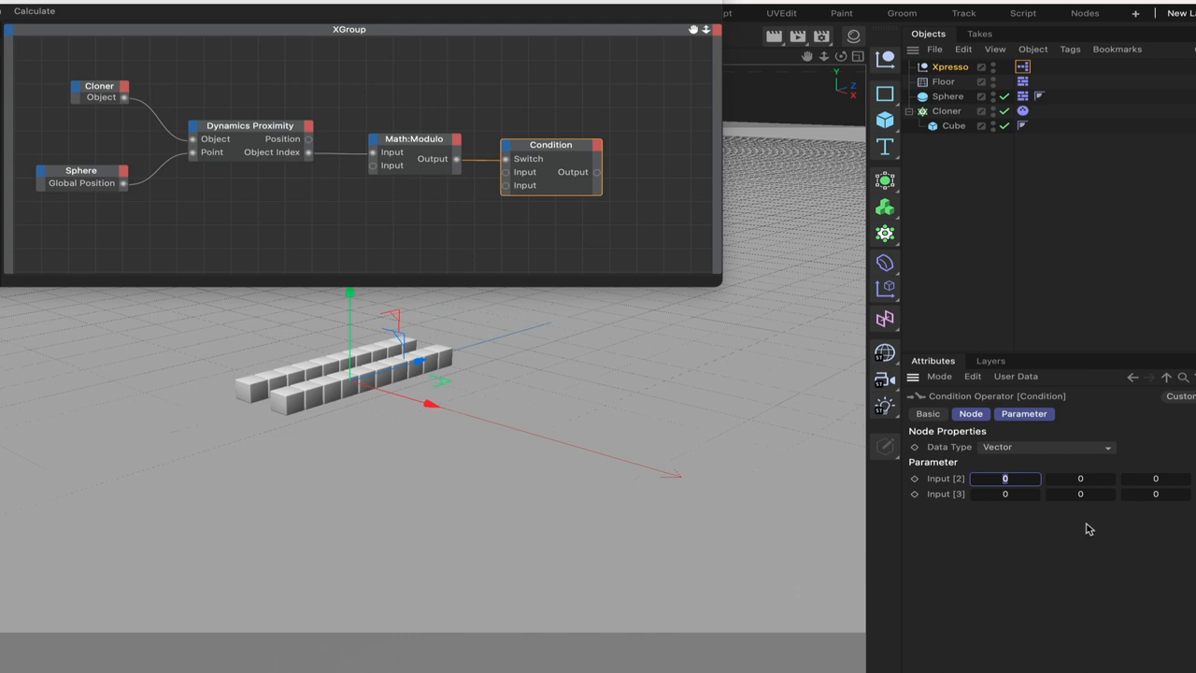
{"action": "type", "text": "10"}
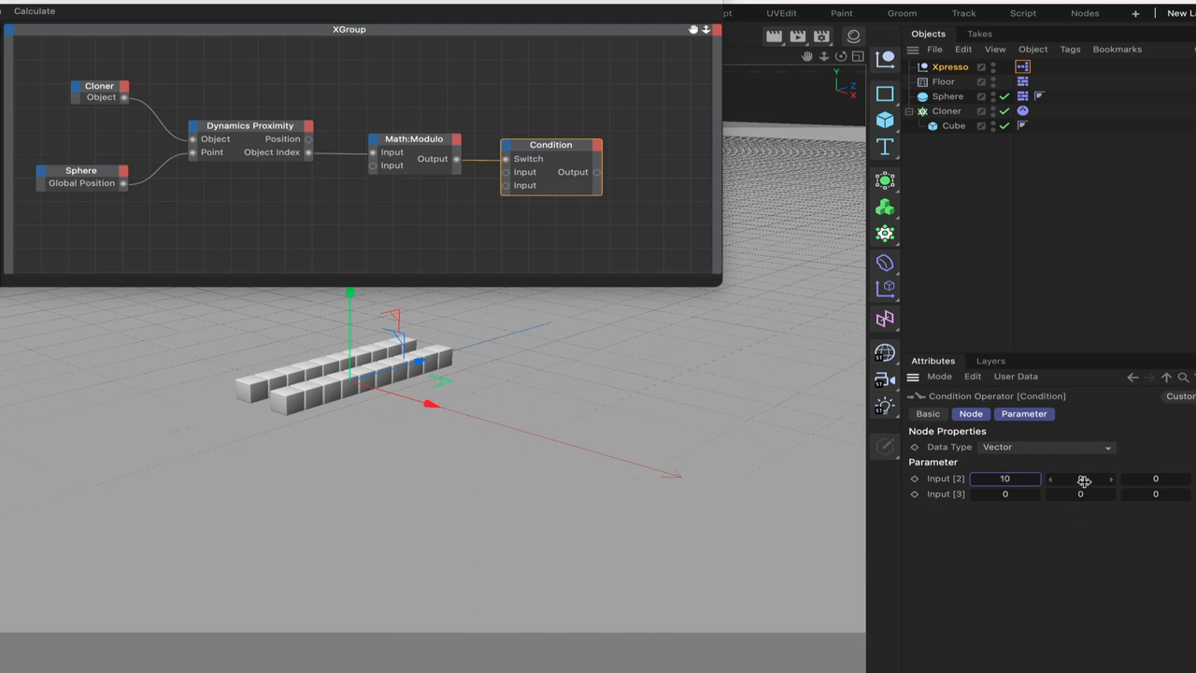
{"action": "type", "text": "70"}
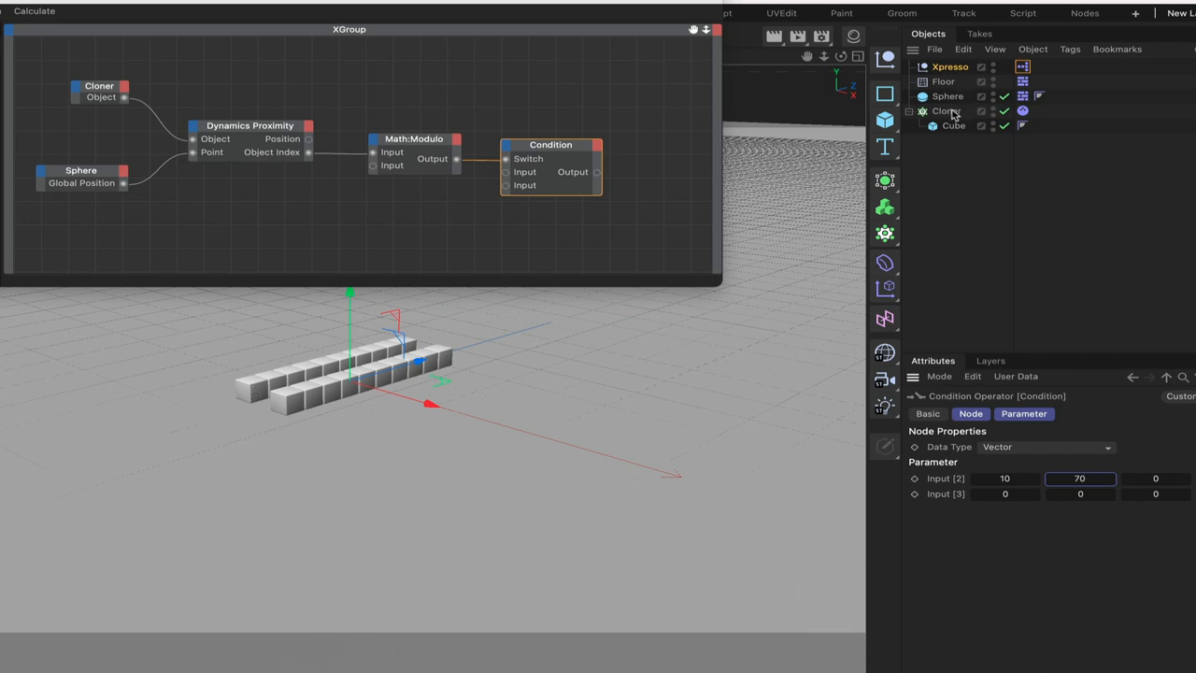
- Set the Cloner's transform display to Index so each clone shows its index number
{"action": "left_click", "coordinate": [946, 110]}
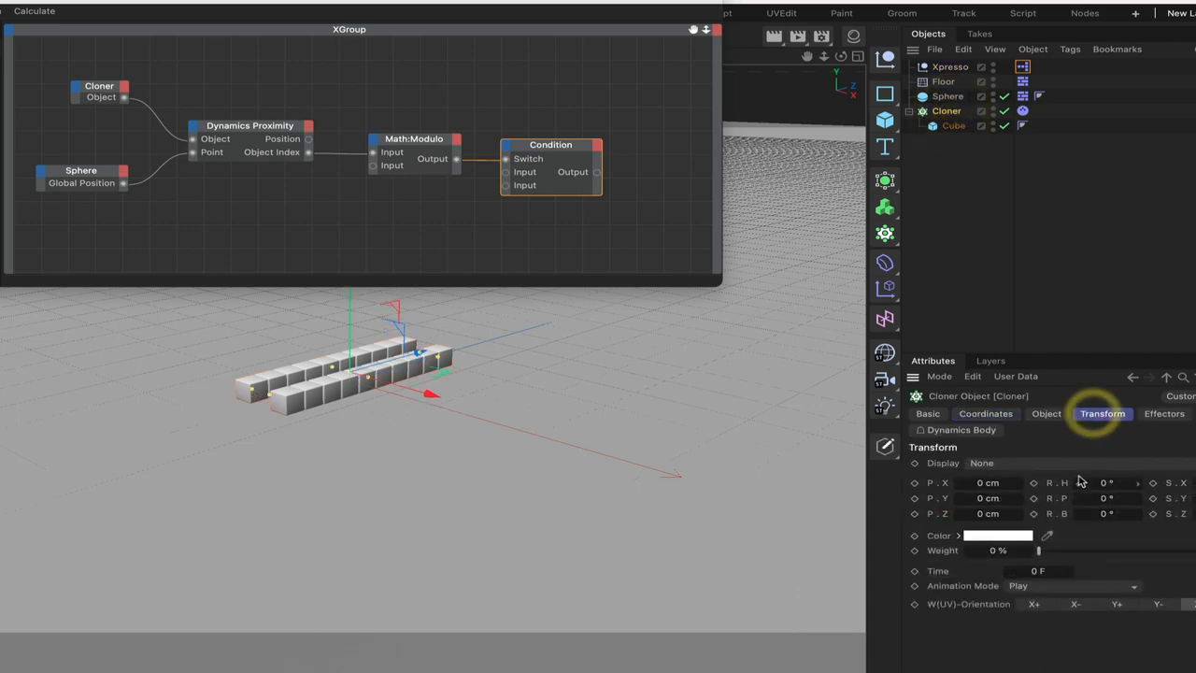
{"action": "left_click", "coordinate": [981, 464]}
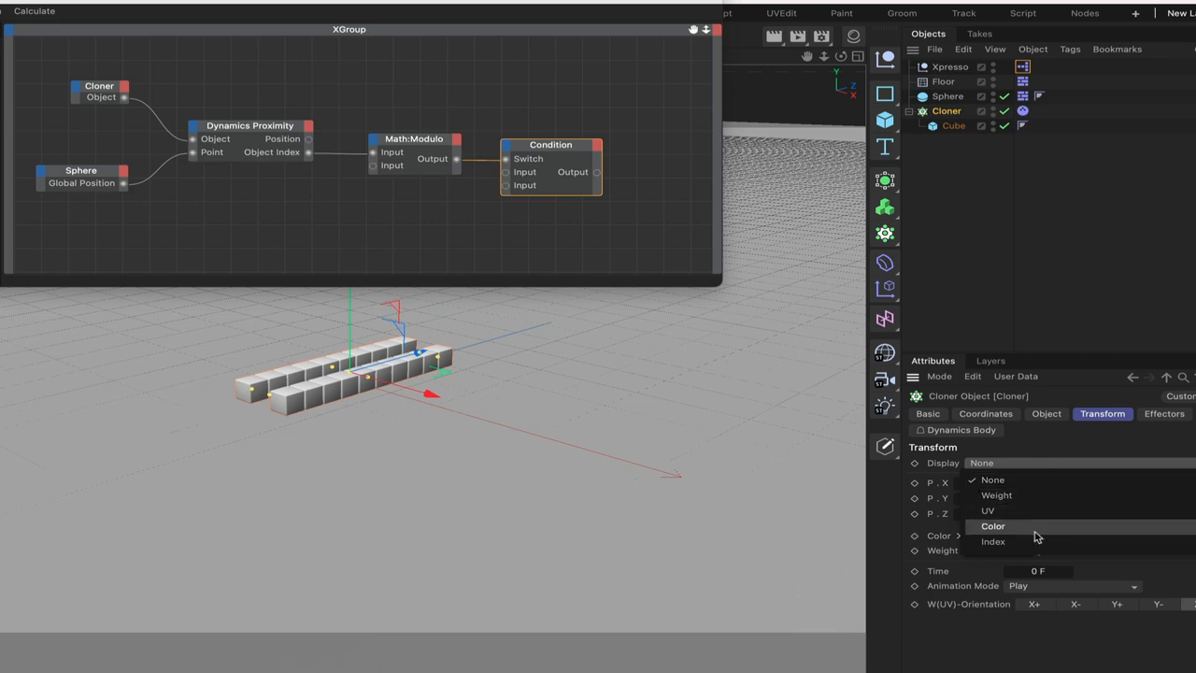
{"action": "left_click", "coordinate": [993, 543]}
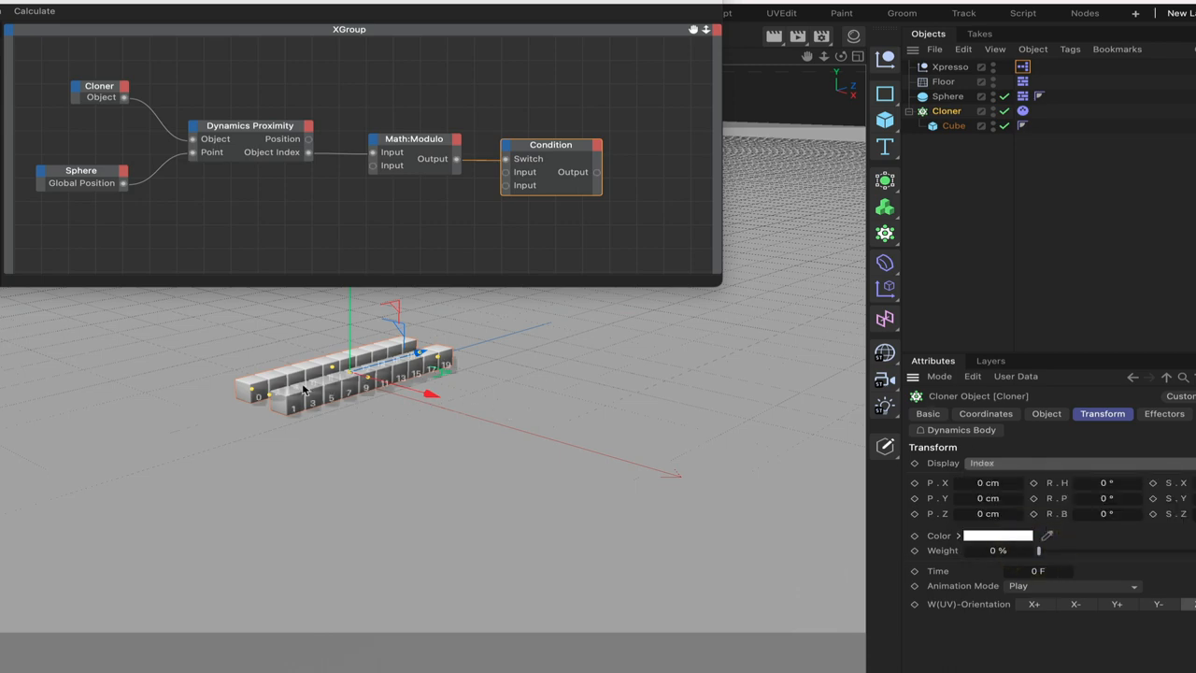
{"action": "mouse_move", "coordinate": [666, 269]}
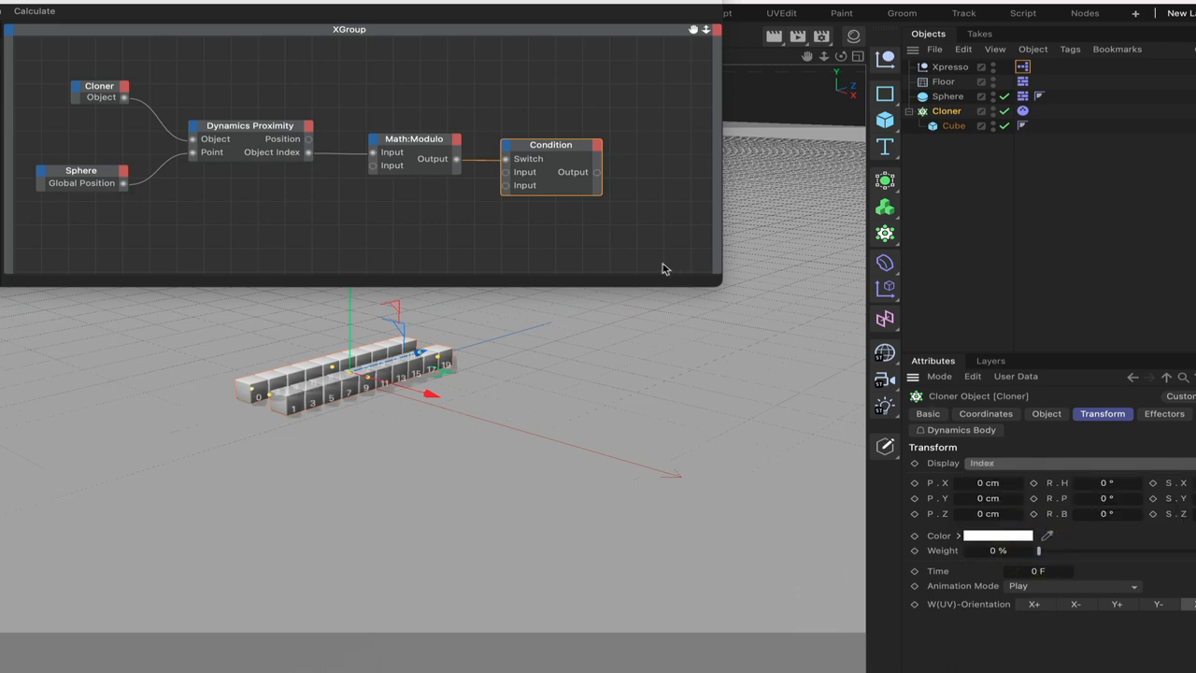
{"action": "mouse_move", "coordinate": [303, 154]}
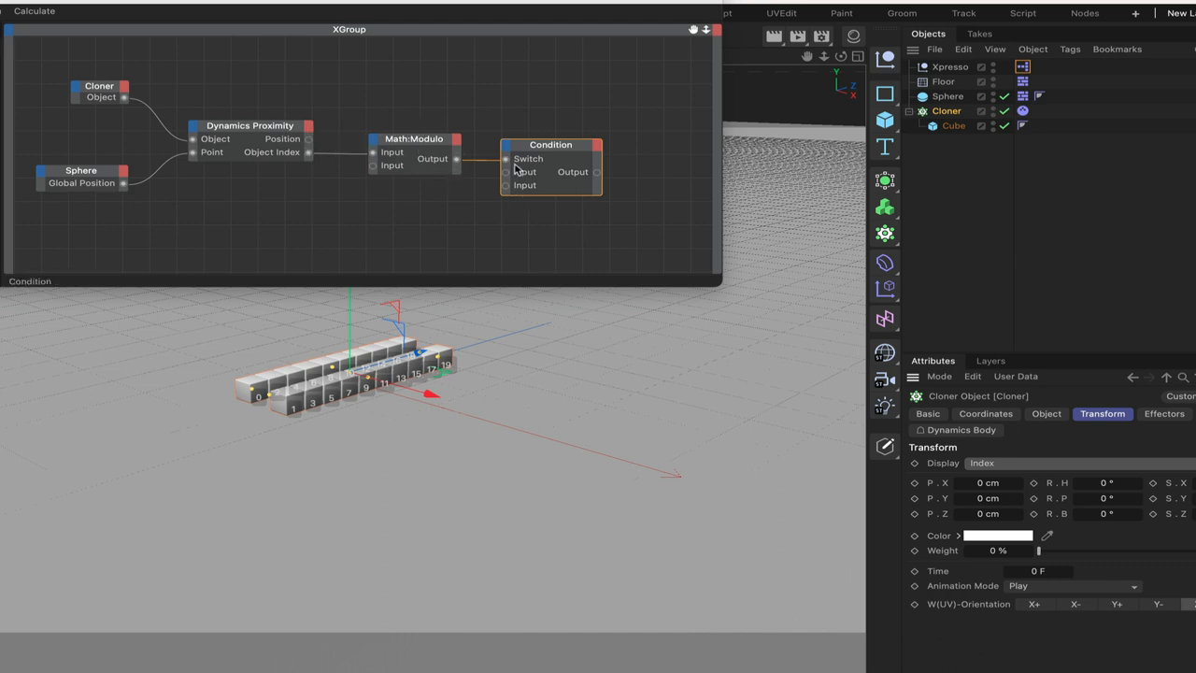
{"action": "mouse_move", "coordinate": [250, 386]}
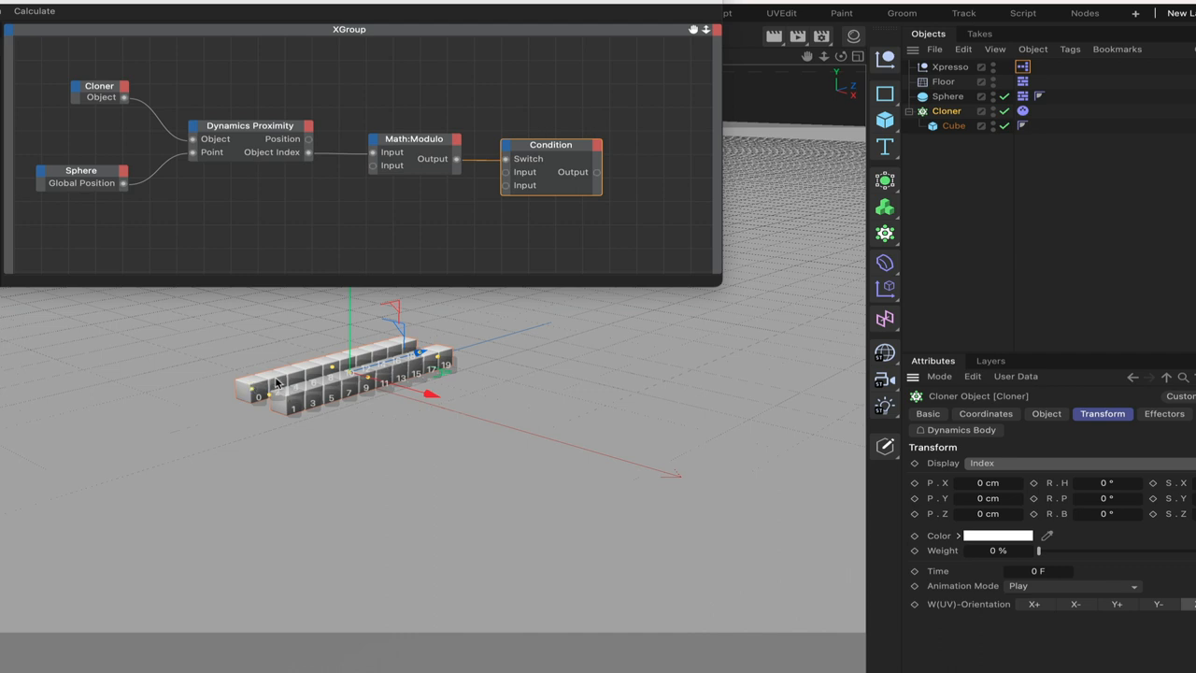
{"action": "mouse_move", "coordinate": [546, 180]}
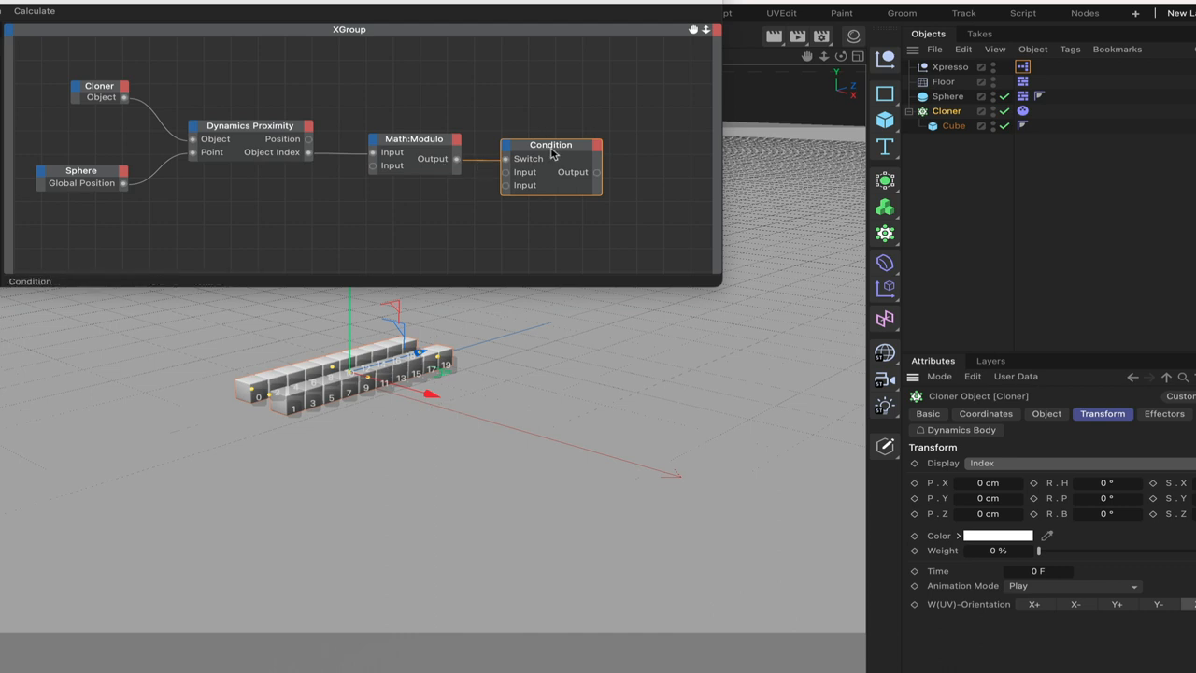
- Set the Condition node's Input [3] to -10, 70, 0
{"action": "left_click", "coordinate": [550, 146]}
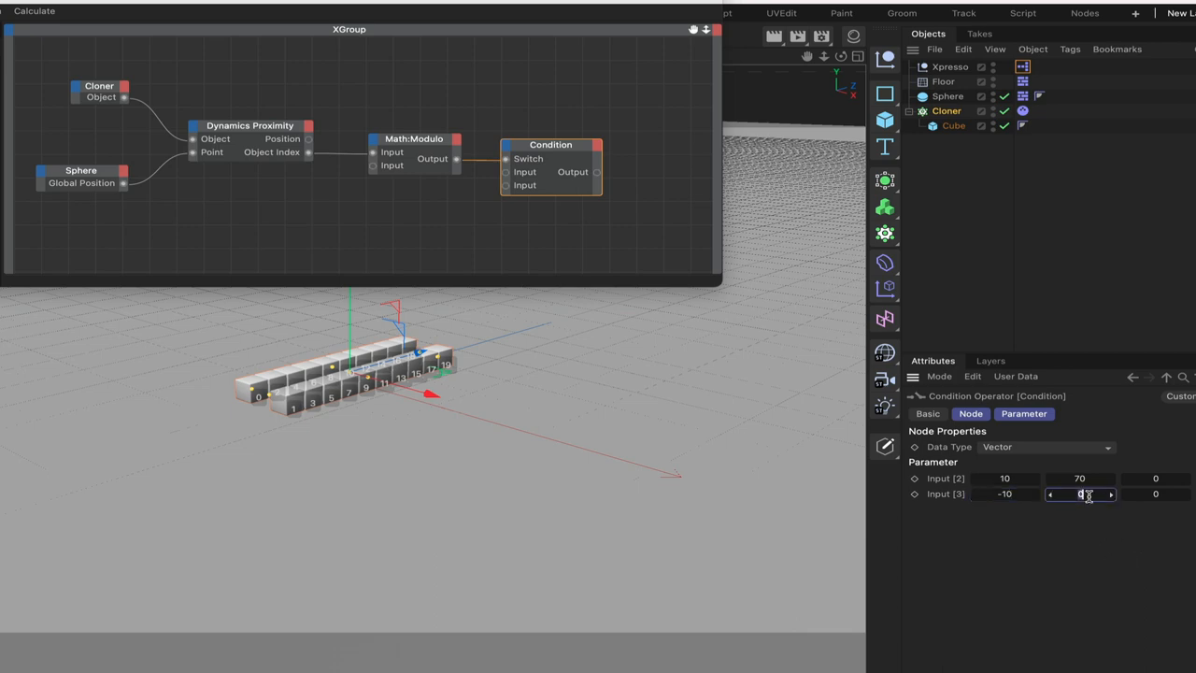
{"action": "type", "text": "70"}
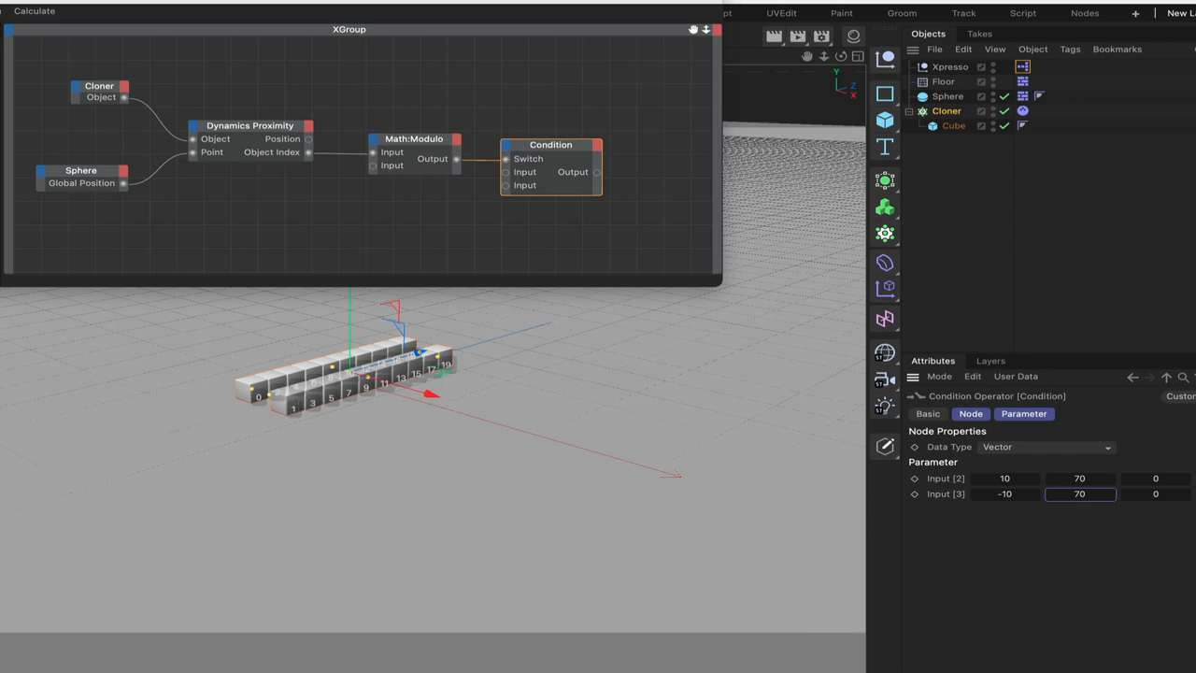
{"action": "mouse_move", "coordinate": [240, 314]}
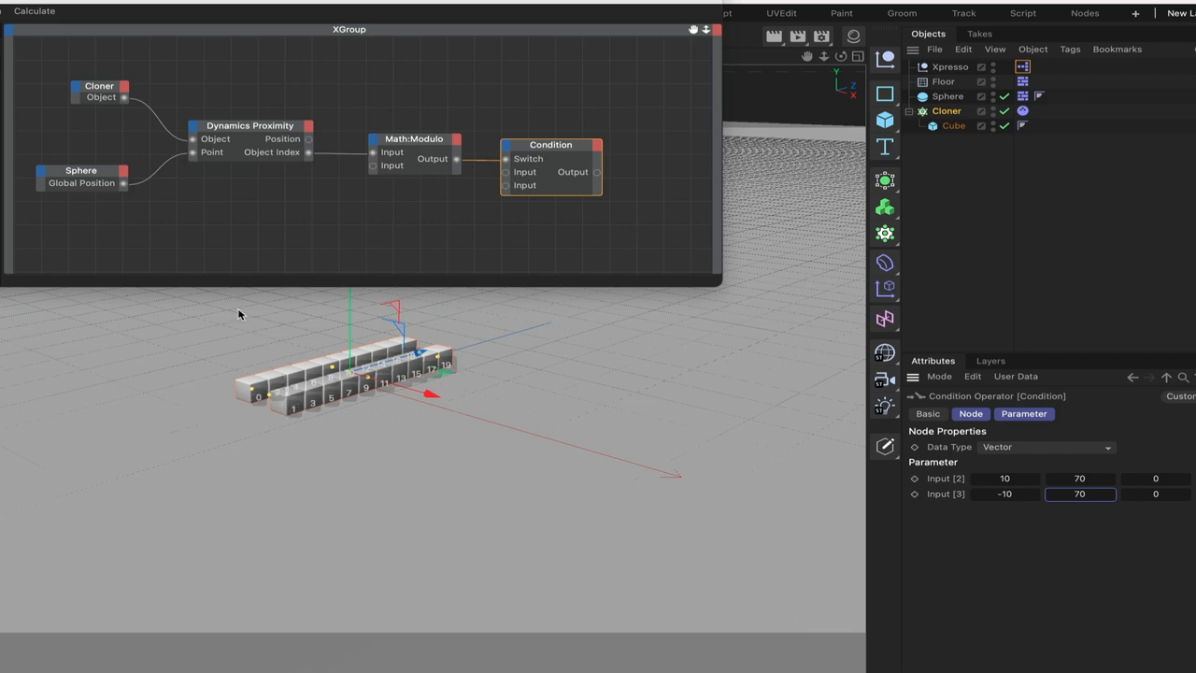
{"action": "mouse_move", "coordinate": [274, 321]}
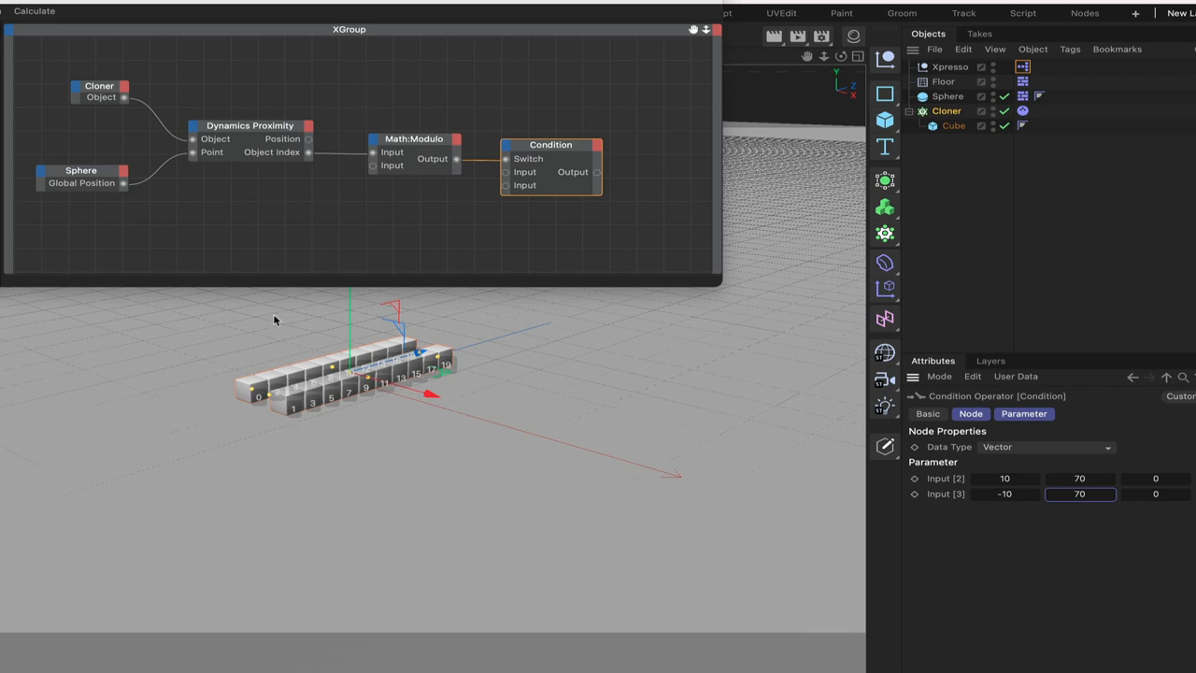
{"action": "mouse_move", "coordinate": [284, 374]}
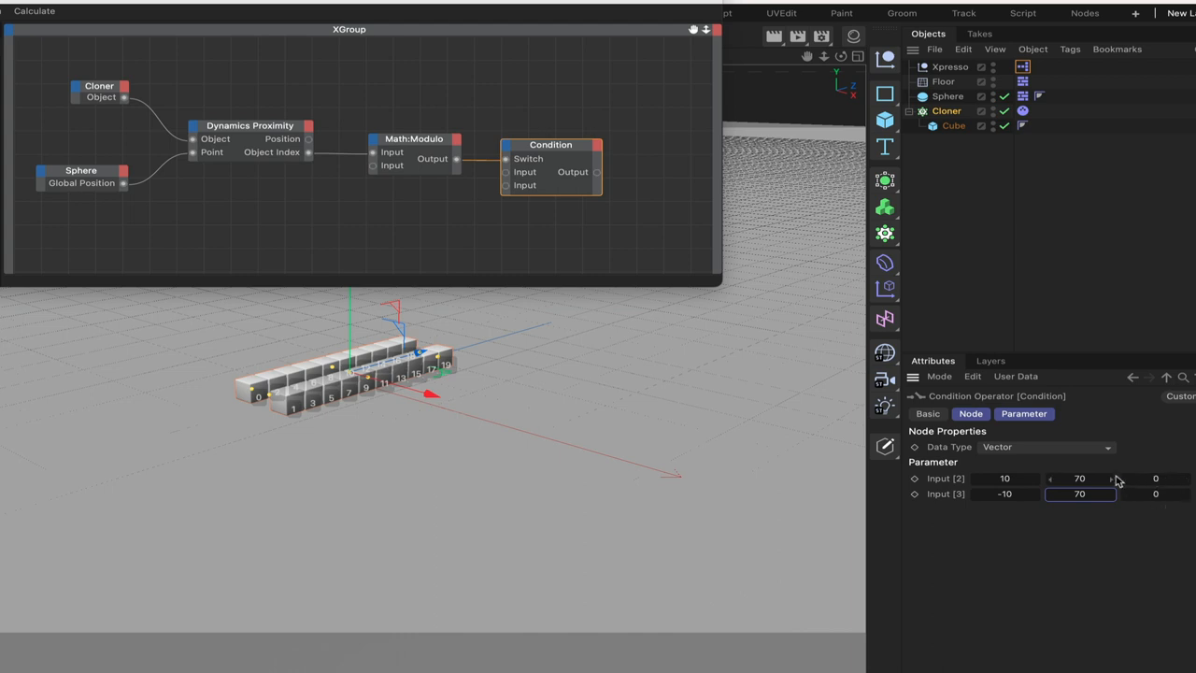
{"action": "mouse_move", "coordinate": [426, 365]}
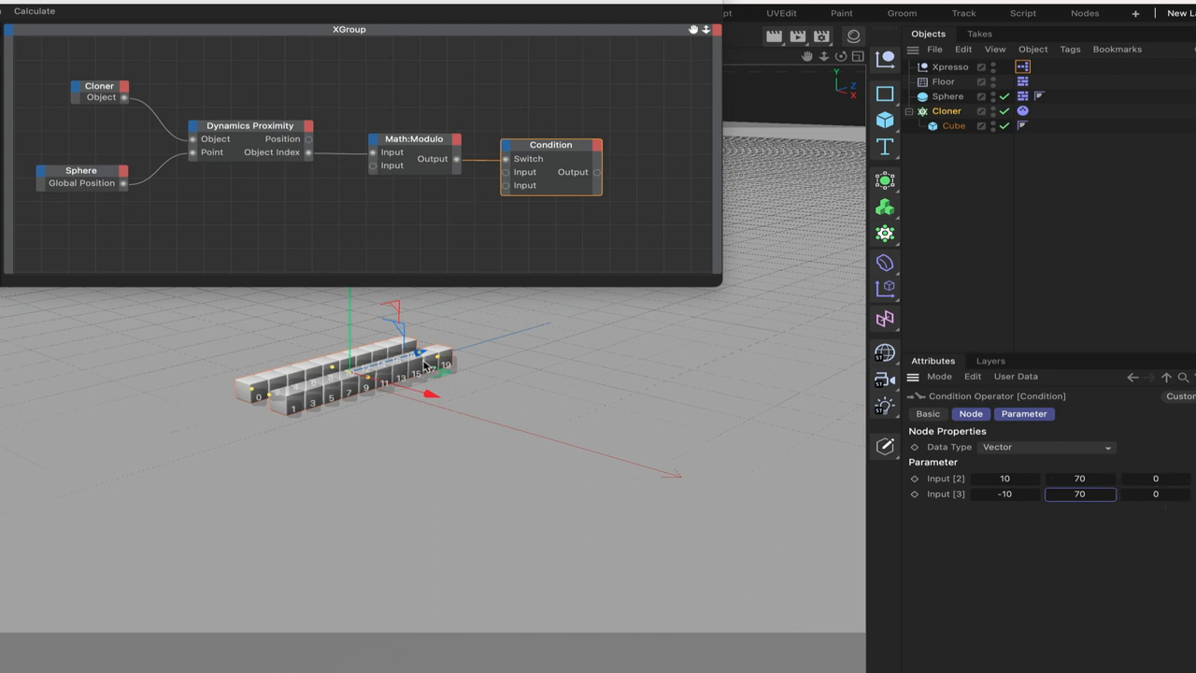
{"action": "mouse_move", "coordinate": [561, 246]}
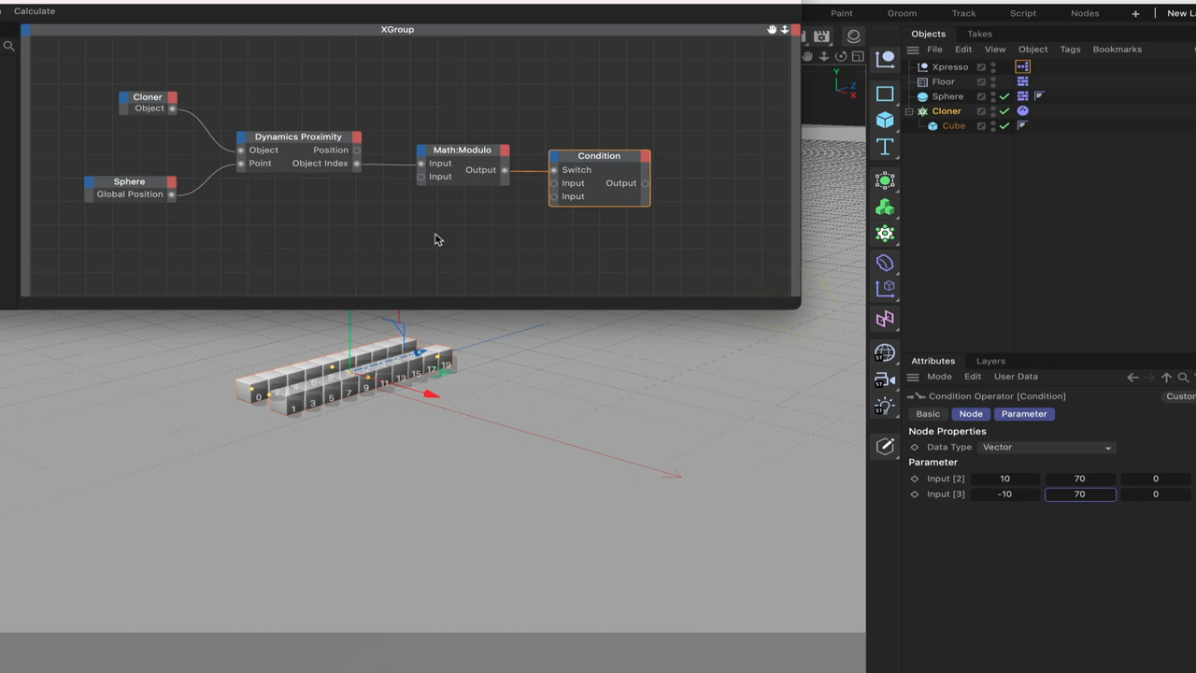
{"action": "mouse_move", "coordinate": [434, 231]}
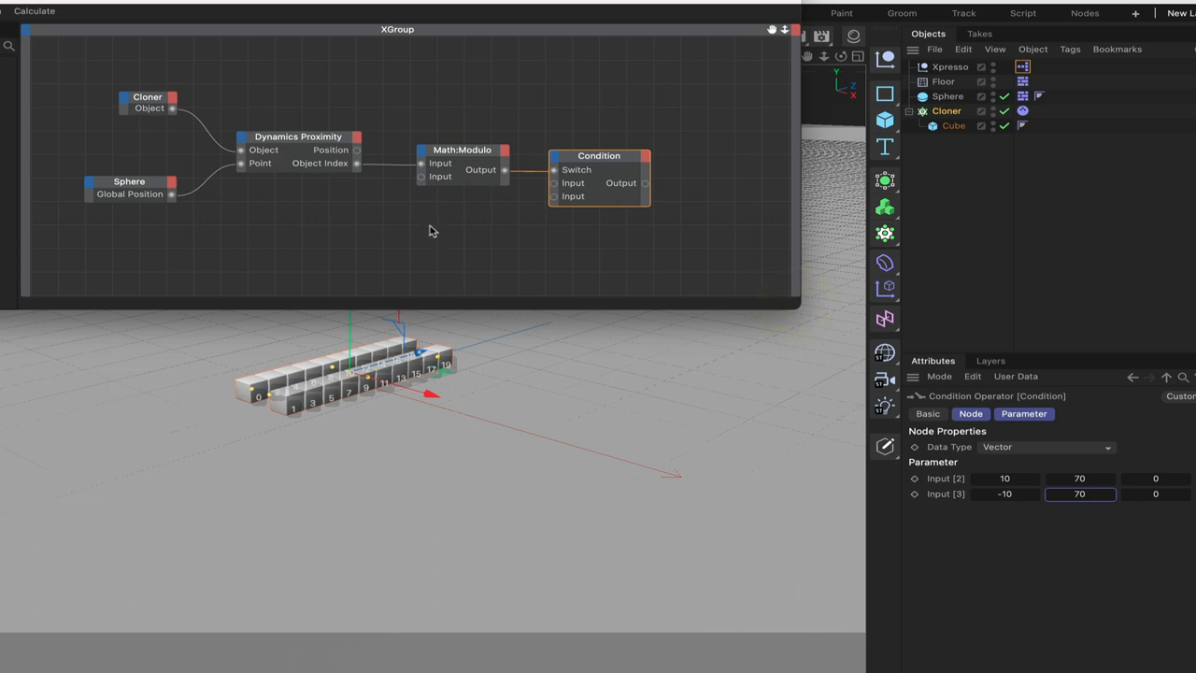
- Add a Dynamics Body State node and place it at the graph's upper right
{"action": "right_click", "coordinate": [430, 232]}
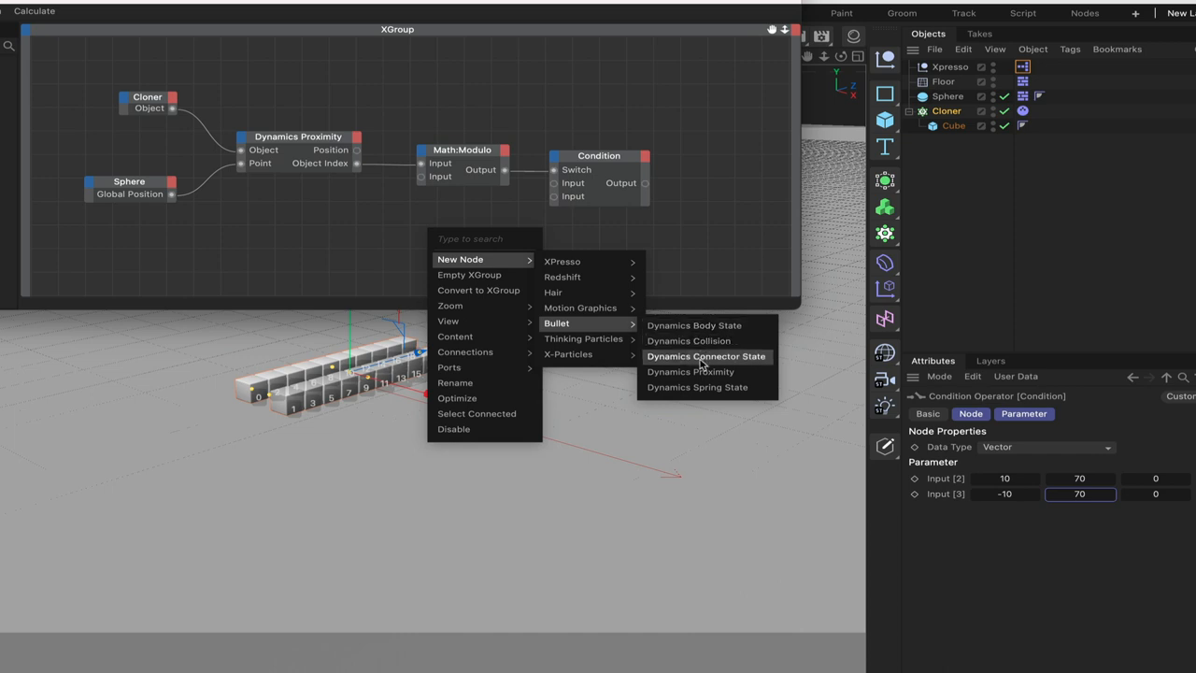
{"action": "mouse_move", "coordinate": [696, 387]}
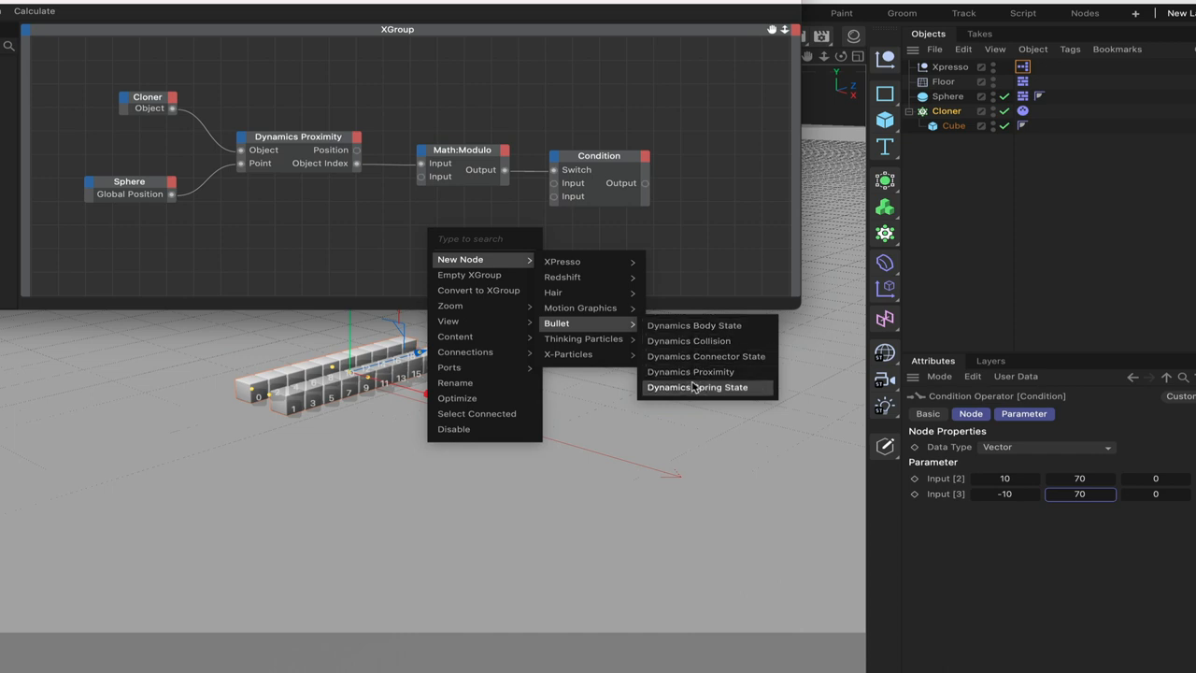
{"action": "mouse_move", "coordinate": [694, 326]}
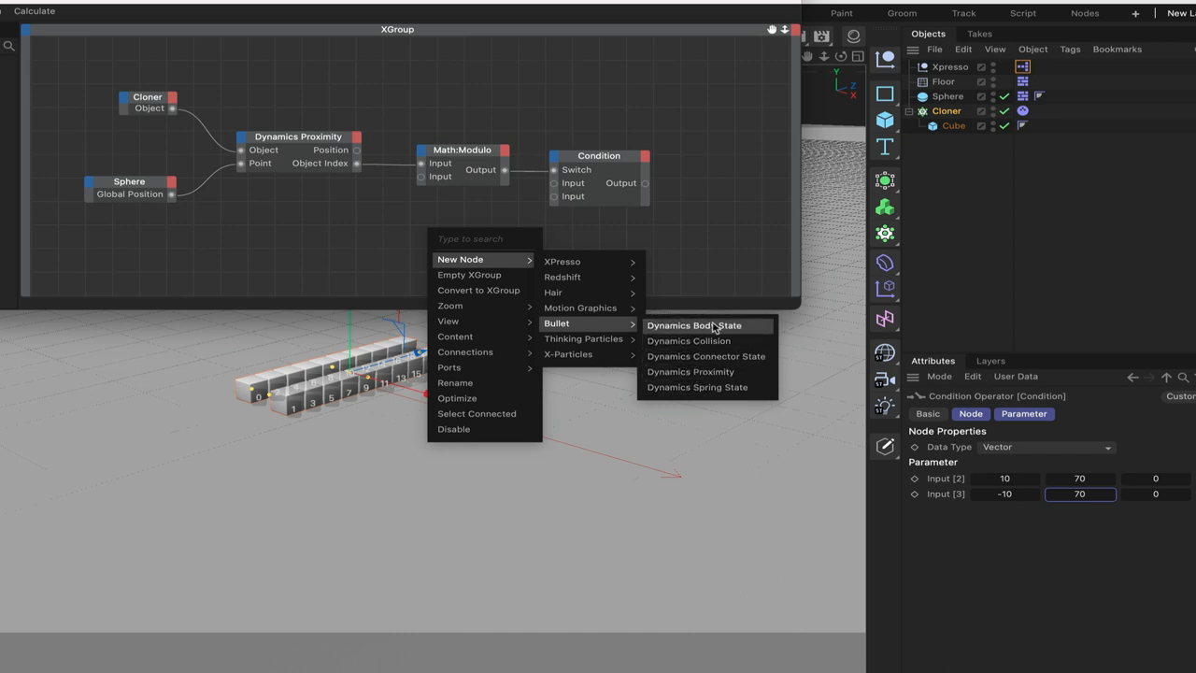
{"action": "mouse_move", "coordinate": [698, 387]}
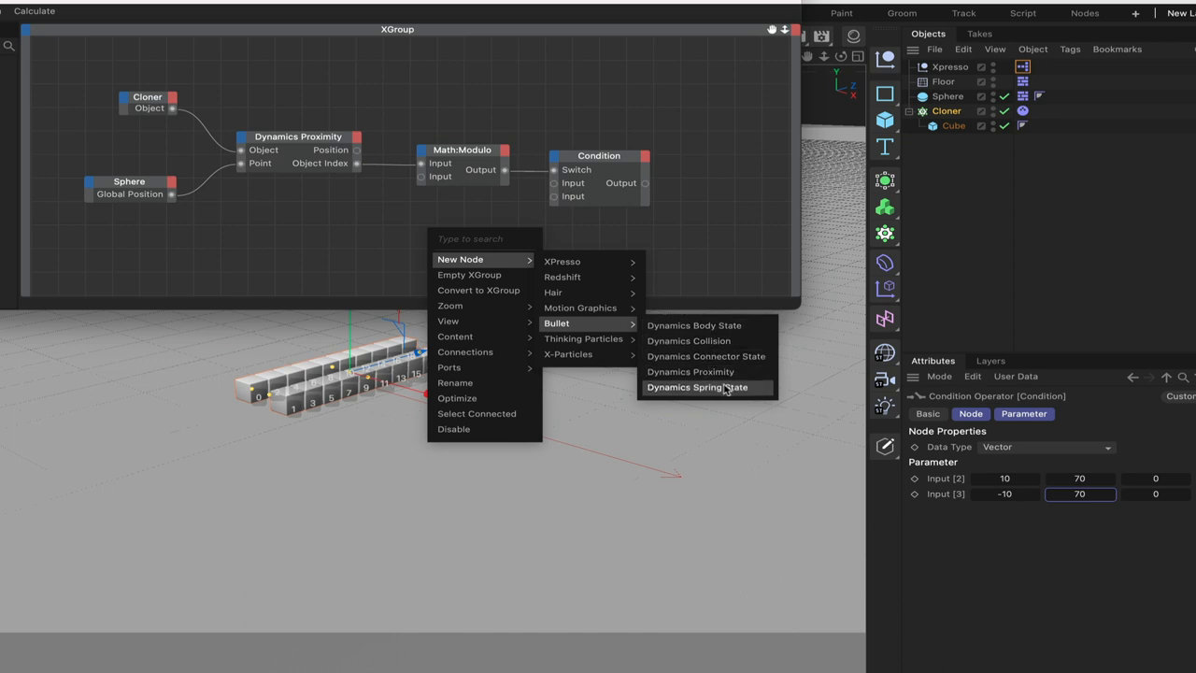
{"action": "mouse_move", "coordinate": [694, 325]}
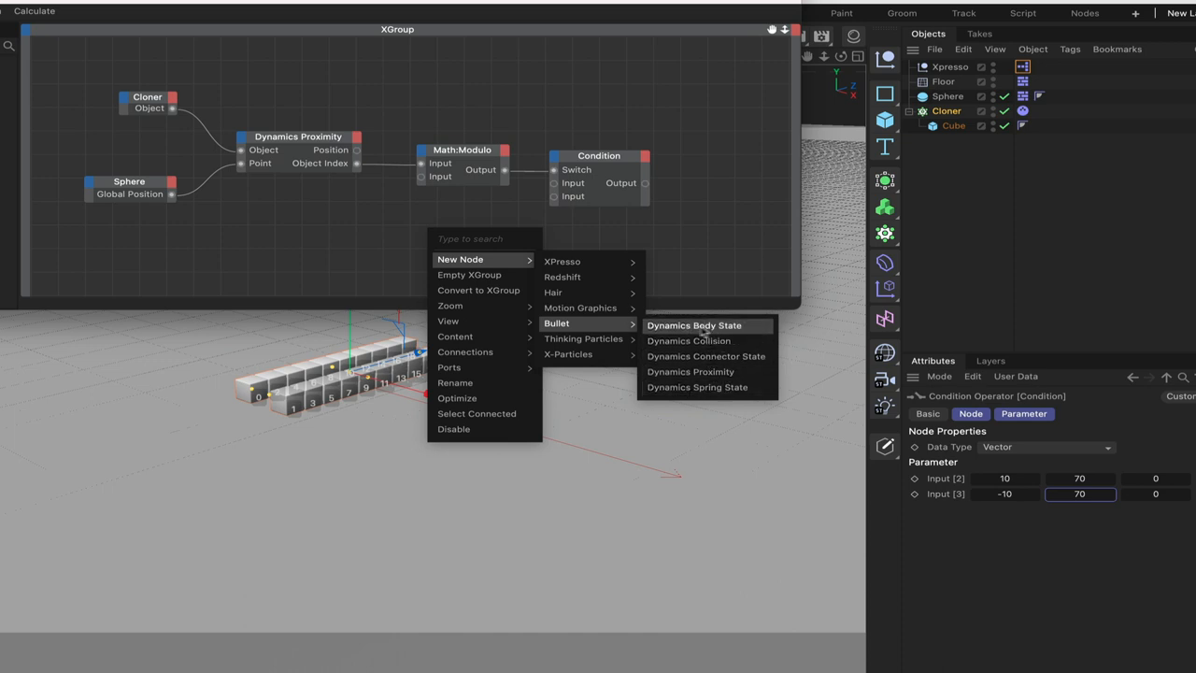
{"action": "left_click", "coordinate": [694, 325]}
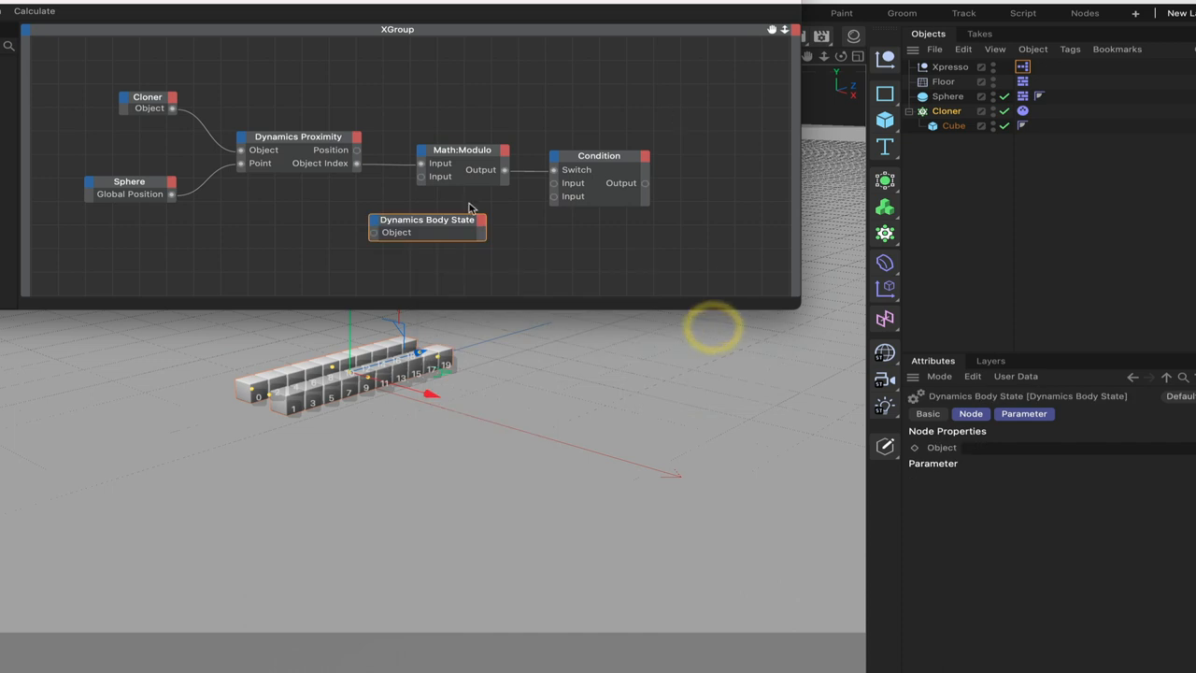
{"action": "left_click_drag", "start_coordinate": [426, 226], "coordinate": [692, 101]}
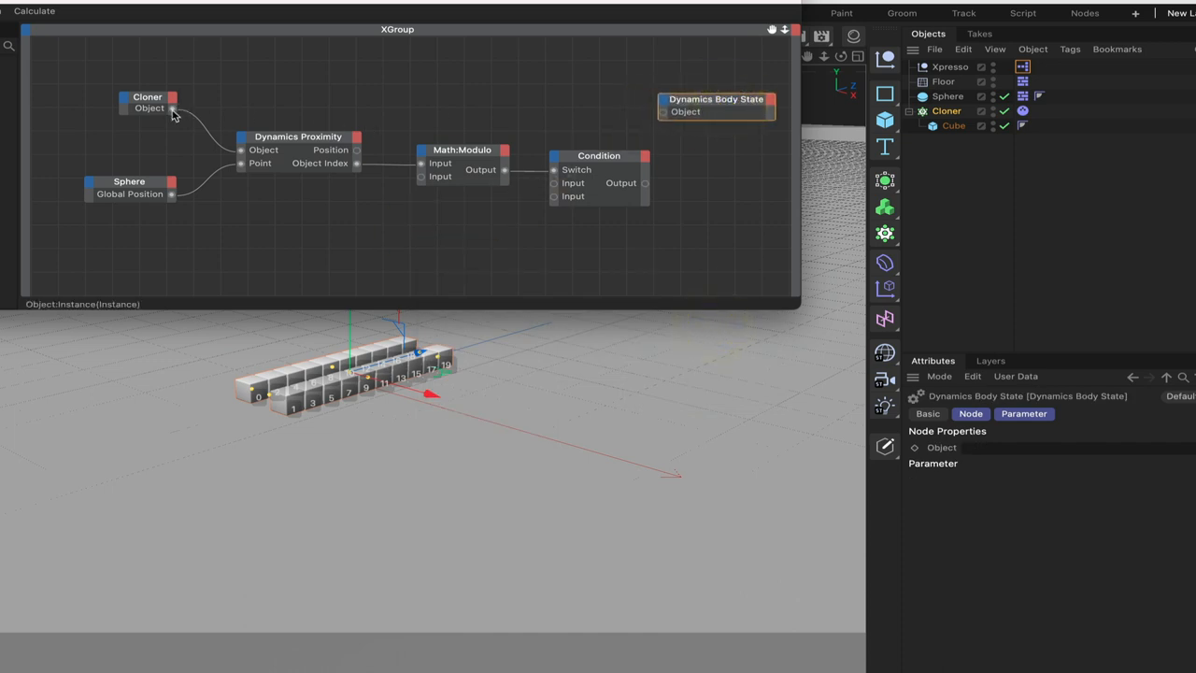
- Feed the Cloner object and Proximity's Object Index into the Body State node
{"action": "left_click_drag", "start_coordinate": [174, 106], "coordinate": [662, 112]}
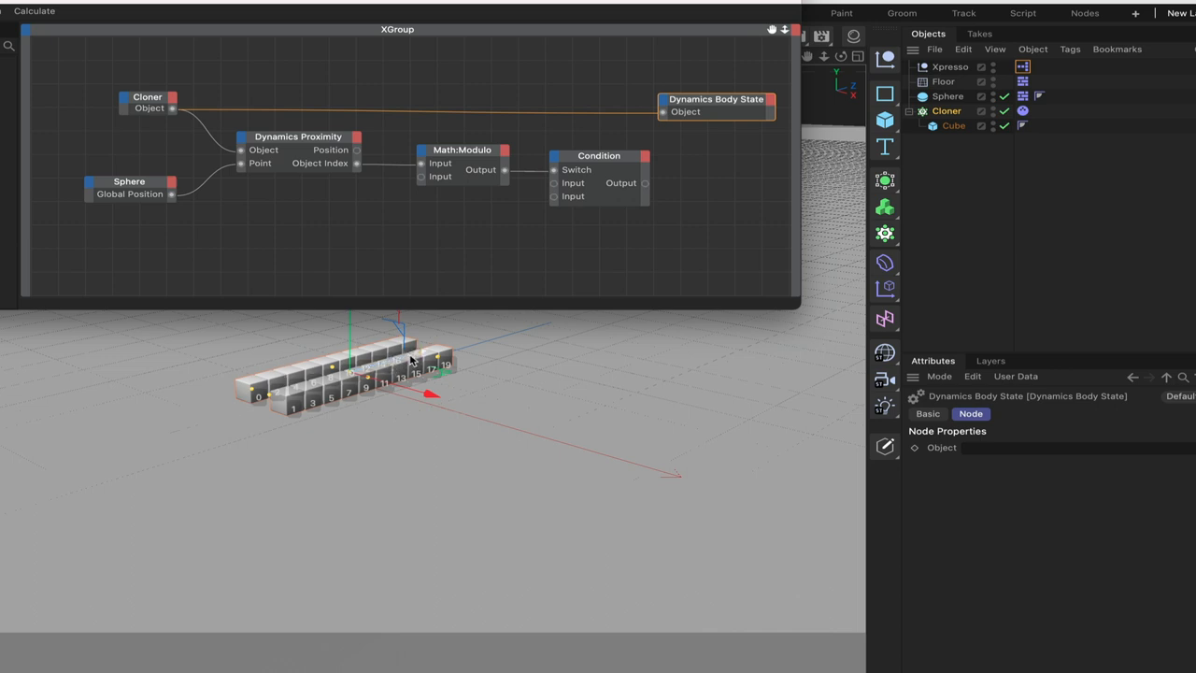
{"action": "mouse_move", "coordinate": [721, 97]}
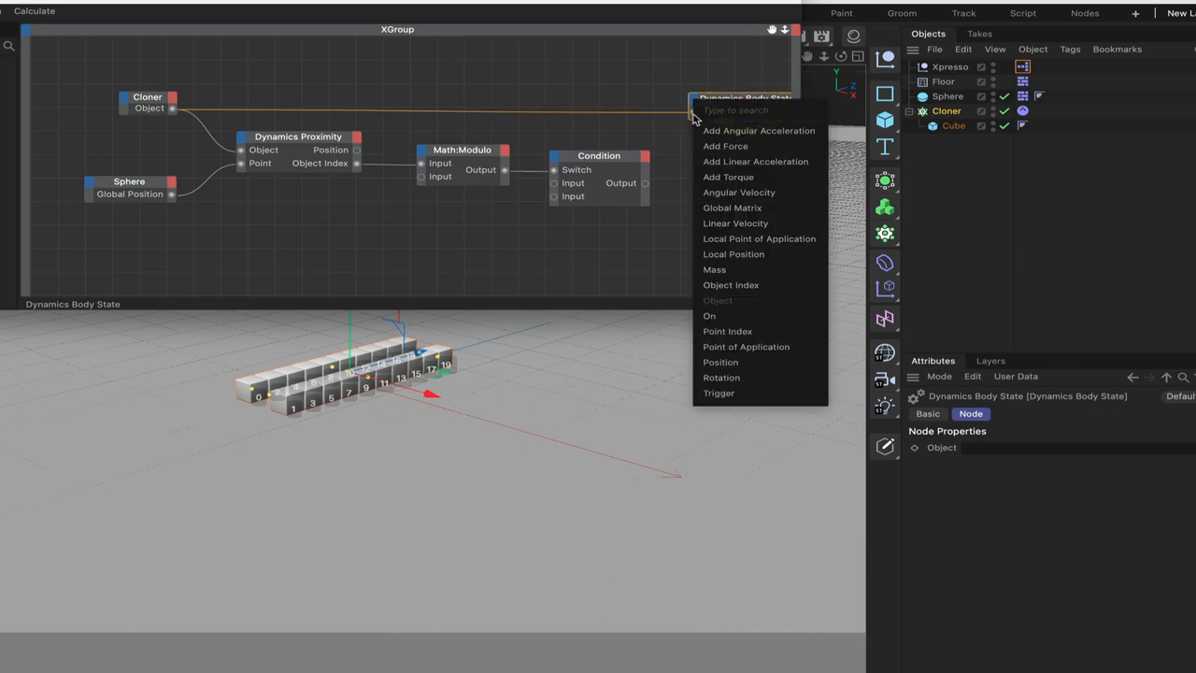
{"action": "mouse_move", "coordinate": [710, 316]}
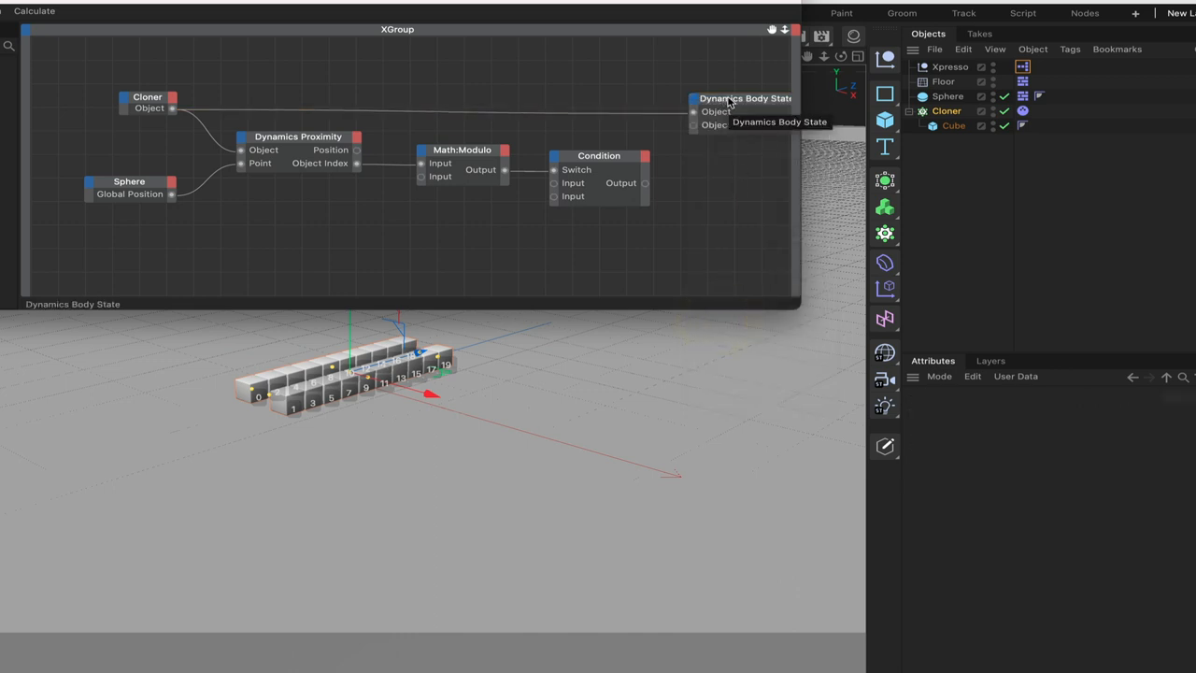
{"action": "mouse_move", "coordinate": [355, 168]}
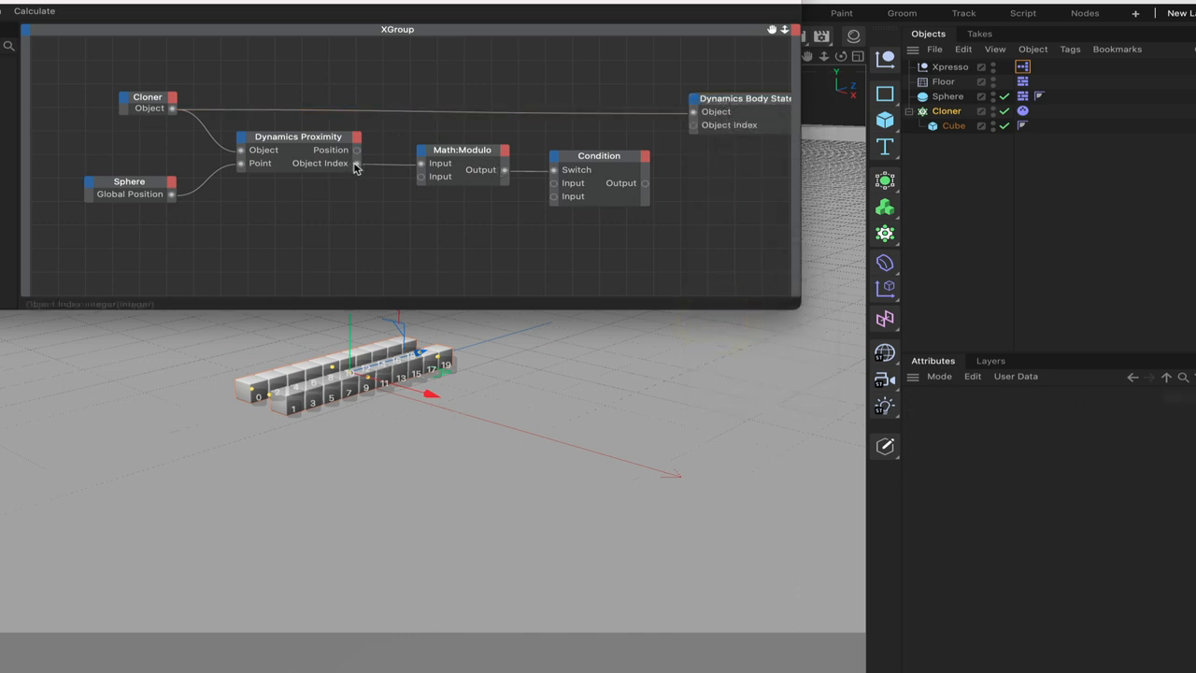
{"action": "mouse_move", "coordinate": [359, 165]}
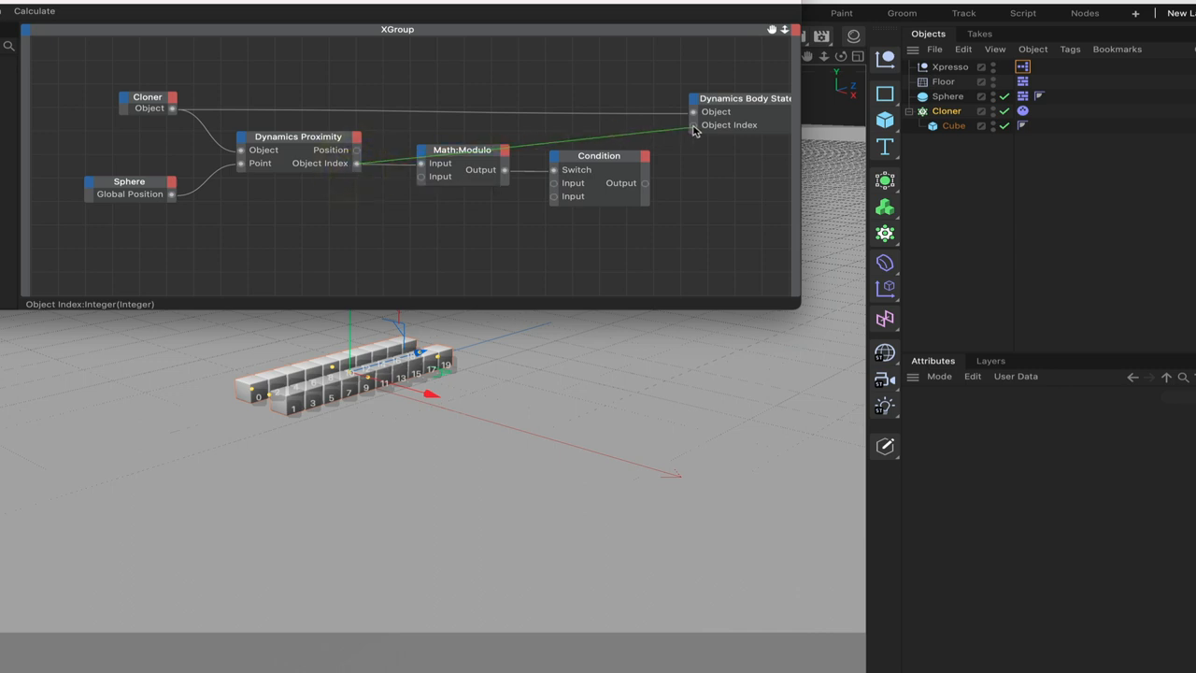
{"action": "left_click_drag", "start_coordinate": [692, 129], "coordinate": [583, 191]}
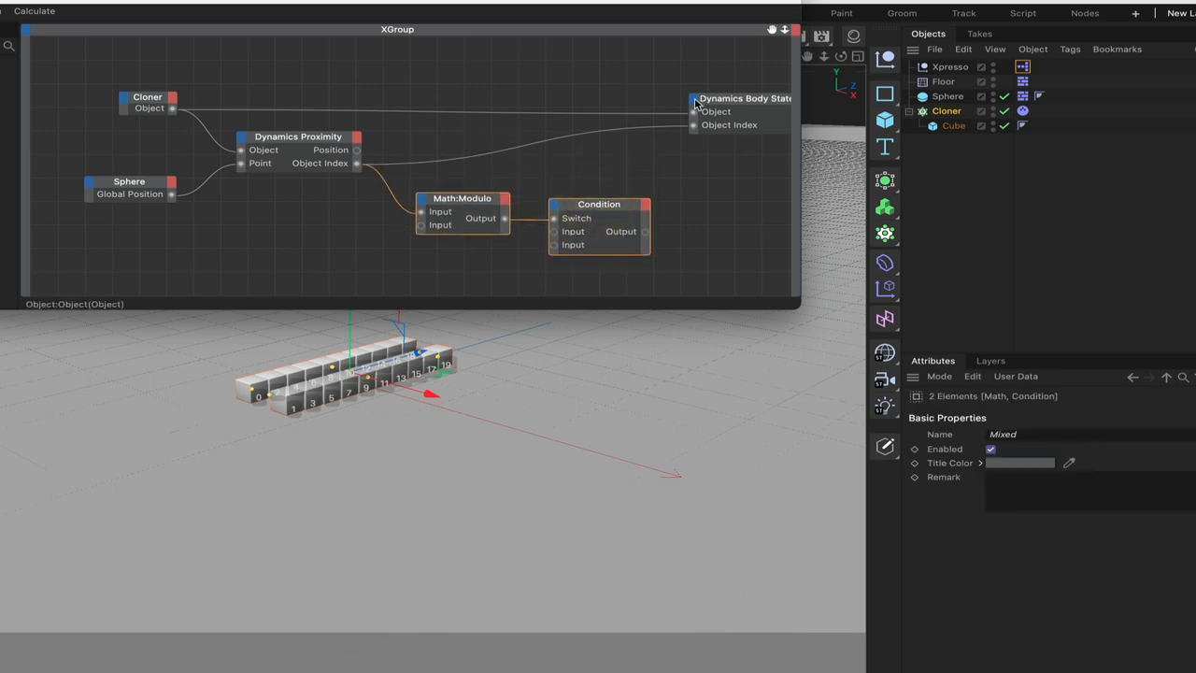
- Add an Add Force input to Body State and drive it with the Condition output
{"action": "left_click", "coordinate": [691, 101]}
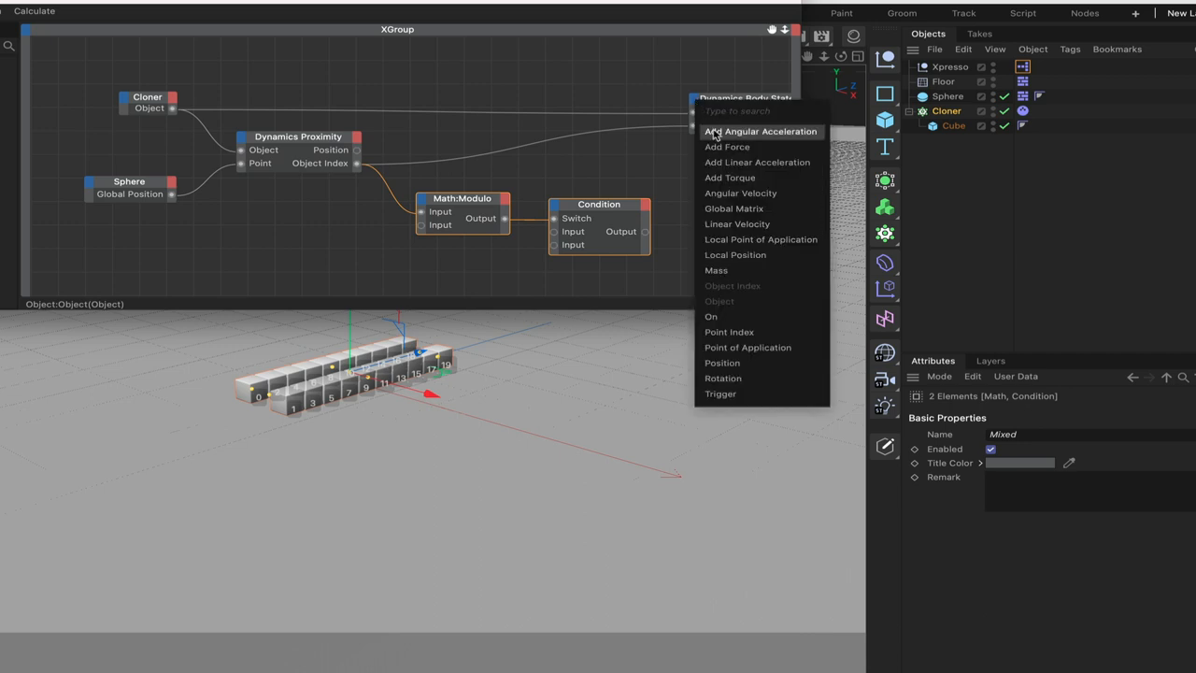
{"action": "left_click", "coordinate": [727, 146]}
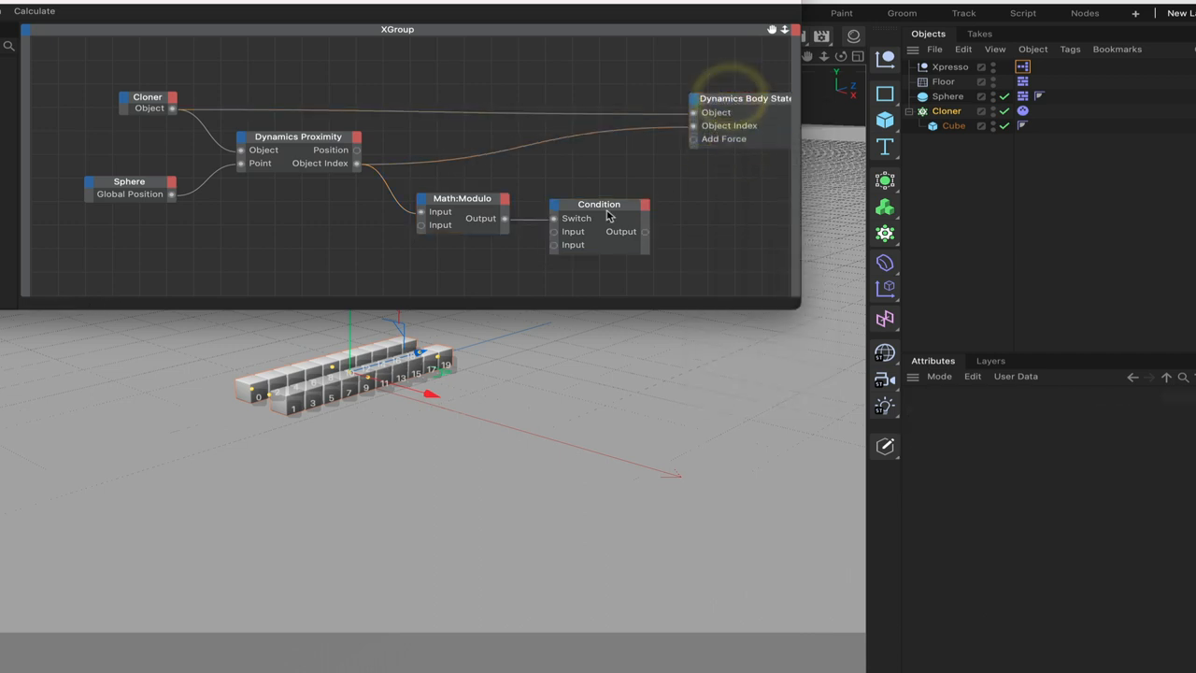
{"action": "left_click", "coordinate": [598, 204]}
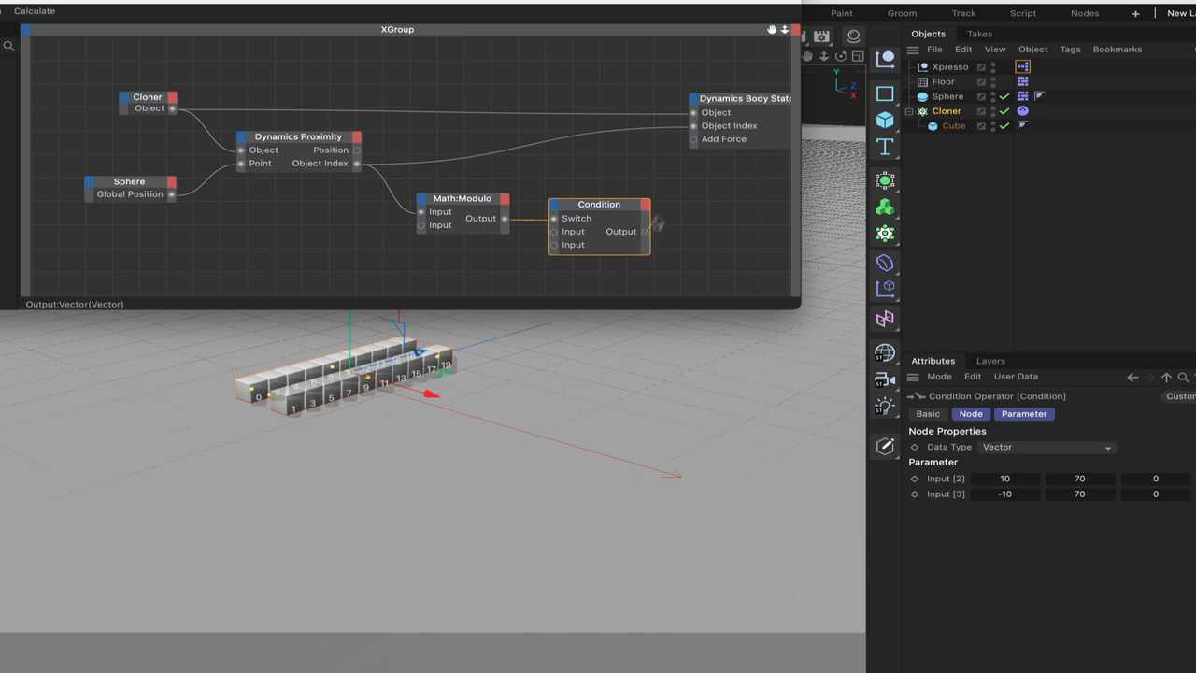
{"action": "left_click_drag", "start_coordinate": [645, 231], "coordinate": [693, 138]}
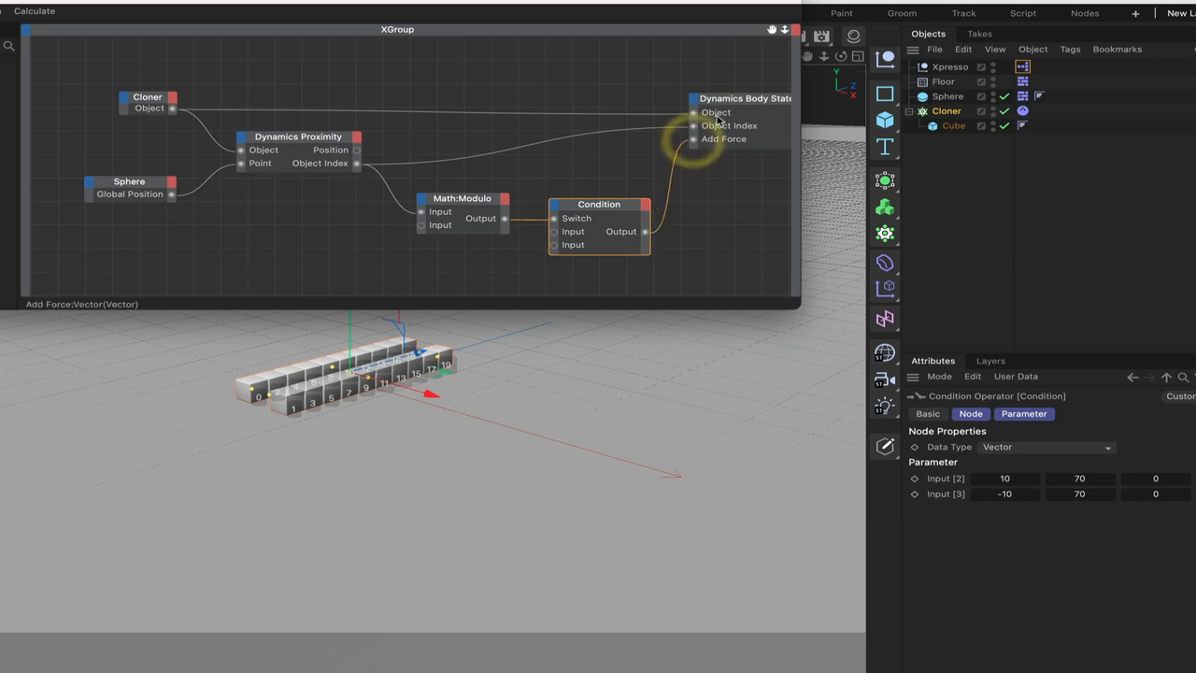
{"action": "mouse_move", "coordinate": [738, 101]}
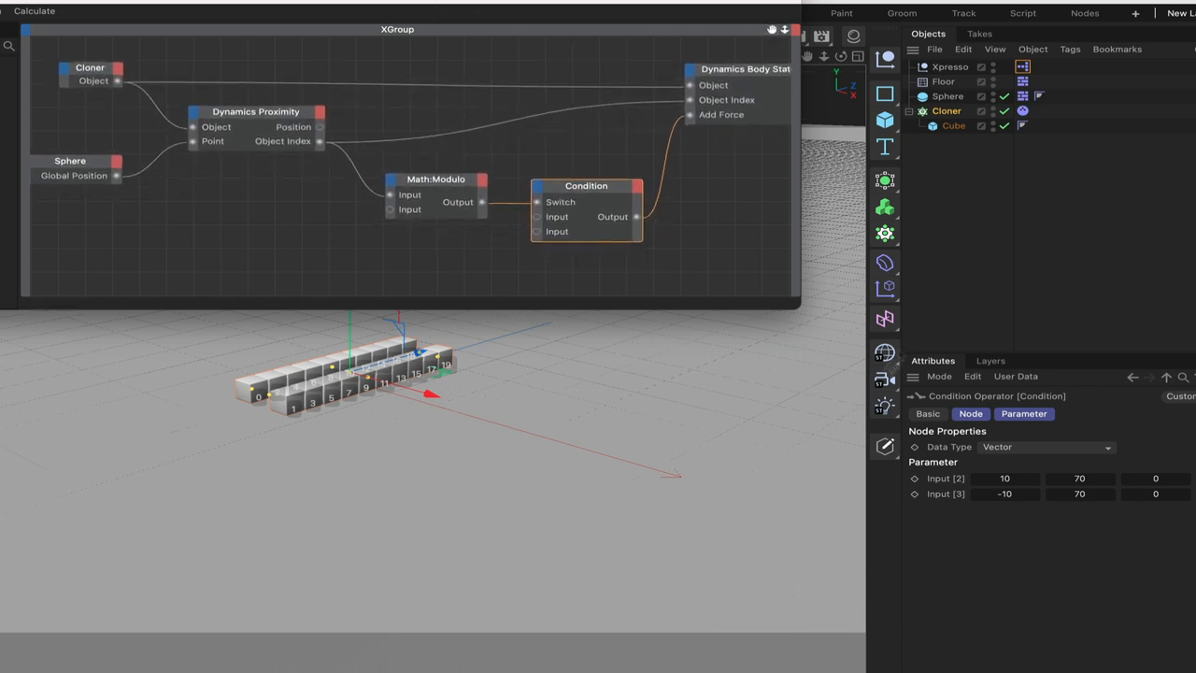
- Turn off the Cloner's index display on the clones
{"action": "left_click", "coordinate": [946, 111]}
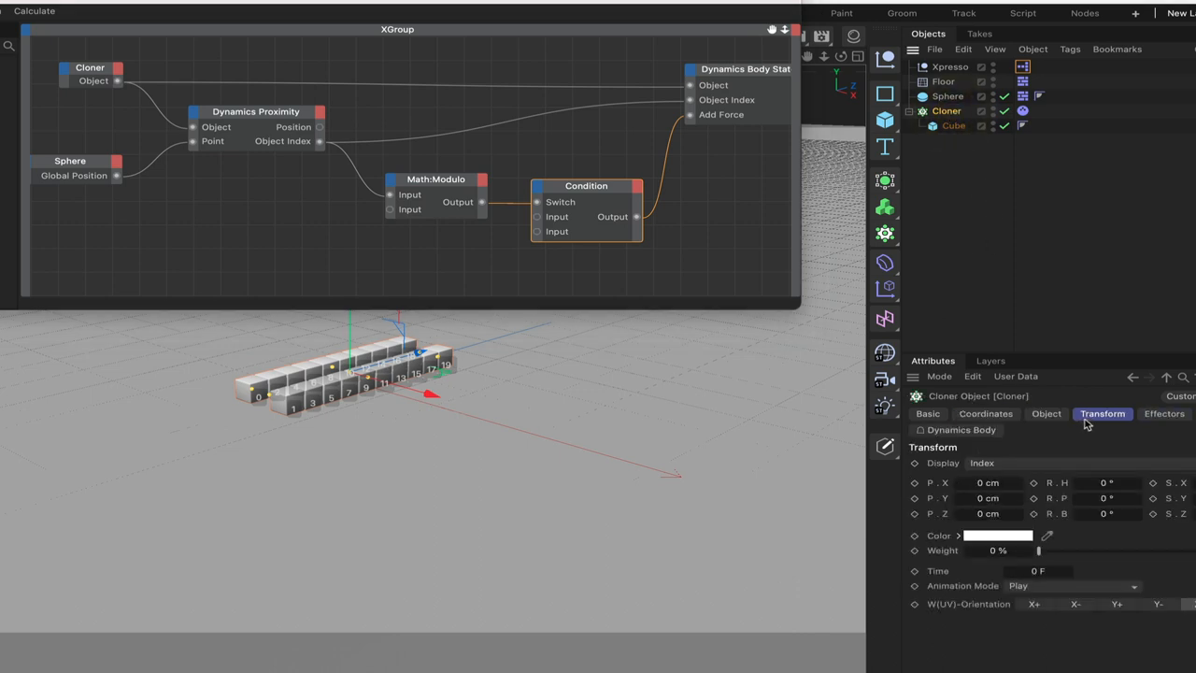
{"action": "left_click", "coordinate": [984, 464]}
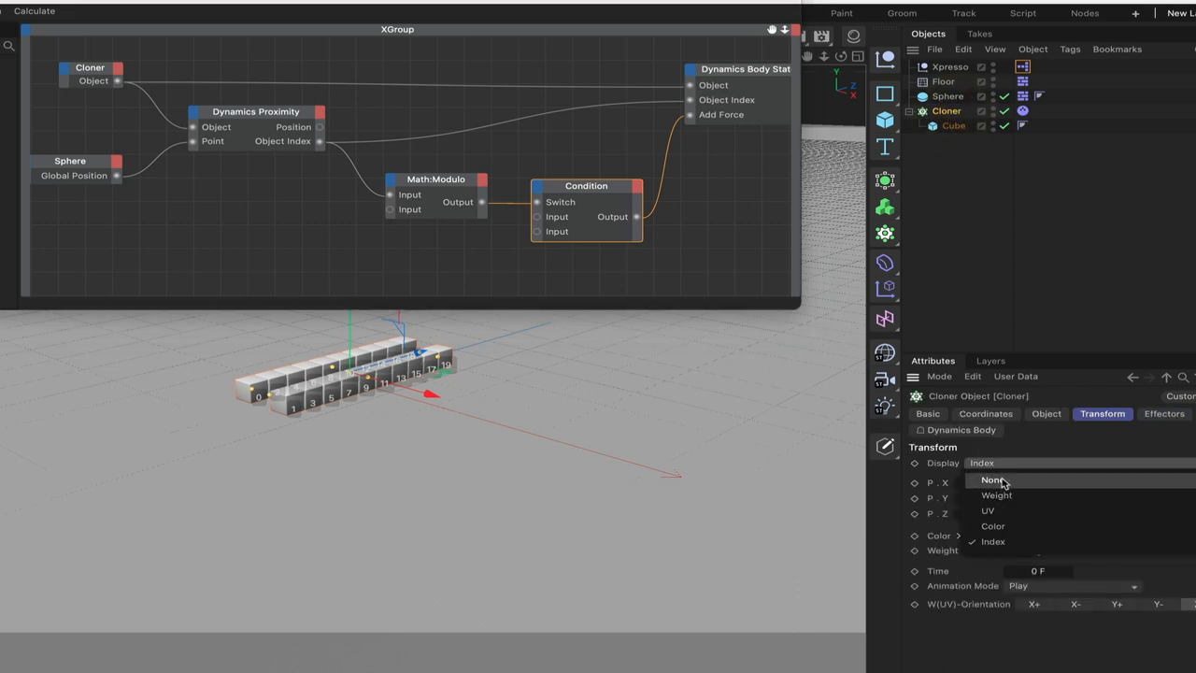
{"action": "left_click", "coordinate": [991, 479]}
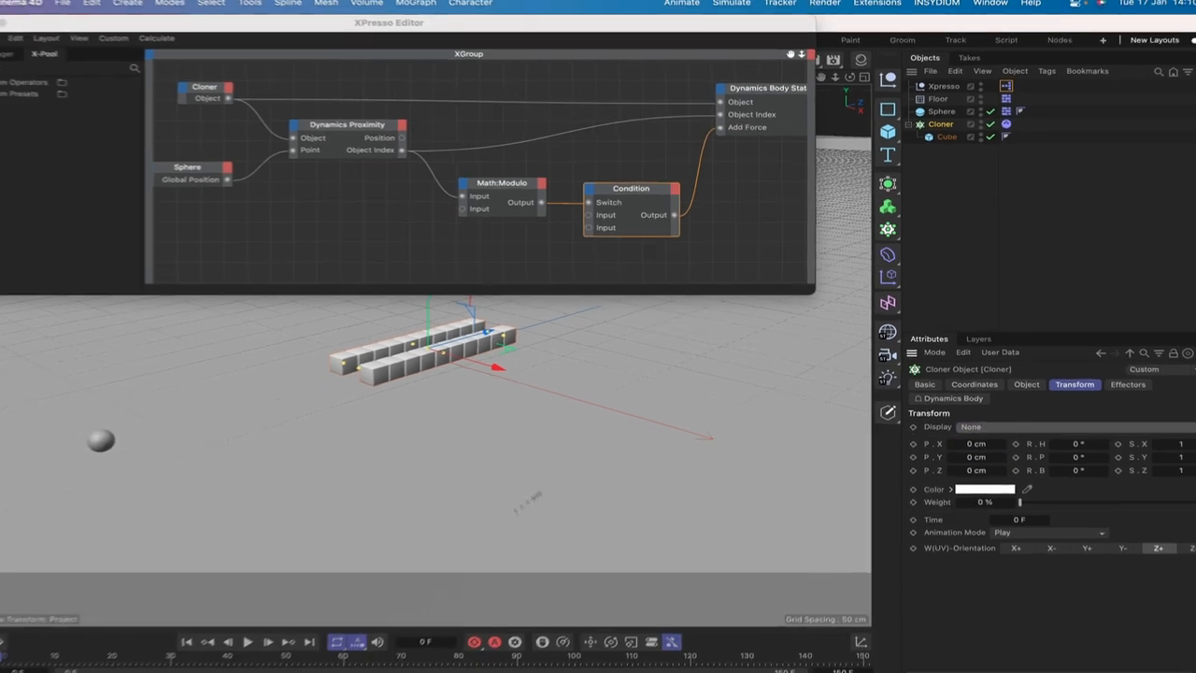
- Play the simulation so the cubes fly up and scatter, then stop playback
{"action": "left_click", "coordinate": [246, 641]}
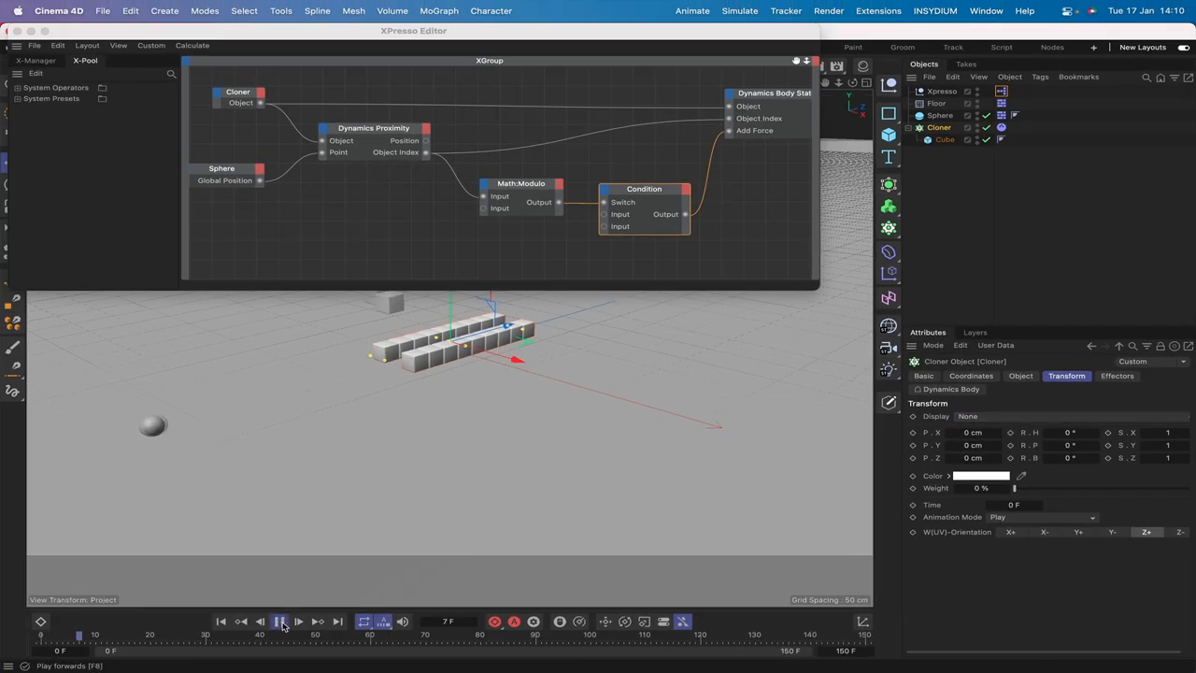
{"action": "left_click", "coordinate": [281, 620]}
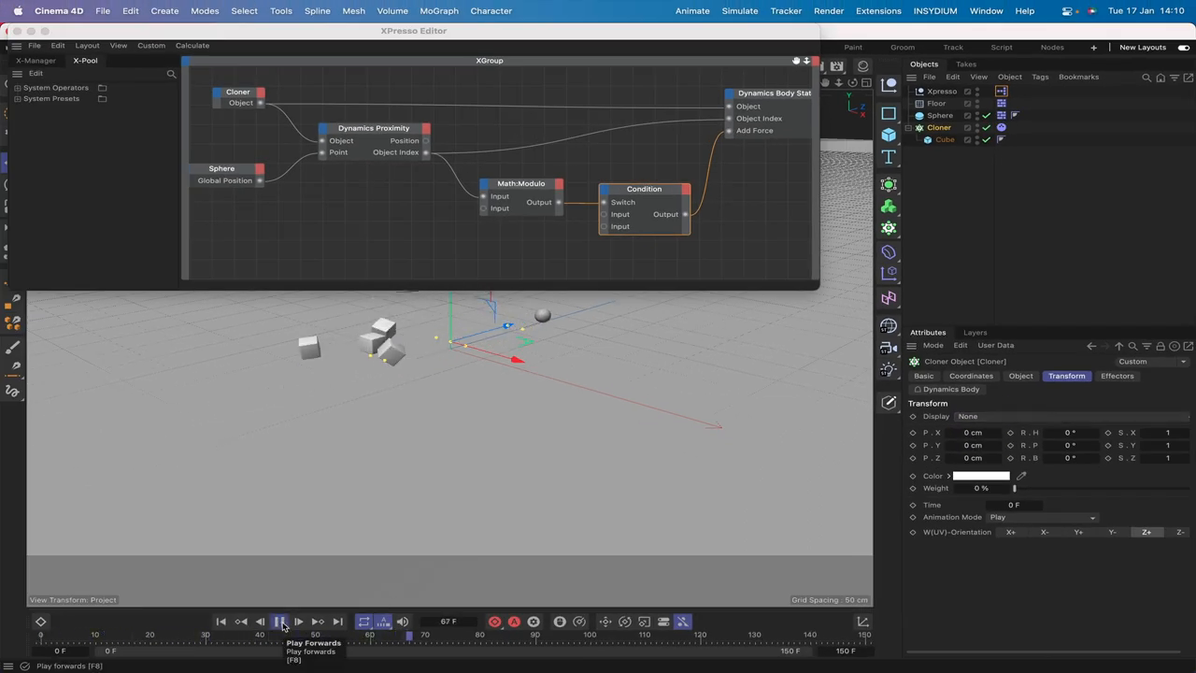
{"action": "left_click", "coordinate": [281, 621]}
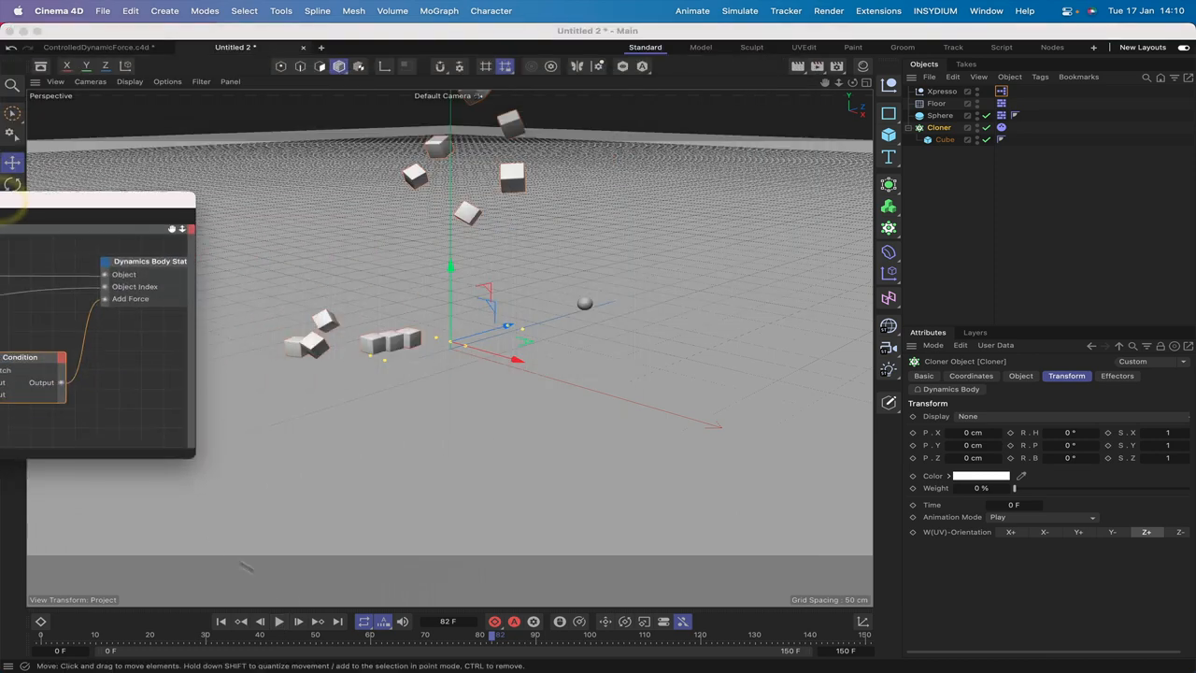
{"action": "left_click", "coordinate": [280, 621]}
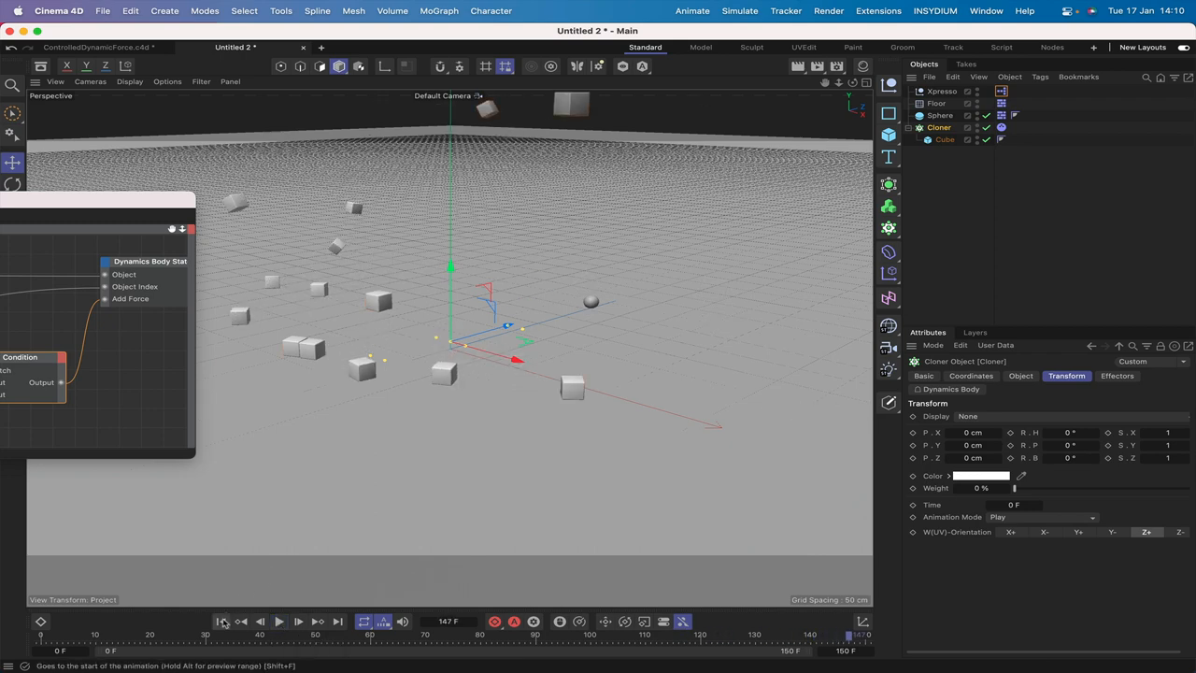
{"action": "left_click", "coordinate": [223, 621]}
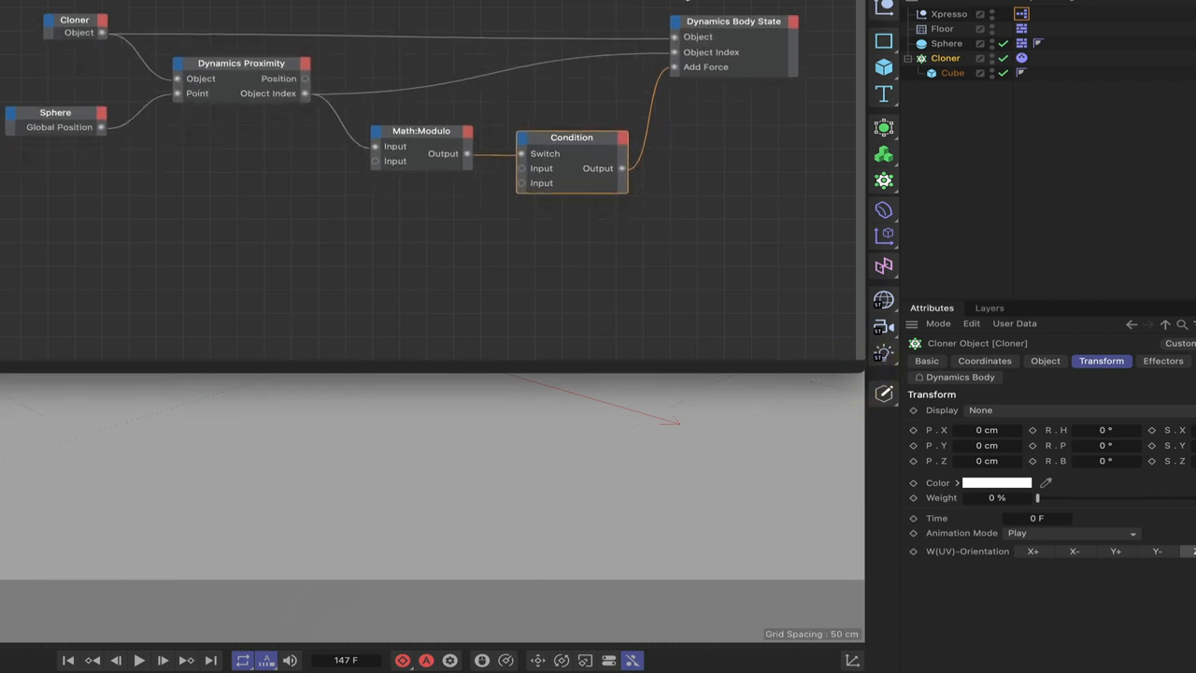
- Add a Time node from XPresso > General and expose its Frame output
{"action": "right_click", "coordinate": [128, 284]}
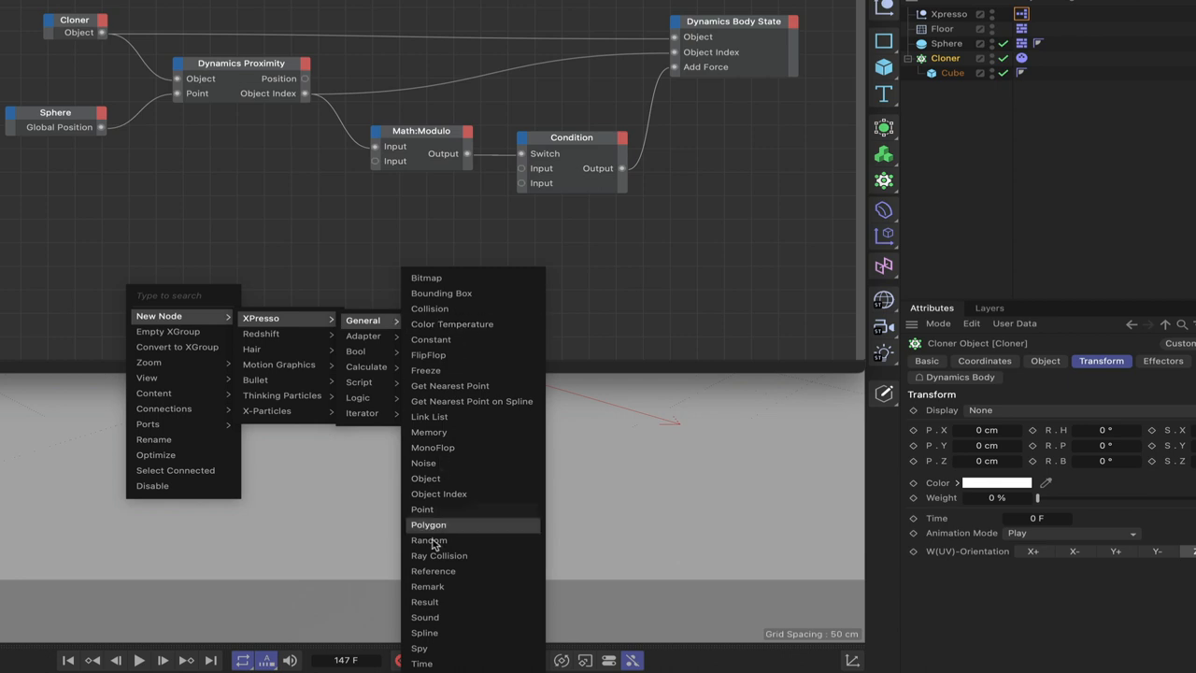
{"action": "left_click", "coordinate": [424, 616]}
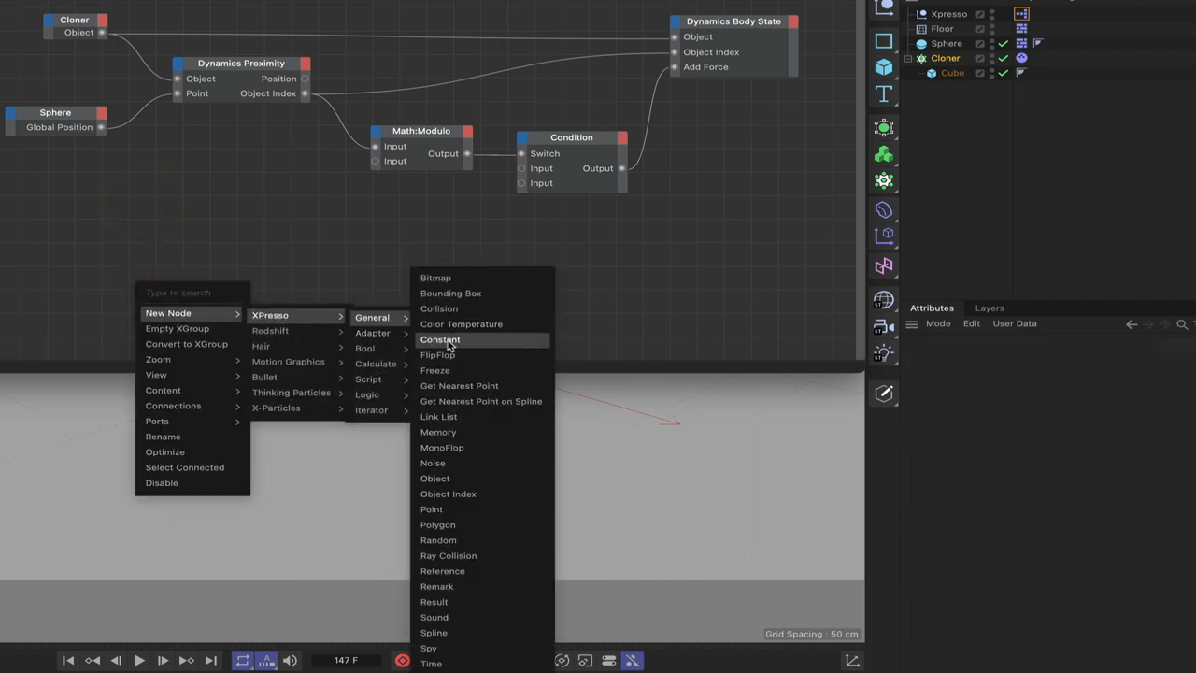
{"action": "left_click", "coordinate": [430, 662]}
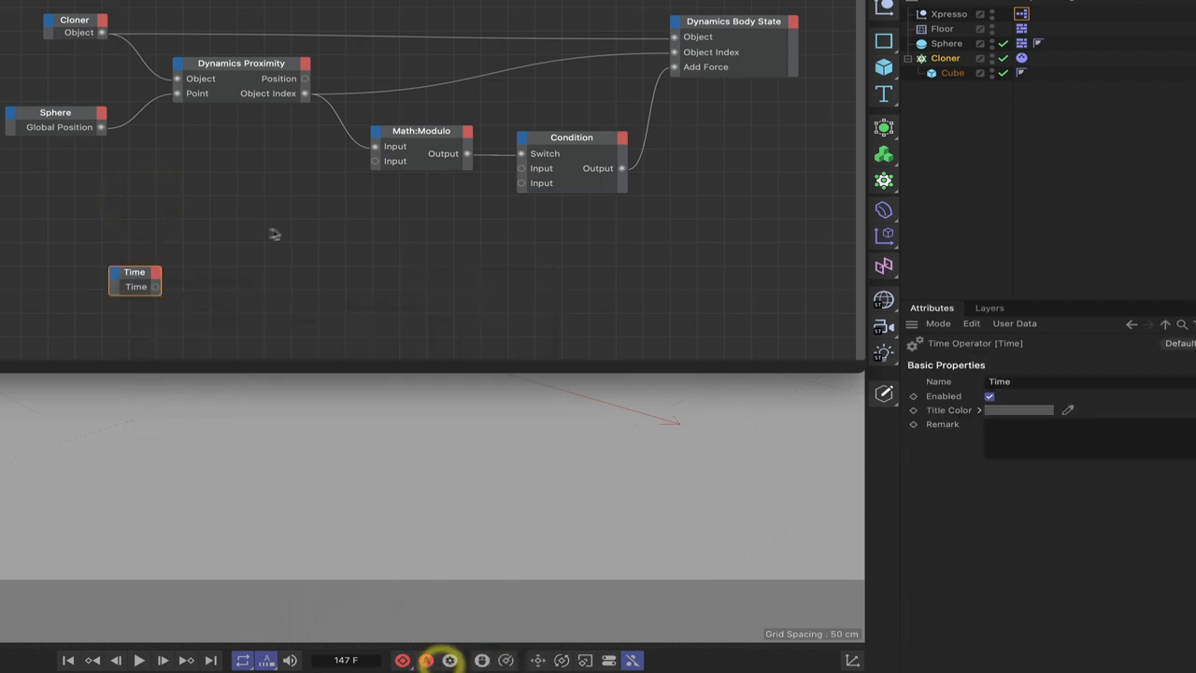
{"action": "right_click", "coordinate": [153, 288]}
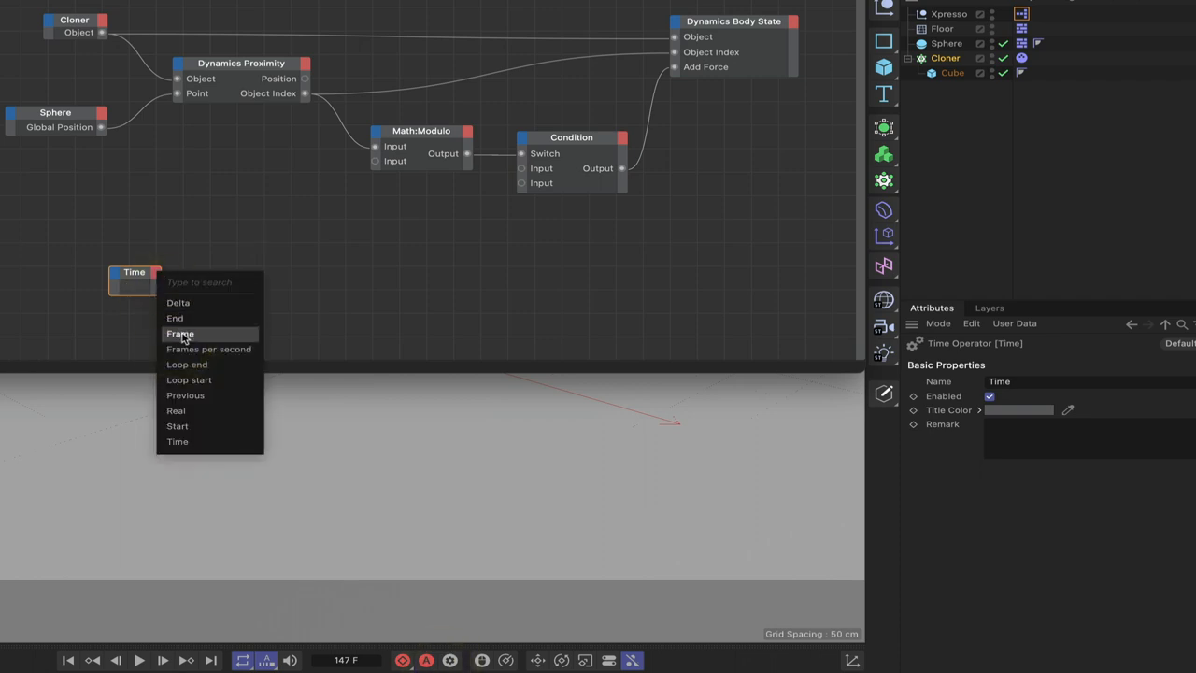
{"action": "left_click", "coordinate": [179, 333]}
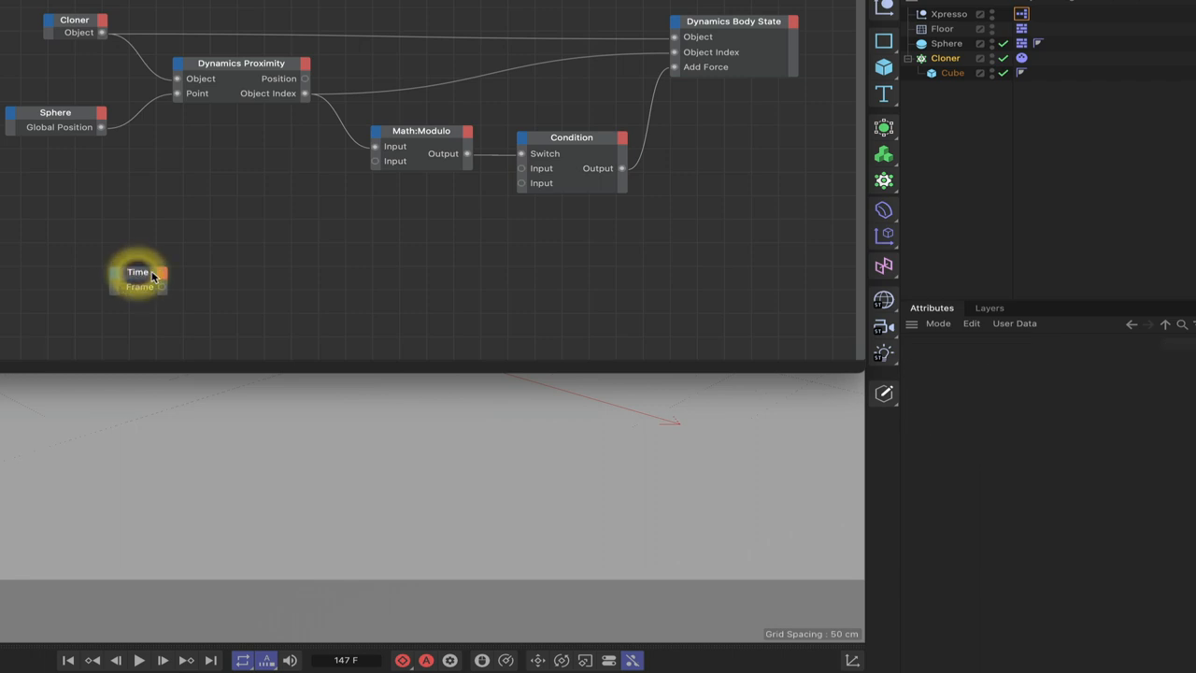
- Add a Compare node fed by Time's Frame, function '>' with Input 2 set to 90
{"action": "right_click", "coordinate": [153, 281]}
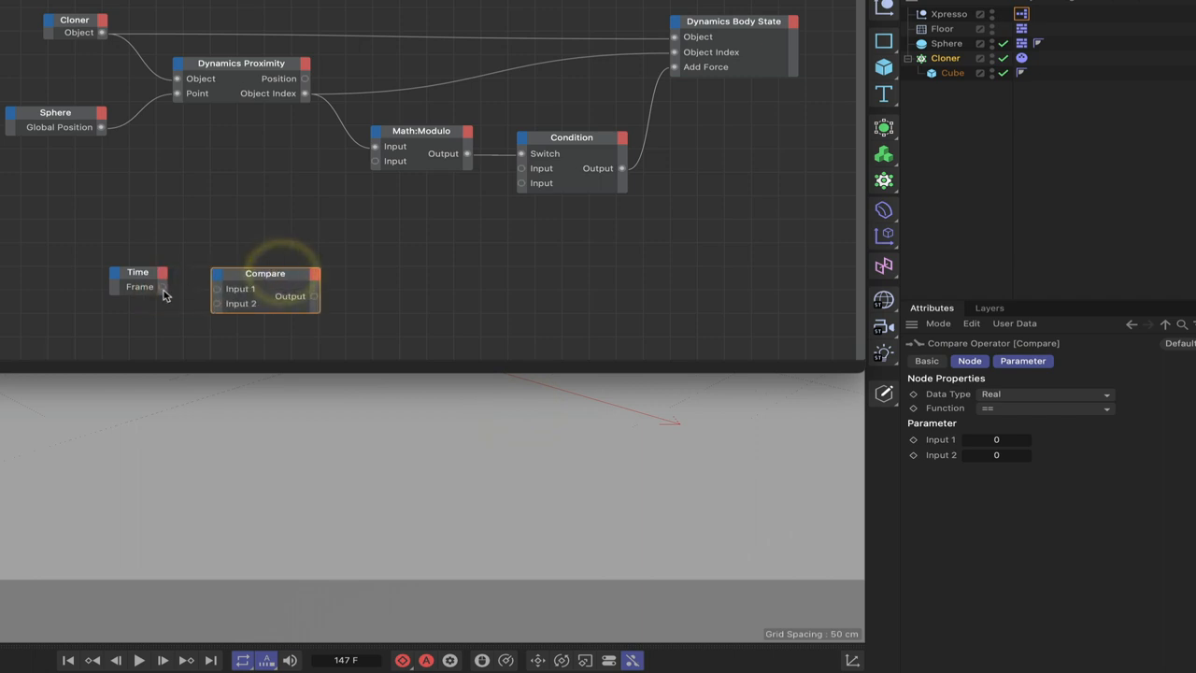
{"action": "left_click_drag", "start_coordinate": [163, 288], "coordinate": [217, 288]}
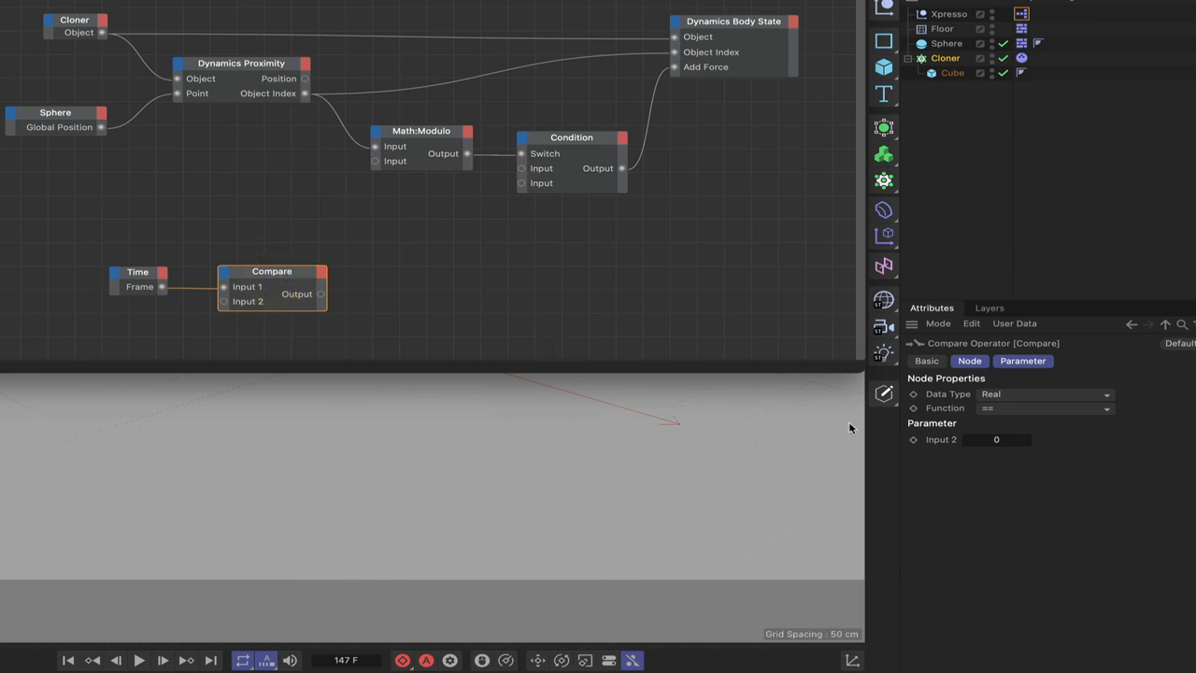
{"action": "left_click", "coordinate": [1044, 408]}
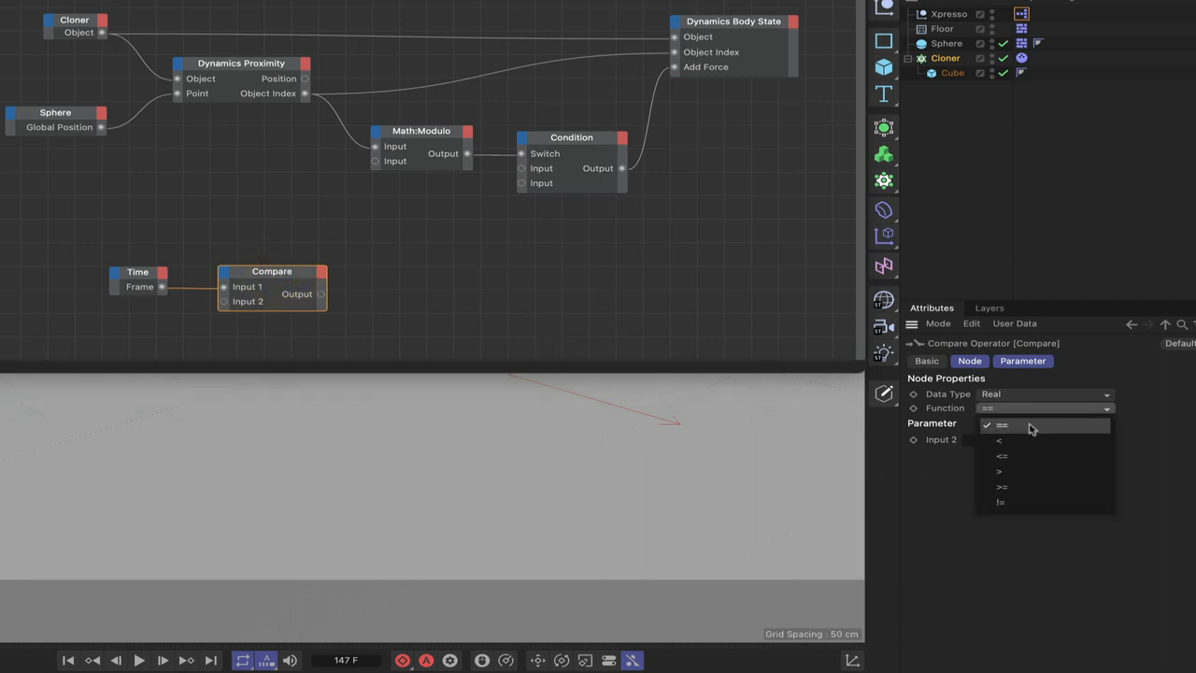
{"action": "left_click", "coordinate": [998, 471]}
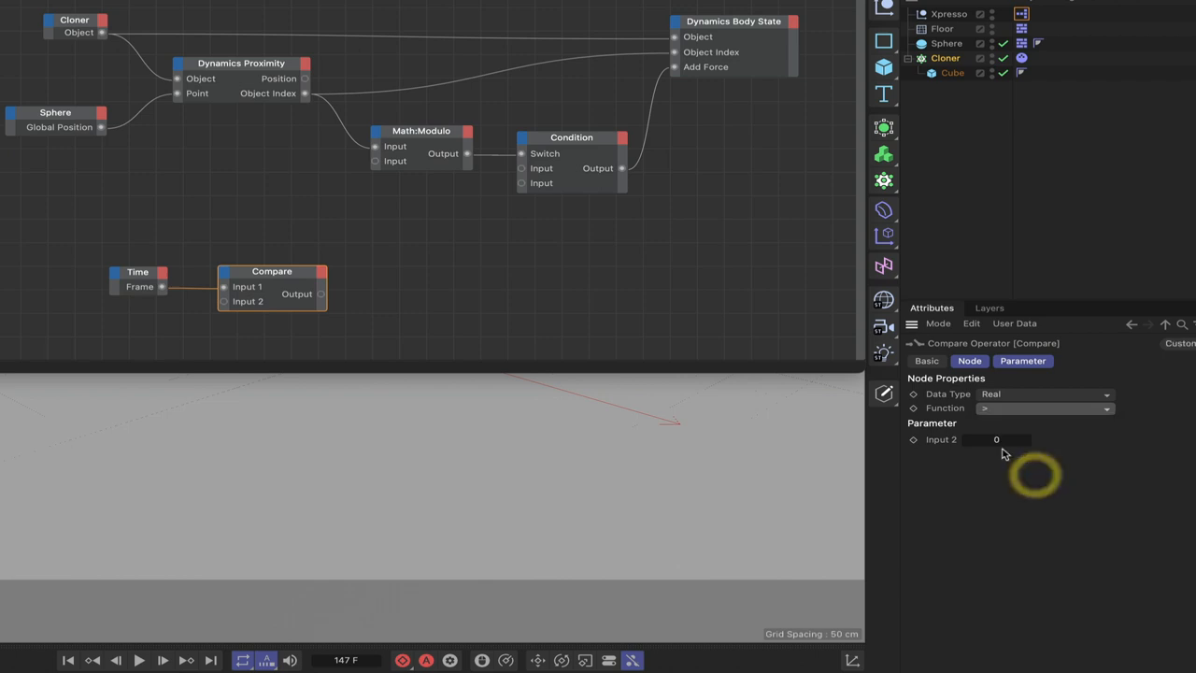
{"action": "left_click", "coordinate": [996, 439]}
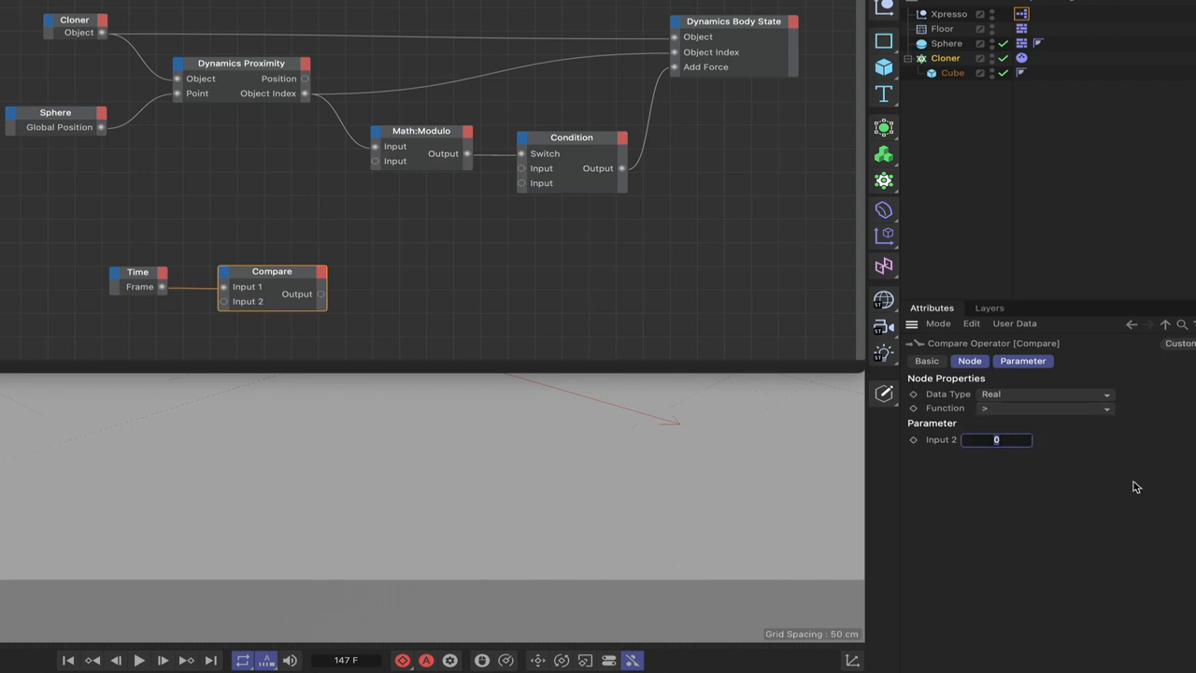
{"action": "type", "text": "60"}
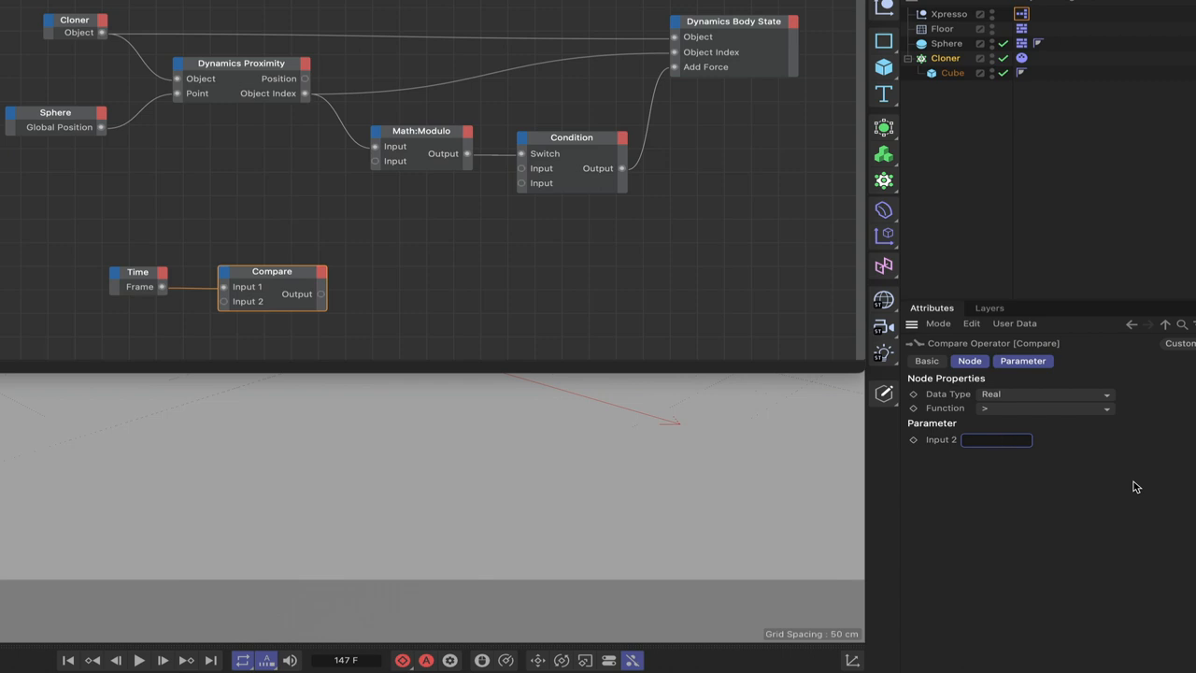
{"action": "type", "text": "90"}
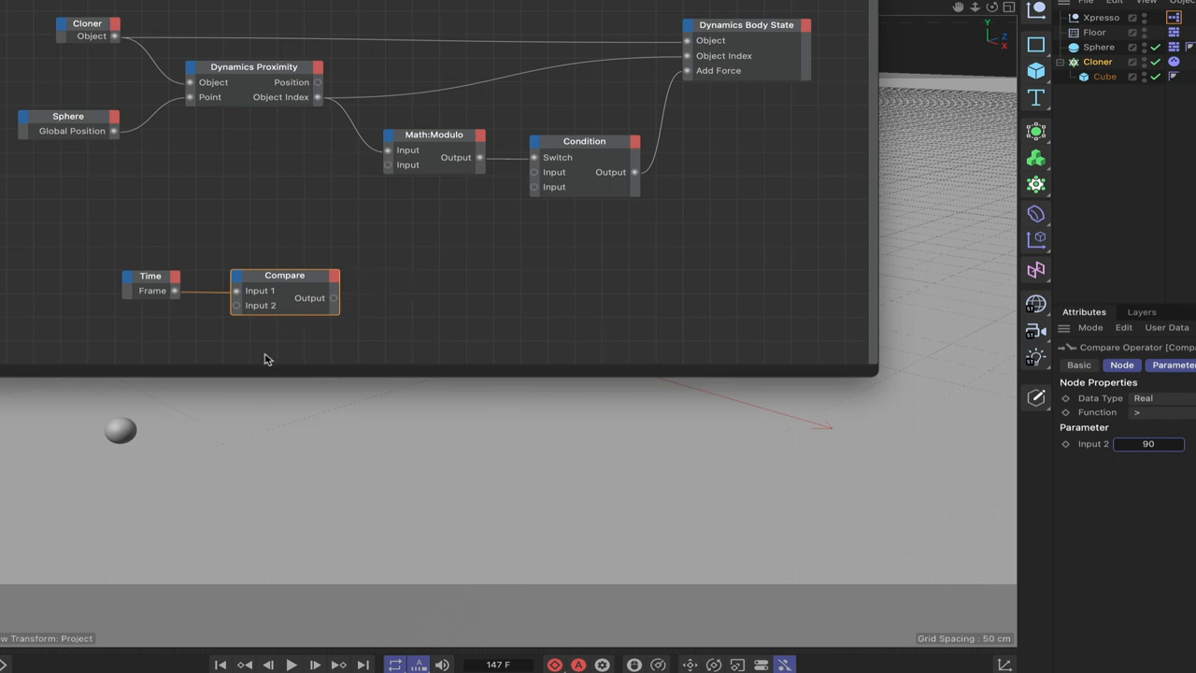
{"action": "mouse_move", "coordinate": [811, 246]}
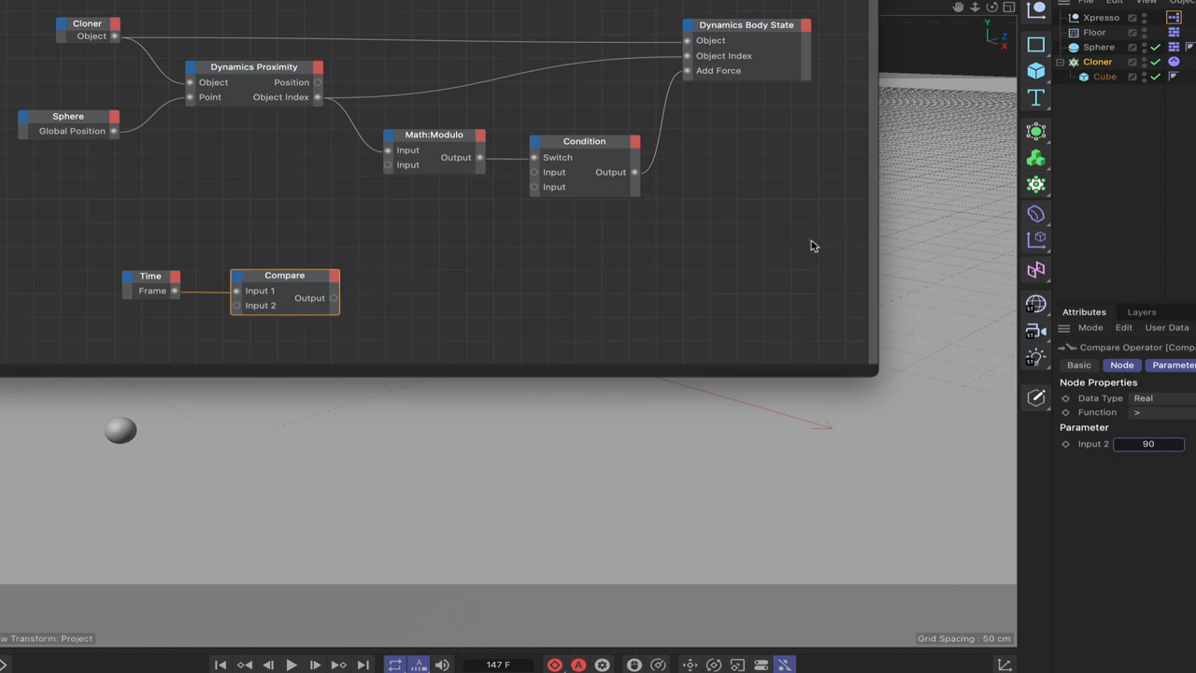
{"action": "mouse_move", "coordinate": [389, 258]}
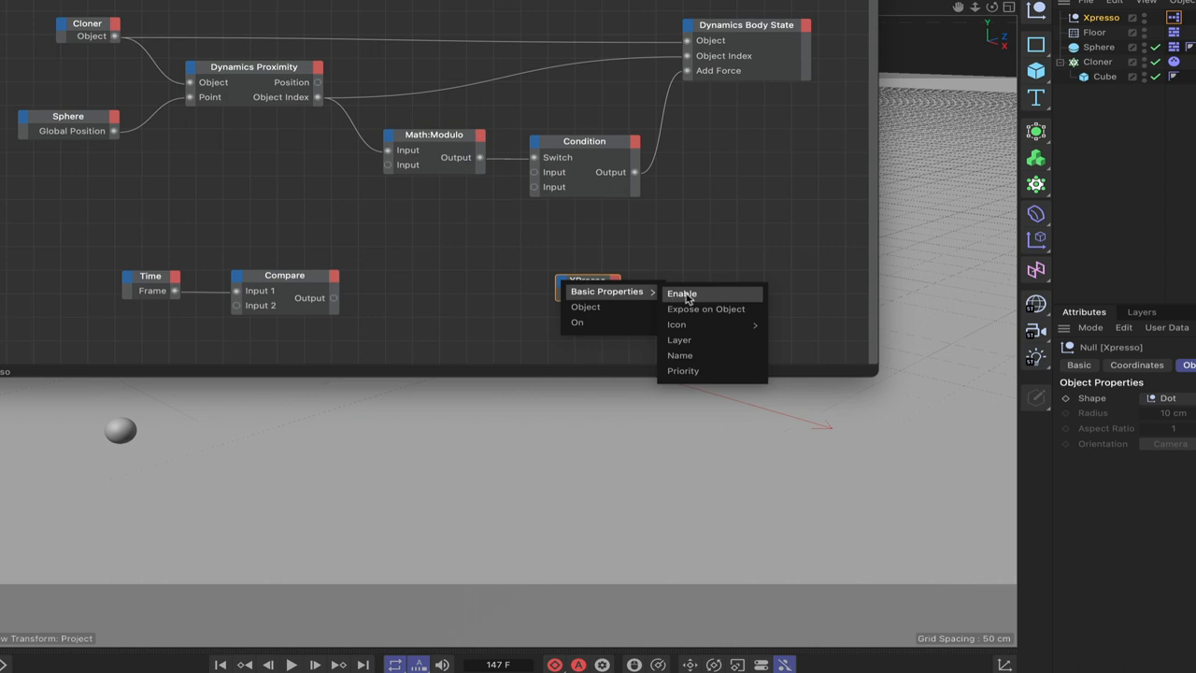
- Route Compare's output through a new NOT node into the XPresso node's Enable input
{"action": "left_click", "coordinate": [680, 291]}
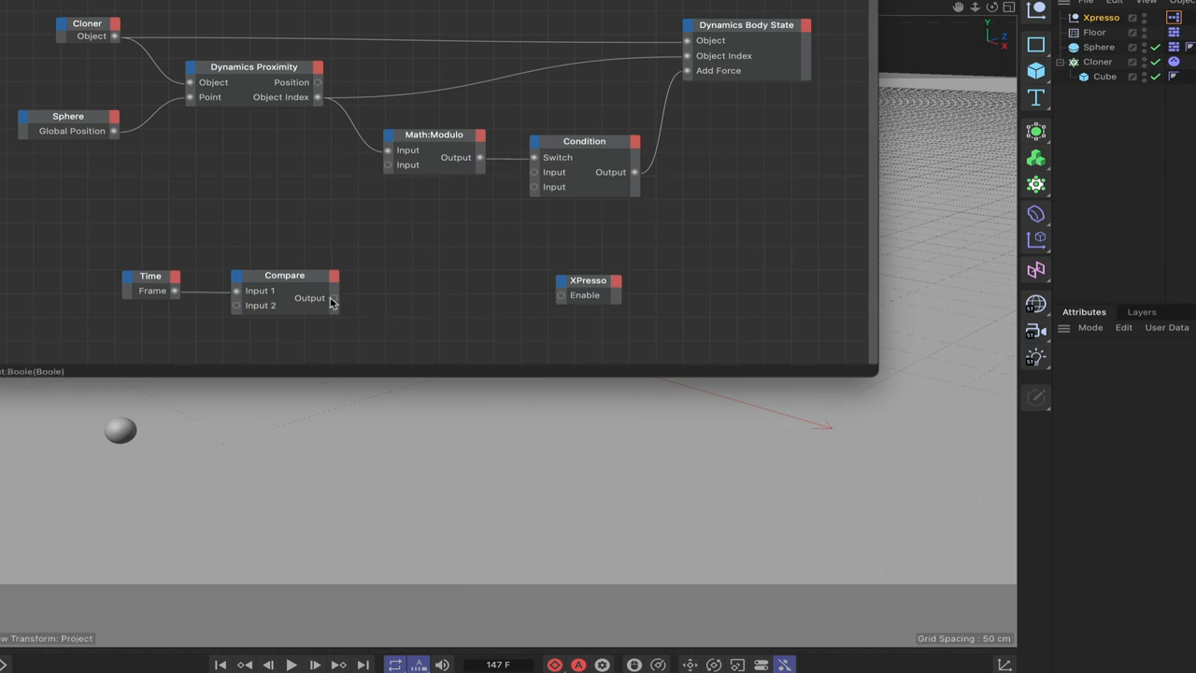
{"action": "mouse_move", "coordinate": [334, 307]}
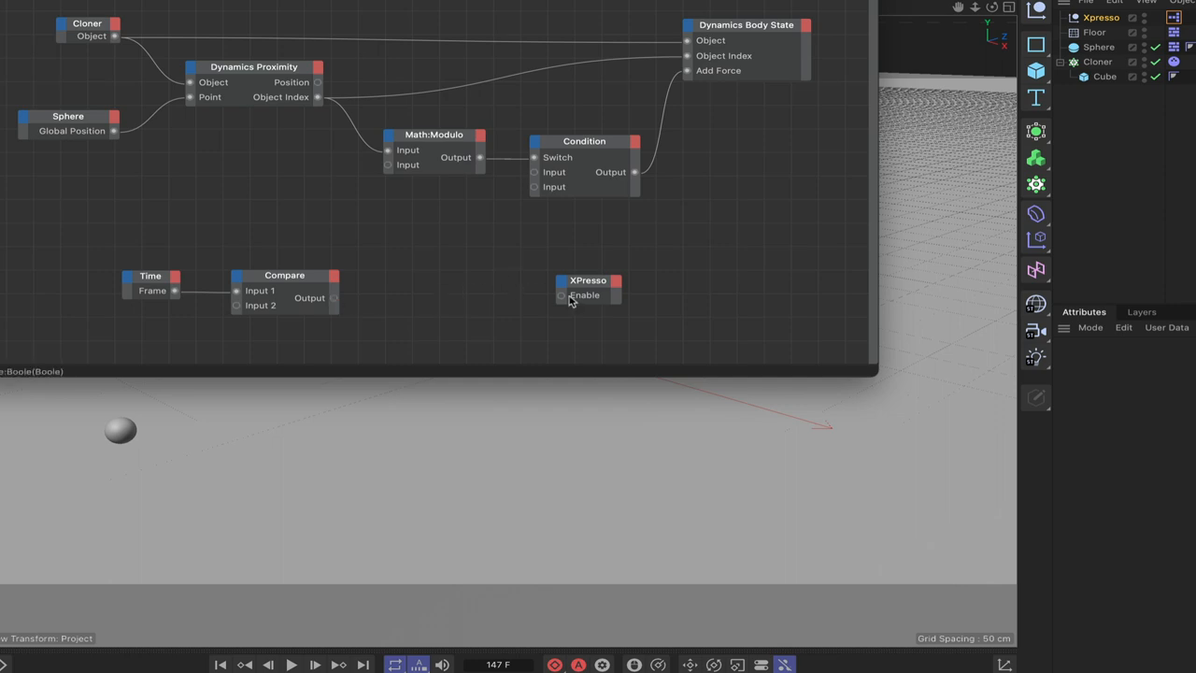
{"action": "mouse_move", "coordinate": [564, 301]}
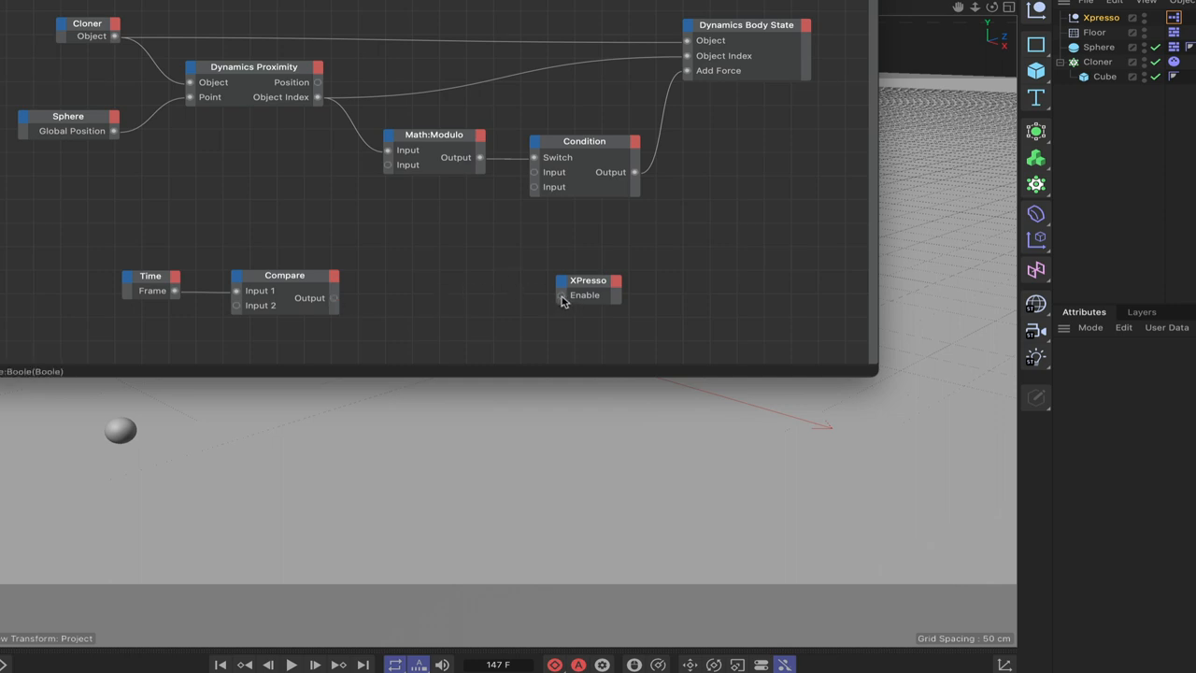
{"action": "right_click", "coordinate": [415, 321]}
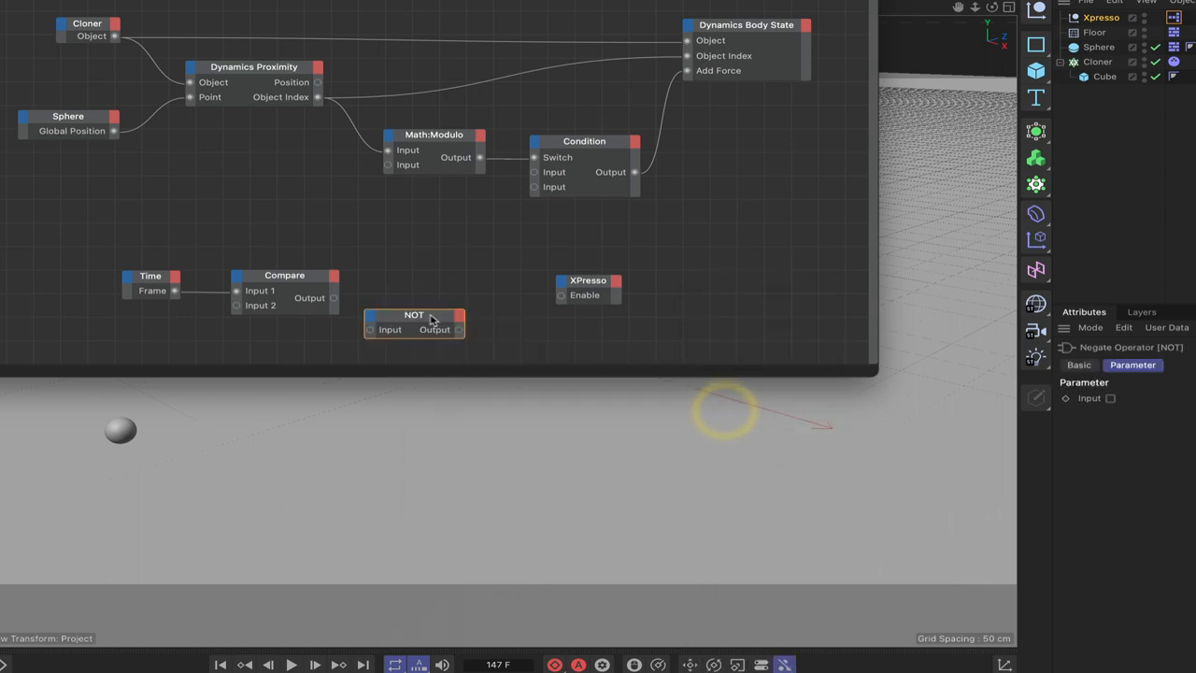
{"action": "left_click_drag", "start_coordinate": [415, 322], "coordinate": [445, 299]}
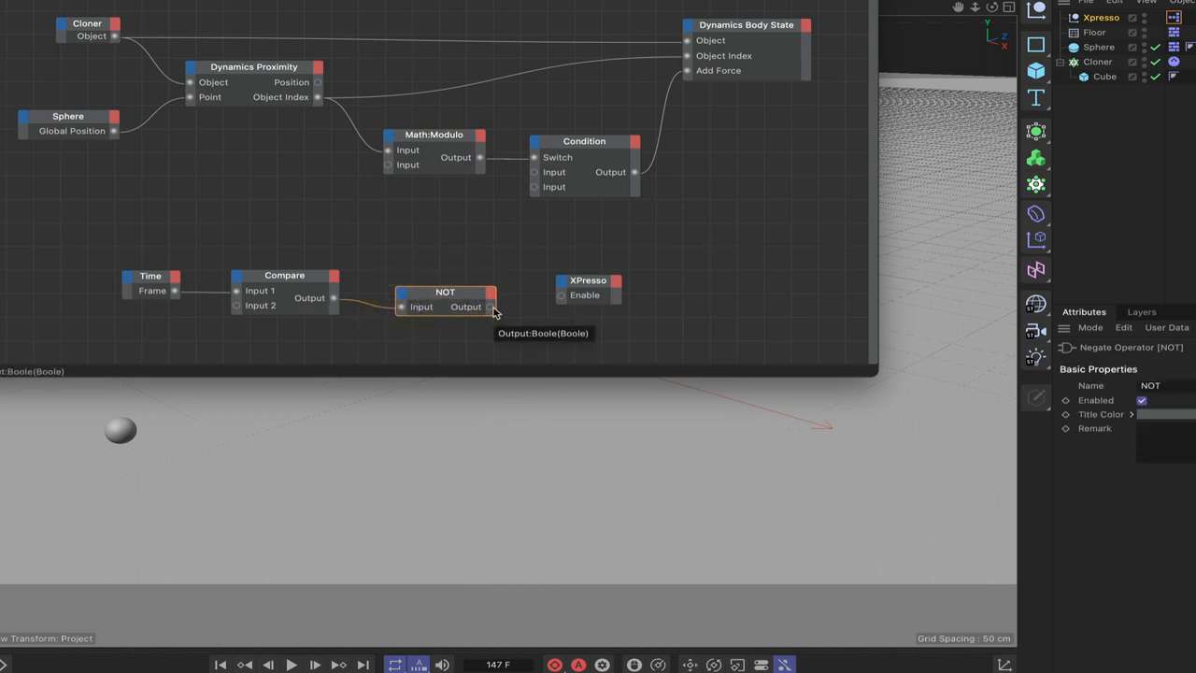
{"action": "left_click_drag", "start_coordinate": [489, 307], "coordinate": [561, 295]}
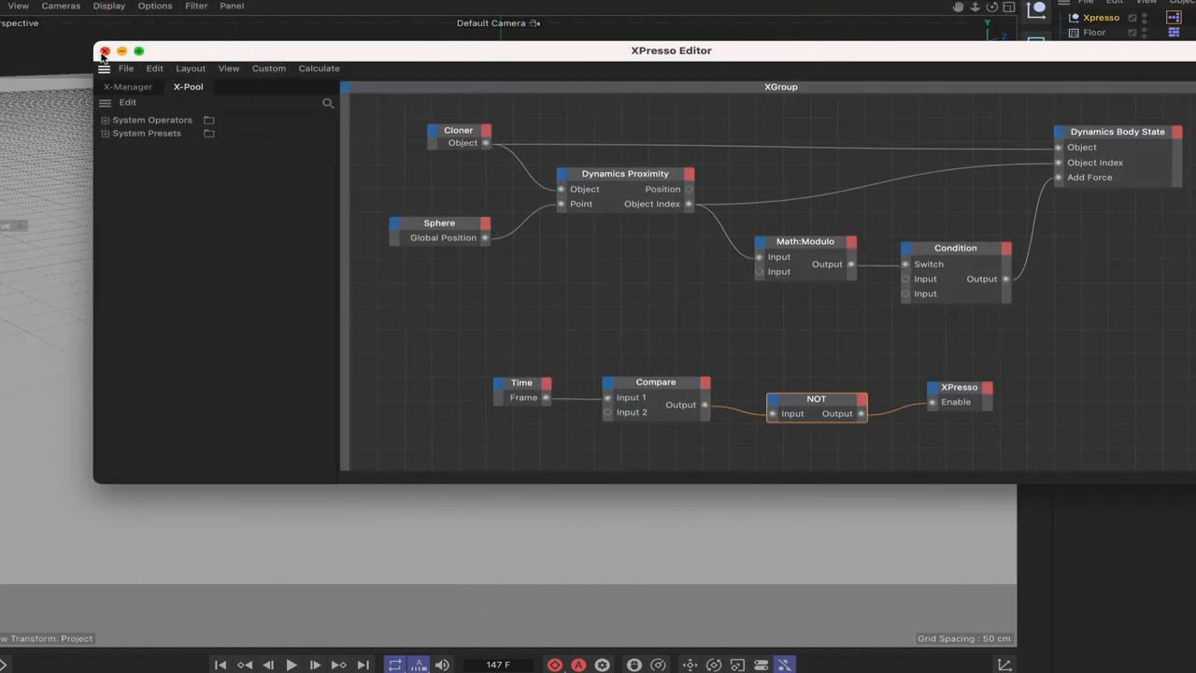
- Close the editor, play the animation to test, and extend the end frame to 200
{"action": "left_click", "coordinate": [105, 52]}
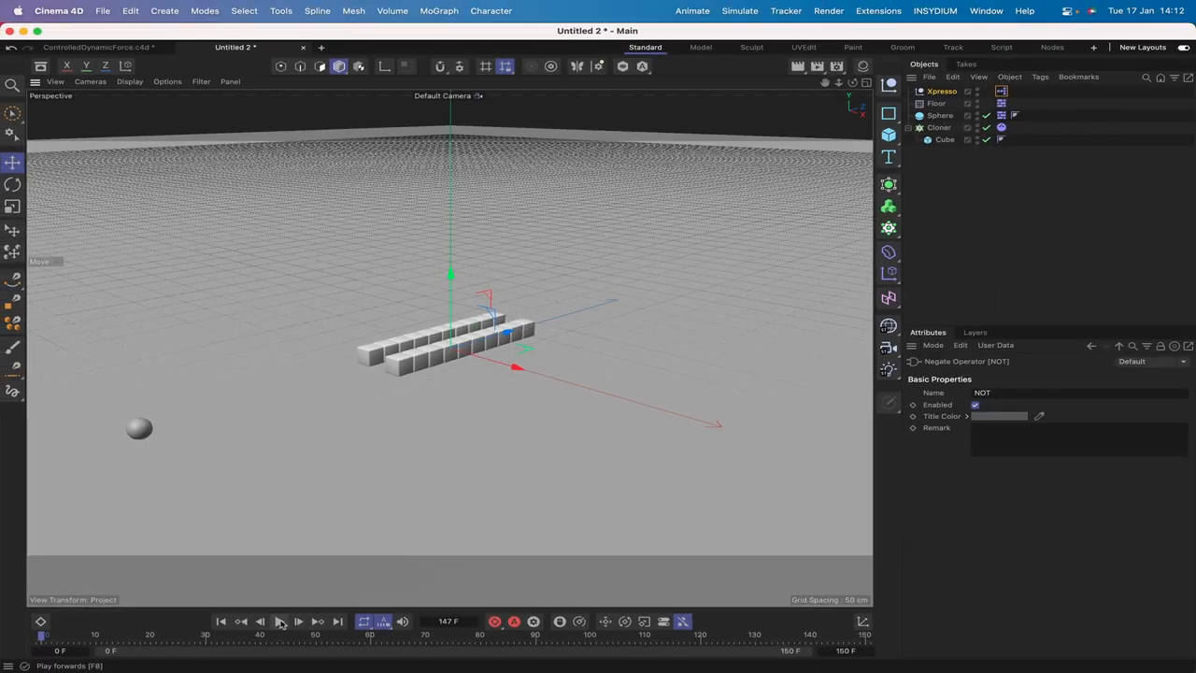
{"action": "left_click", "coordinate": [280, 621]}
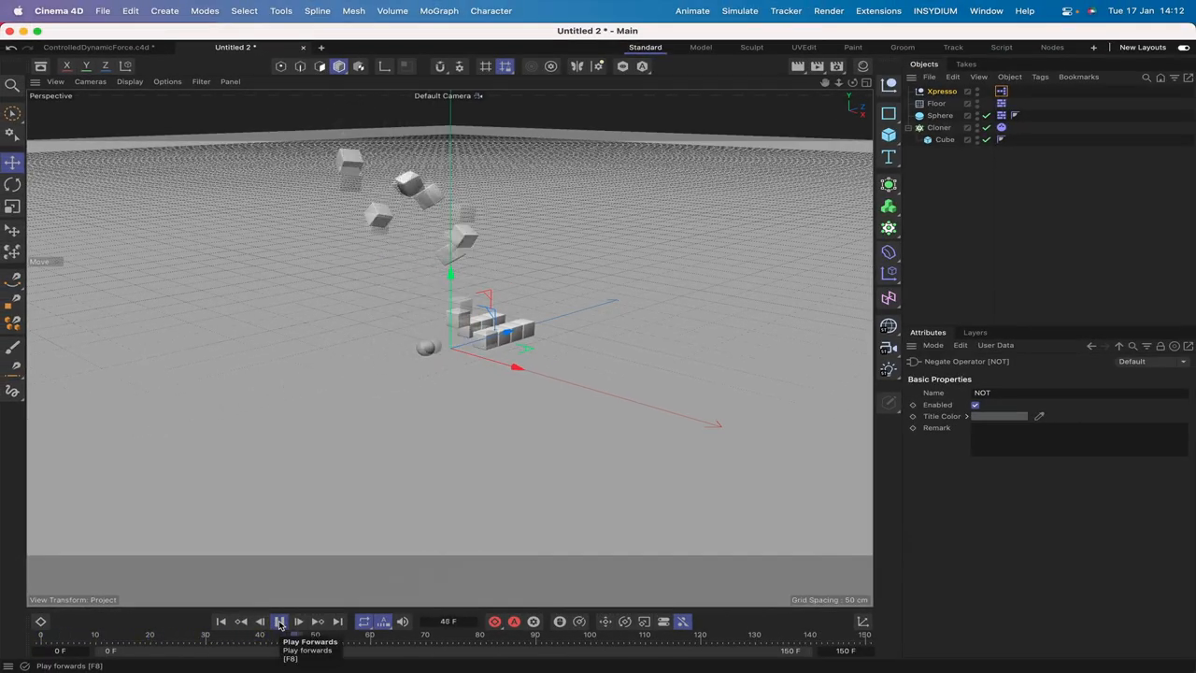
{"action": "left_click", "coordinate": [280, 620]}
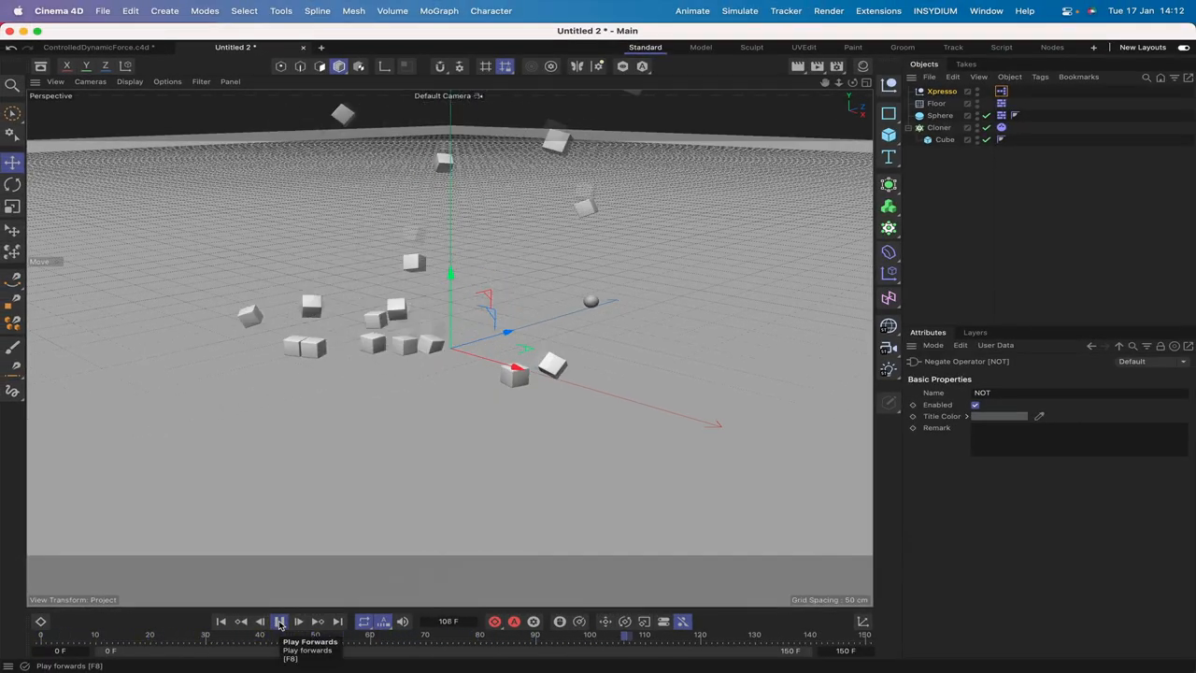
{"action": "left_click", "coordinate": [281, 621]}
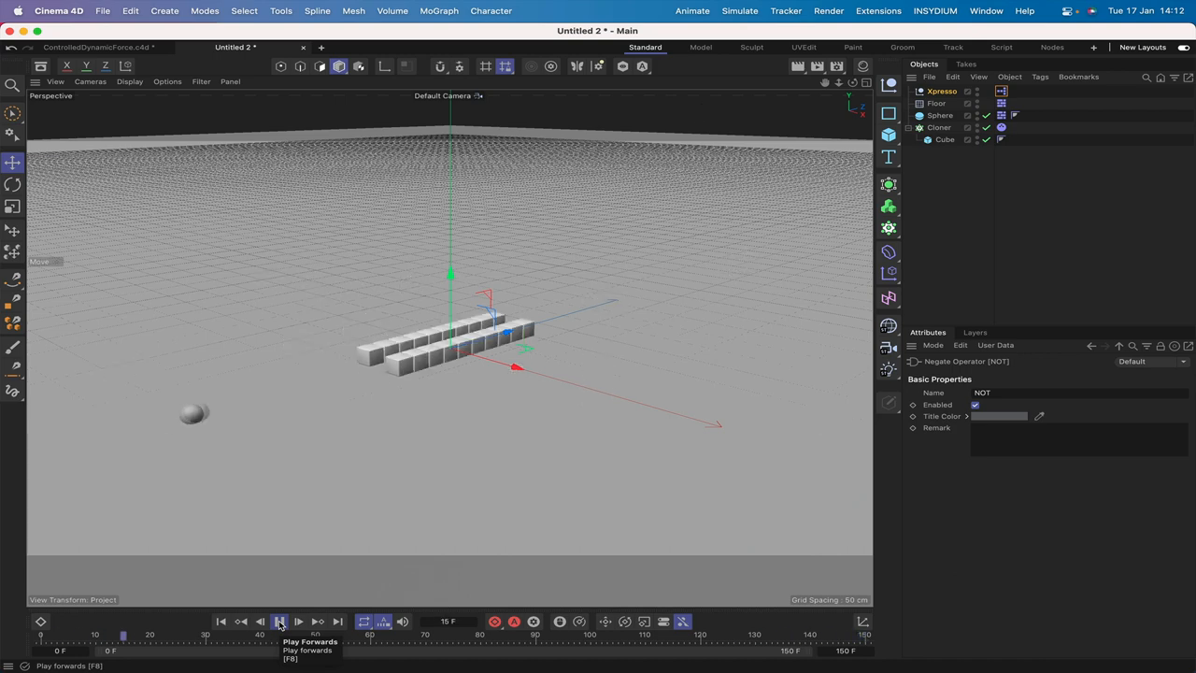
{"action": "left_click", "coordinate": [280, 621]}
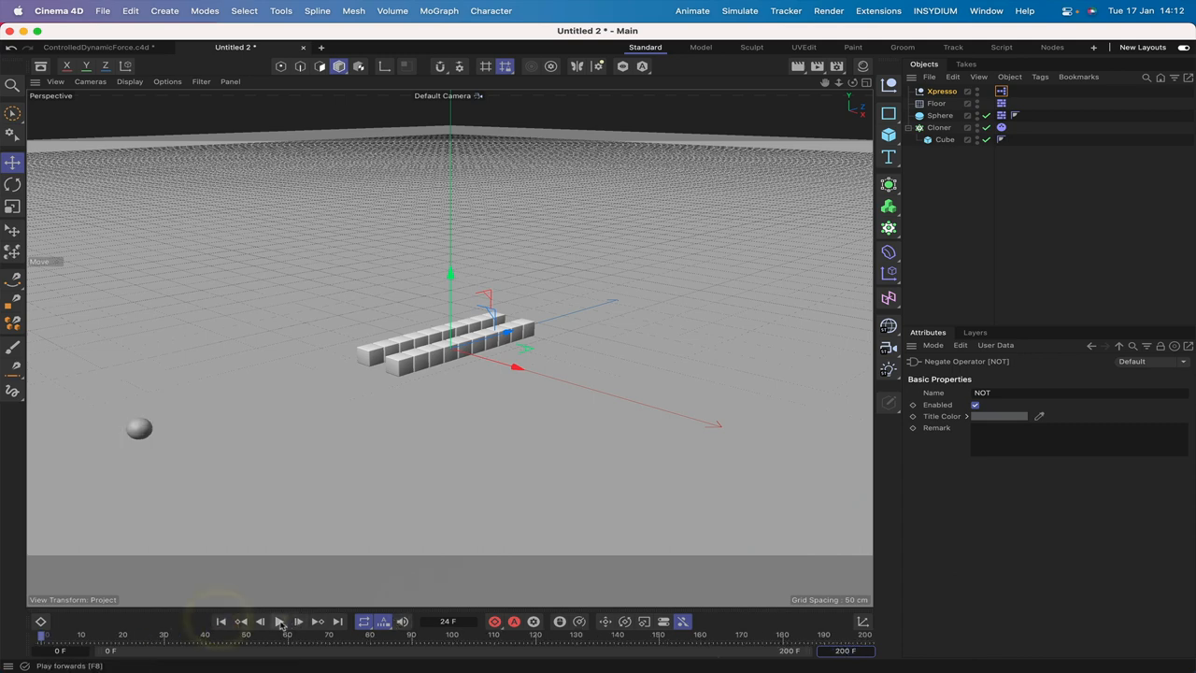
{"action": "left_click", "coordinate": [280, 621]}
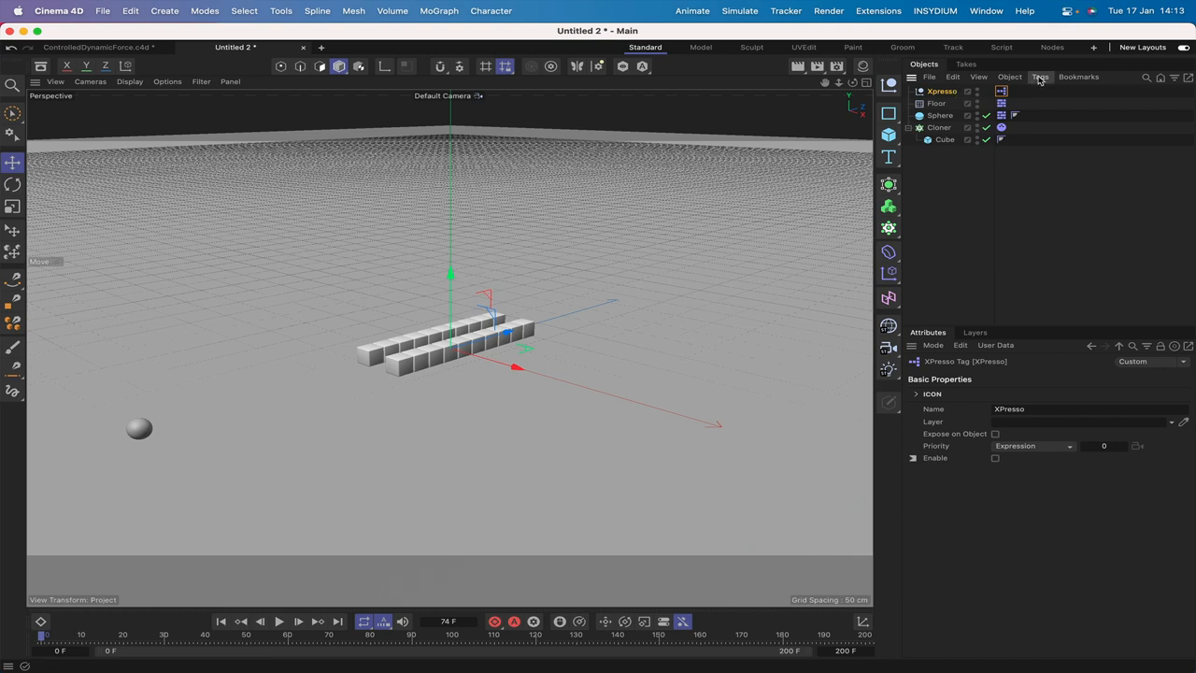
- Add a new XPresso tag and create a Time node with a Frame output
{"action": "left_click", "coordinate": [1039, 77]}
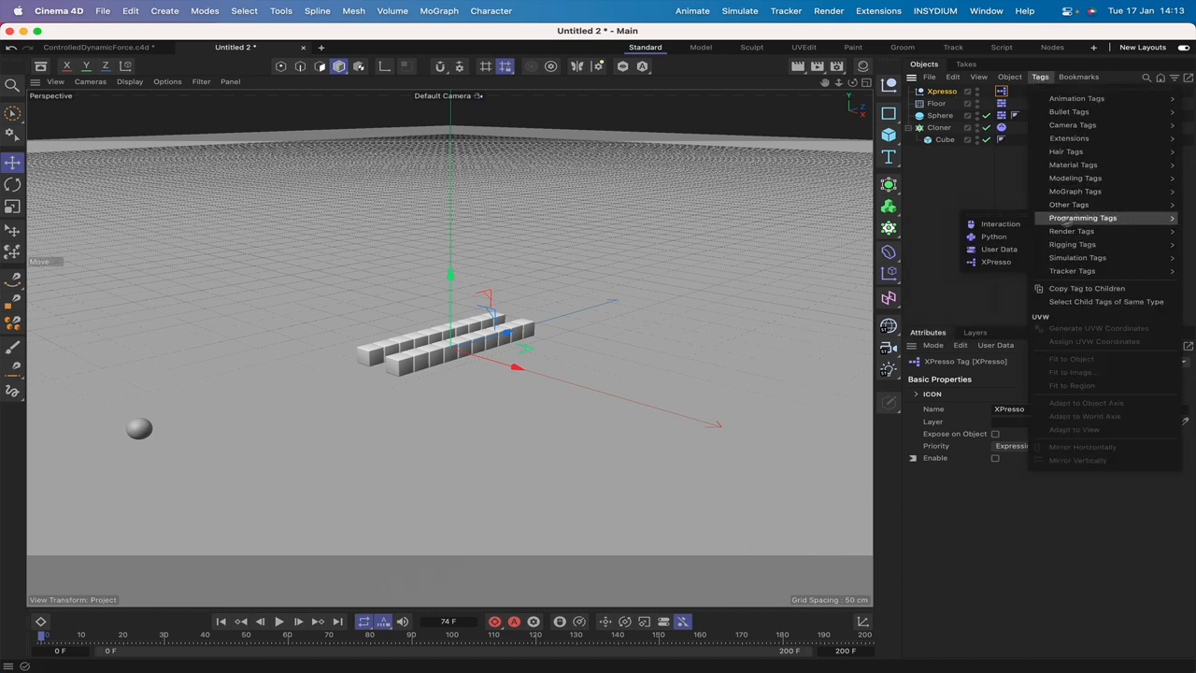
{"action": "left_click", "coordinate": [995, 262]}
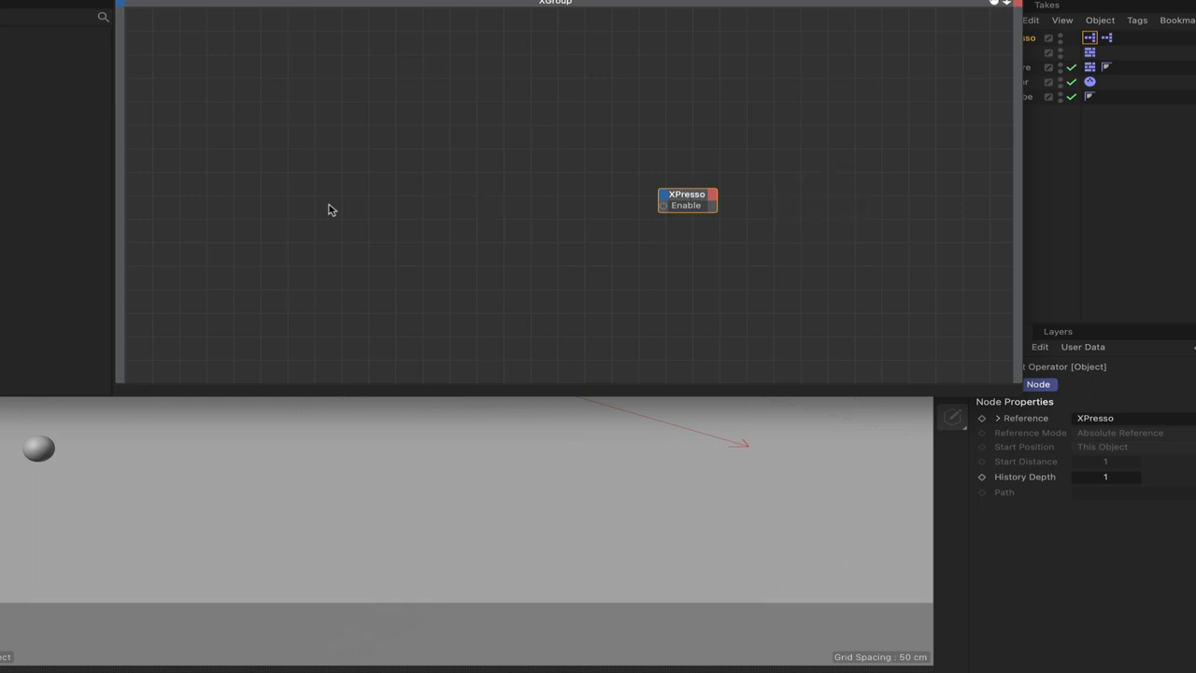
{"action": "right_click", "coordinate": [329, 209]}
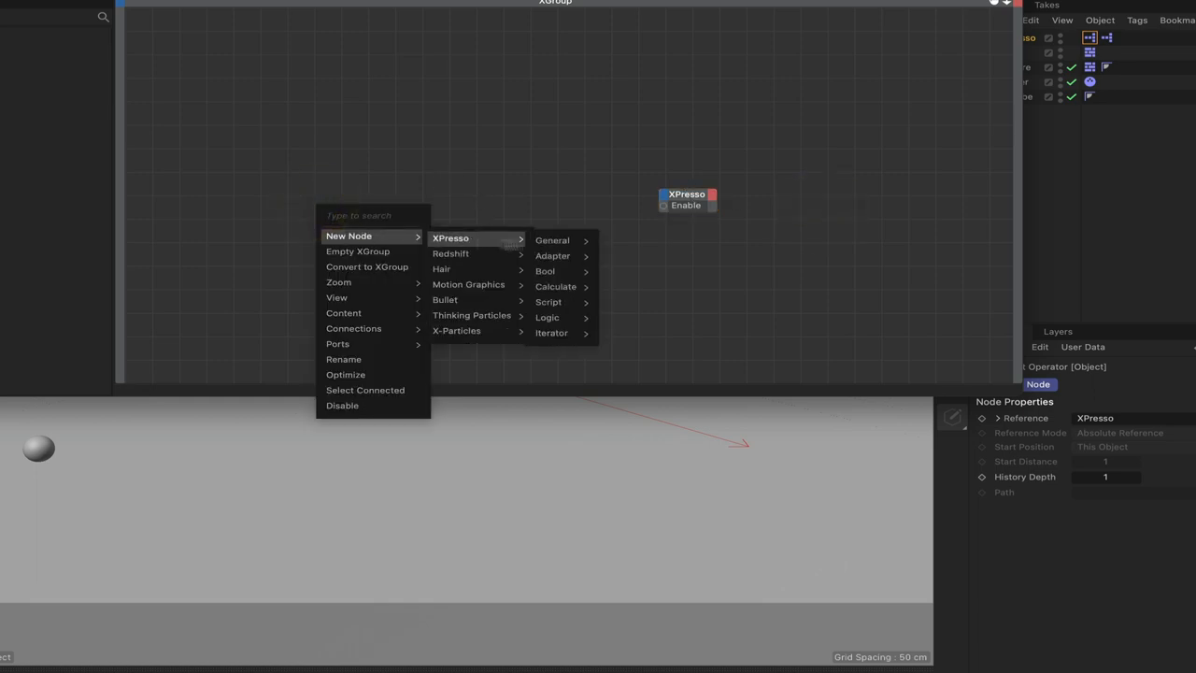
{"action": "mouse_move", "coordinate": [554, 239]}
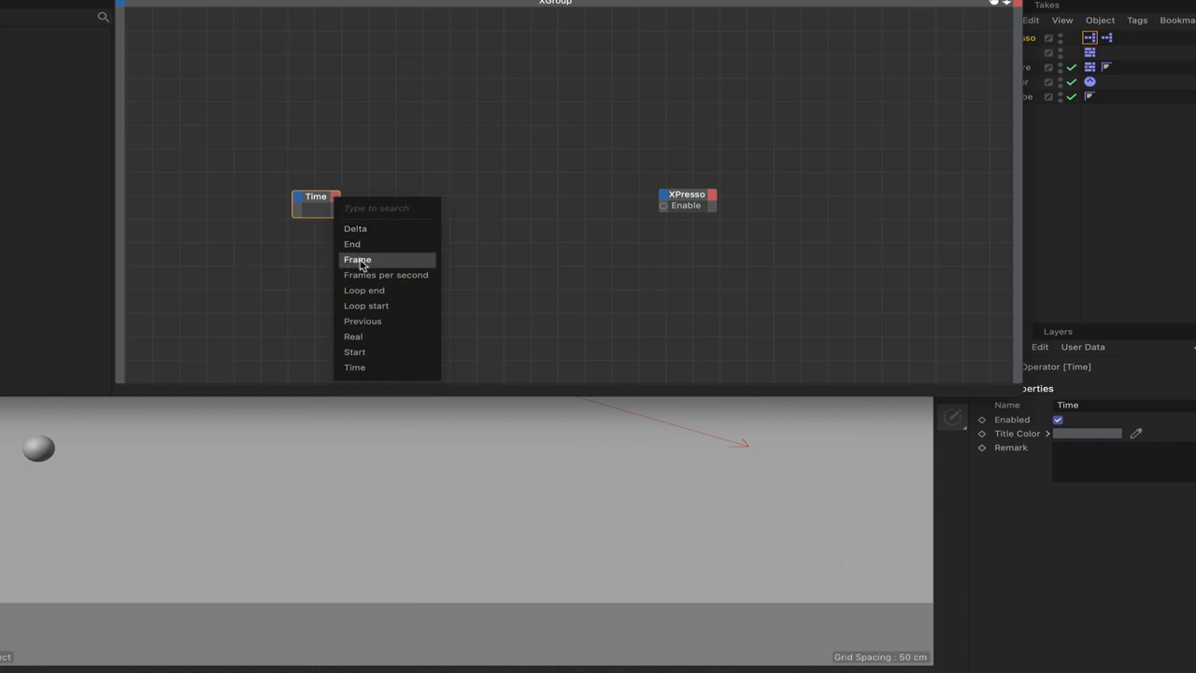
{"action": "left_click", "coordinate": [357, 258]}
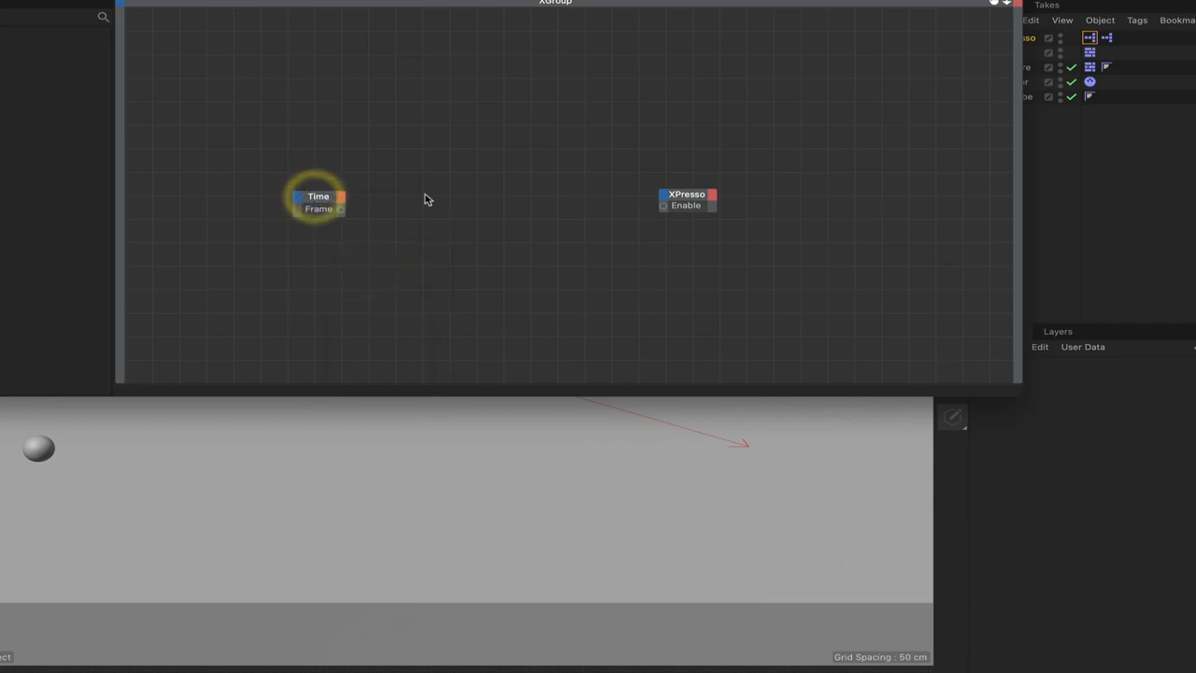
- Add a Compare node, wire Frame into Input 1 and its Output into XPresso Enable
{"action": "right_click", "coordinate": [426, 199]}
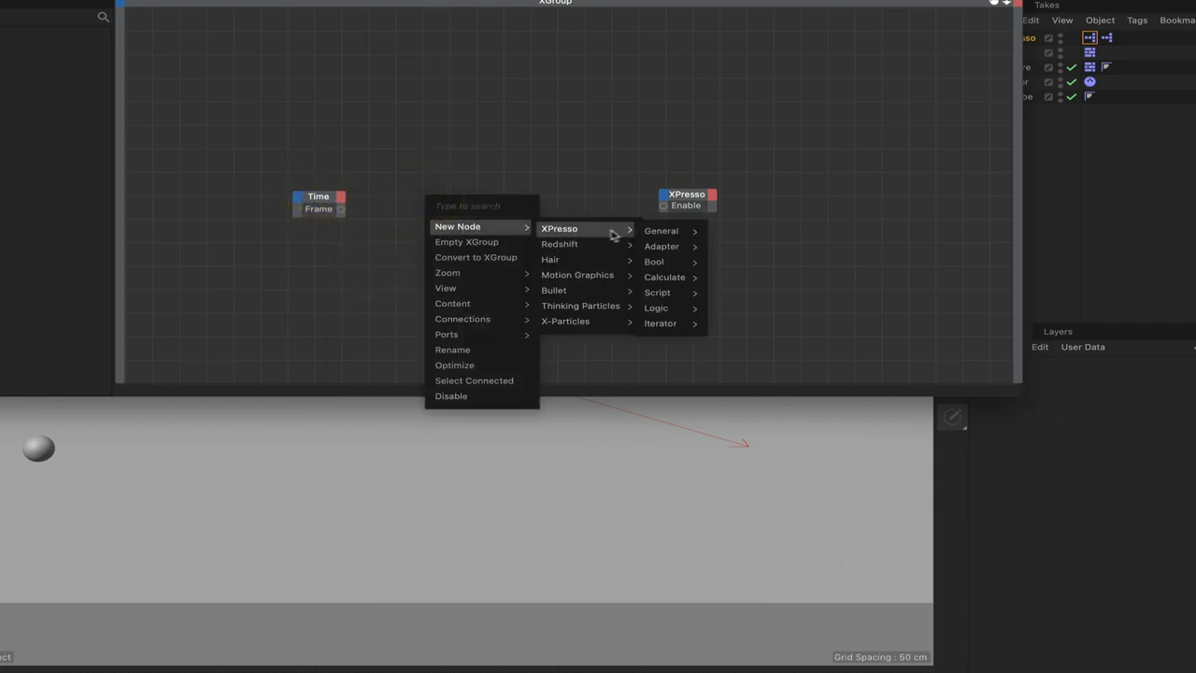
{"action": "mouse_move", "coordinate": [656, 306]}
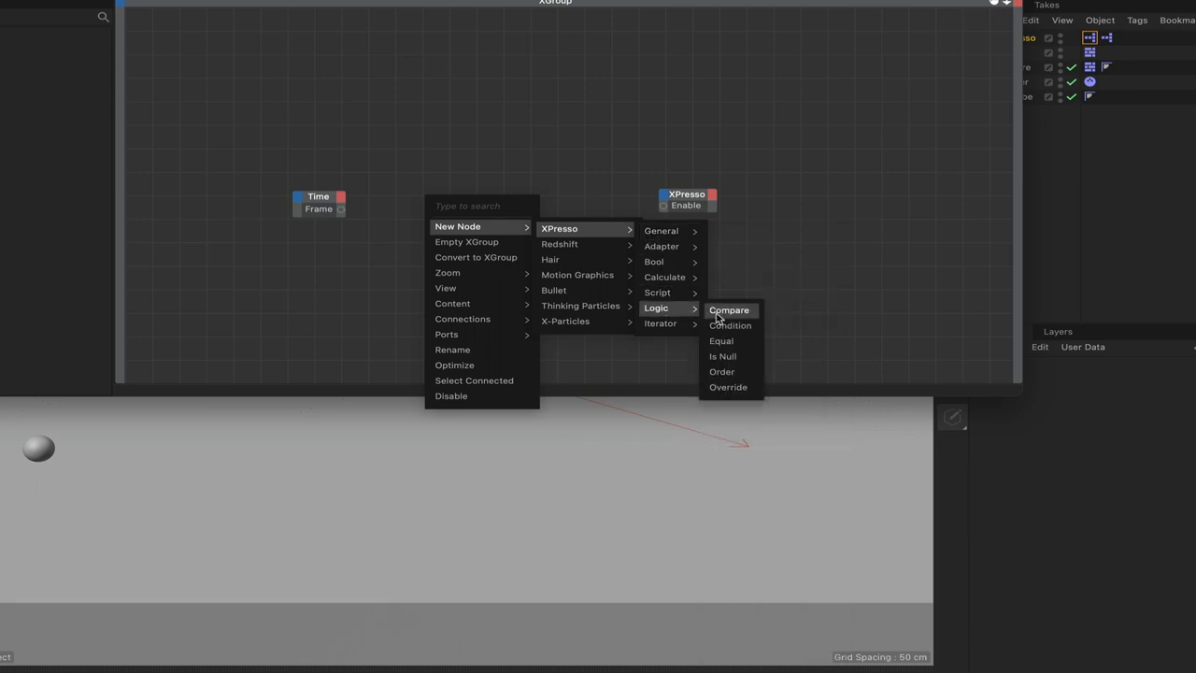
{"action": "left_click", "coordinate": [729, 310]}
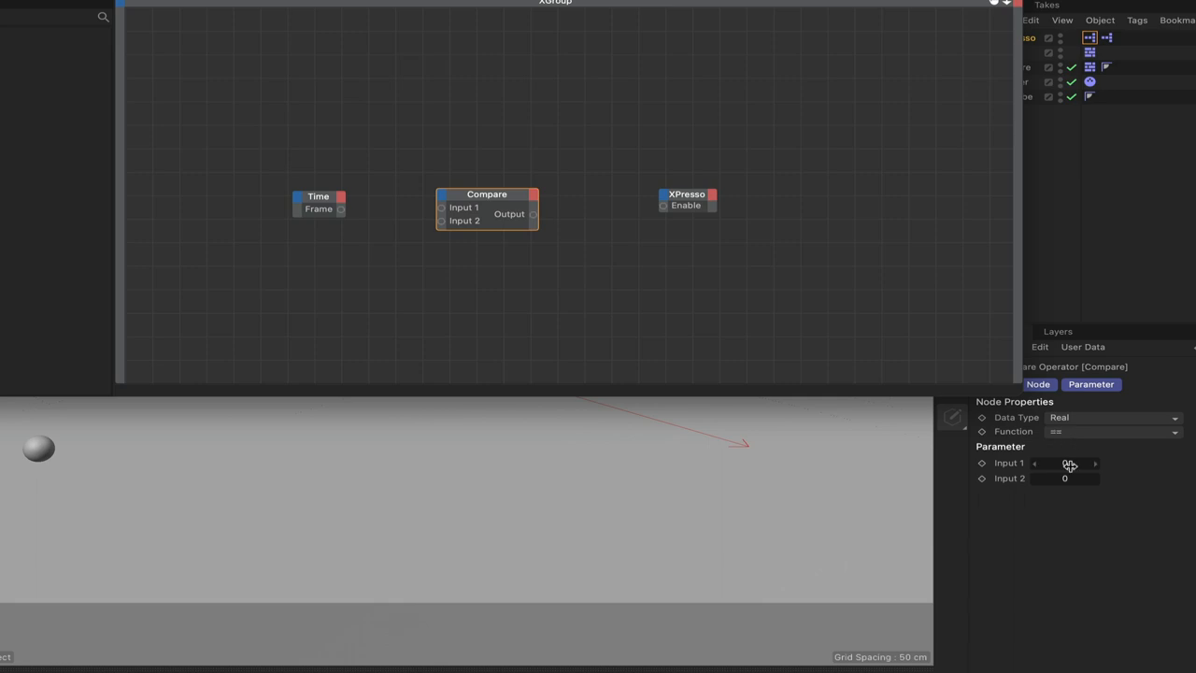
{"action": "left_click_drag", "start_coordinate": [340, 210], "coordinate": [421, 213]}
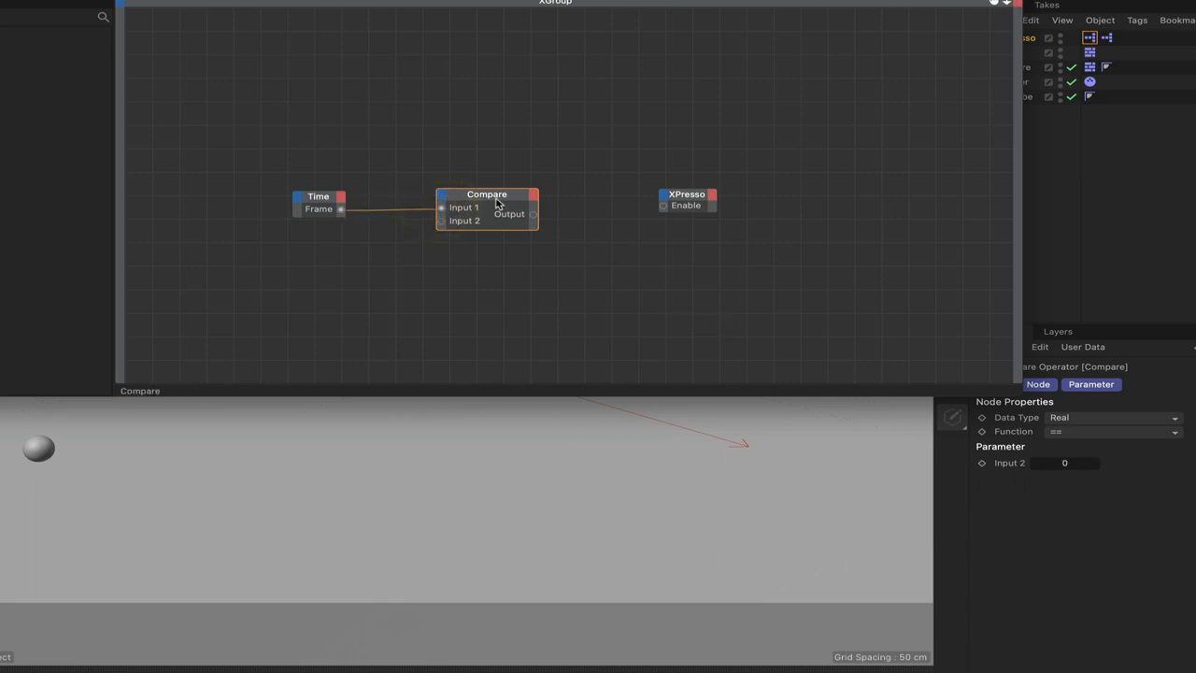
{"action": "left_click_drag", "start_coordinate": [496, 203], "coordinate": [479, 209]}
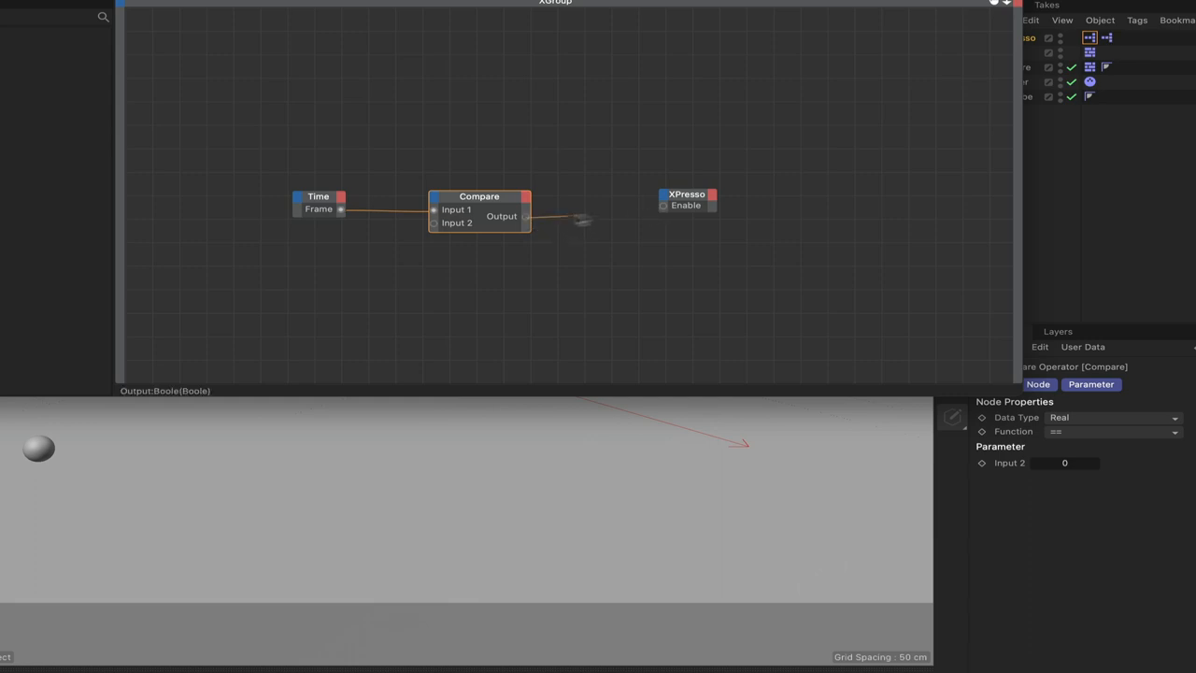
{"action": "left_click_drag", "start_coordinate": [527, 217], "coordinate": [666, 206]}
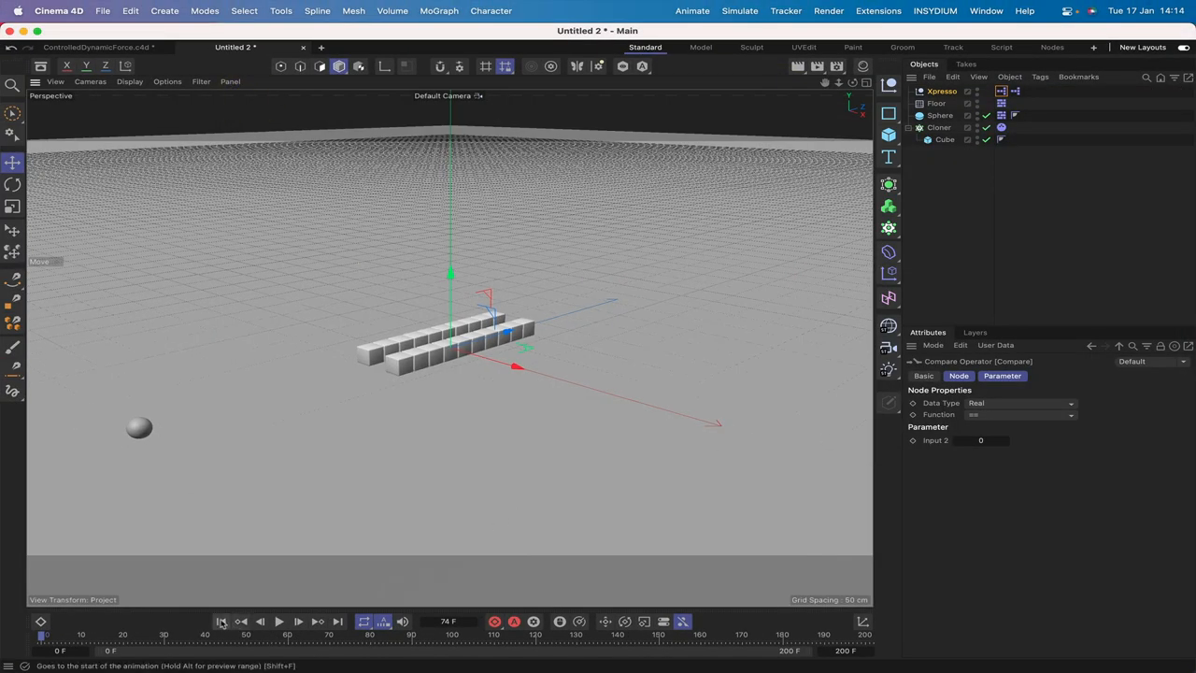
- Play and restart the simulation repeatedly to watch the cloned cubes fly up
{"action": "left_click", "coordinate": [280, 621]}
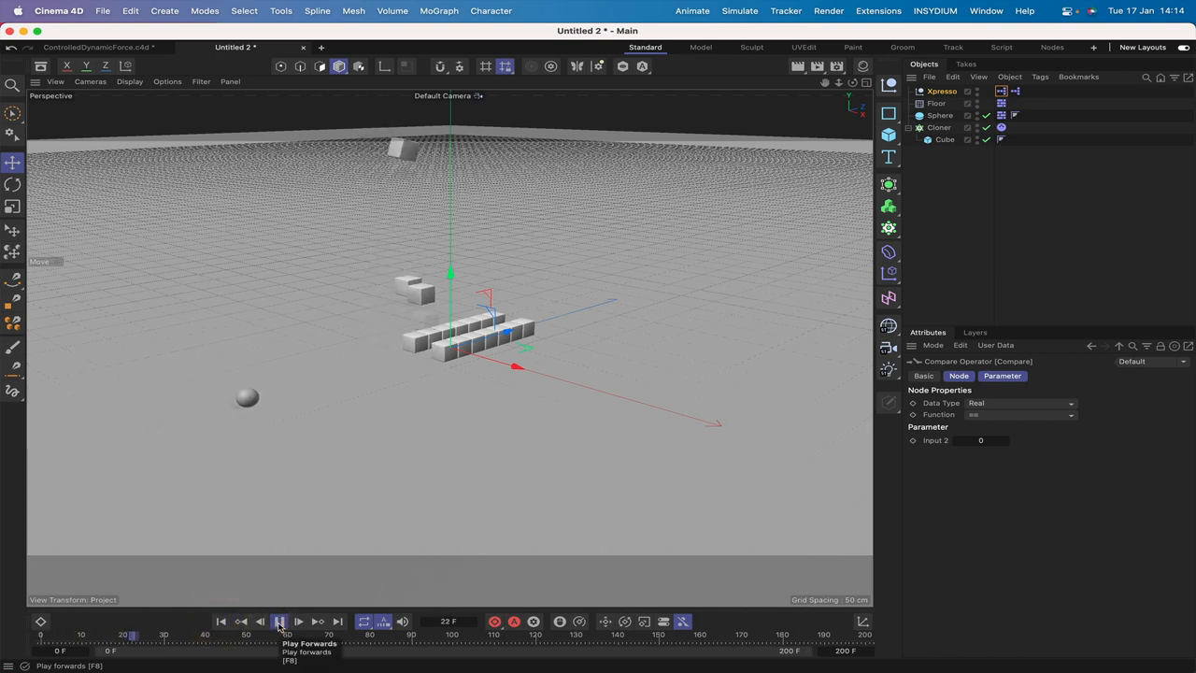
{"action": "left_click", "coordinate": [280, 620]}
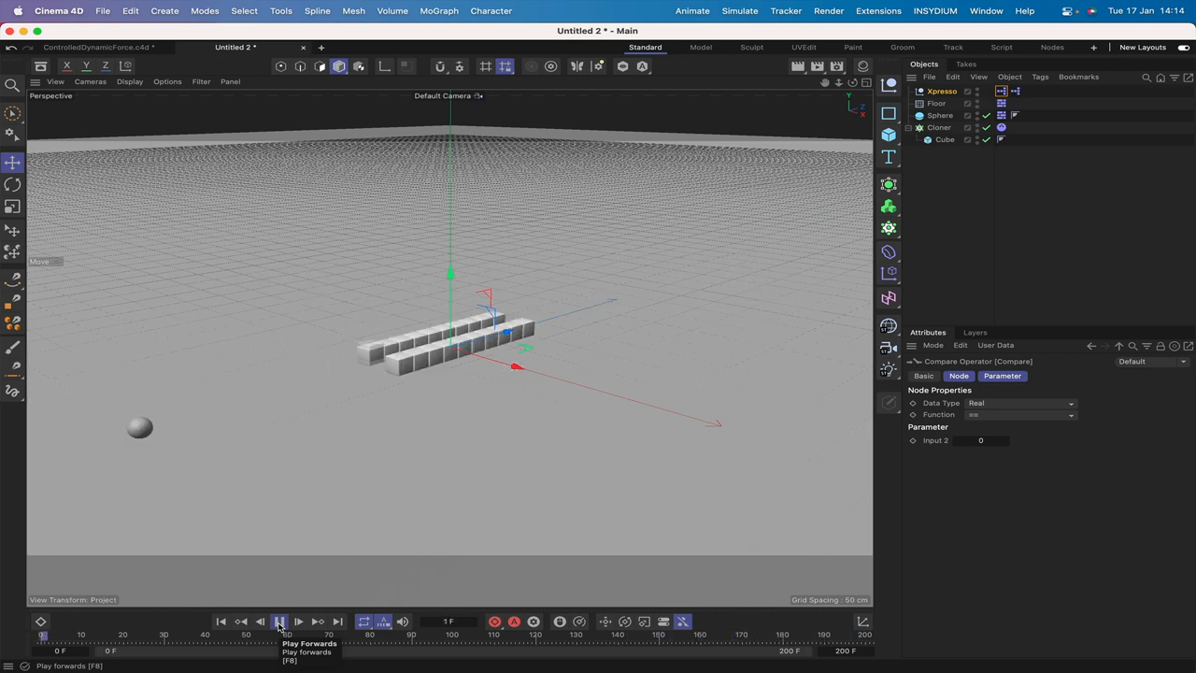
{"action": "left_click", "coordinate": [280, 621]}
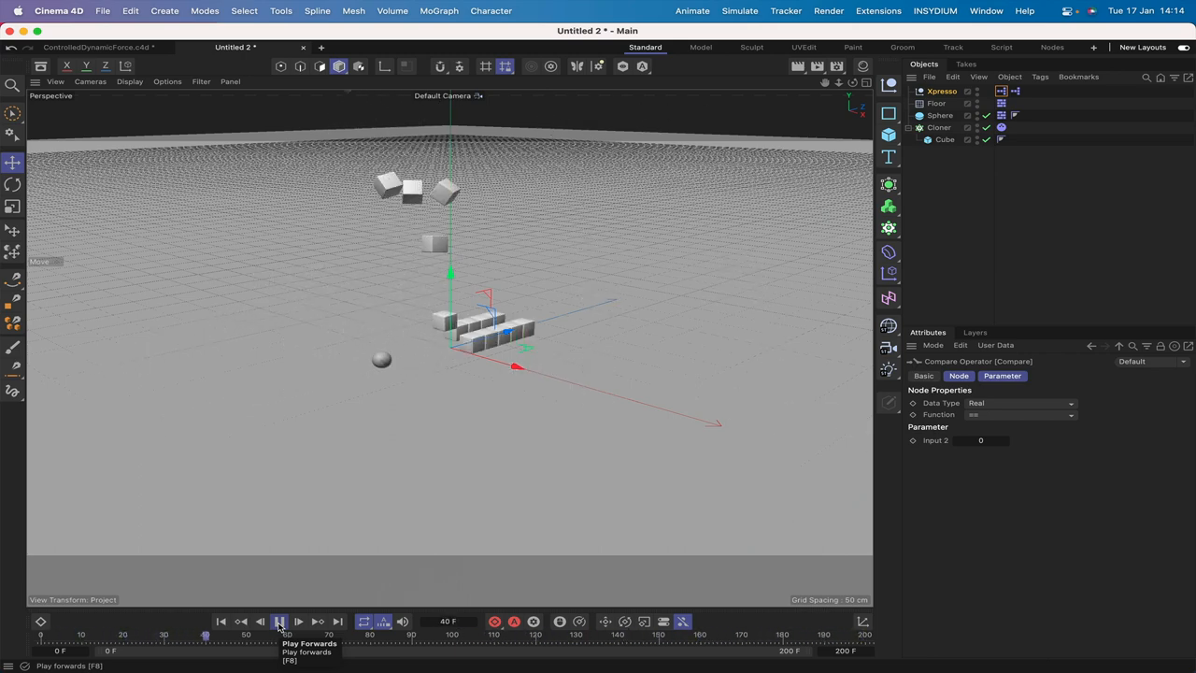
{"action": "left_click", "coordinate": [280, 621]}
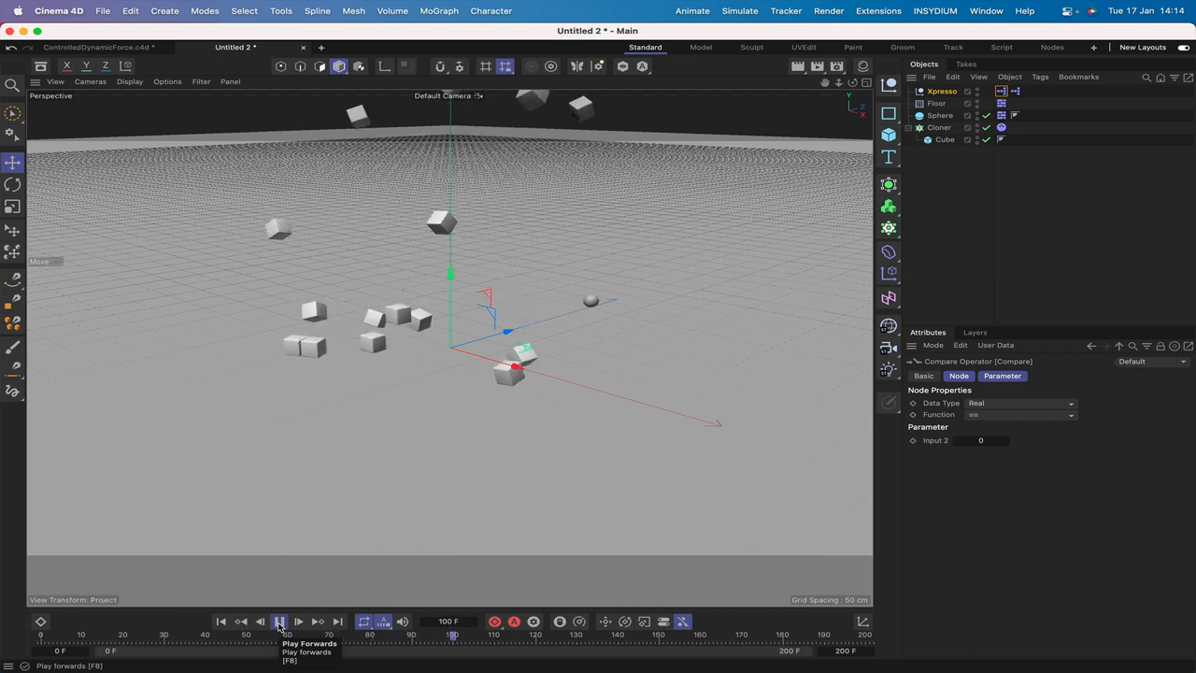
{"action": "left_click", "coordinate": [280, 620]}
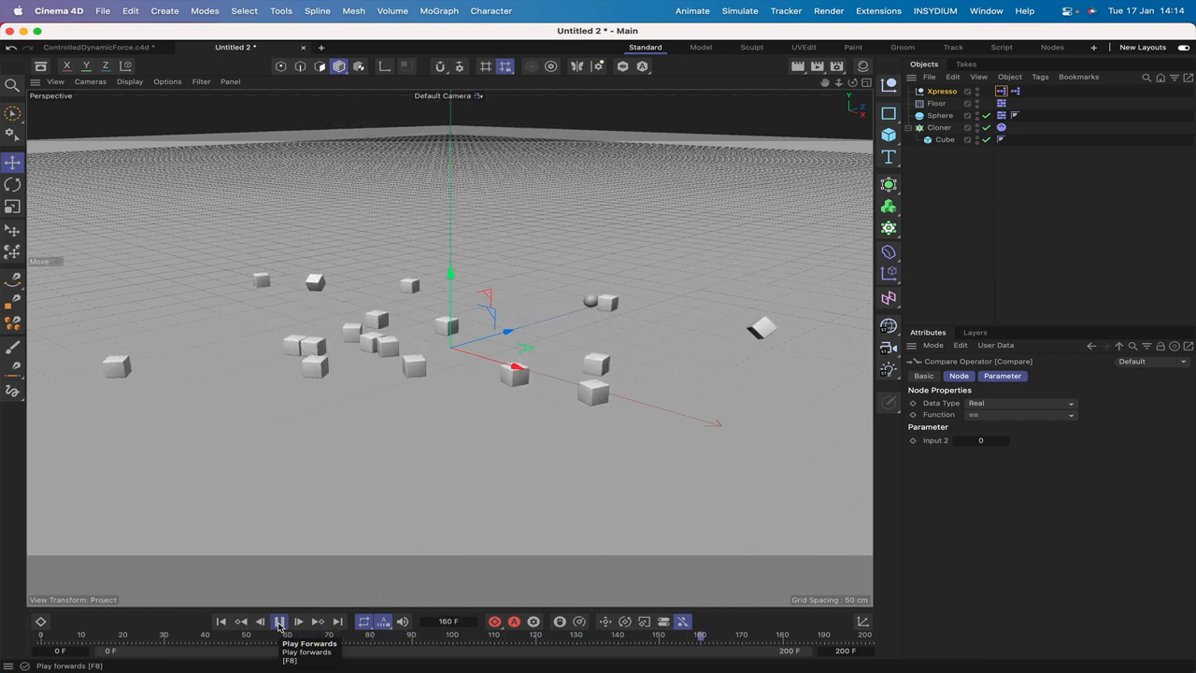
{"action": "left_click", "coordinate": [280, 621]}
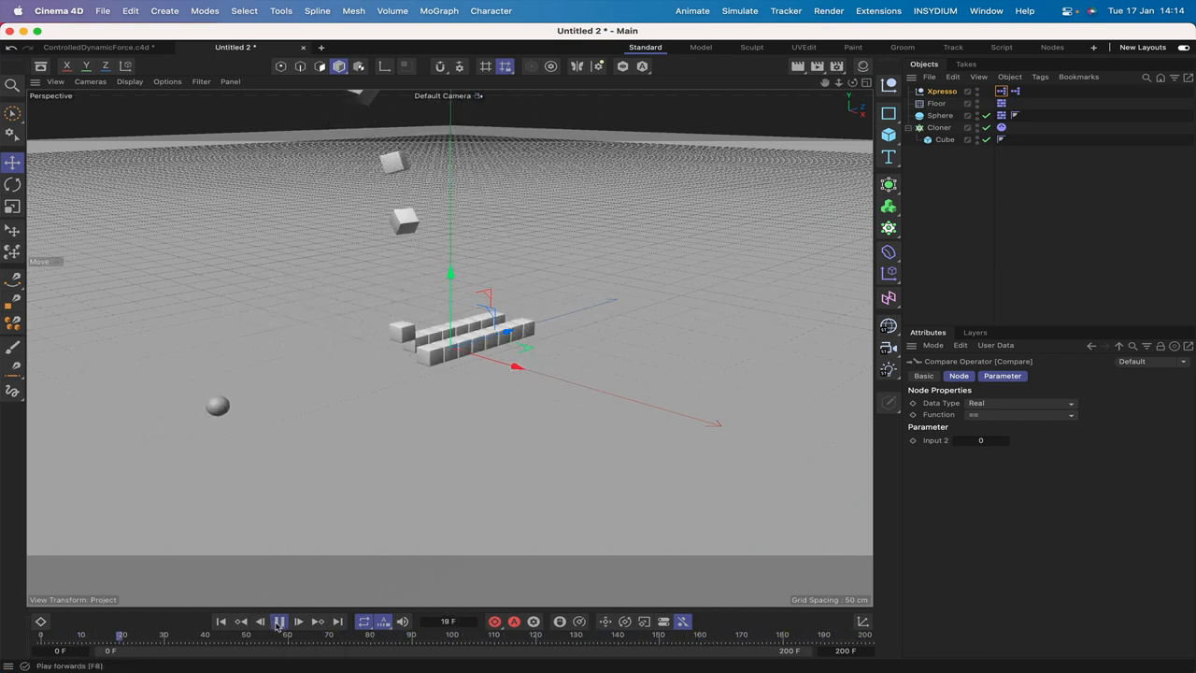
{"action": "left_click", "coordinate": [278, 620]}
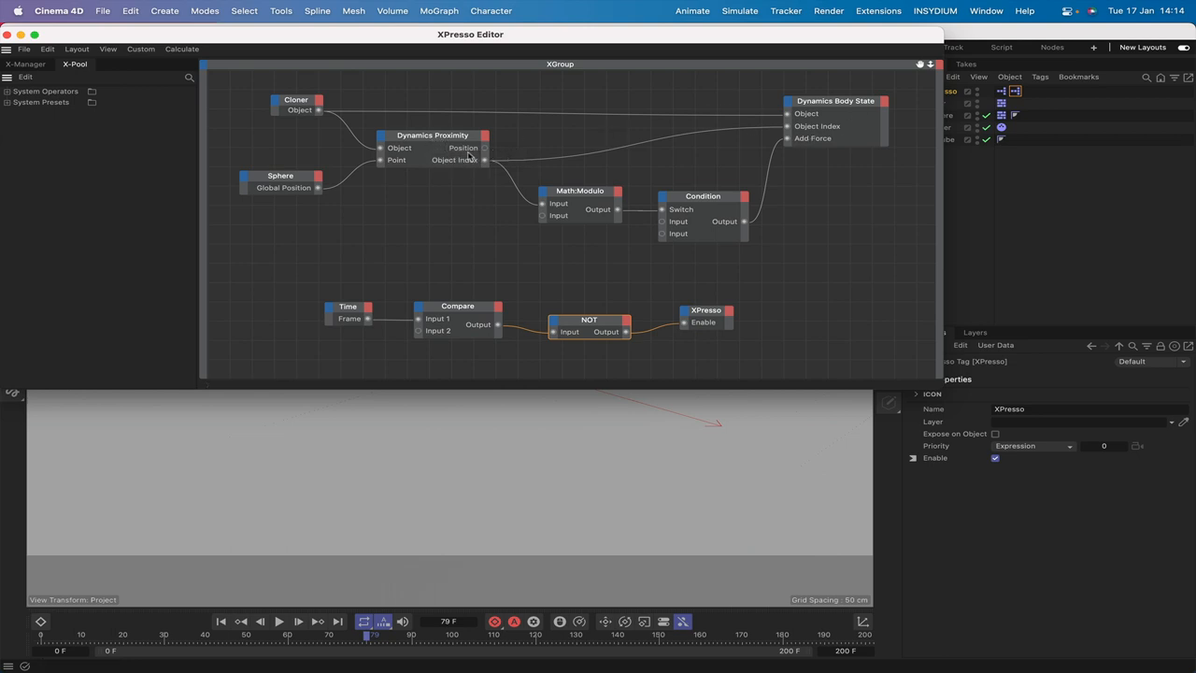
{"action": "mouse_move", "coordinate": [894, 58]}
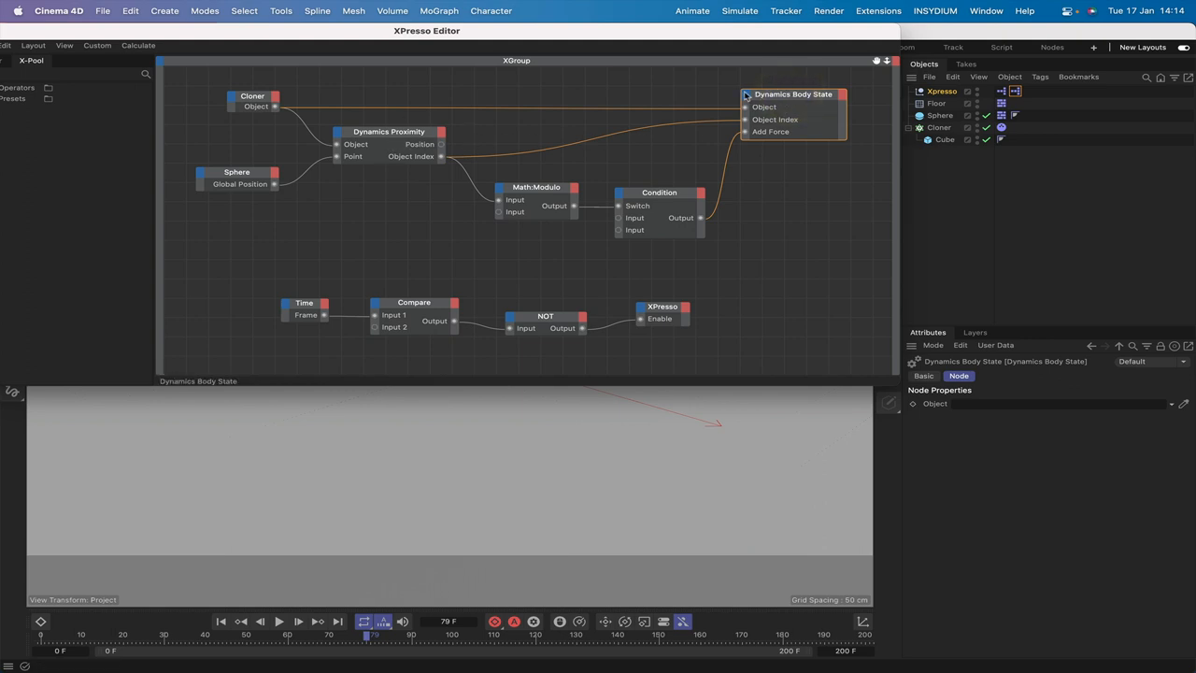
- Select the Dynamics Body State node to view its available outputs
{"action": "left_click", "coordinate": [763, 107]}
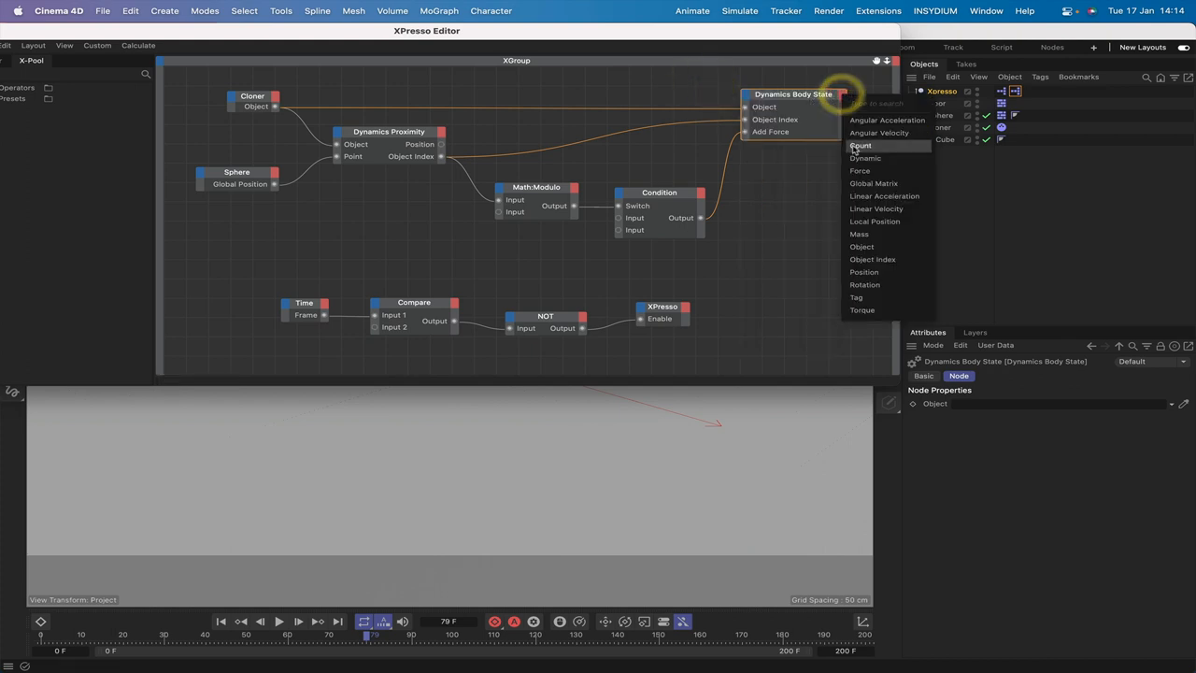
{"action": "mouse_move", "coordinate": [856, 183]}
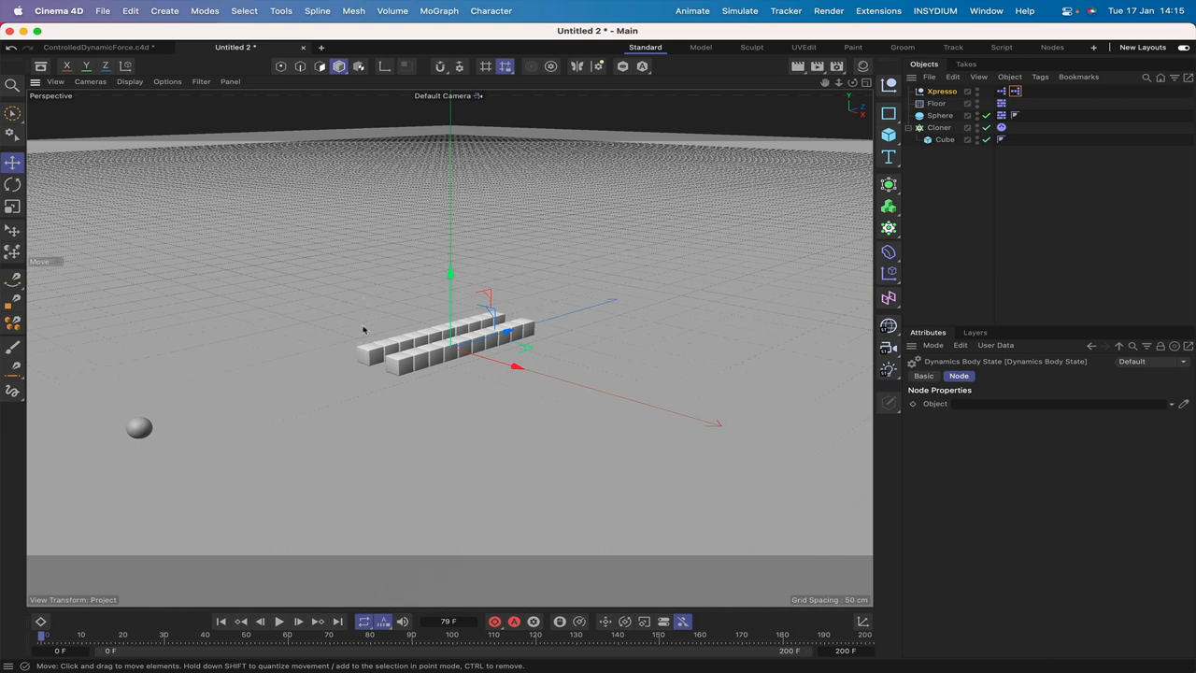
{"action": "mouse_move", "coordinate": [404, 349]}
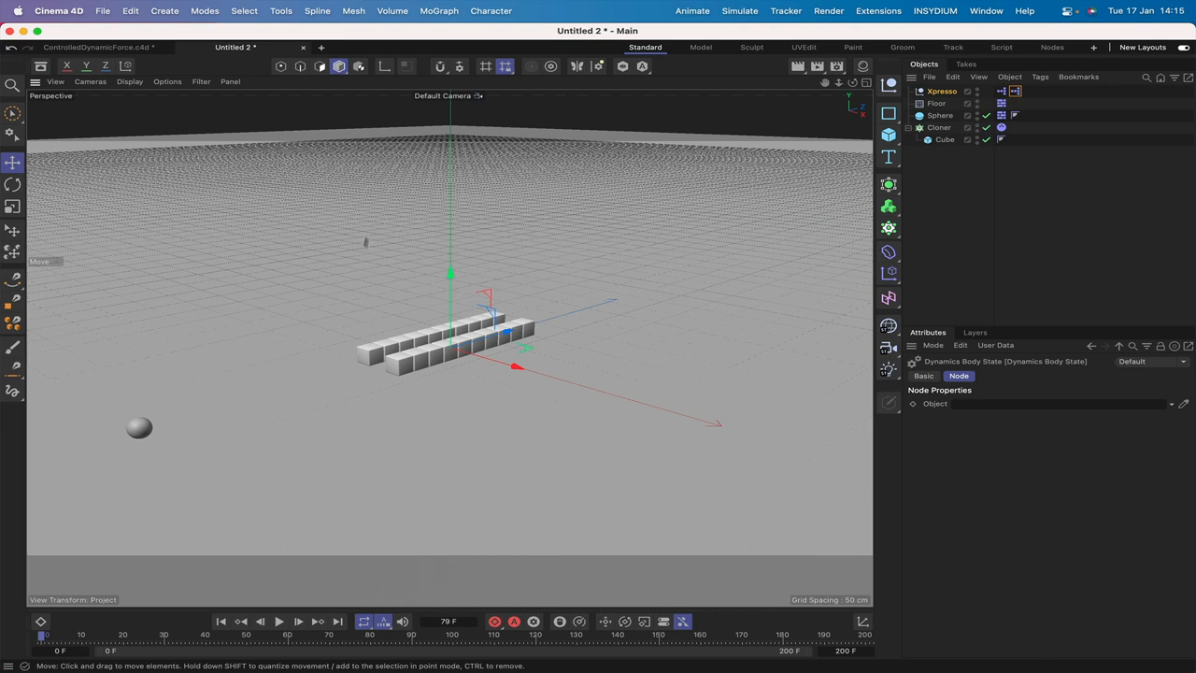
{"action": "mouse_move", "coordinate": [197, 420]}
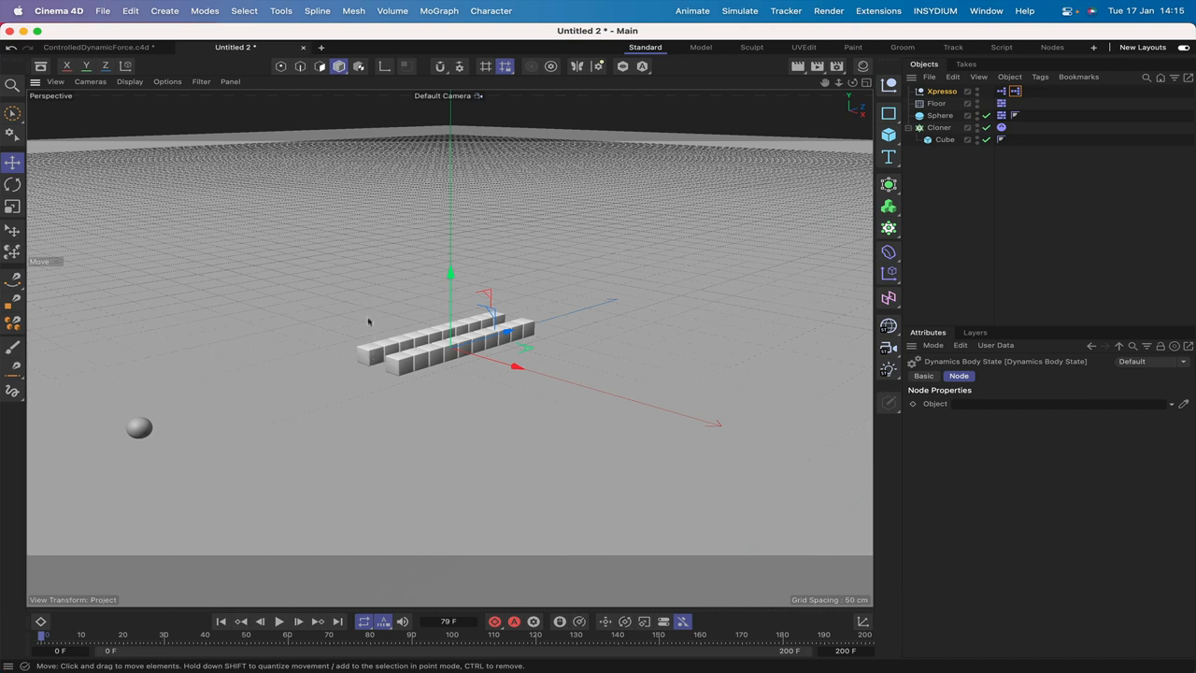
{"action": "mouse_move", "coordinate": [372, 357]}
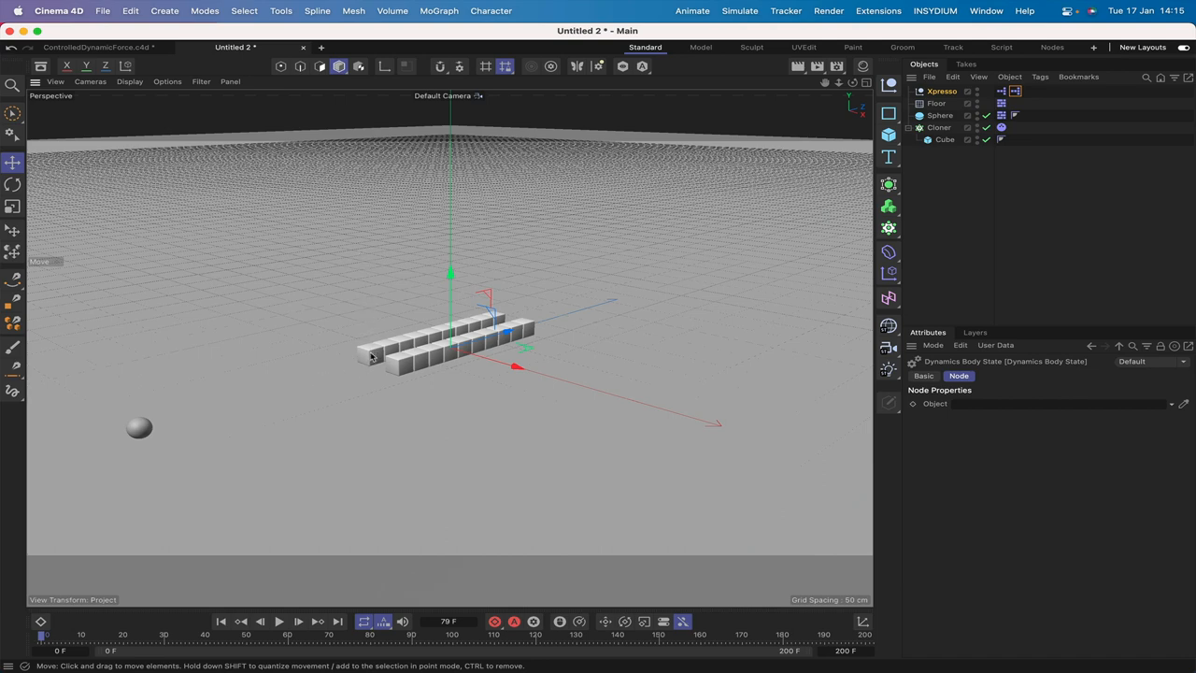
{"action": "mouse_move", "coordinate": [293, 307]}
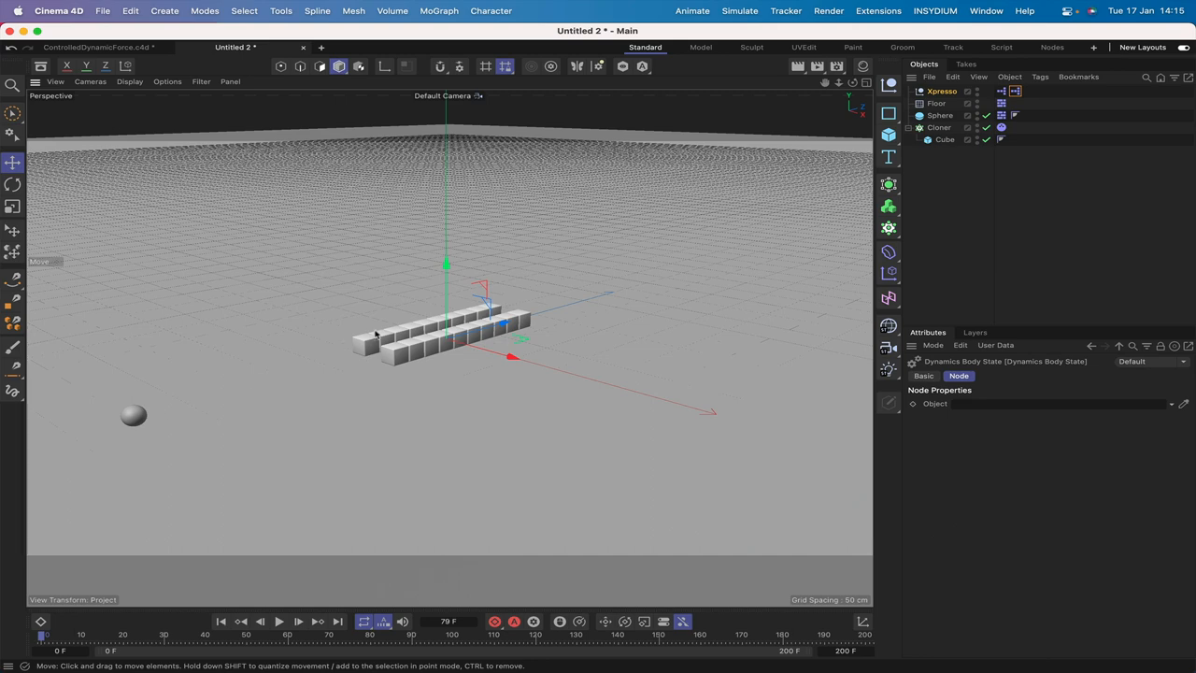
{"action": "mouse_move", "coordinate": [329, 269]}
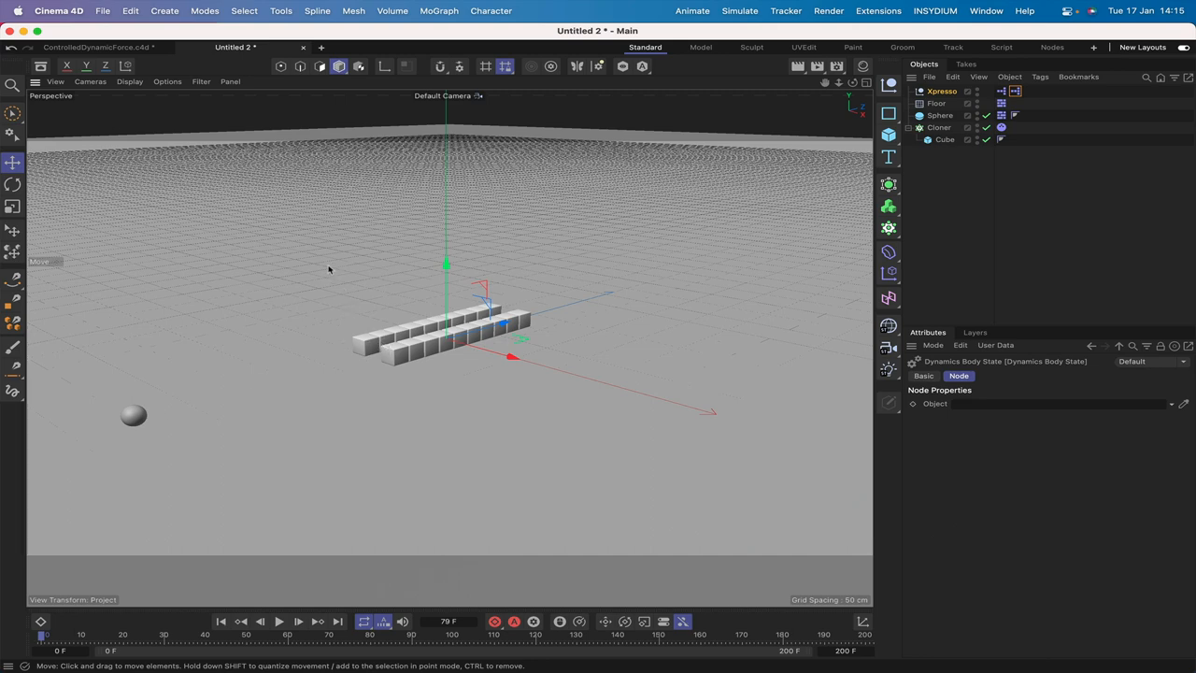
{"action": "mouse_move", "coordinate": [484, 314]}
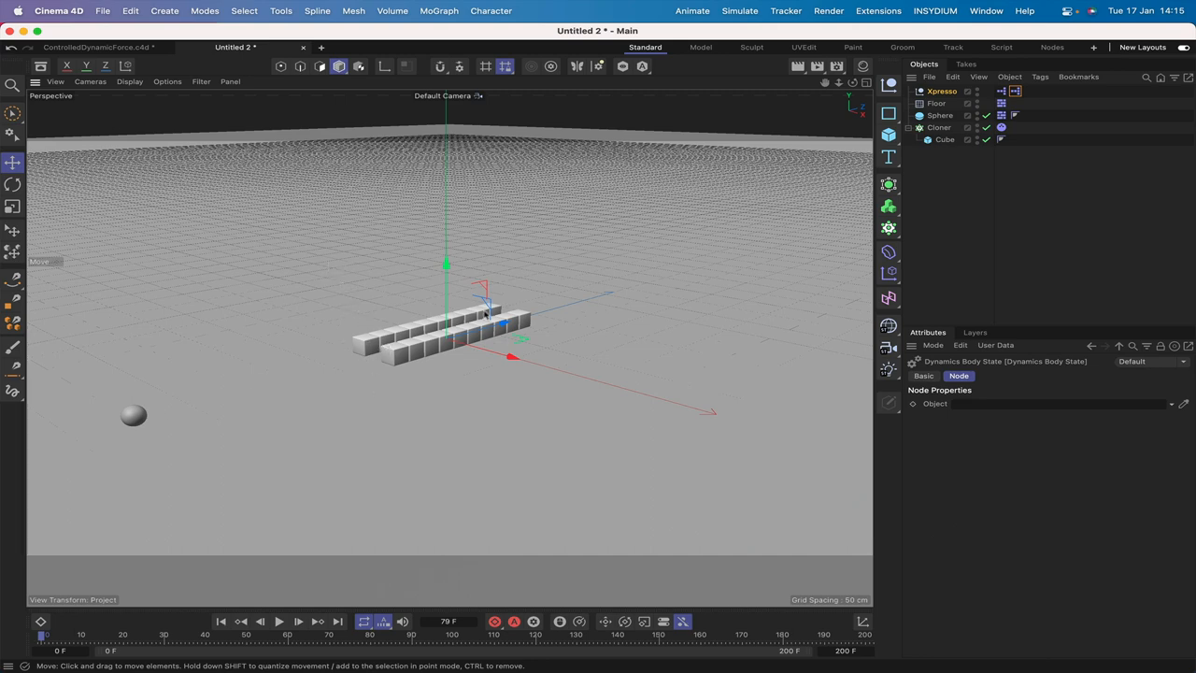
{"action": "mouse_move", "coordinate": [474, 441]}
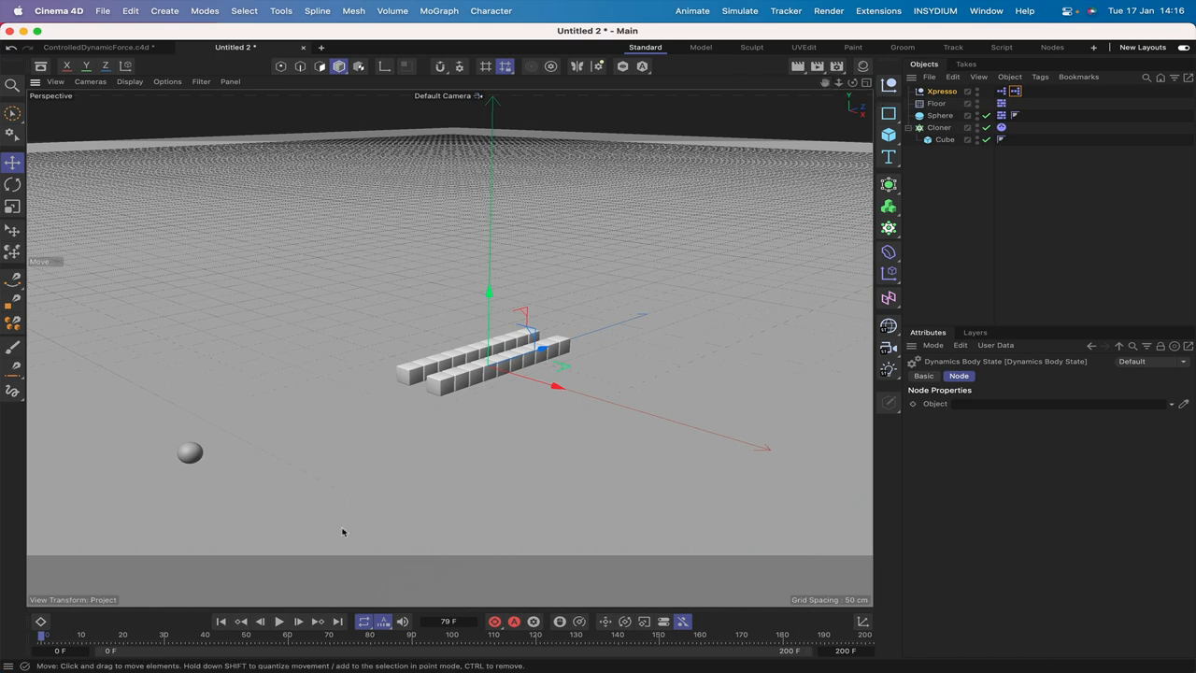
- Play the simulation forwards so the cloned cubes lift off the rows
{"action": "left_click", "coordinate": [280, 620]}
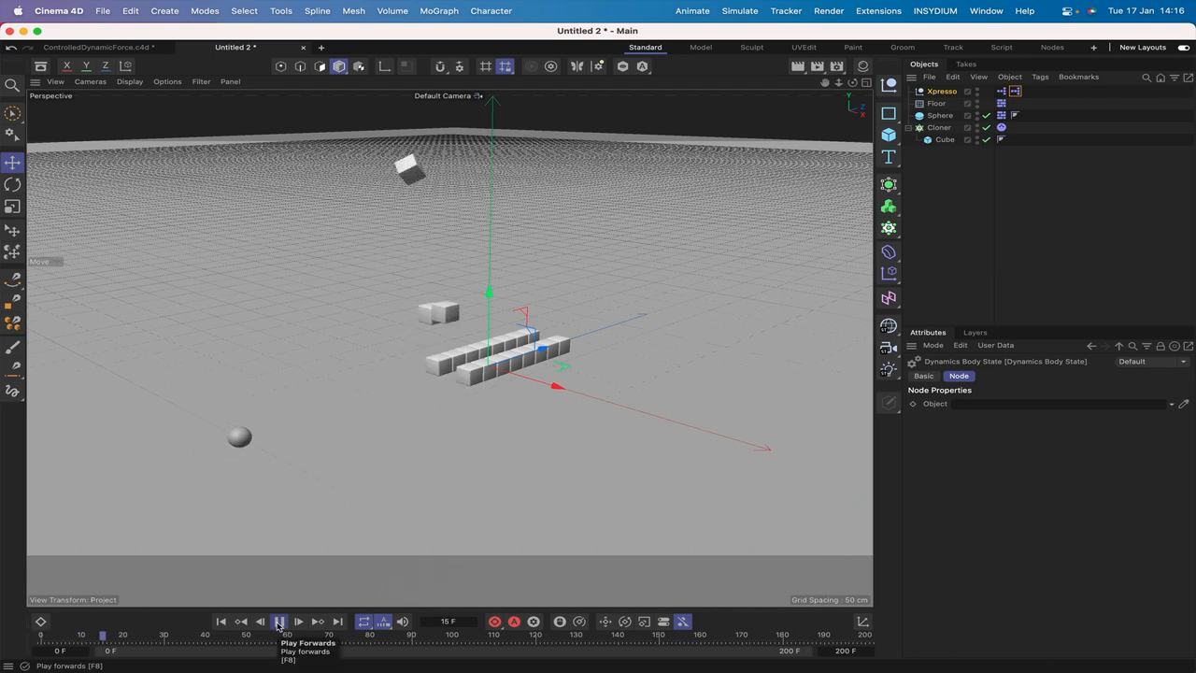